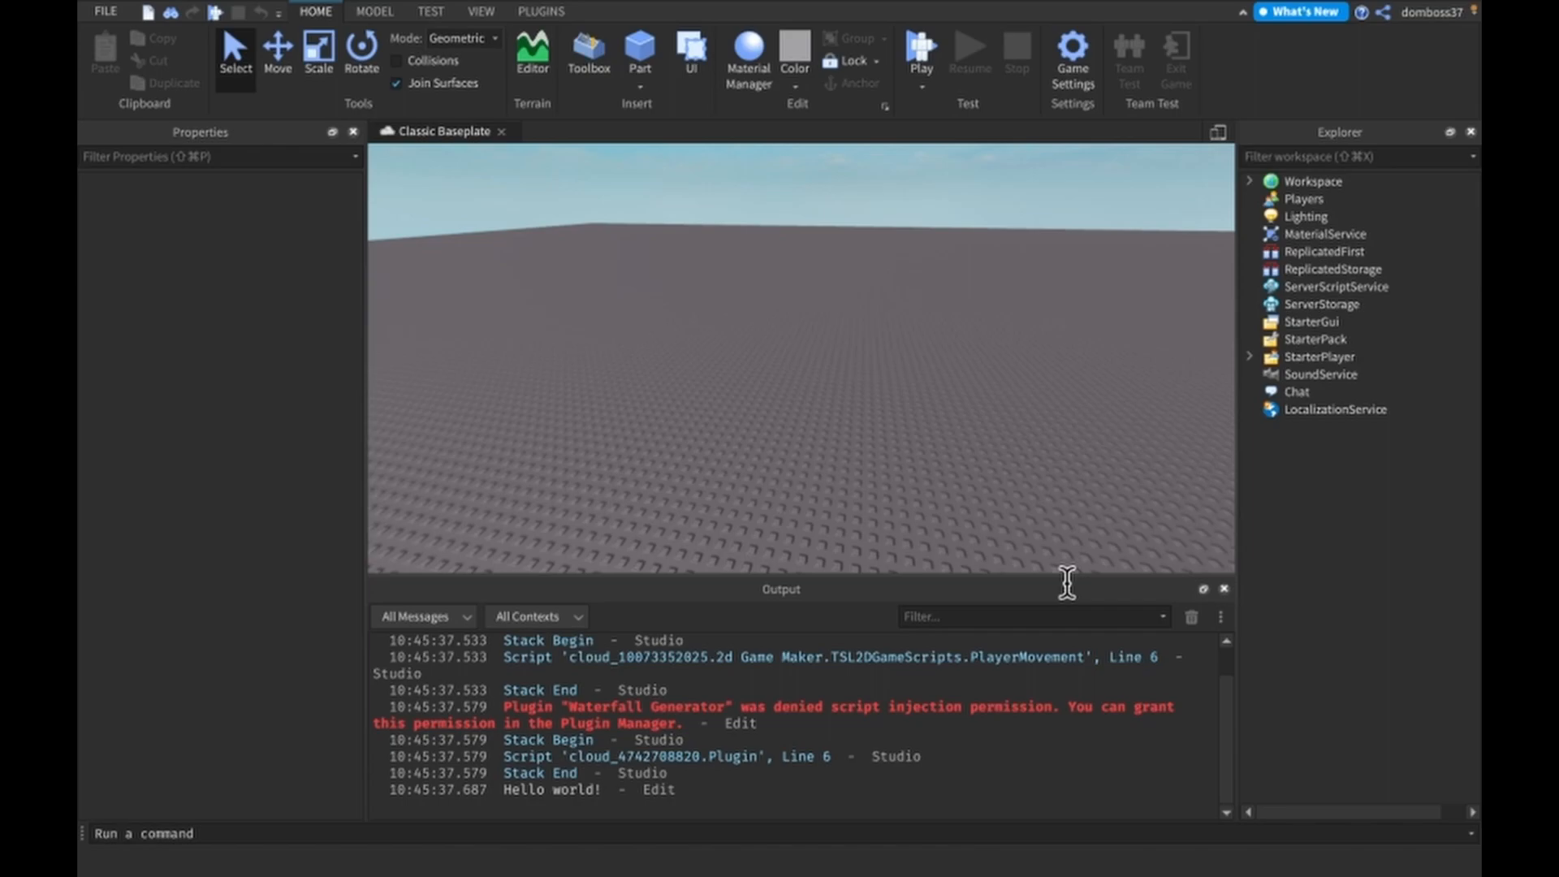
mouse_move(1076, 585)
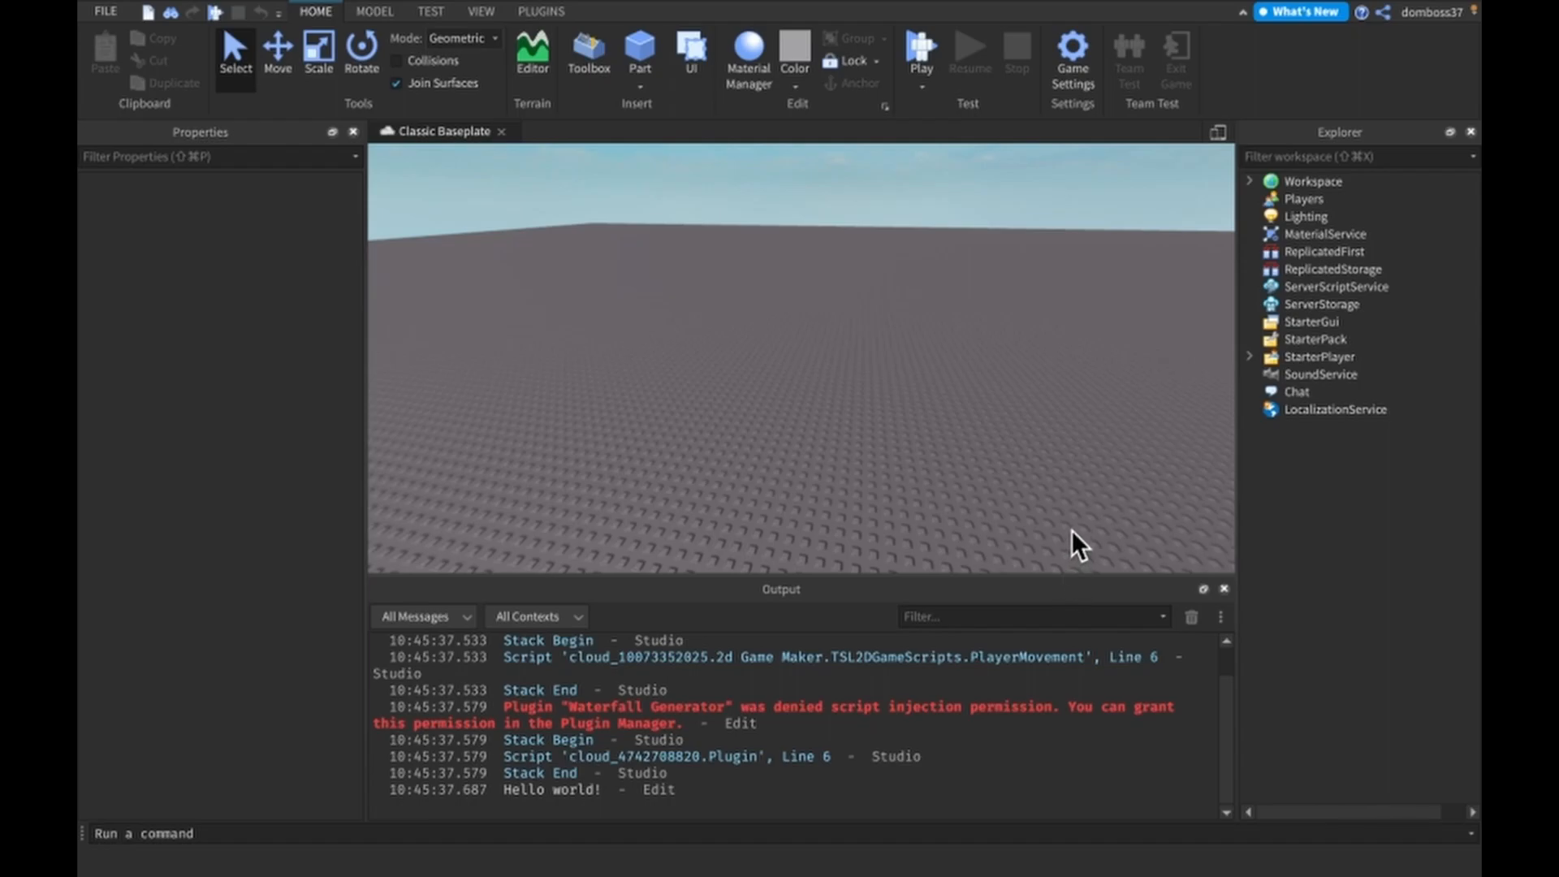
mouse_move(582, 301)
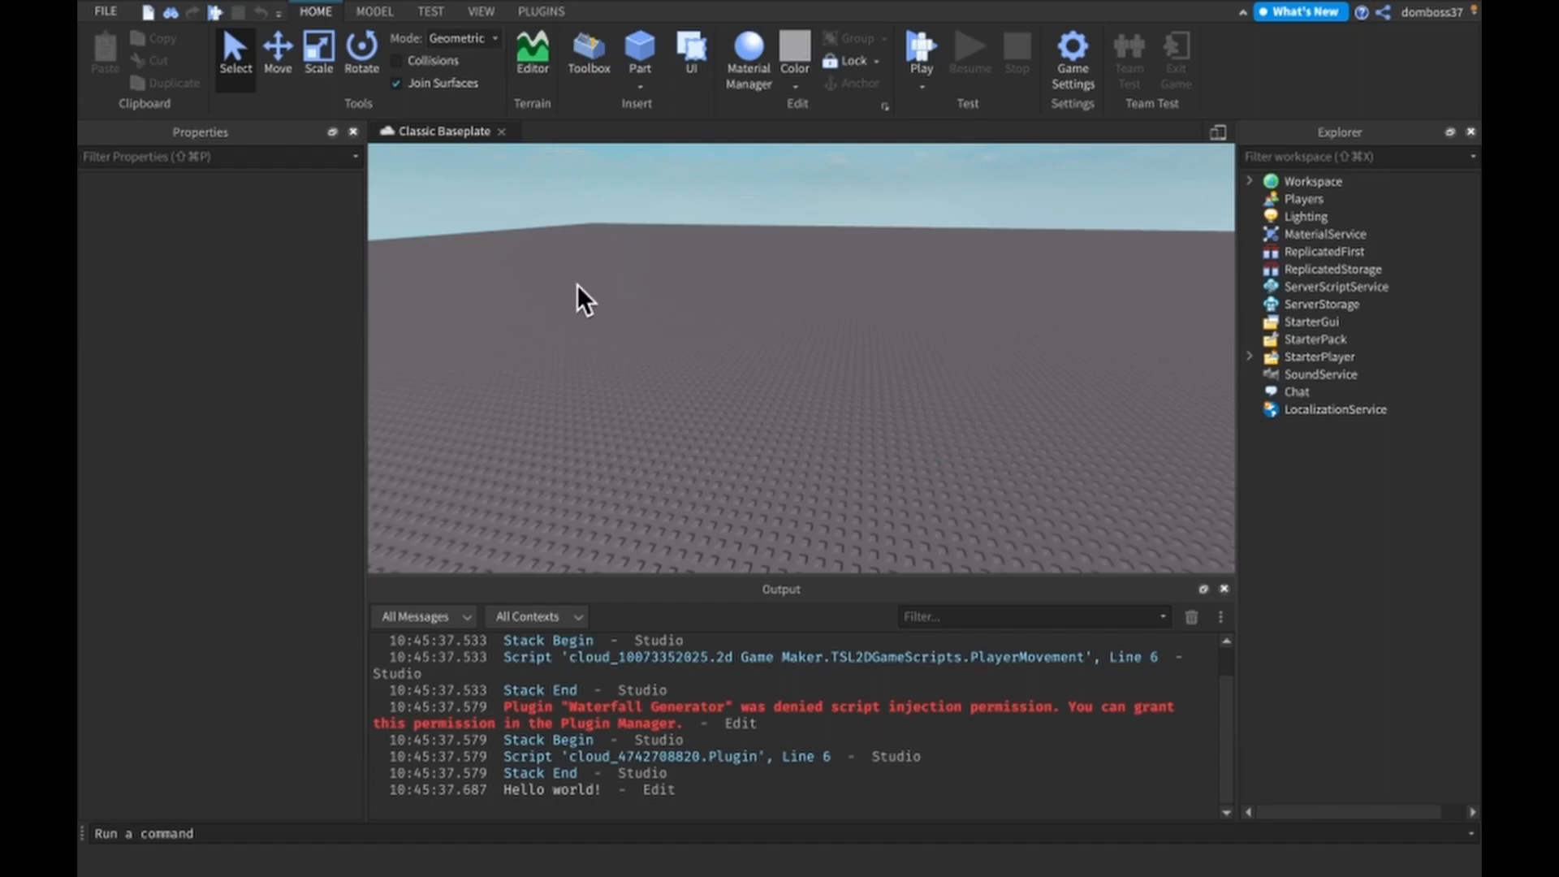
mouse_move(1163, 558)
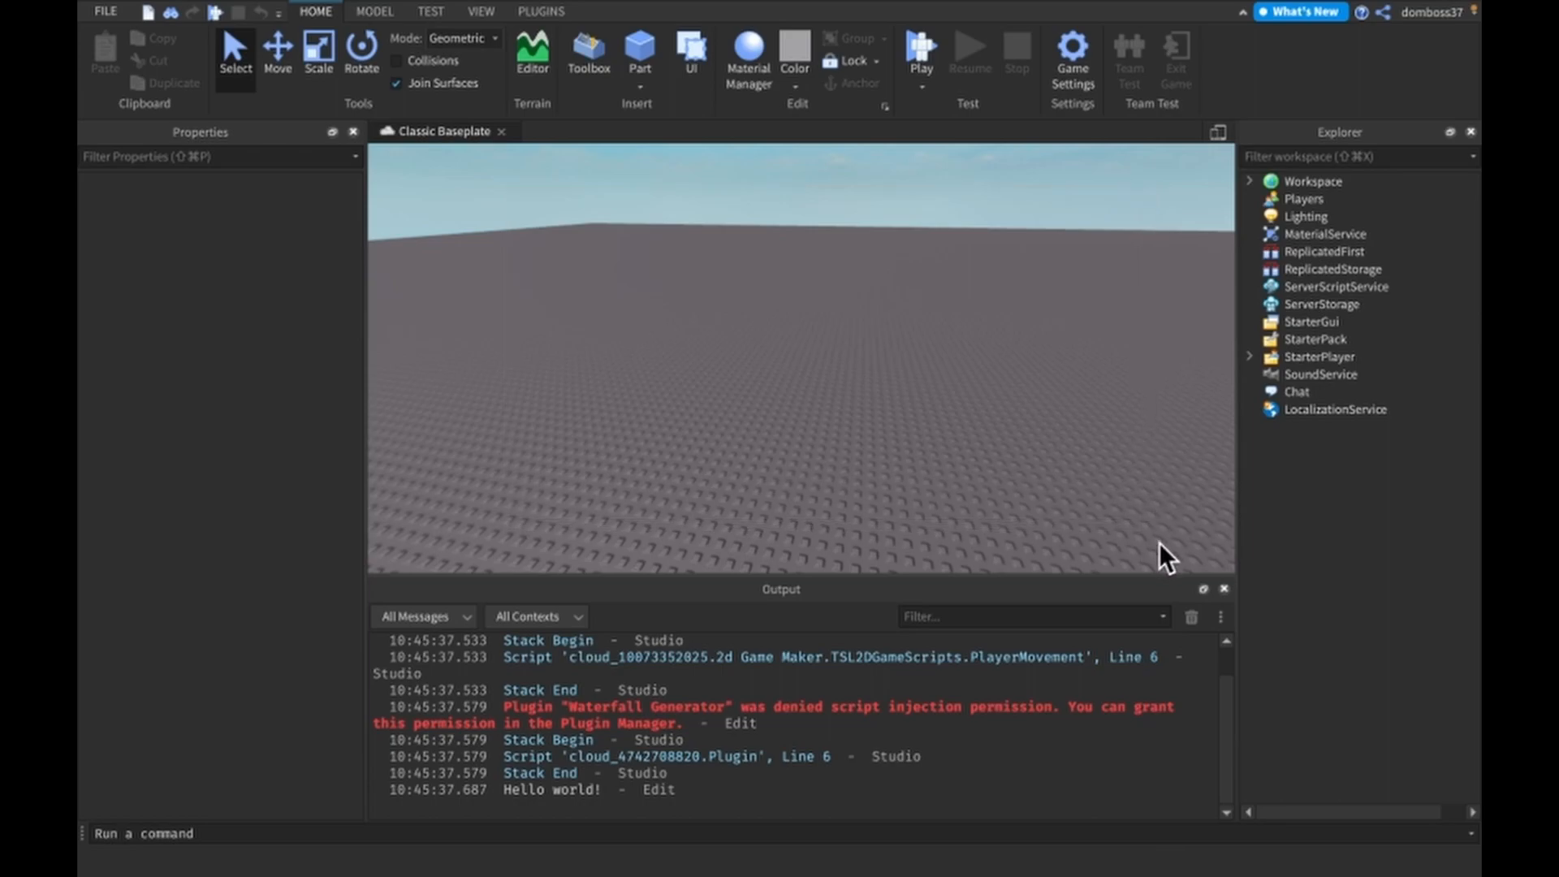
Step: Expand and collapse Workspace, then open ServerScriptService's insert-object list with Script, ModuleScript and Folder
left_click_drag(1165, 555, 475, 211)
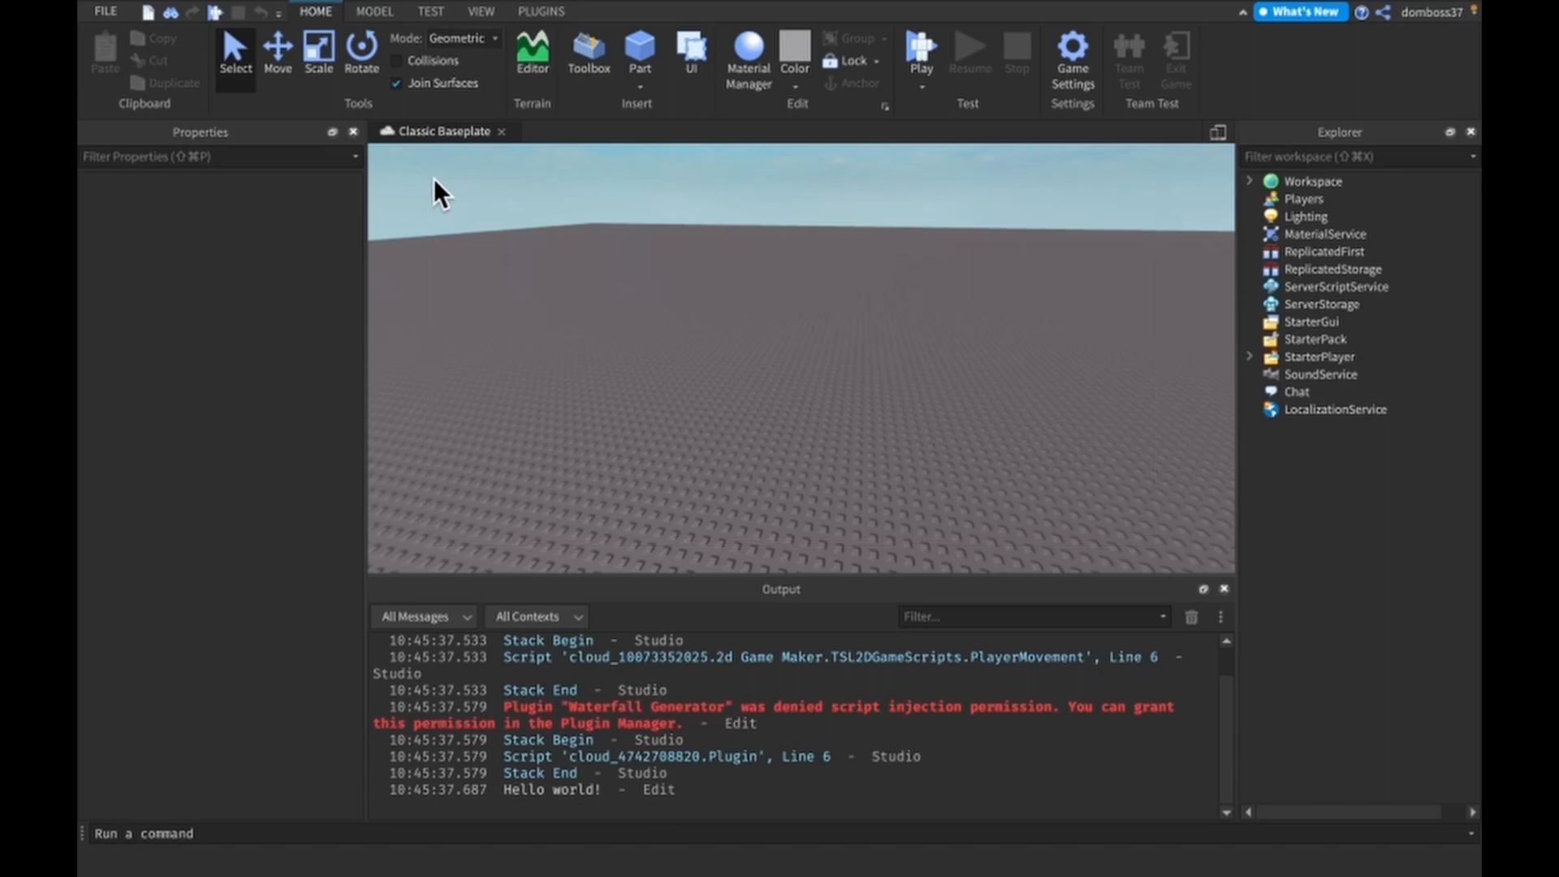
left_click_drag(438, 193, 1200, 552)
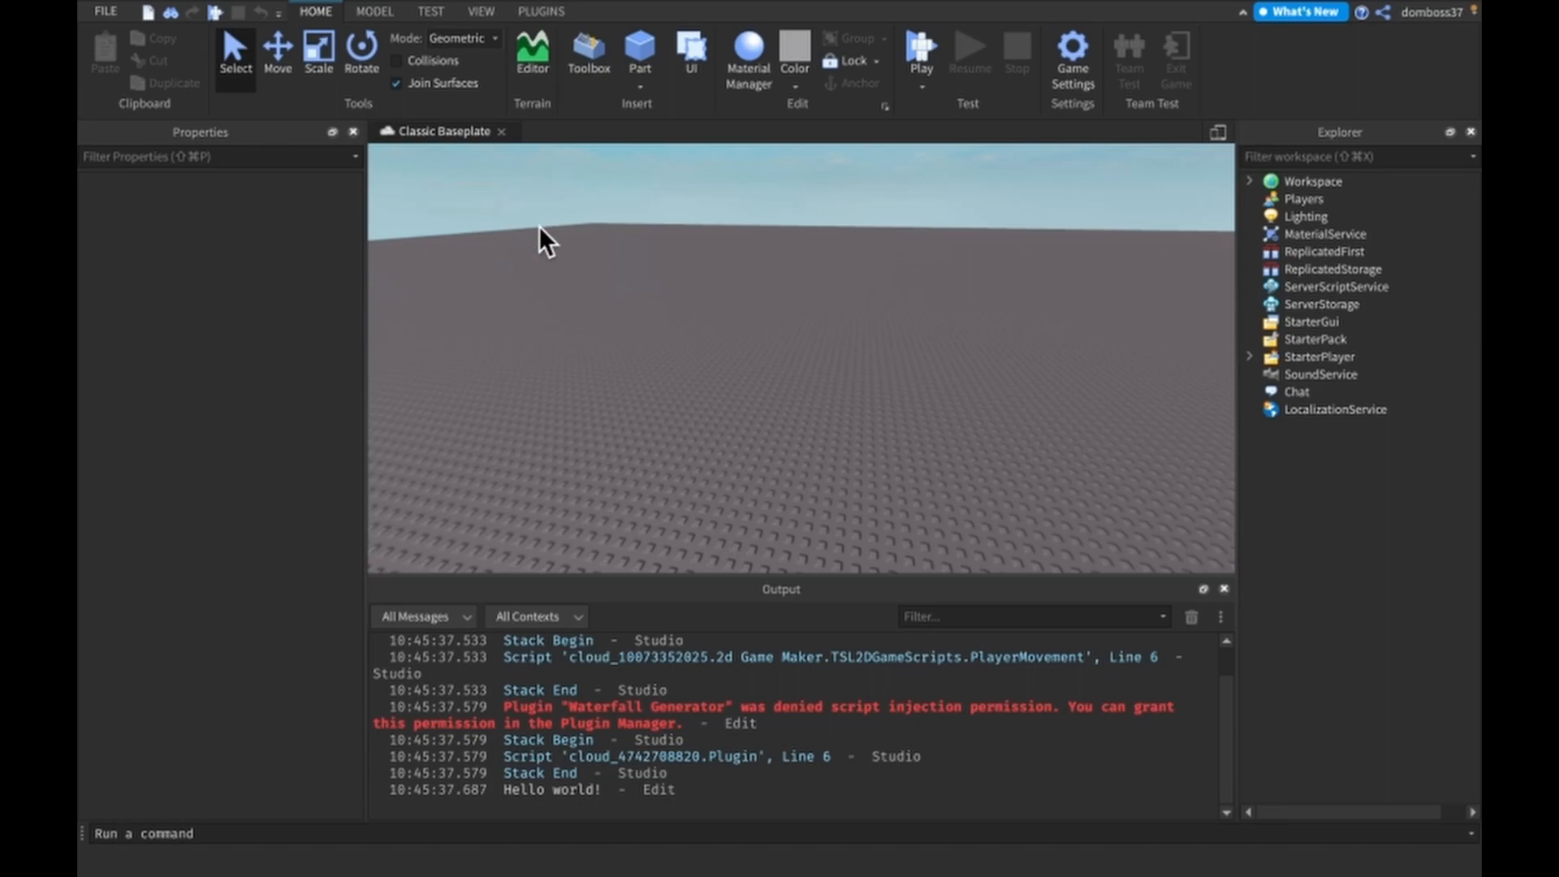
left_click_drag(545, 241, 1182, 565)
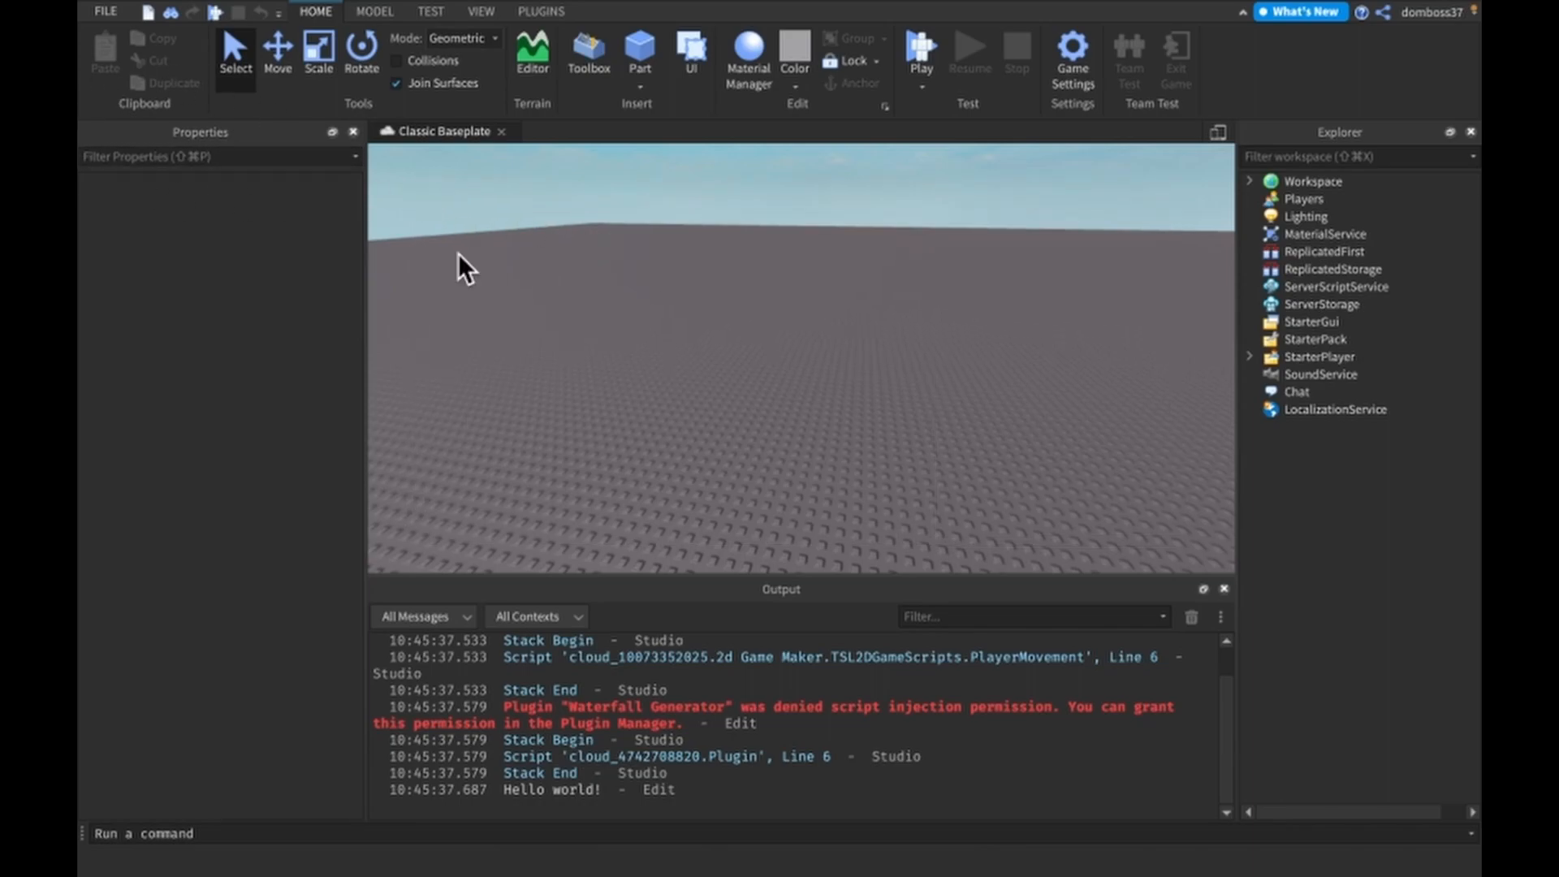
mouse_move(993, 358)
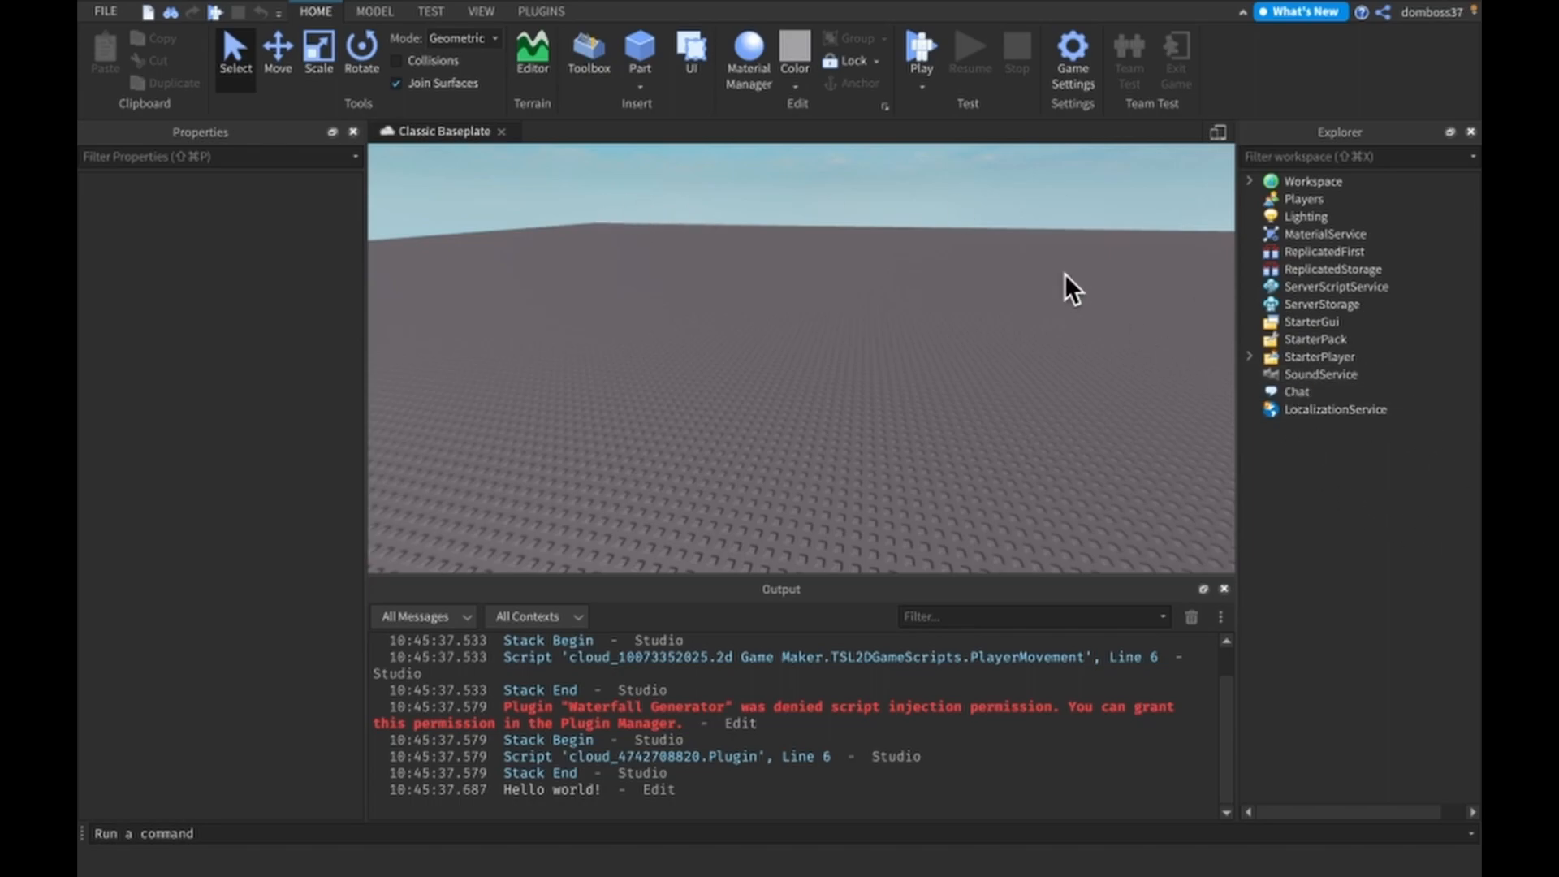
mouse_move(1054, 266)
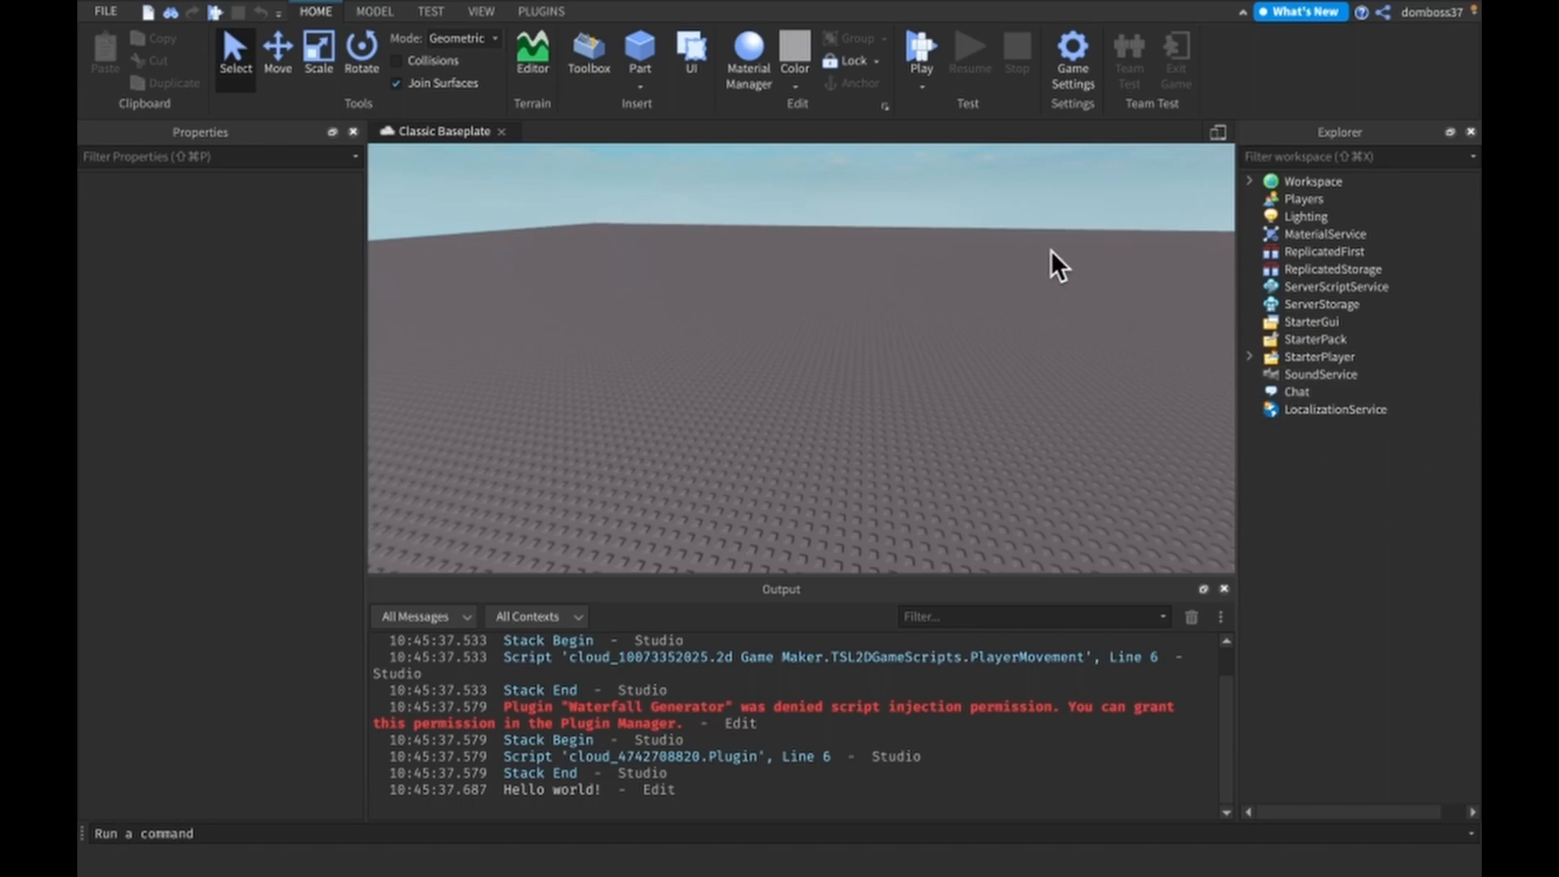
mouse_move(1358, 181)
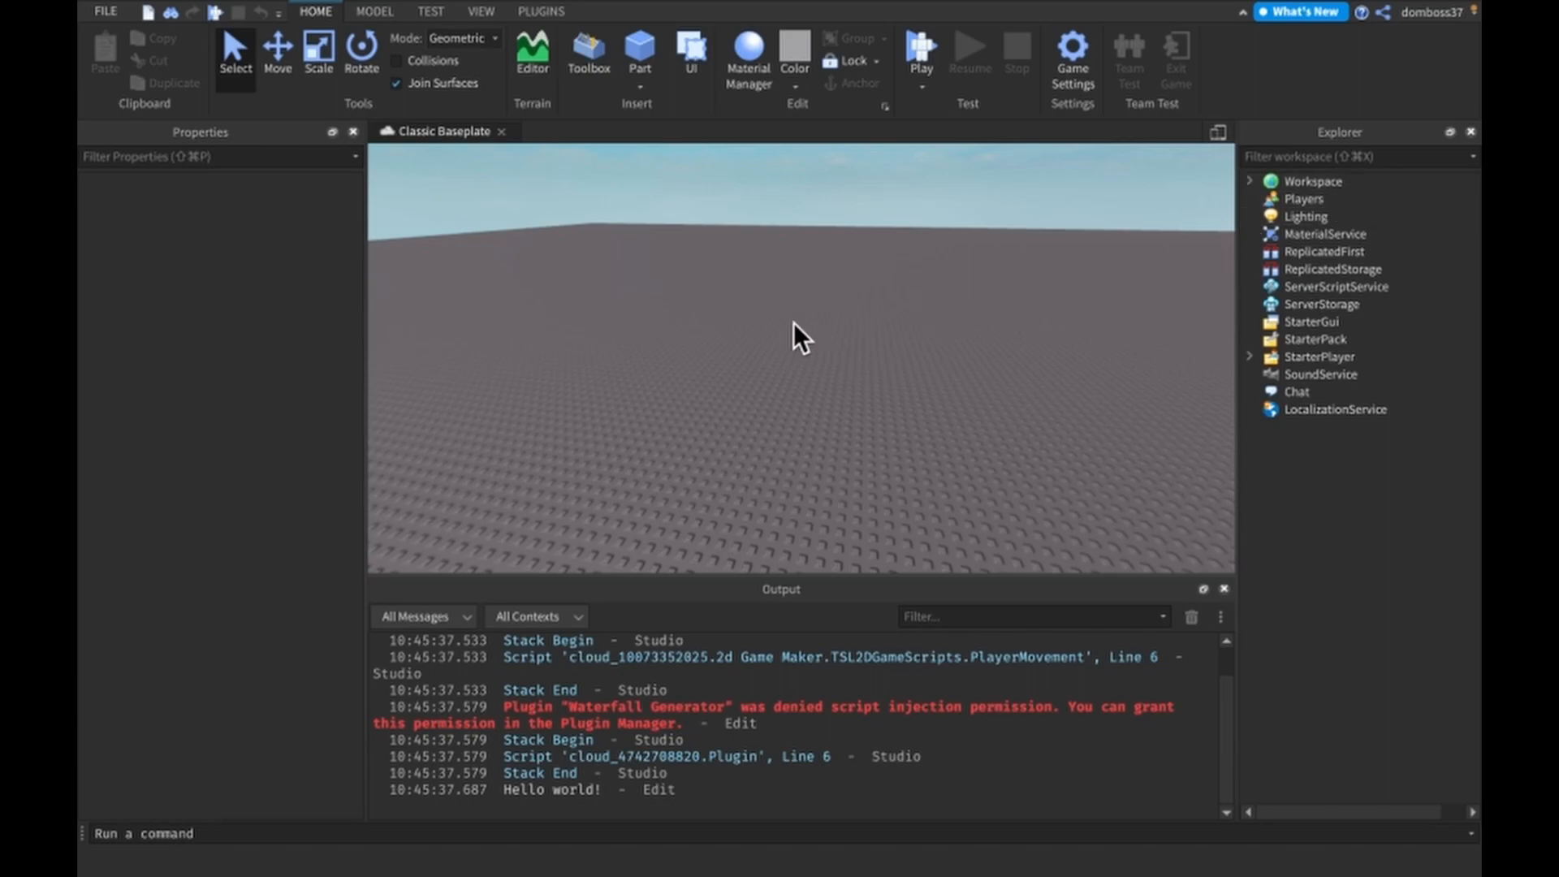
mouse_move(1056, 269)
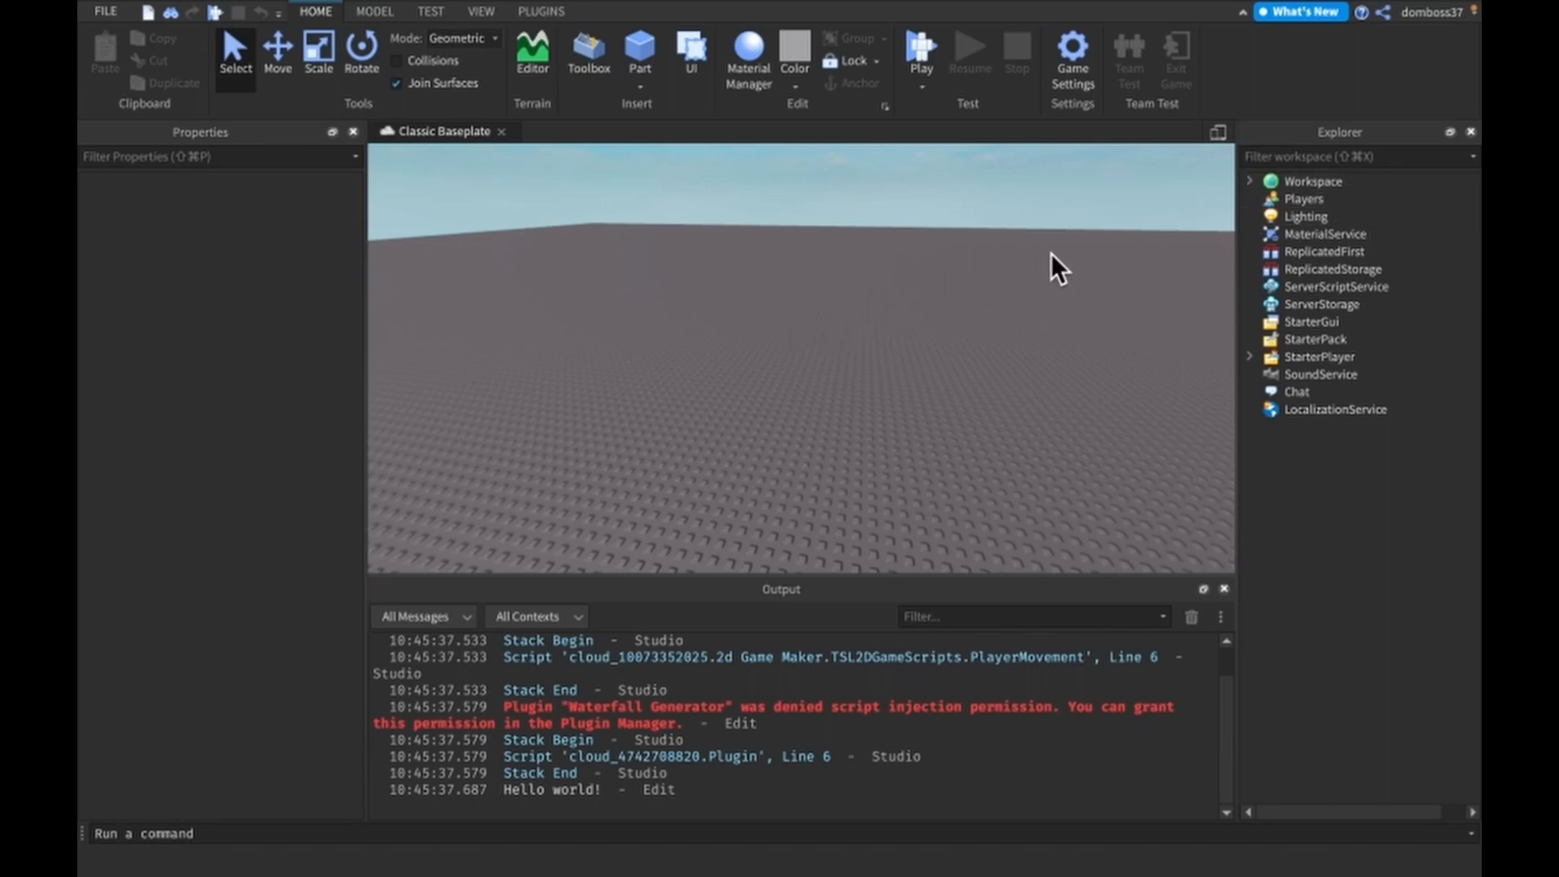
mouse_move(1021, 327)
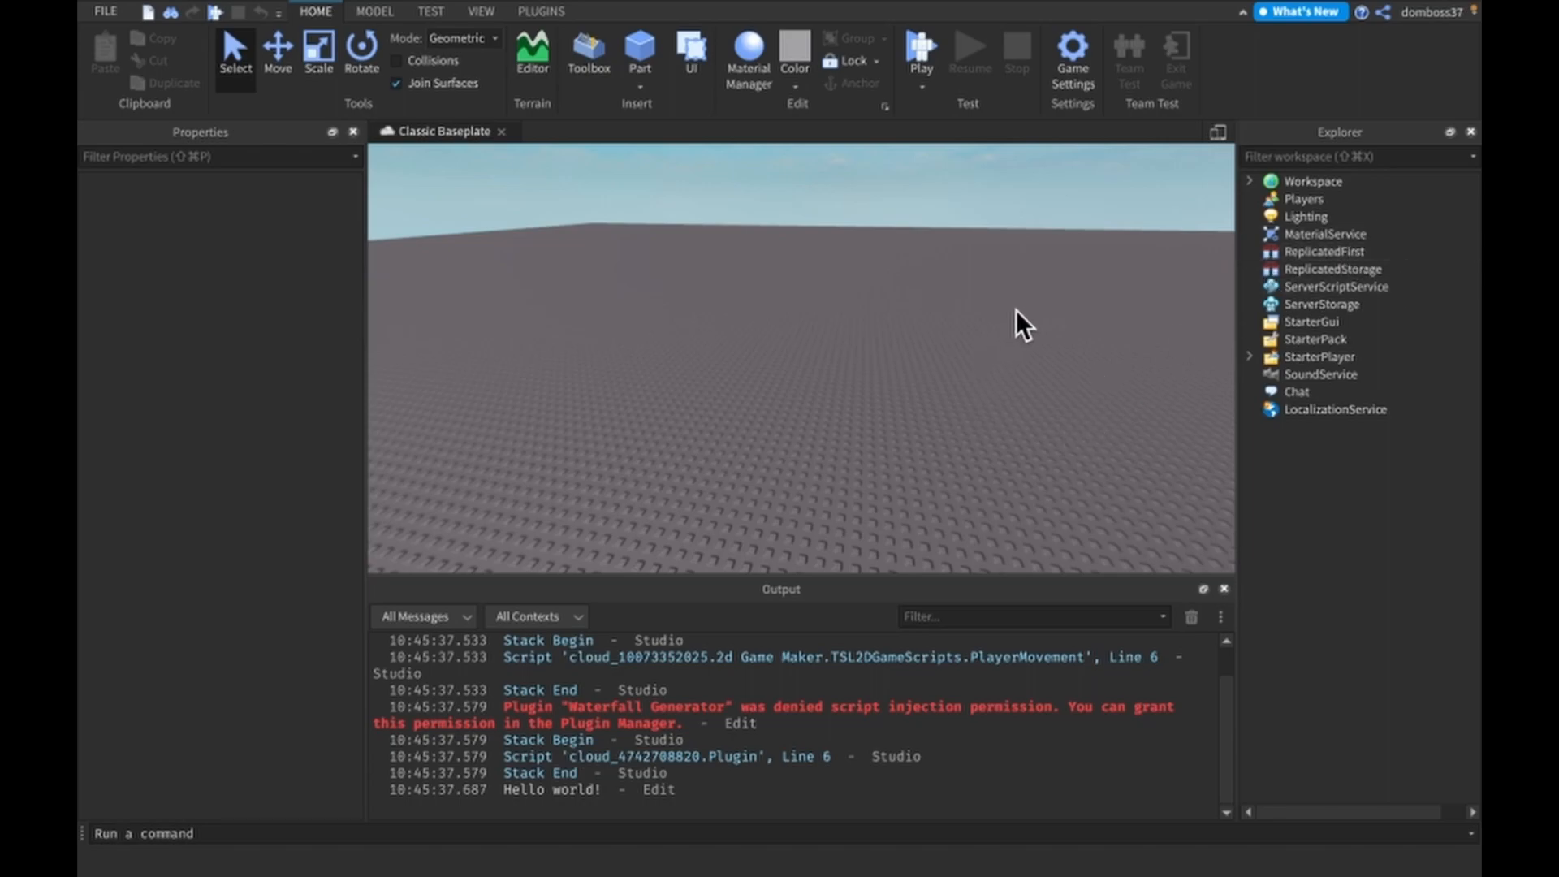
mouse_move(1029, 337)
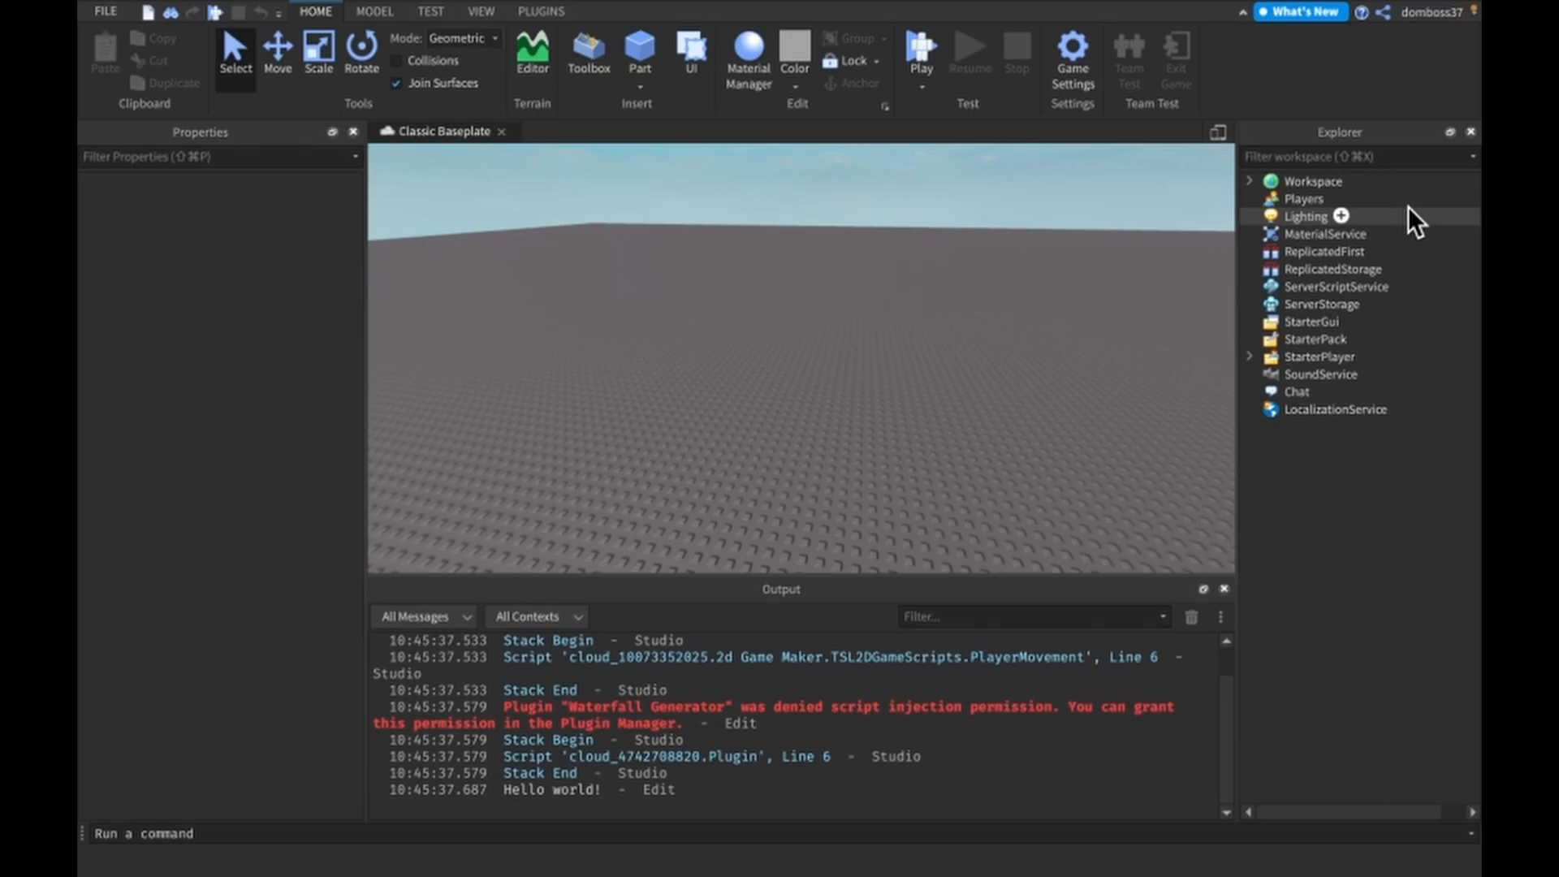
left_click(1249, 181)
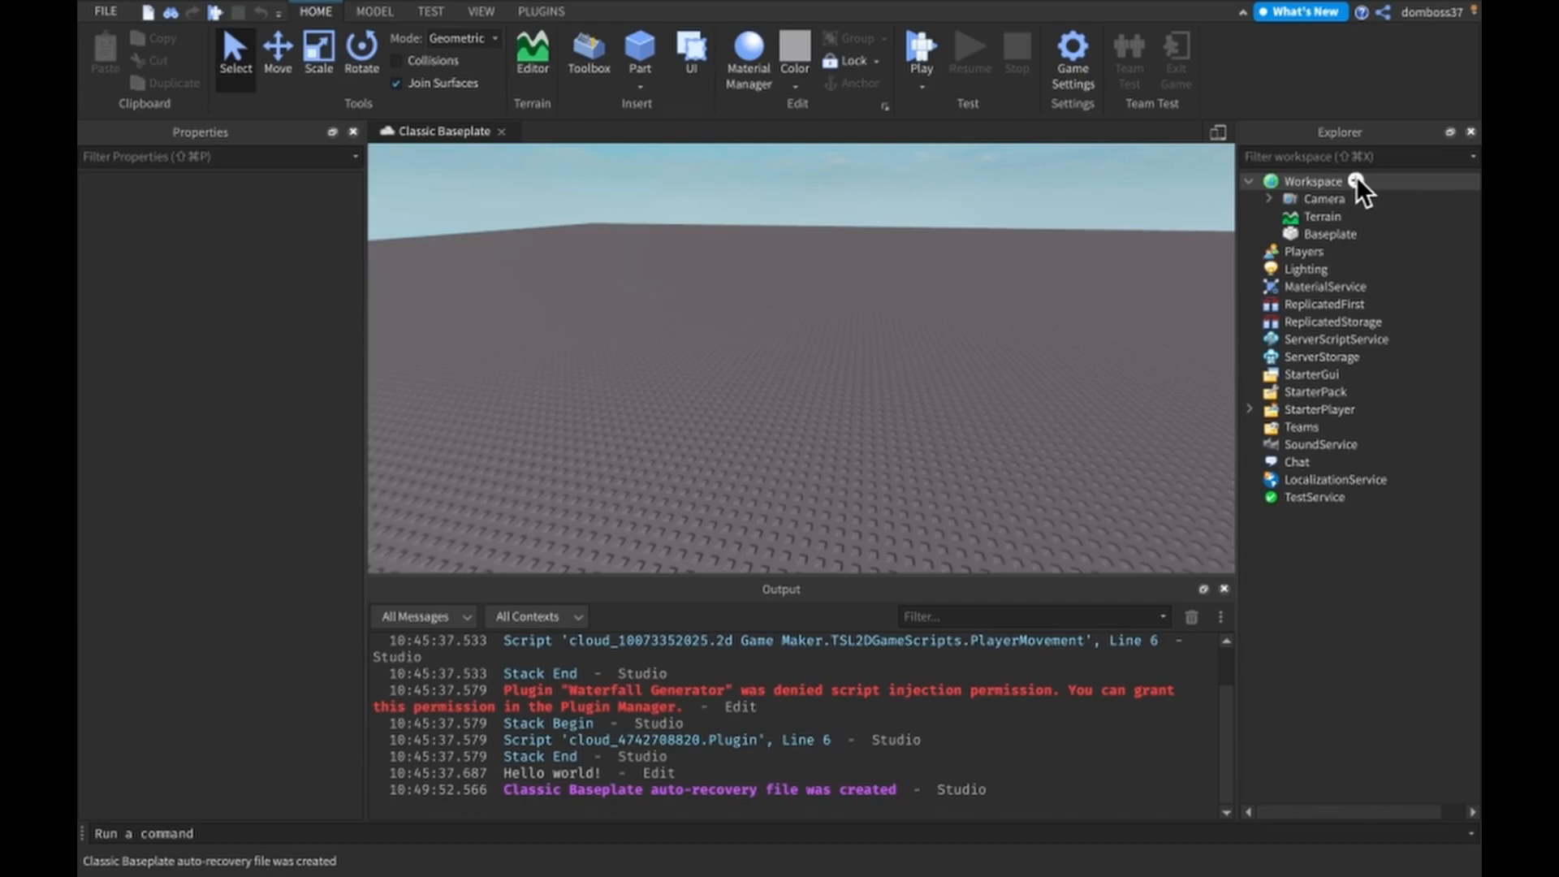
left_click(1248, 181)
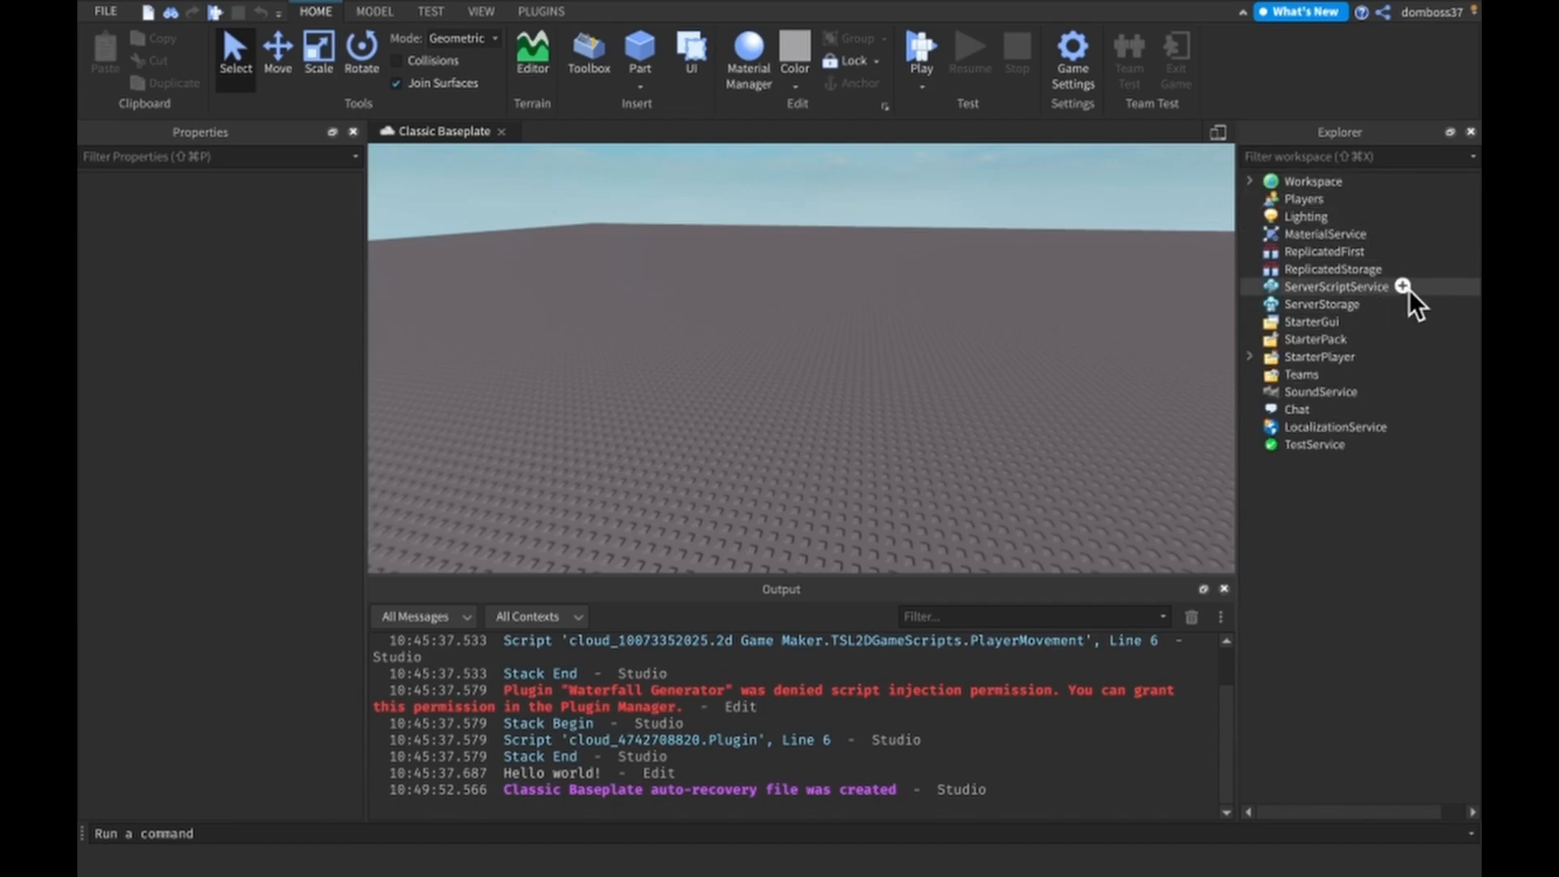
mouse_move(1367, 309)
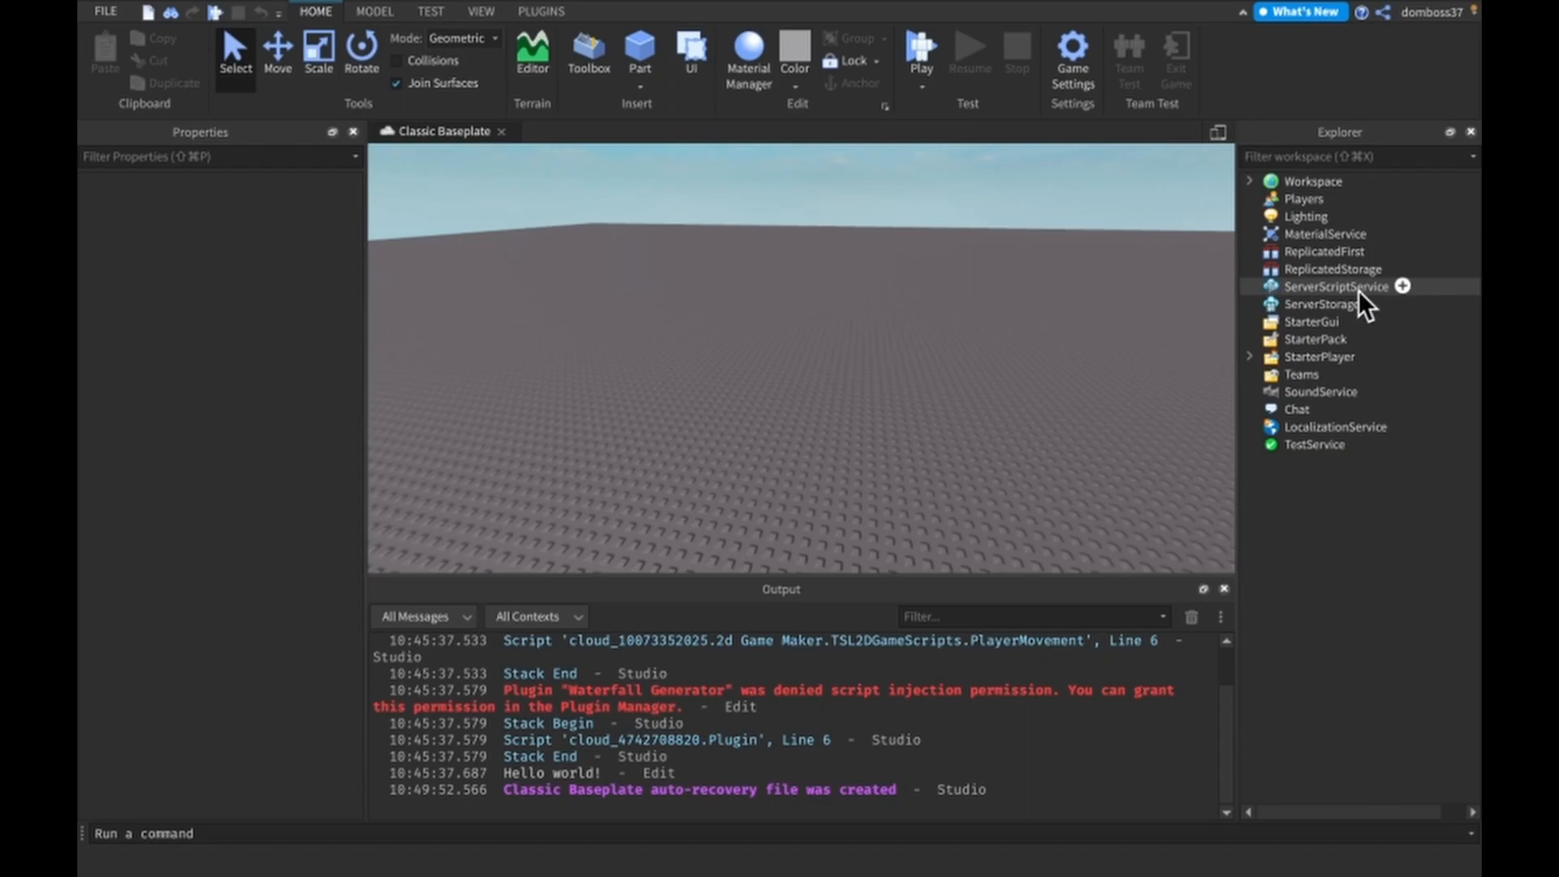
mouse_move(1407, 298)
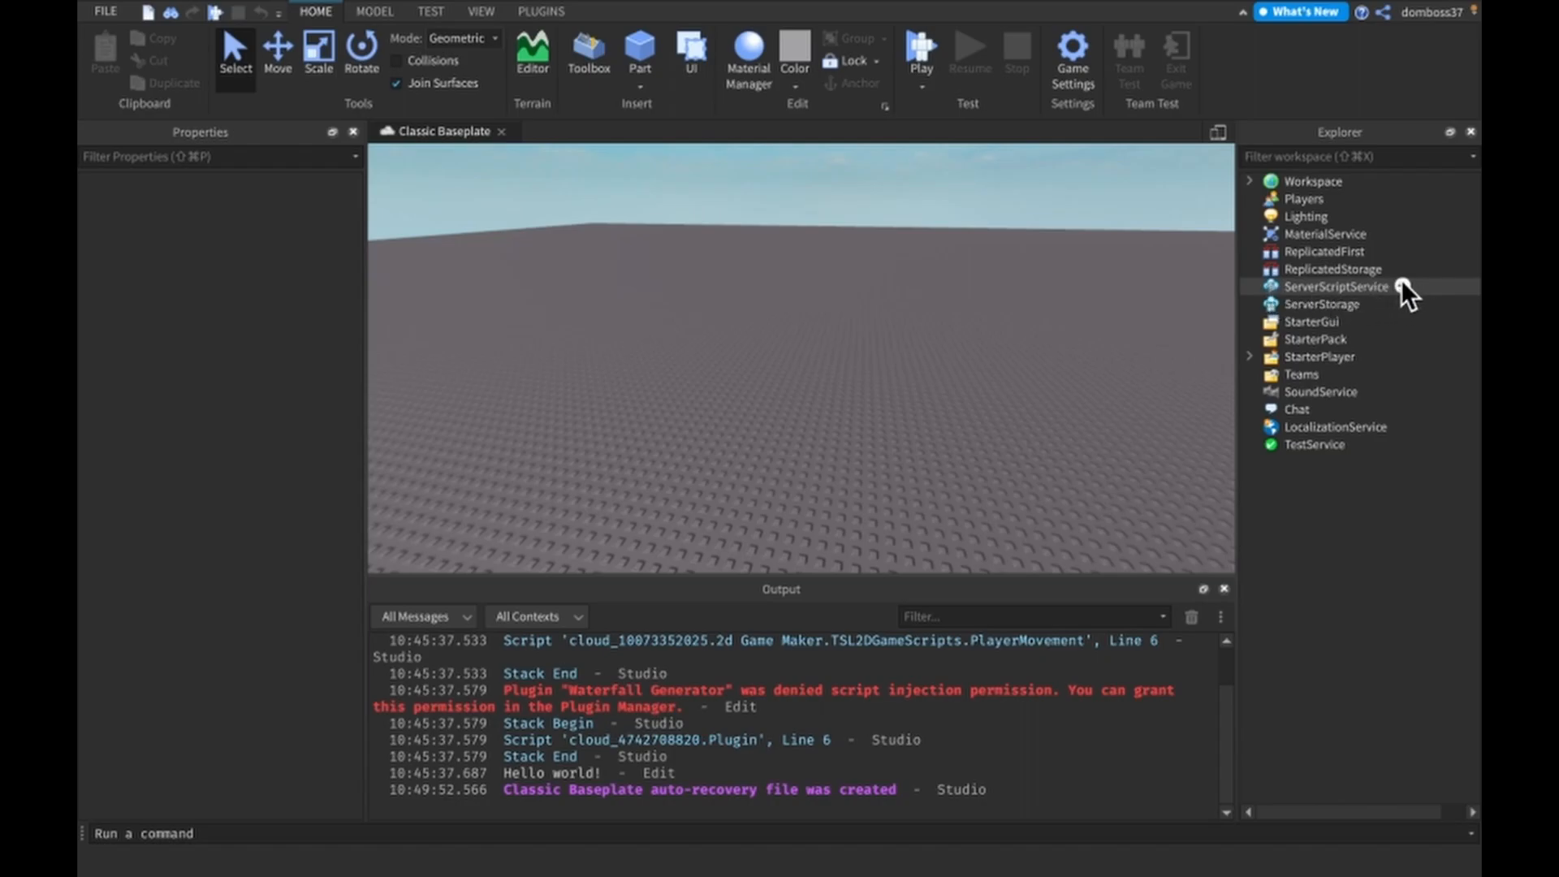
mouse_move(1403, 298)
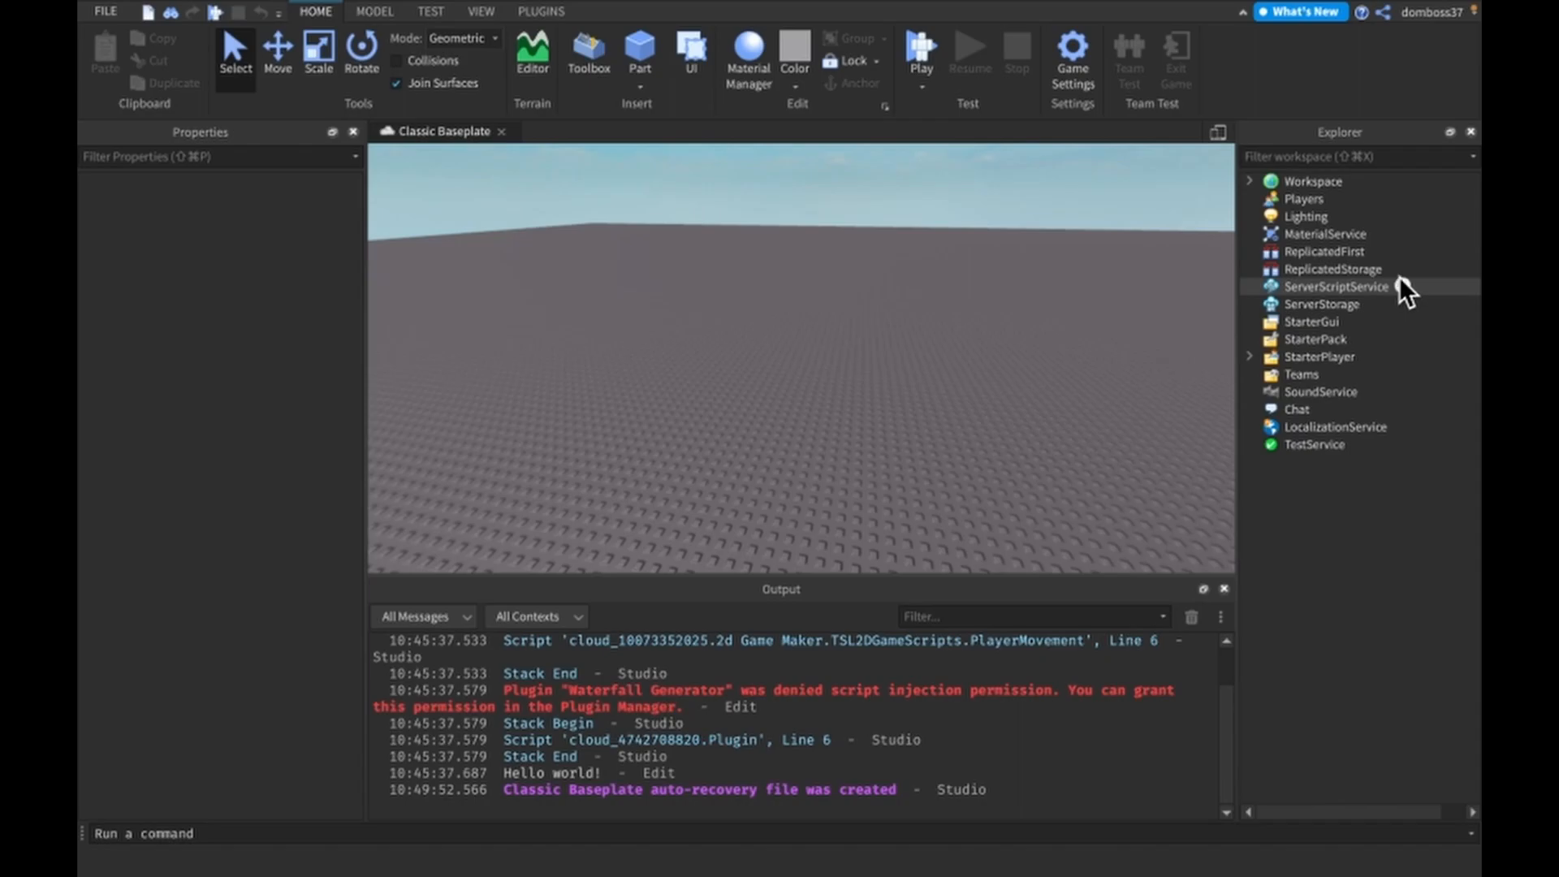
left_click(1337, 287)
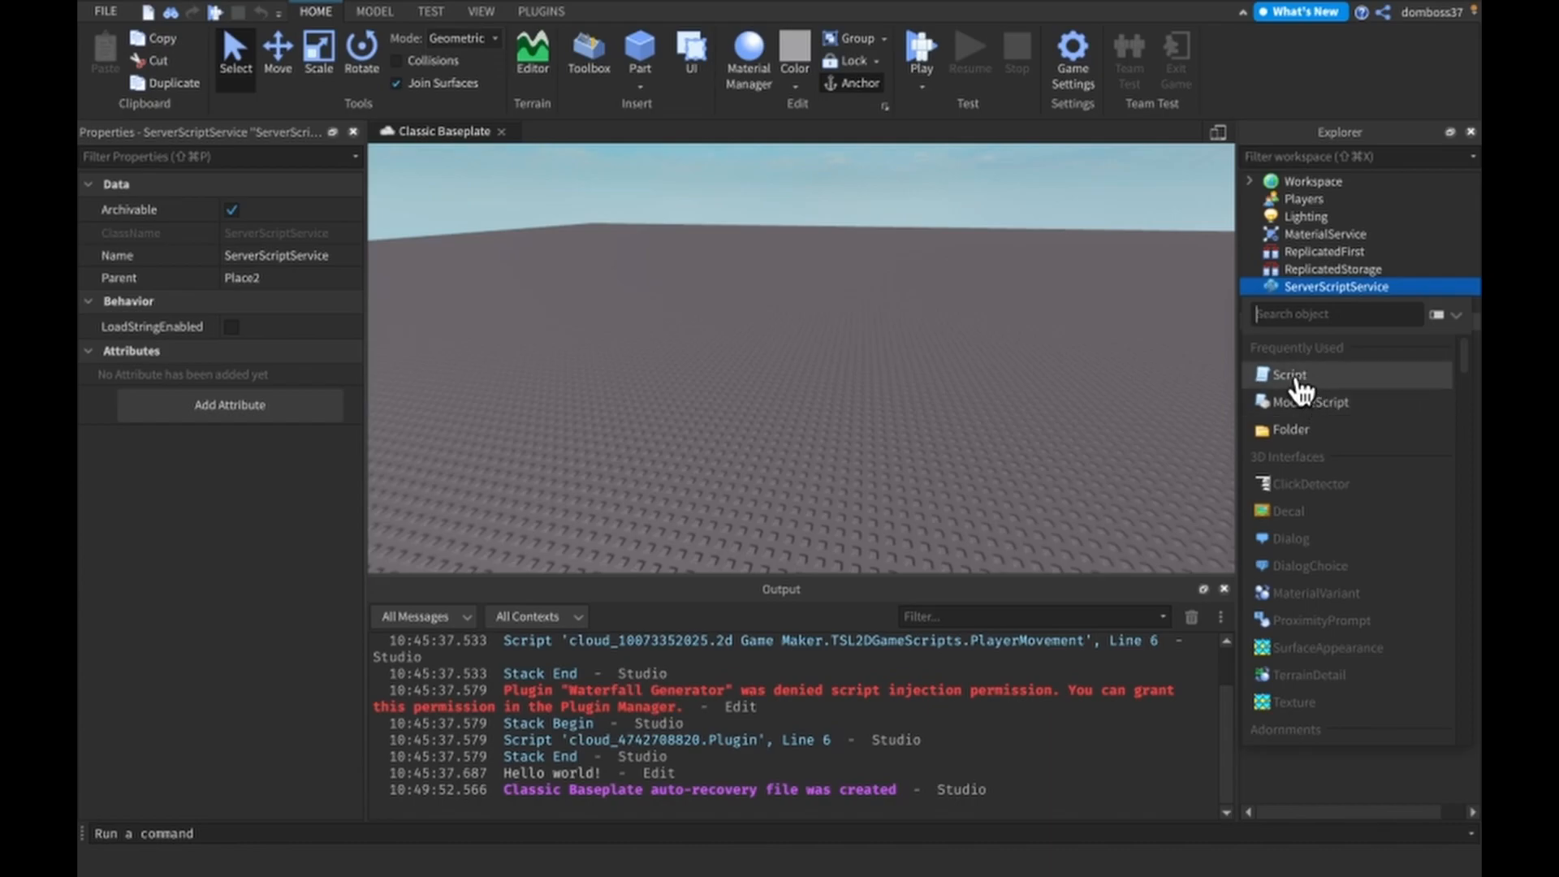
Step: Add a Script to ServerScriptService, view its print("Hello world!") code, then close the editor
left_click(1289, 375)
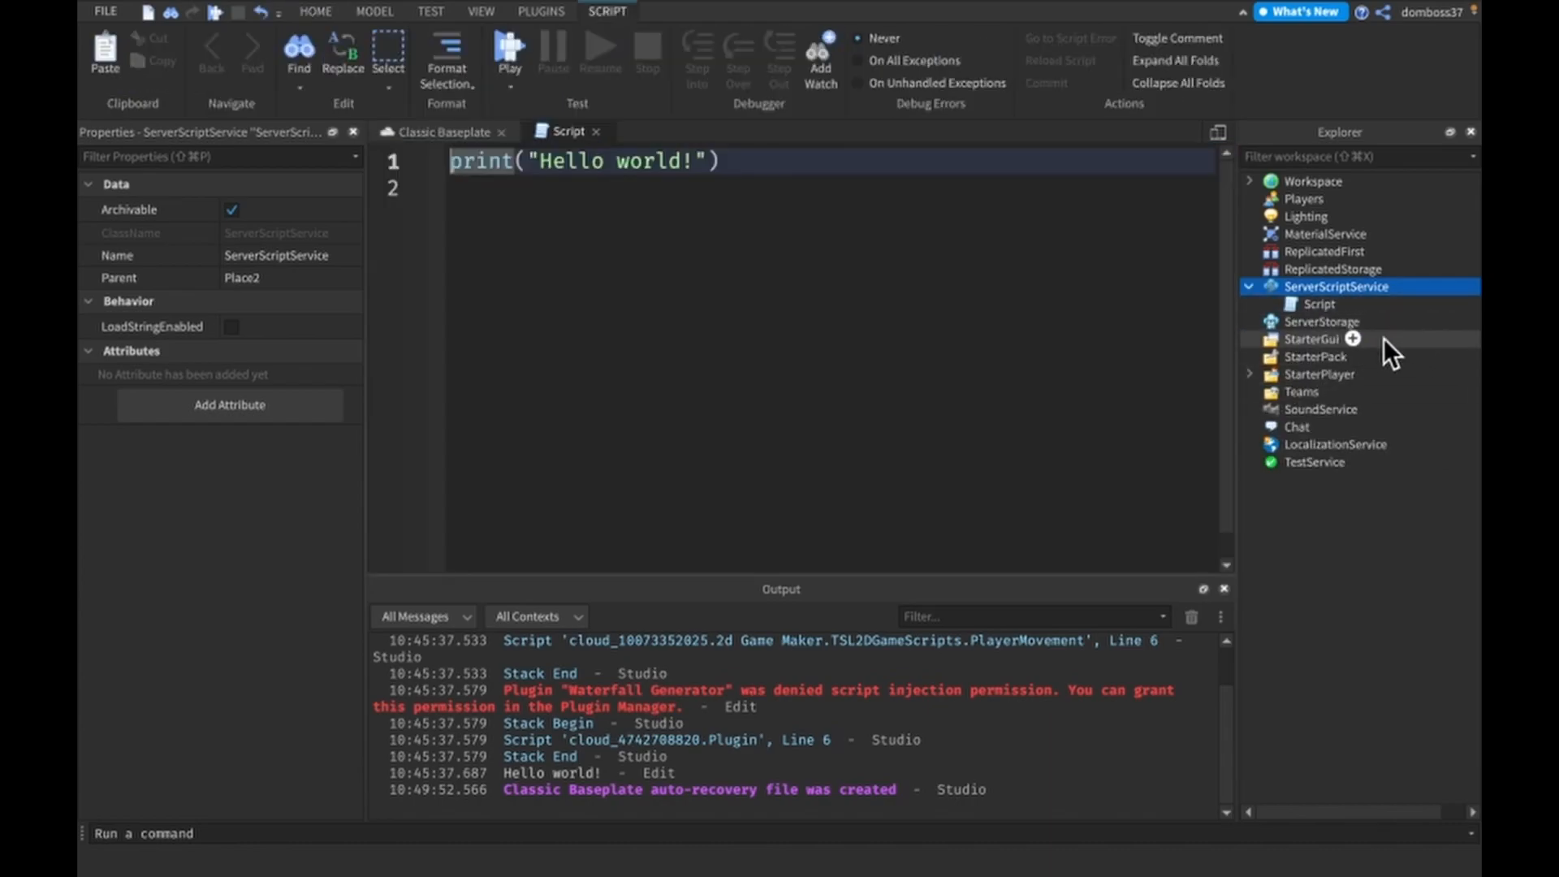
left_click(1320, 303)
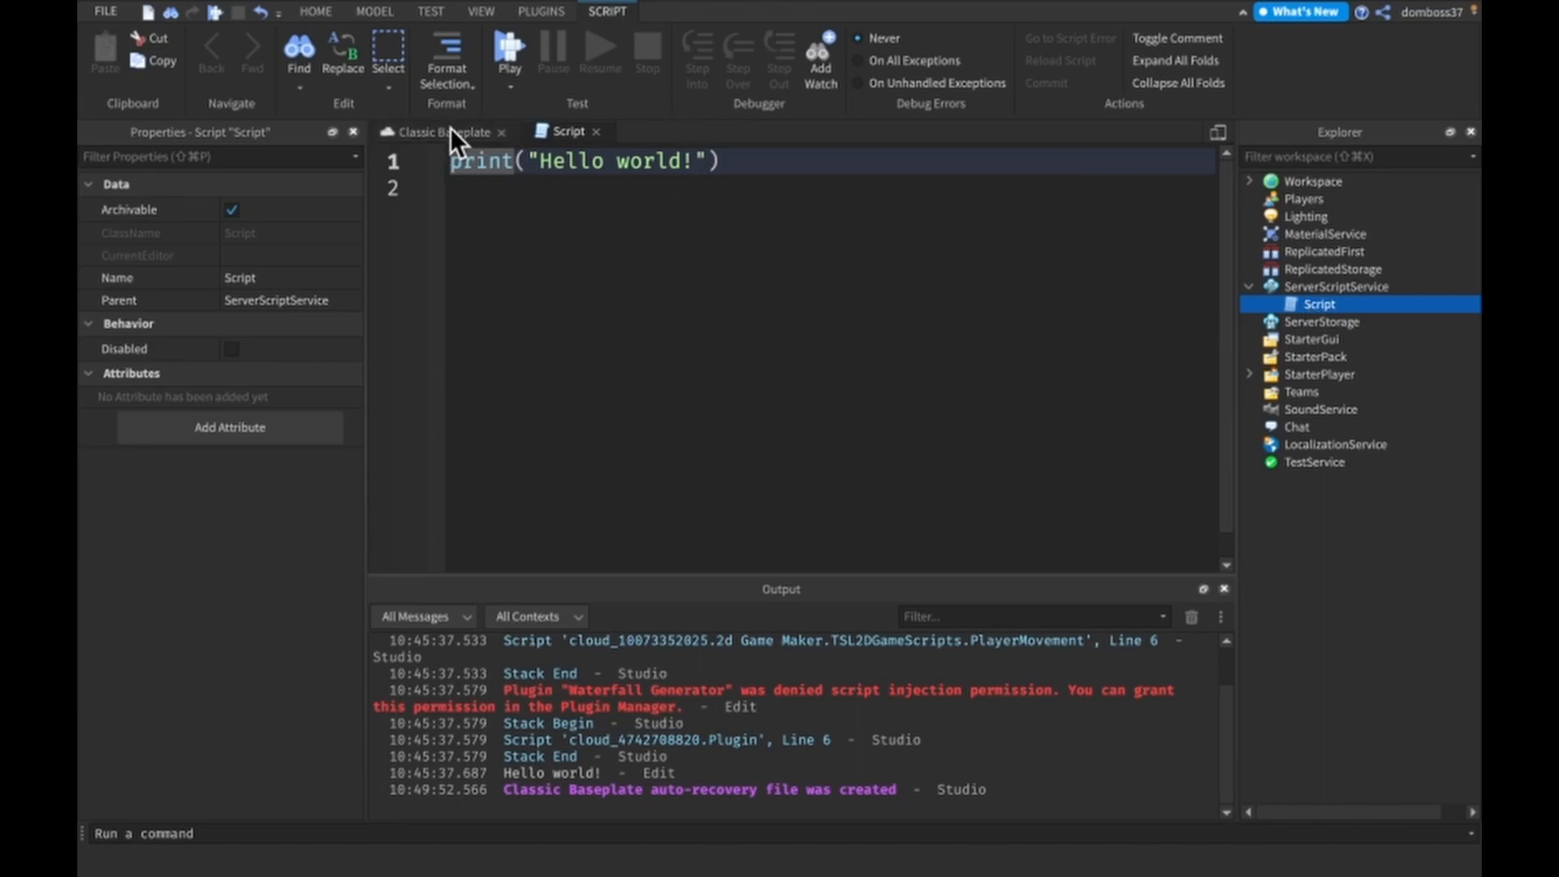
left_click(440, 131)
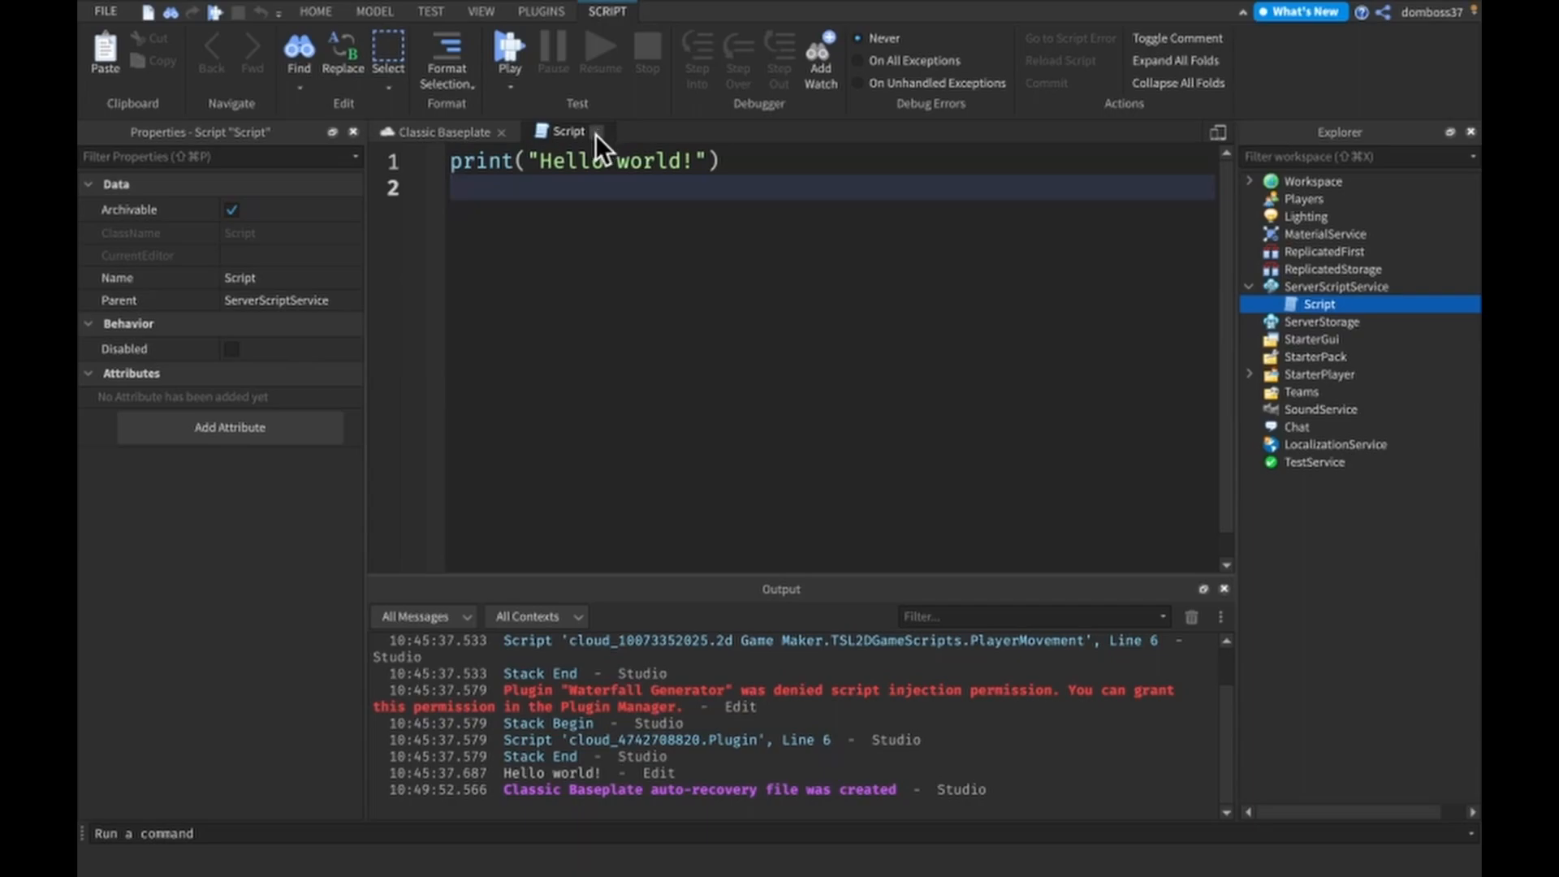
mouse_move(602, 150)
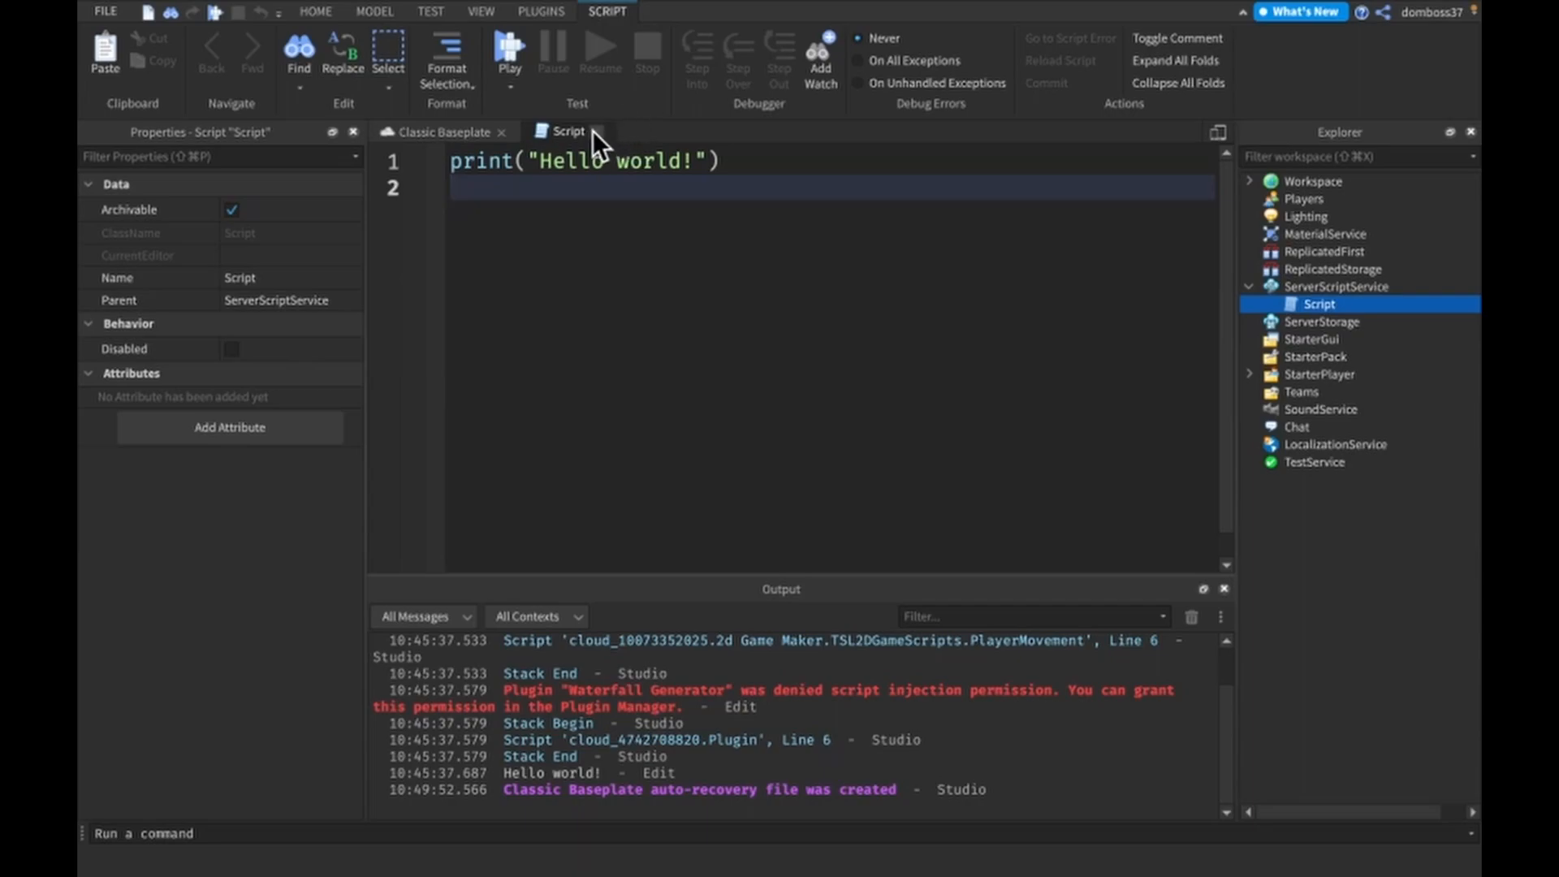
left_click(443, 132)
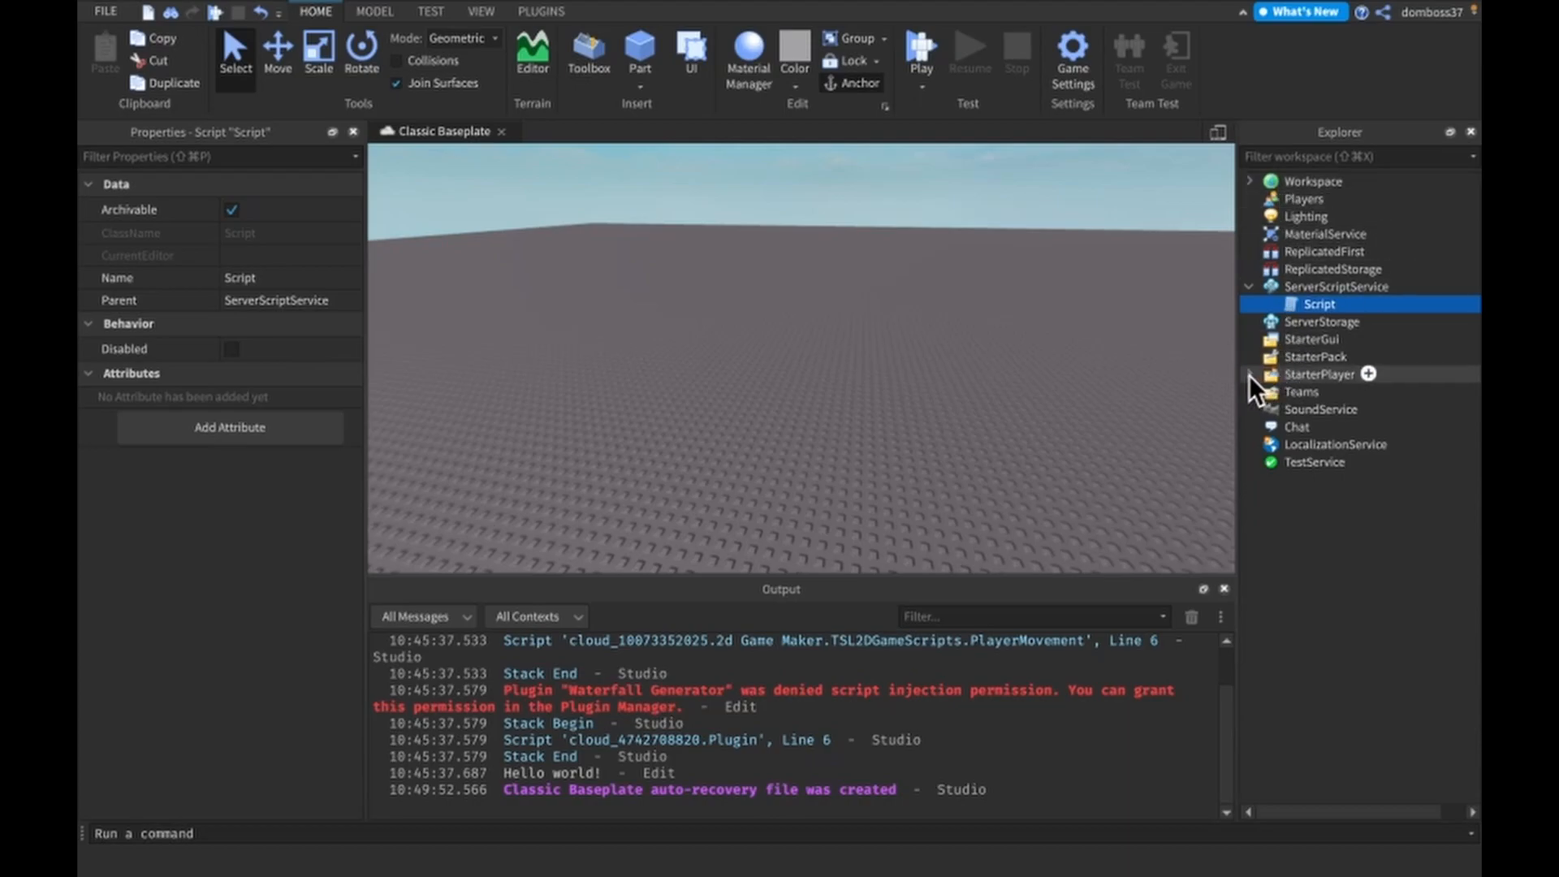
Step: Expand and collapse StarterPlayer, select ServerStorage, then add a Script under ServerScriptService
left_click(1249, 373)
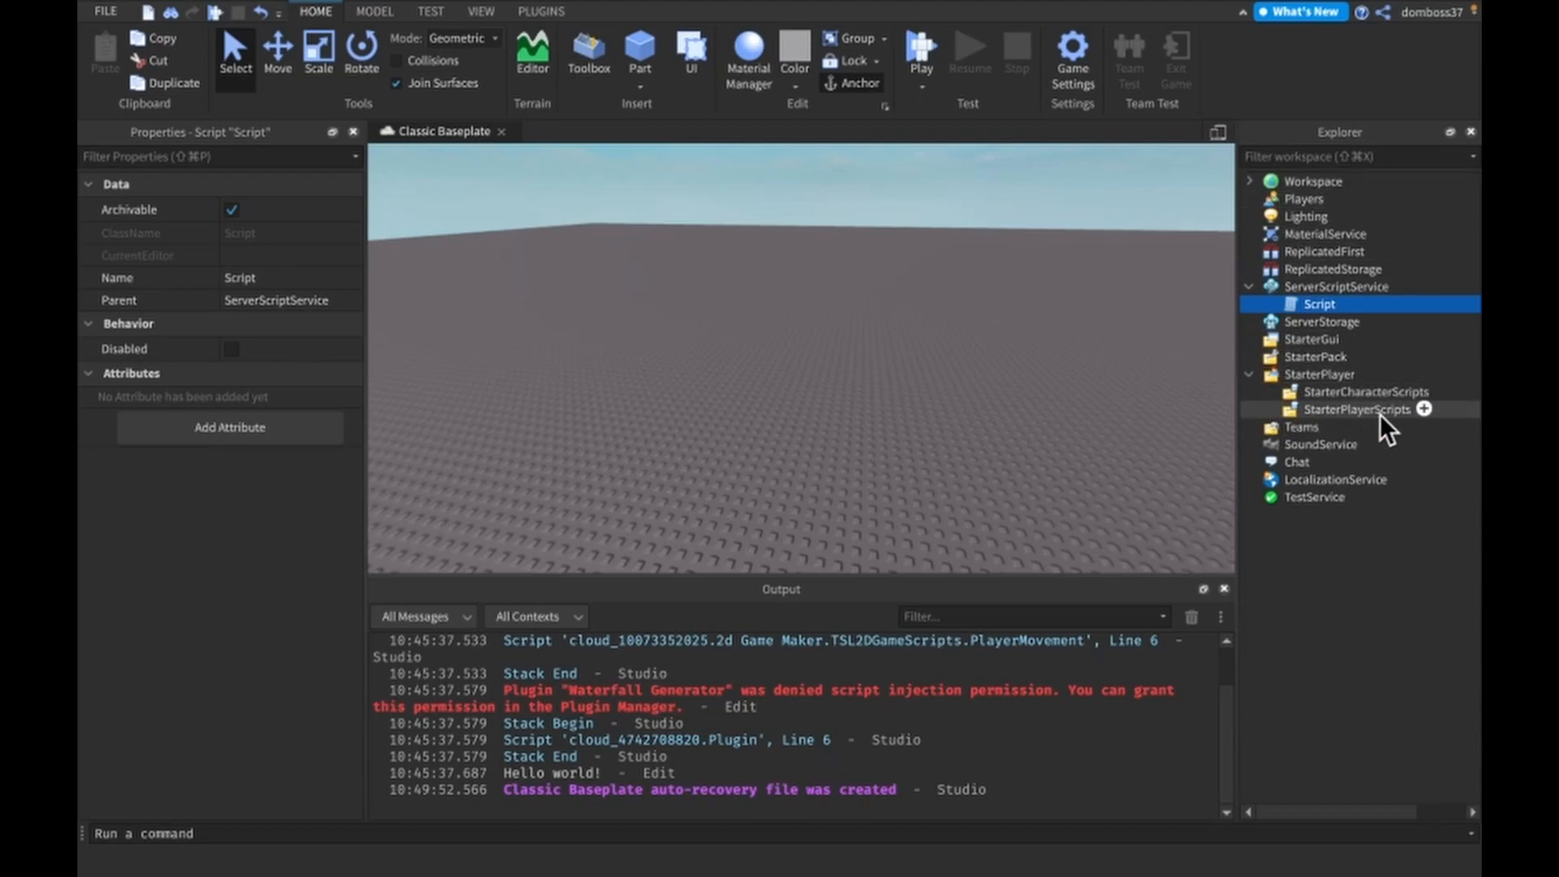
mouse_move(1447, 408)
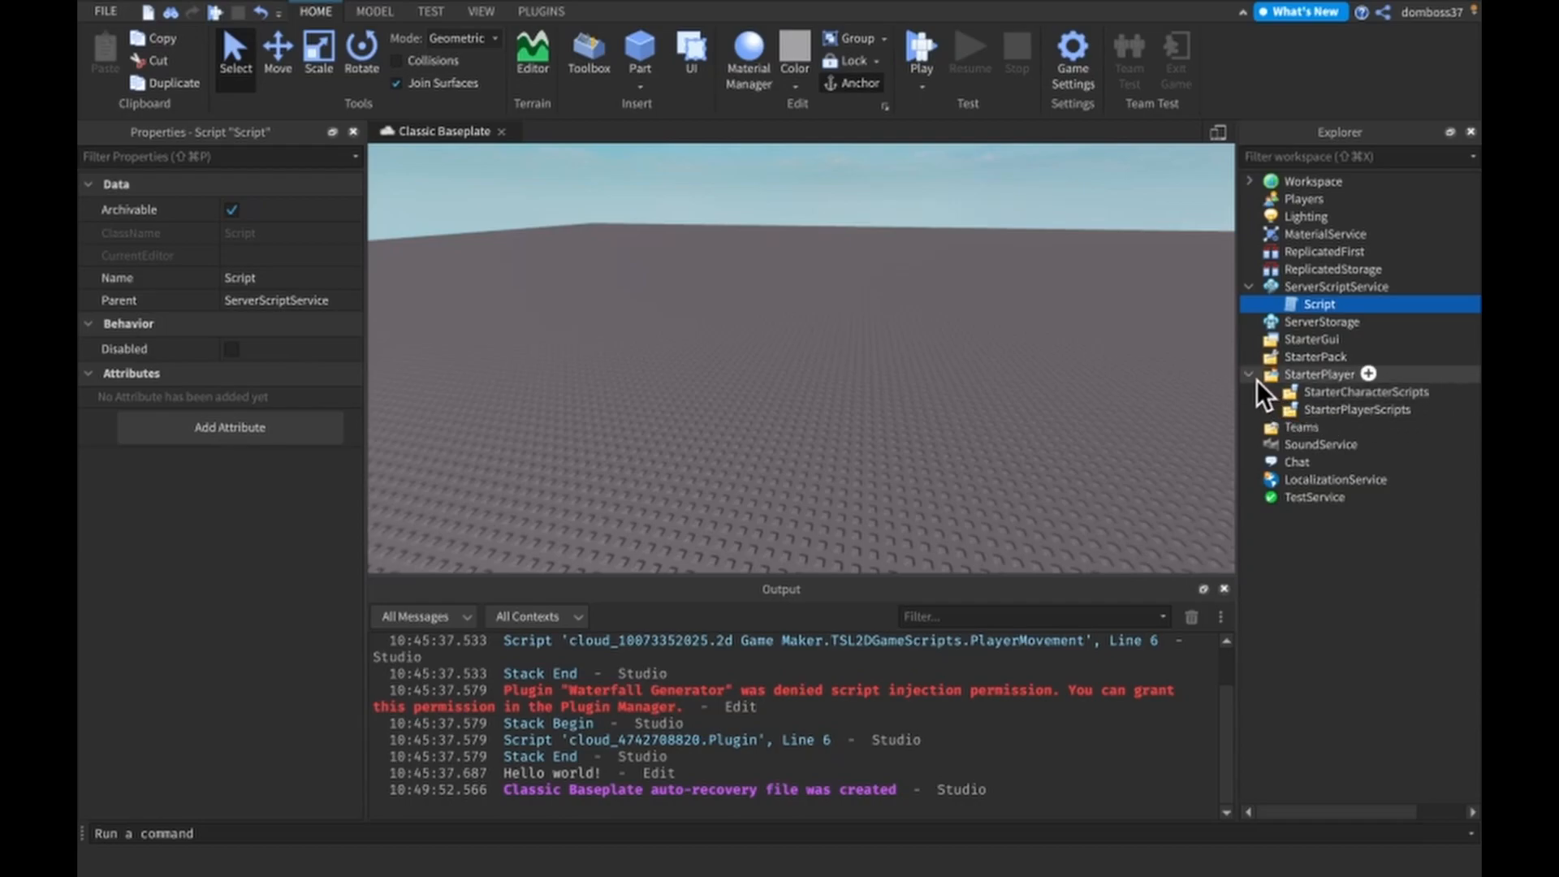
left_click(1248, 373)
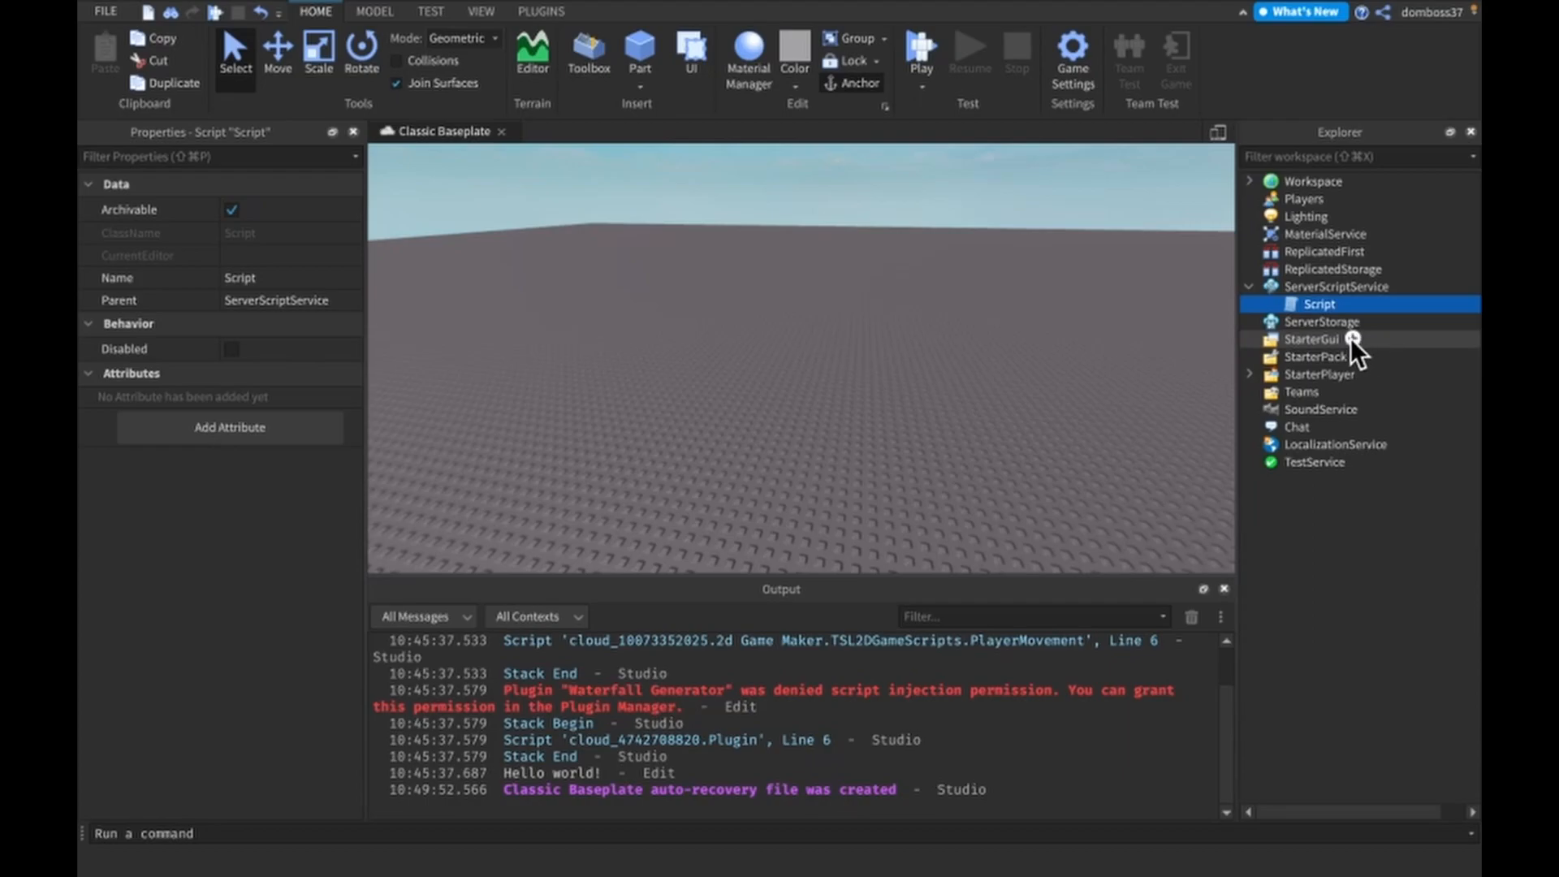
left_click(1322, 322)
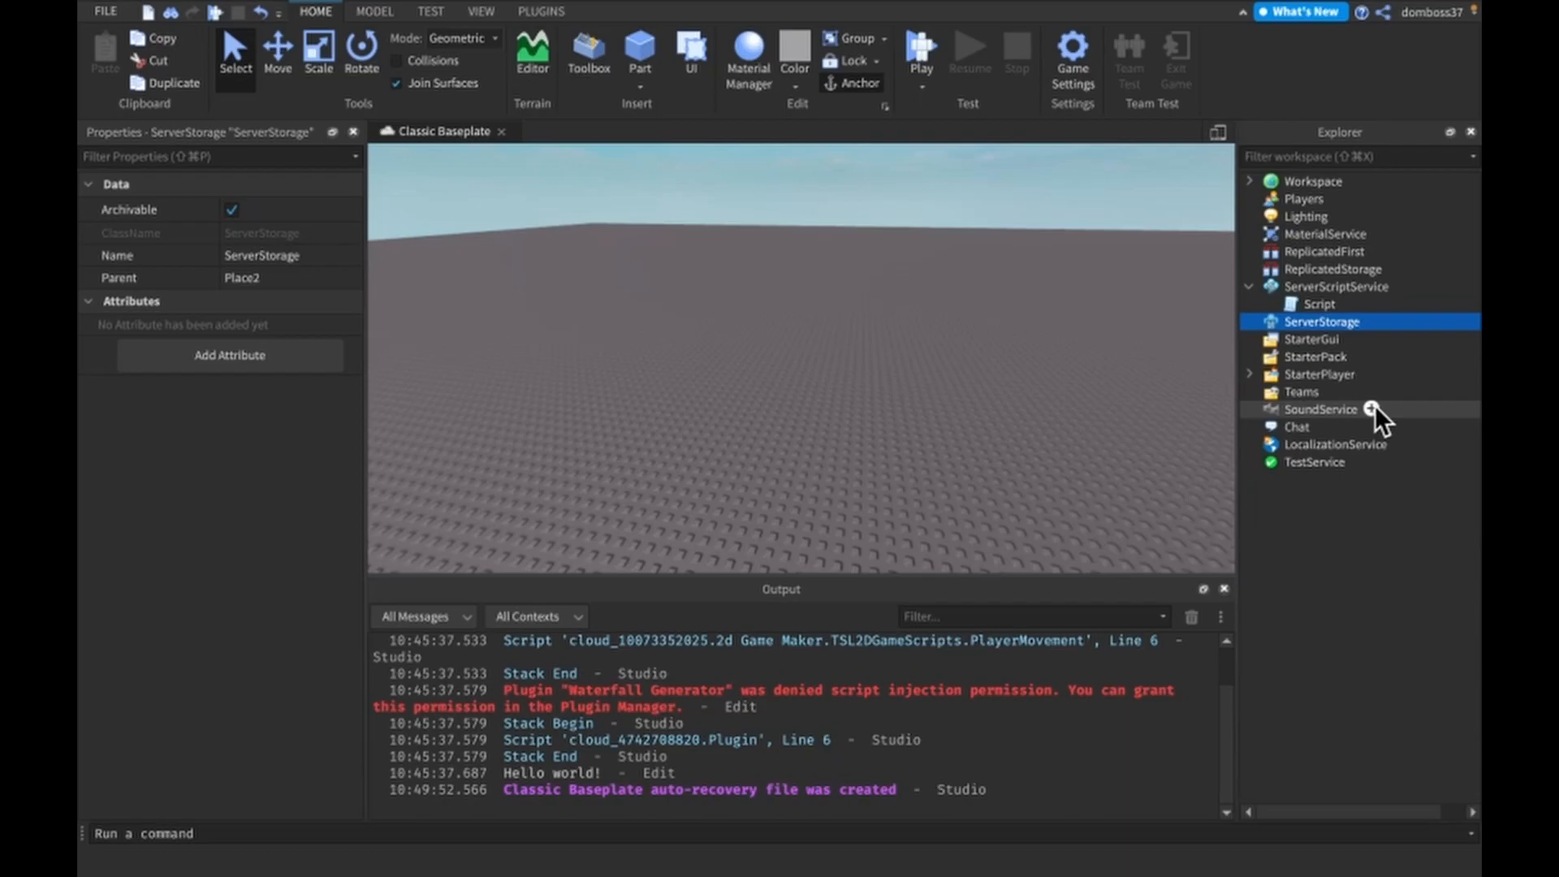
left_click(1376, 286)
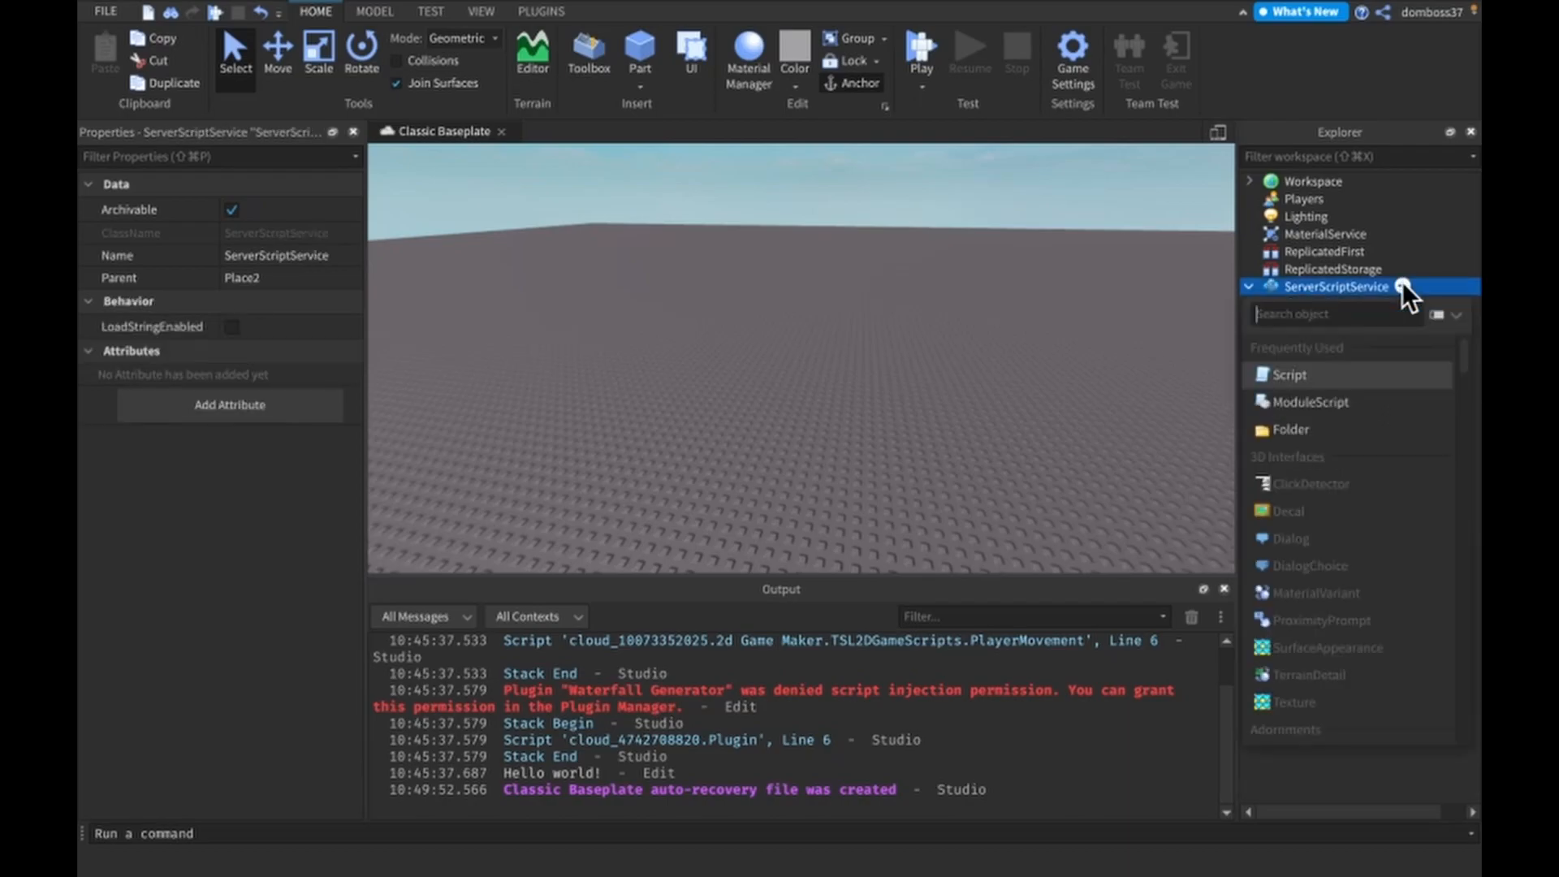
left_click(1288, 373)
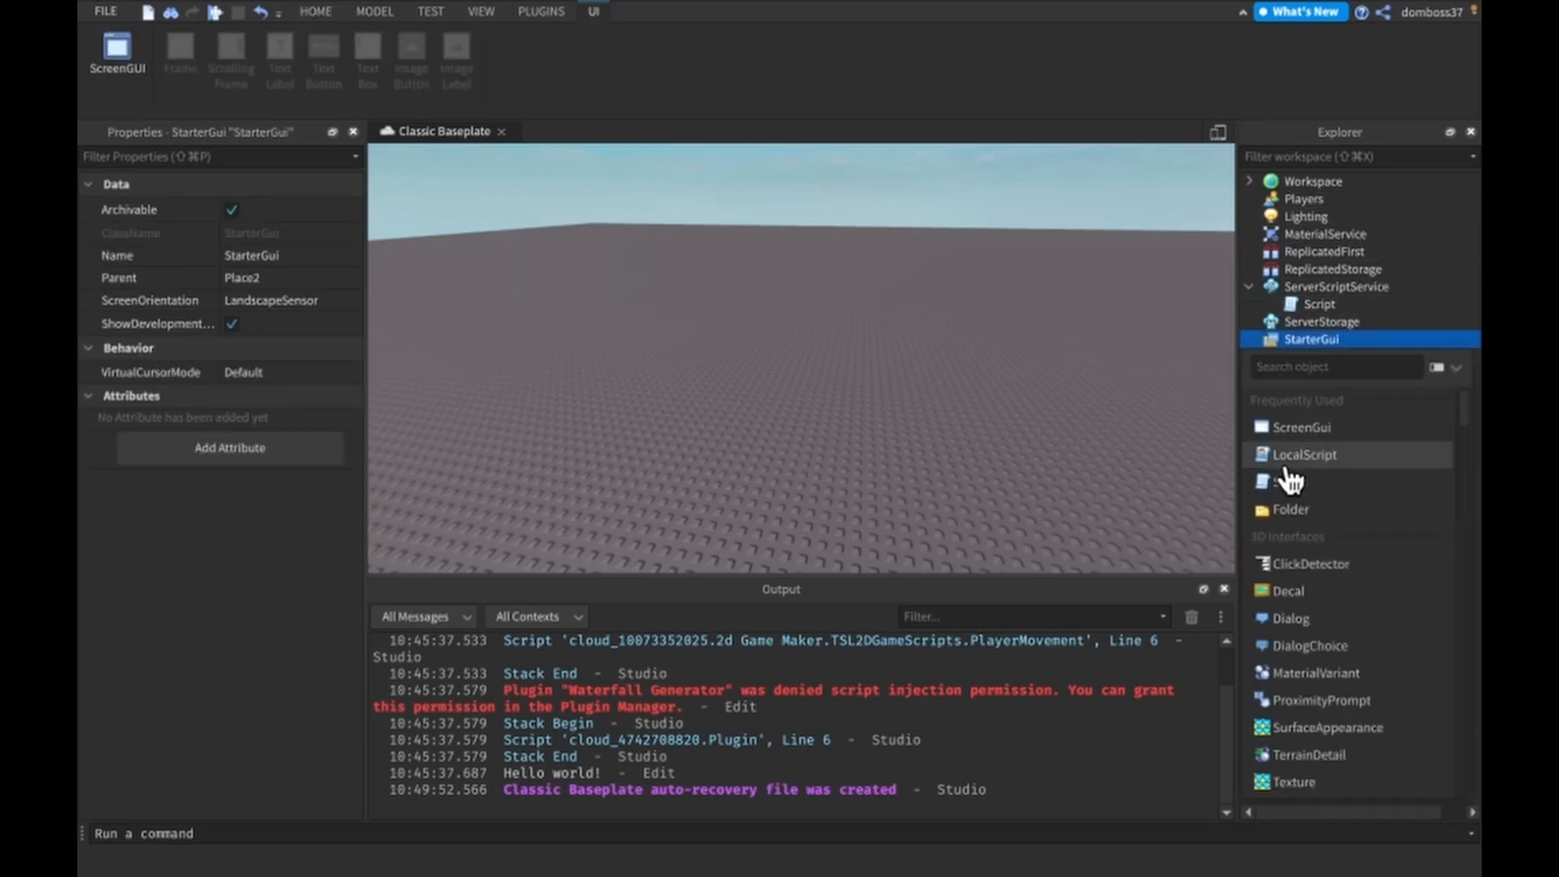
Step: Add a LocalScript to StarterGui and type local player = game.Players.LocalPlayer in it
double_click(1304, 455)
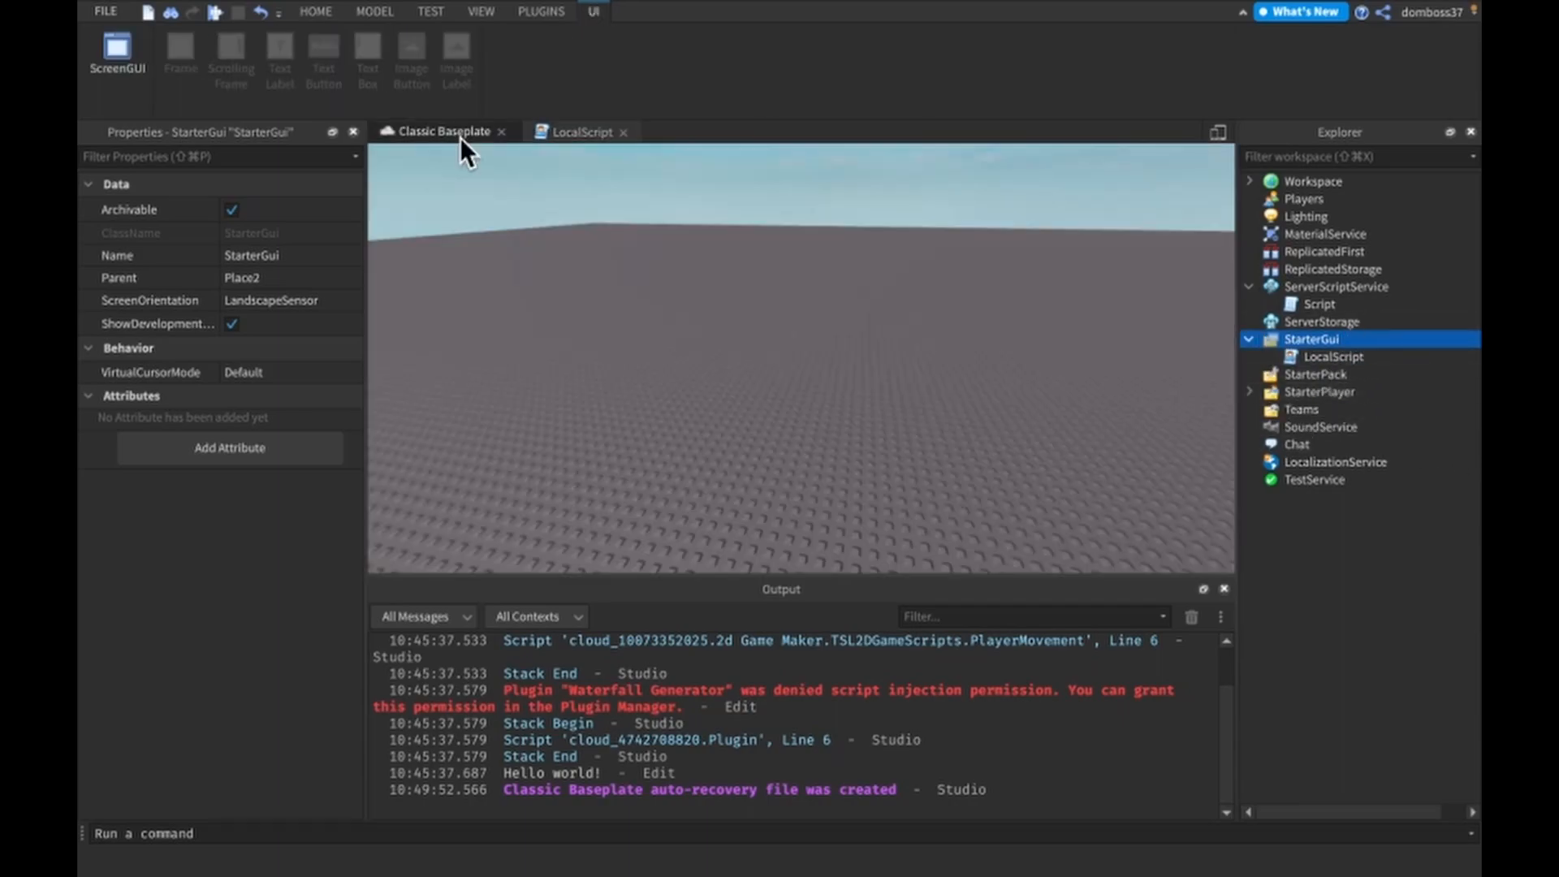
left_click(580, 132)
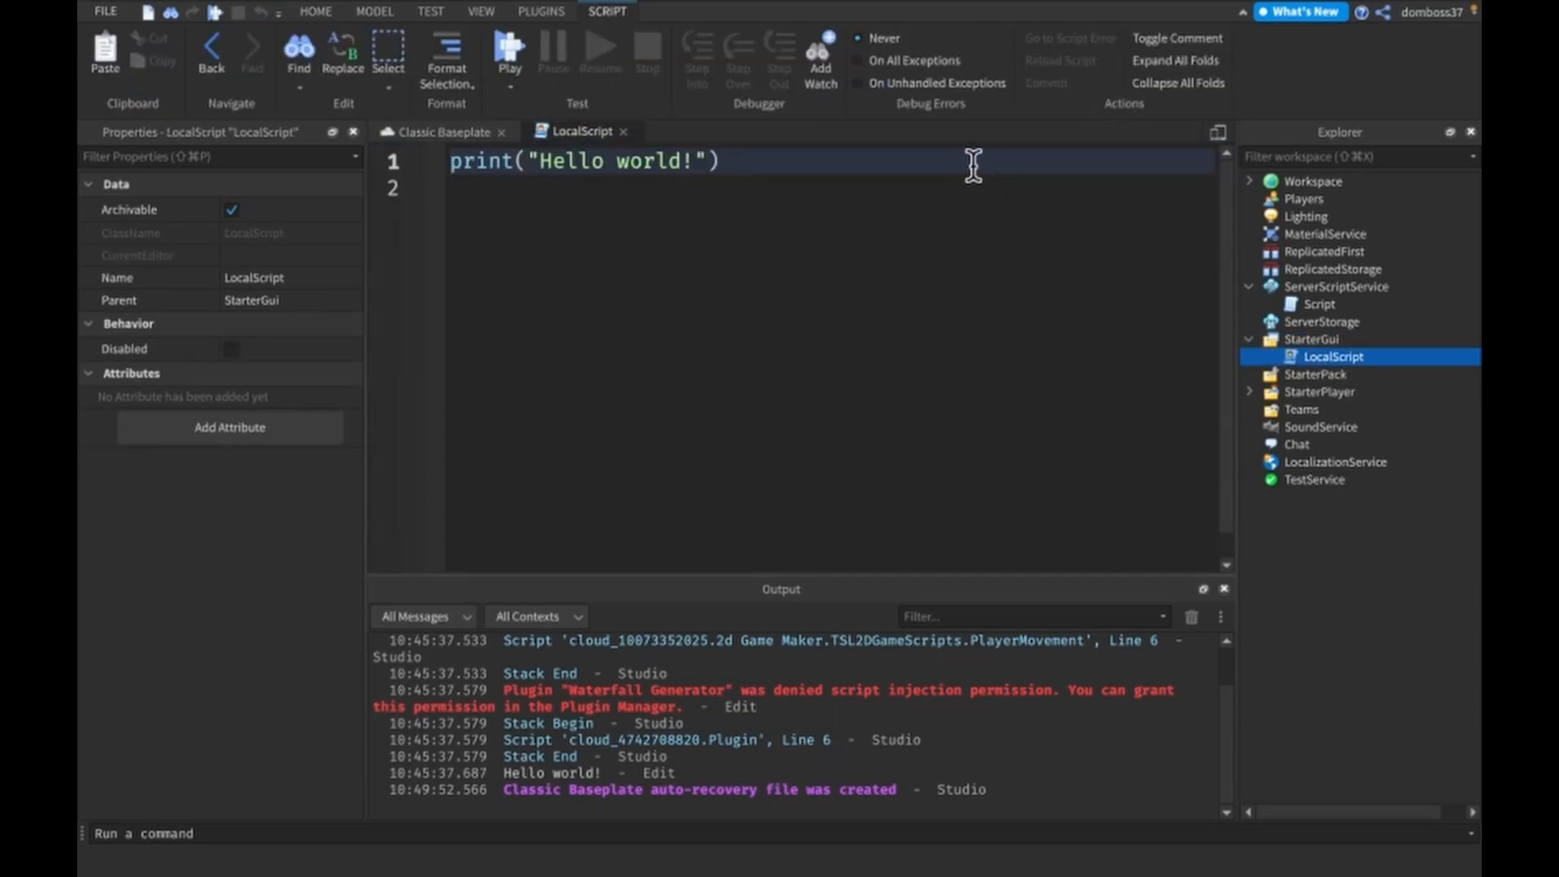
type("local")
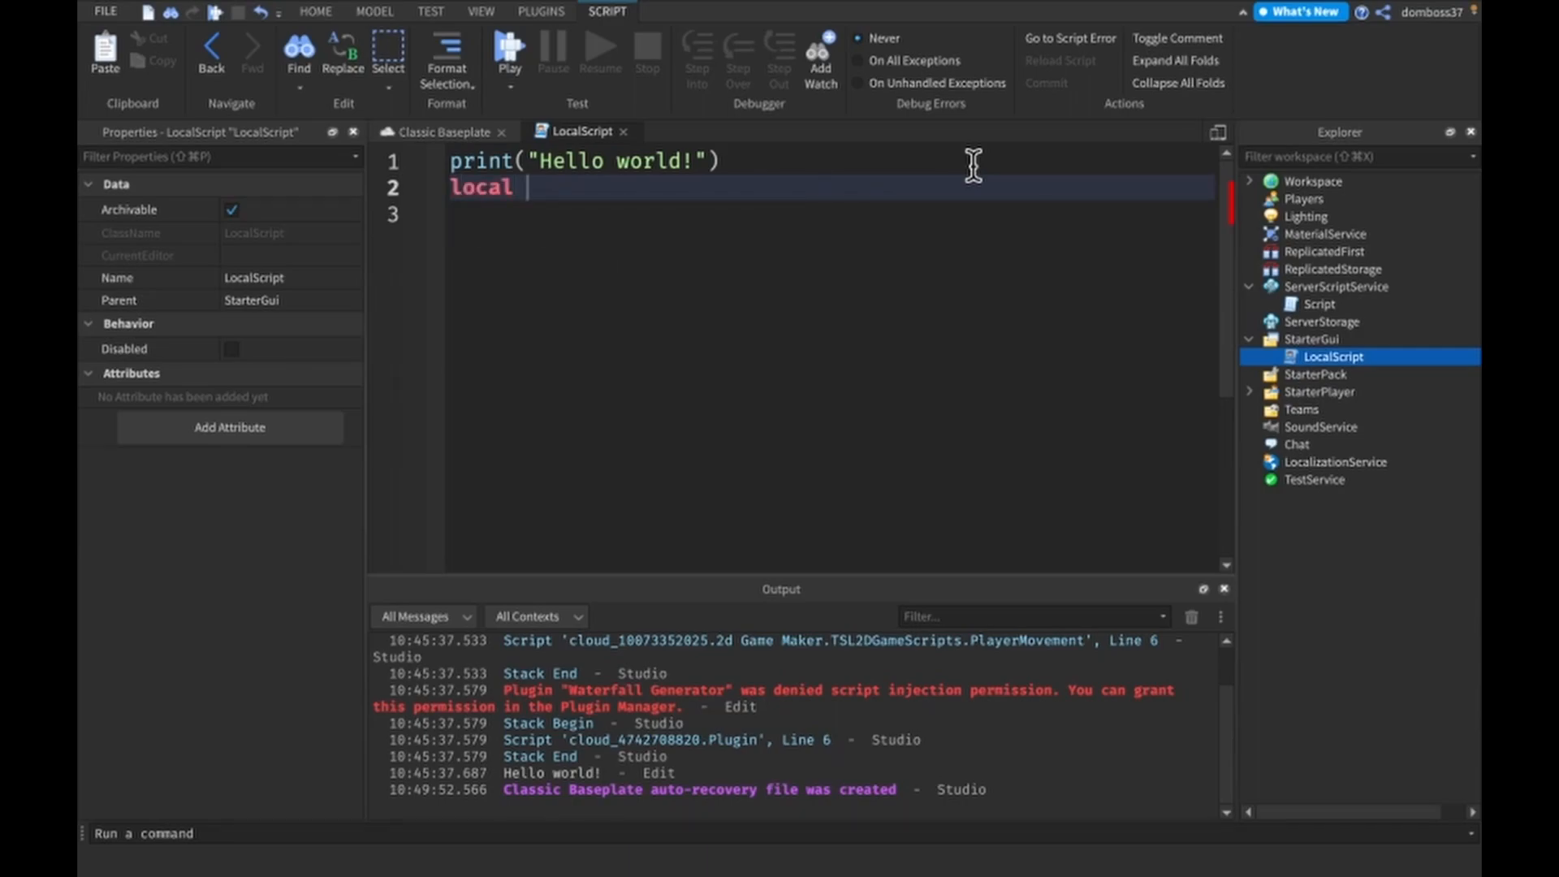
type("p")
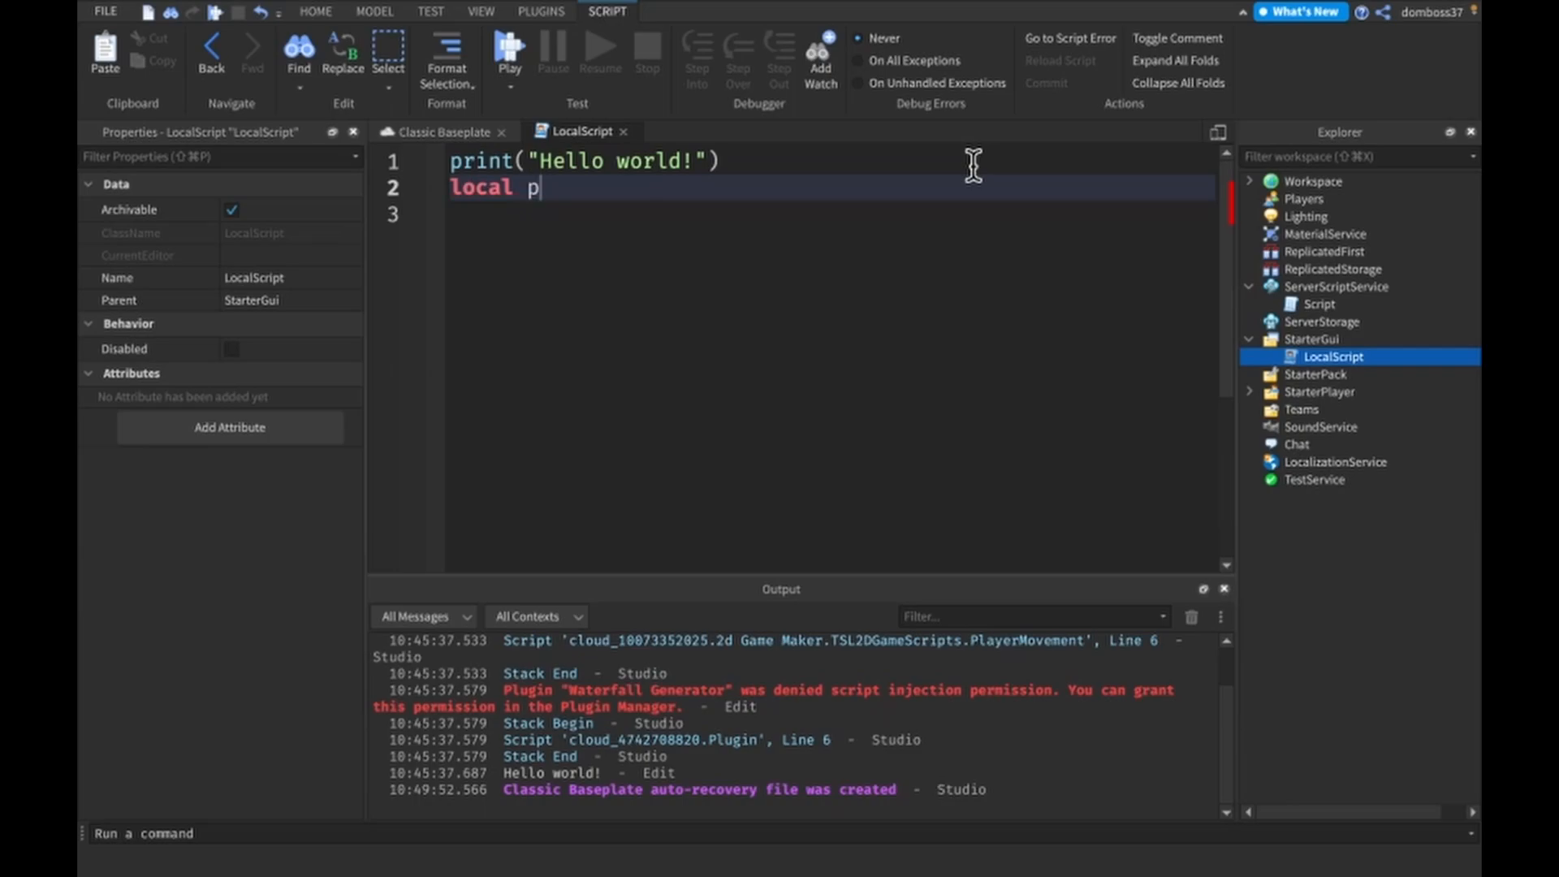
type("layer =")
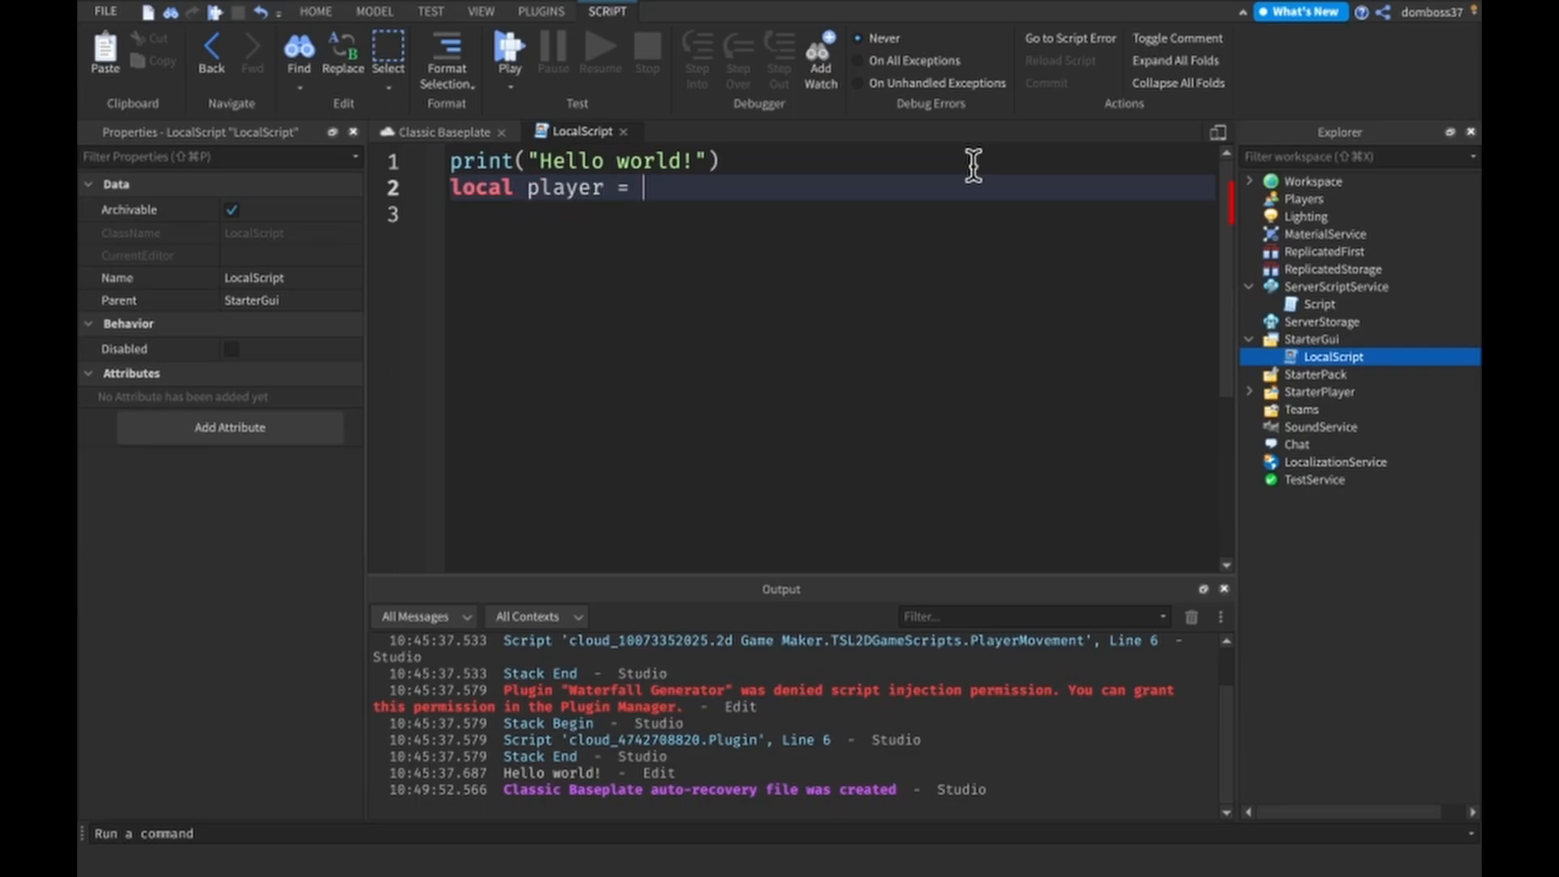
type("game.Players")
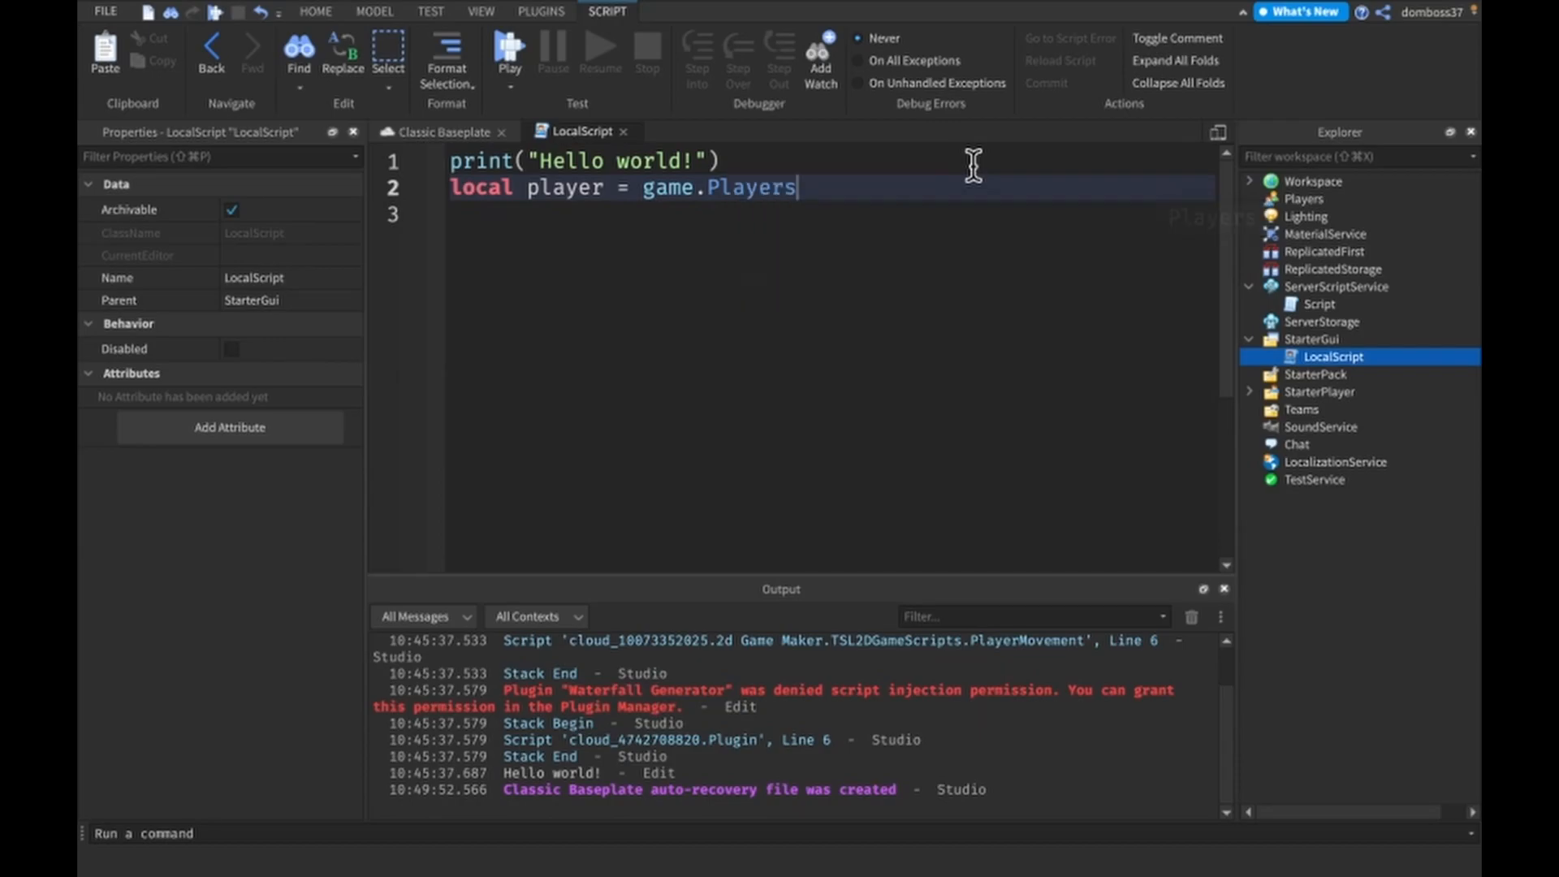
left_click(1303, 198)
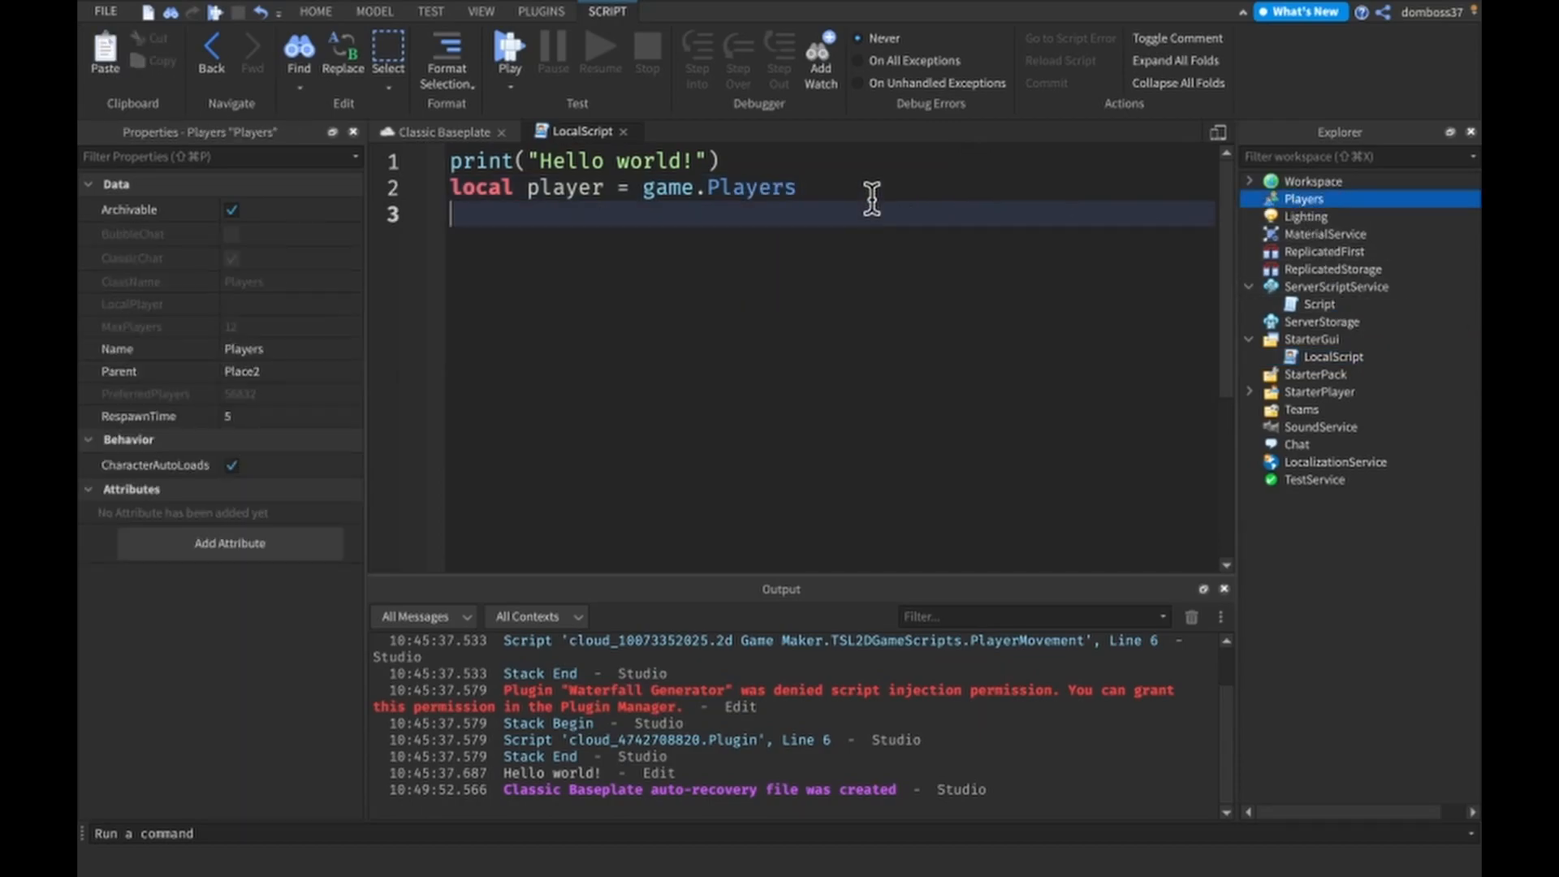
type(".LocalPlayer")
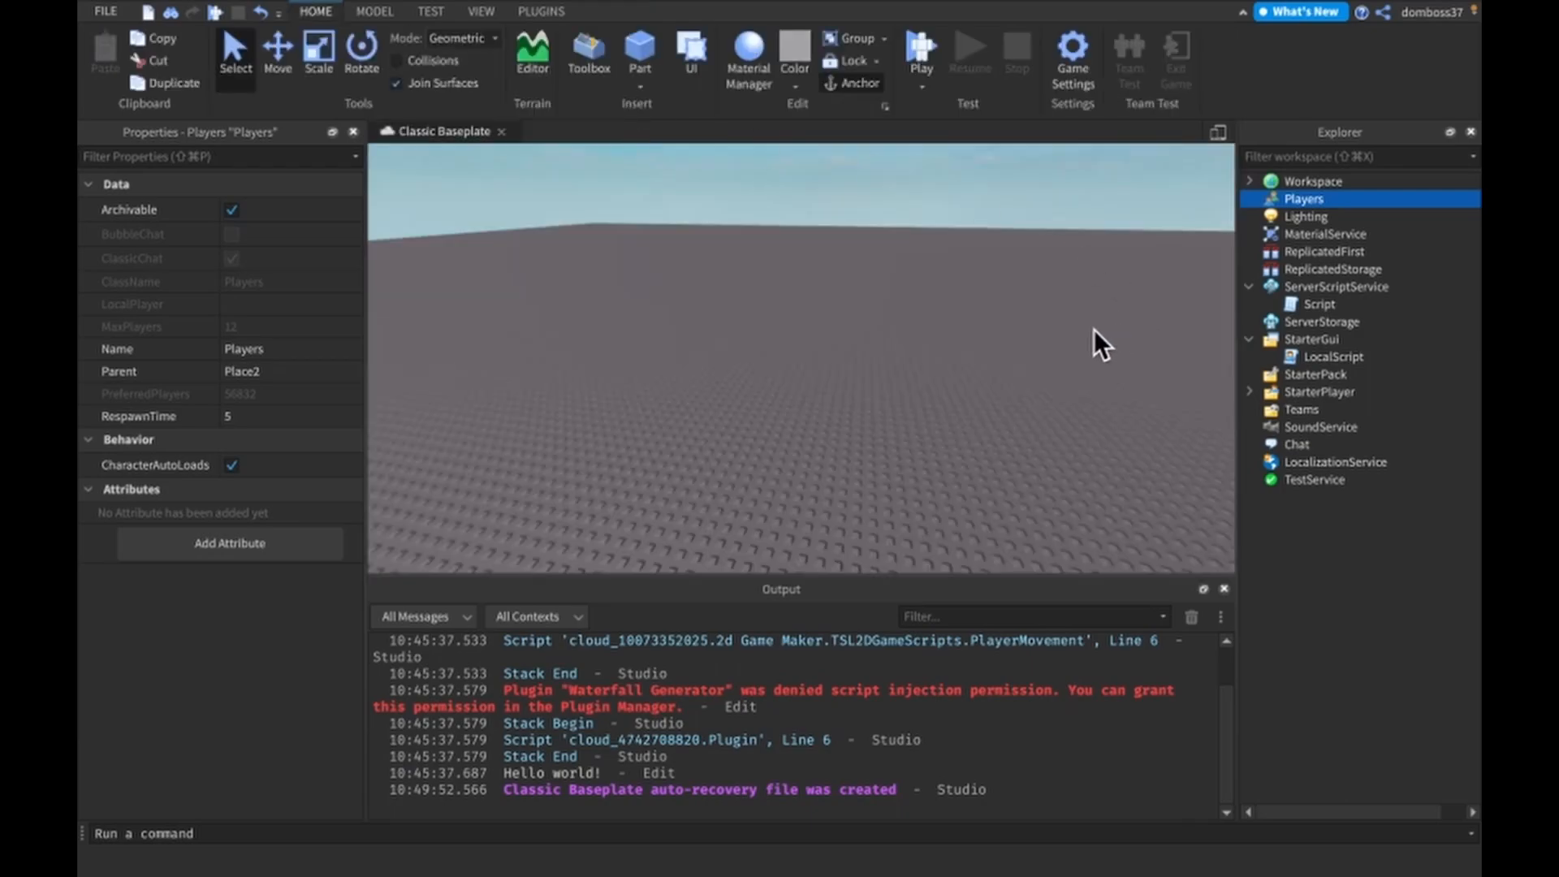
Step: Expand StarterPlayer, then select StarterPack and ReplicatedFirst as places LocalScripts can live
left_click(1336, 356)
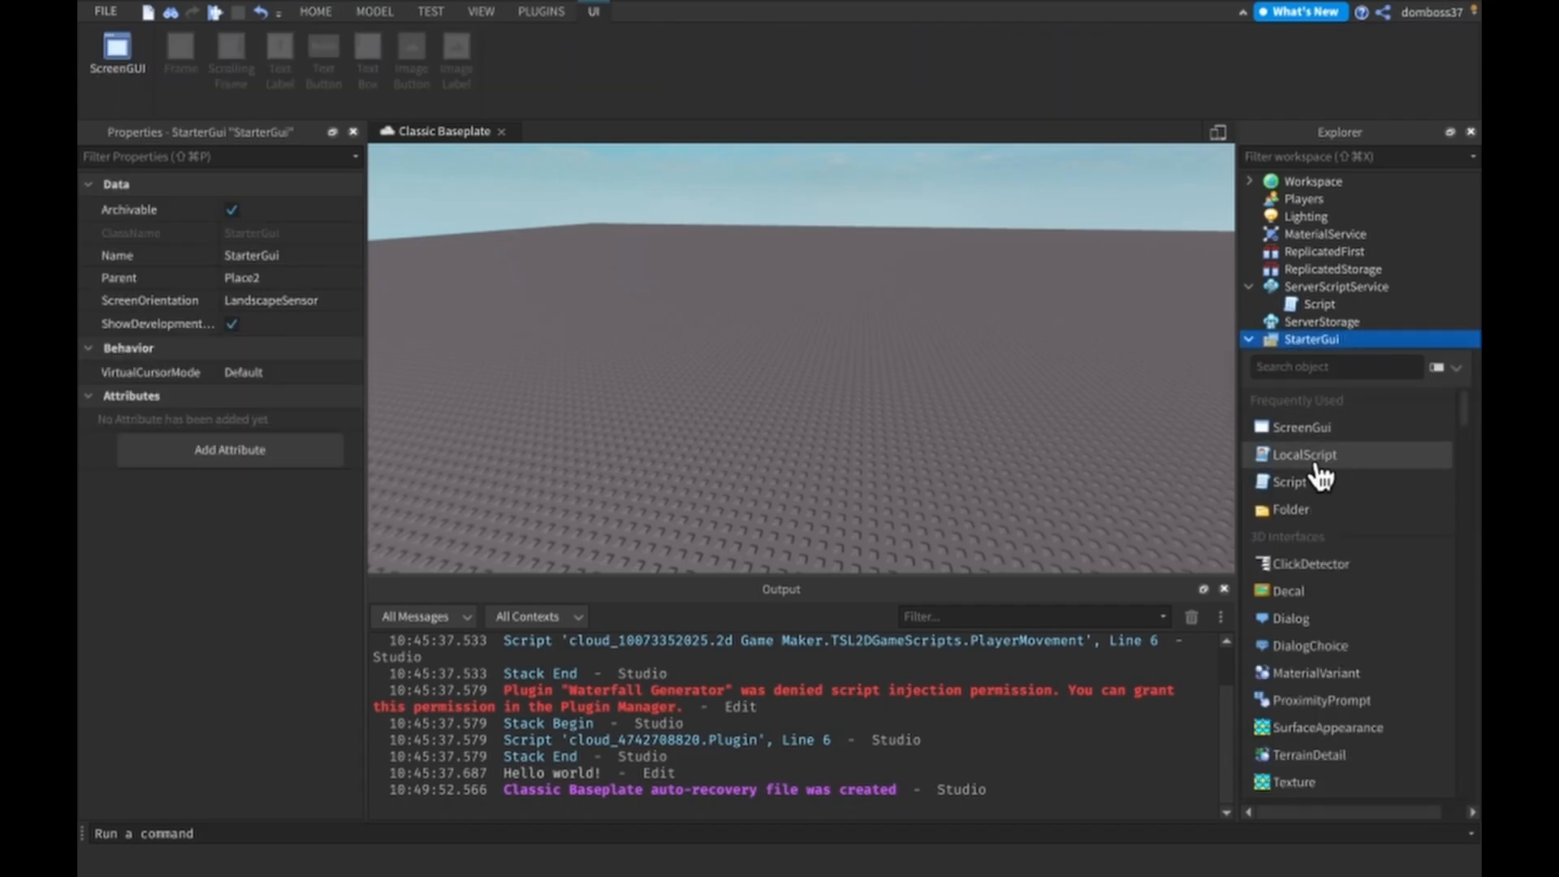
left_click(1306, 455)
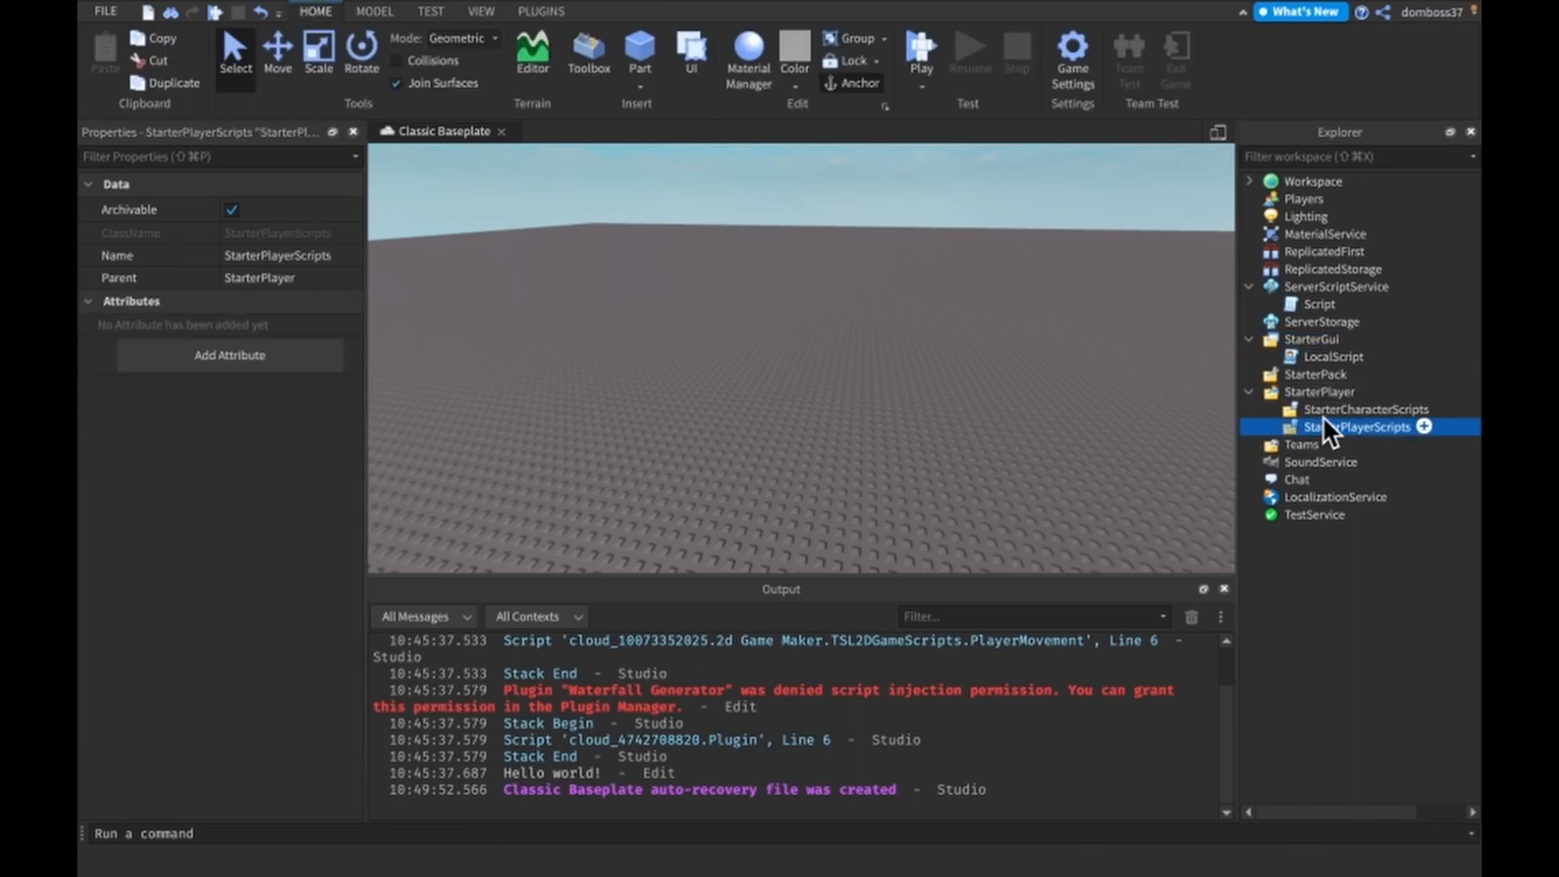
left_click(1316, 374)
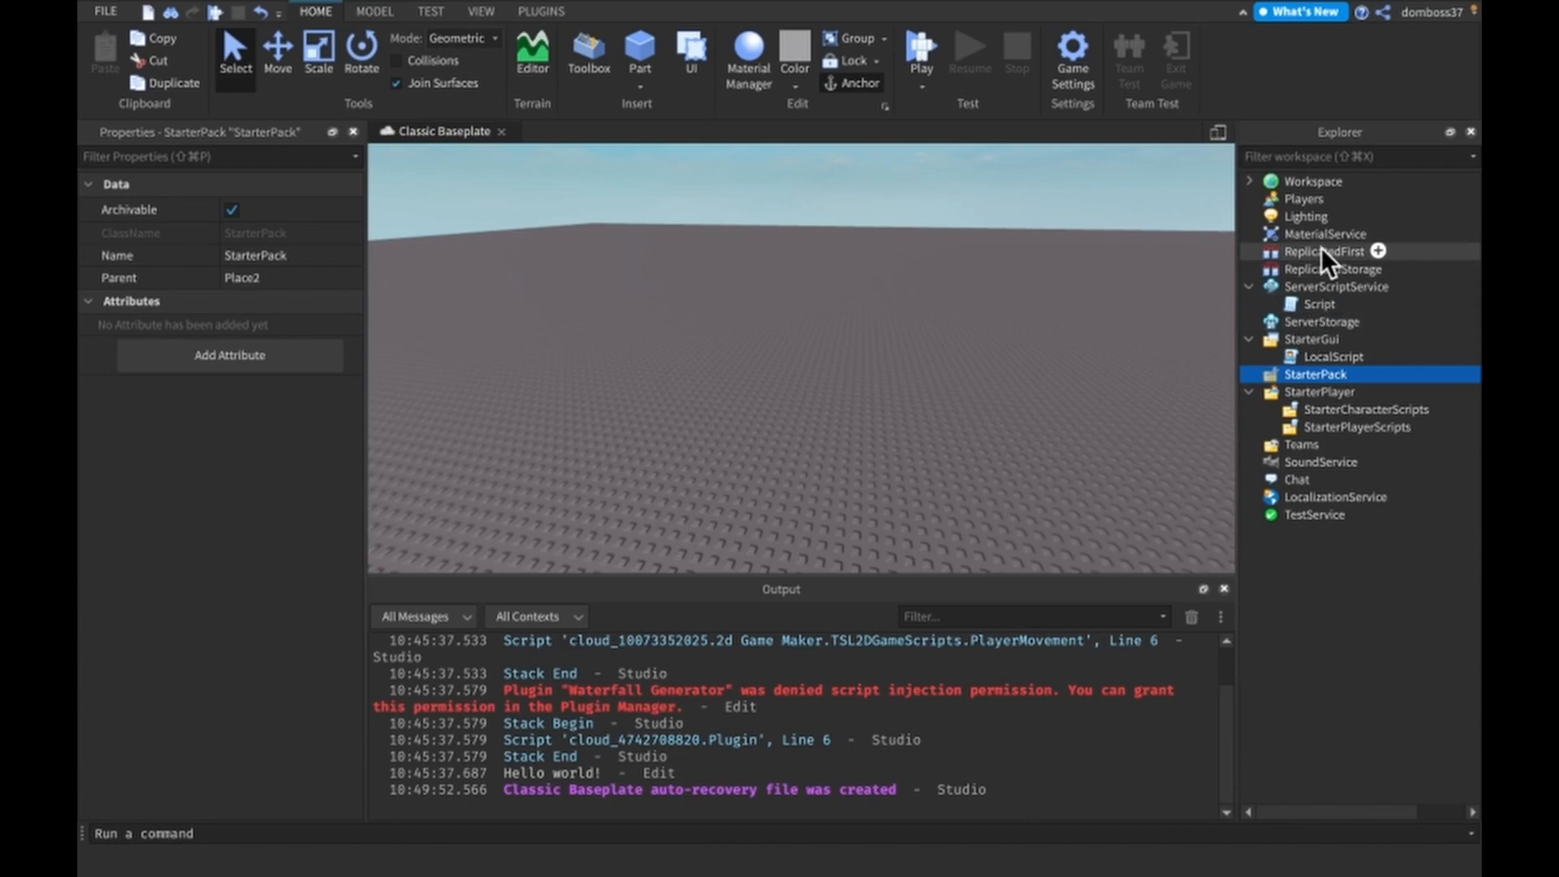
left_click(1320, 251)
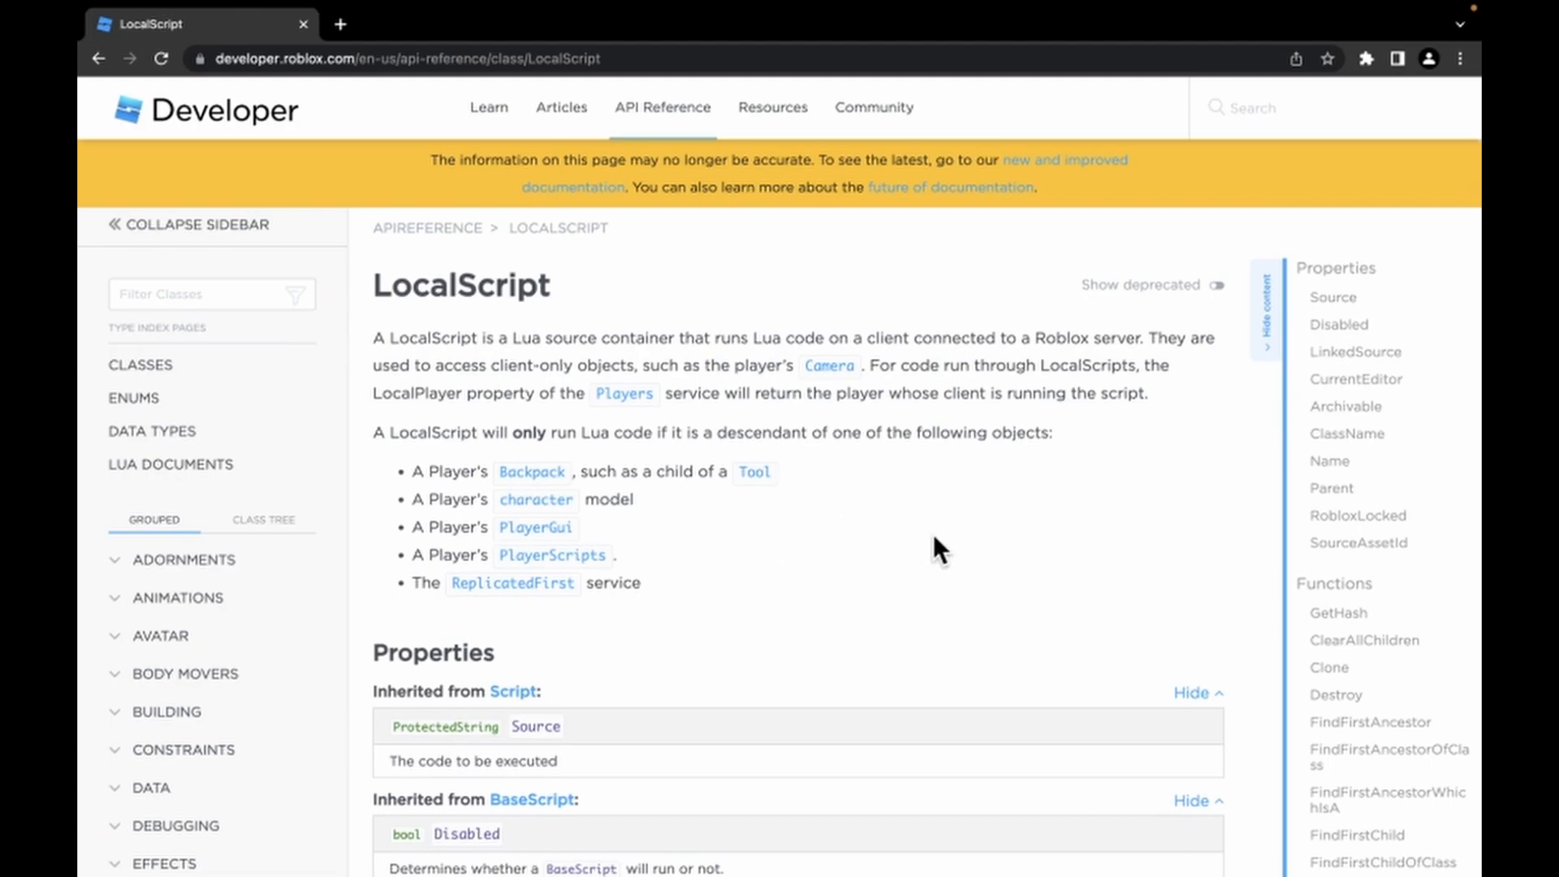
Step: Highlight the LocalScript docs sentence on which objects LocalScripts must descend from, then deselect
left_click_drag(399, 433, 987, 433)
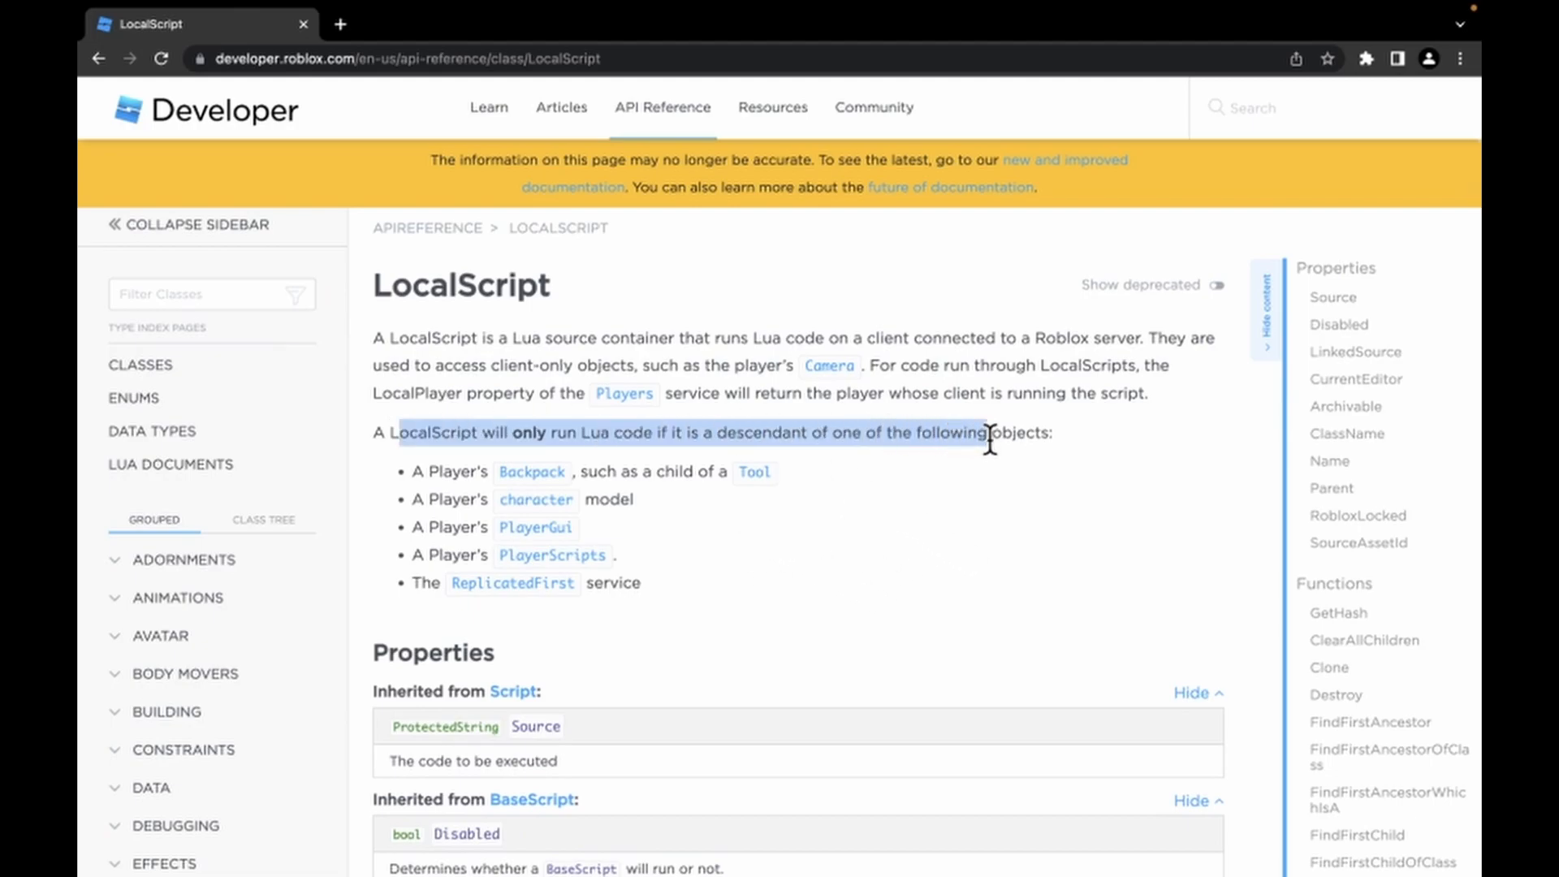
left_click(1014, 455)
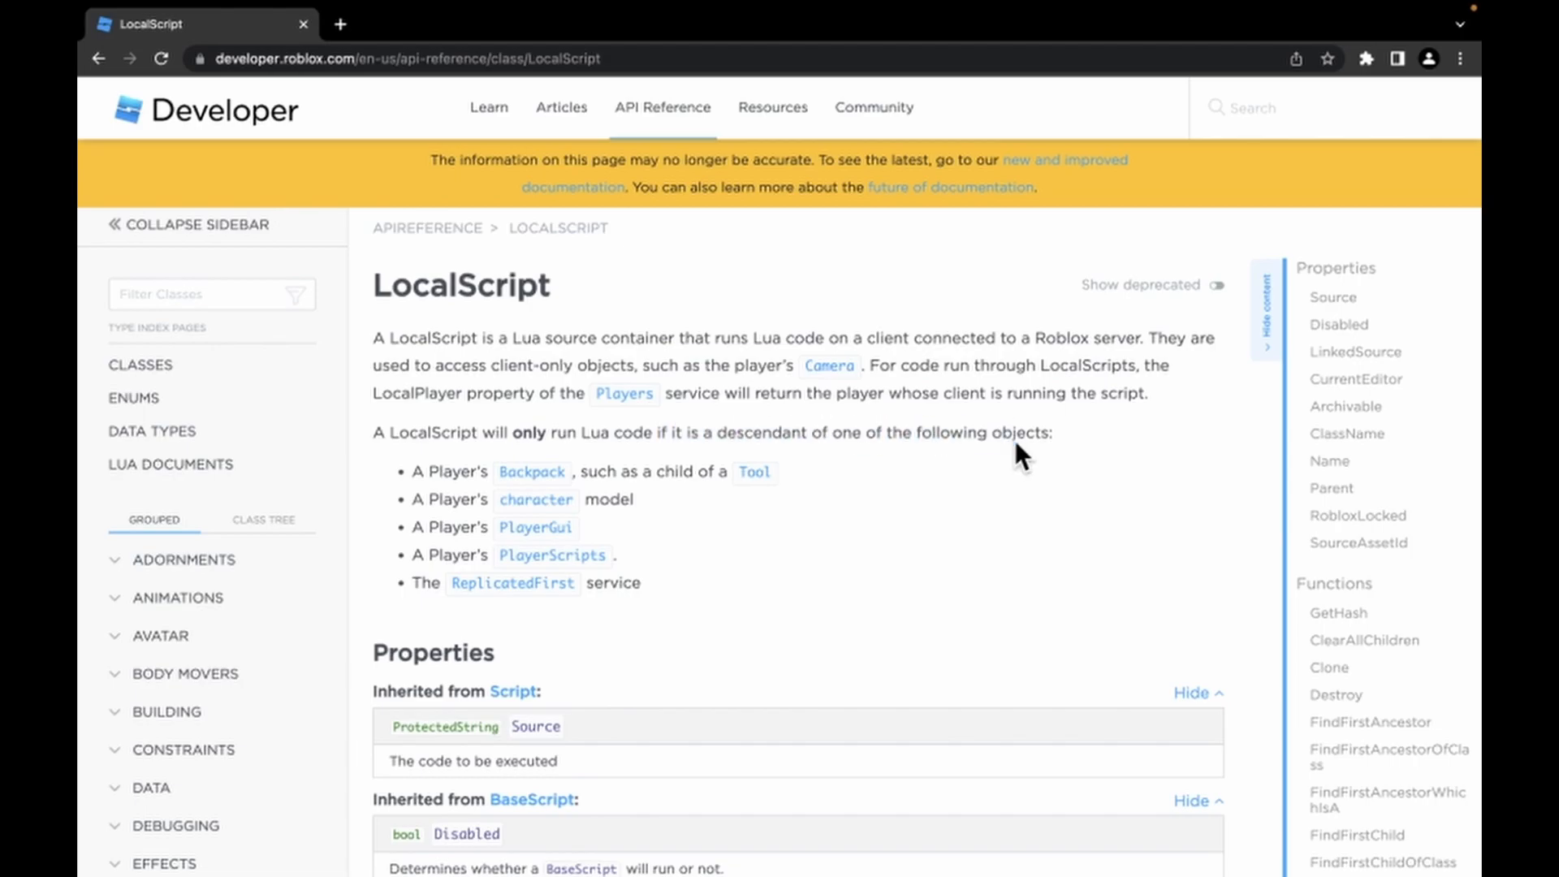
mouse_move(1054, 463)
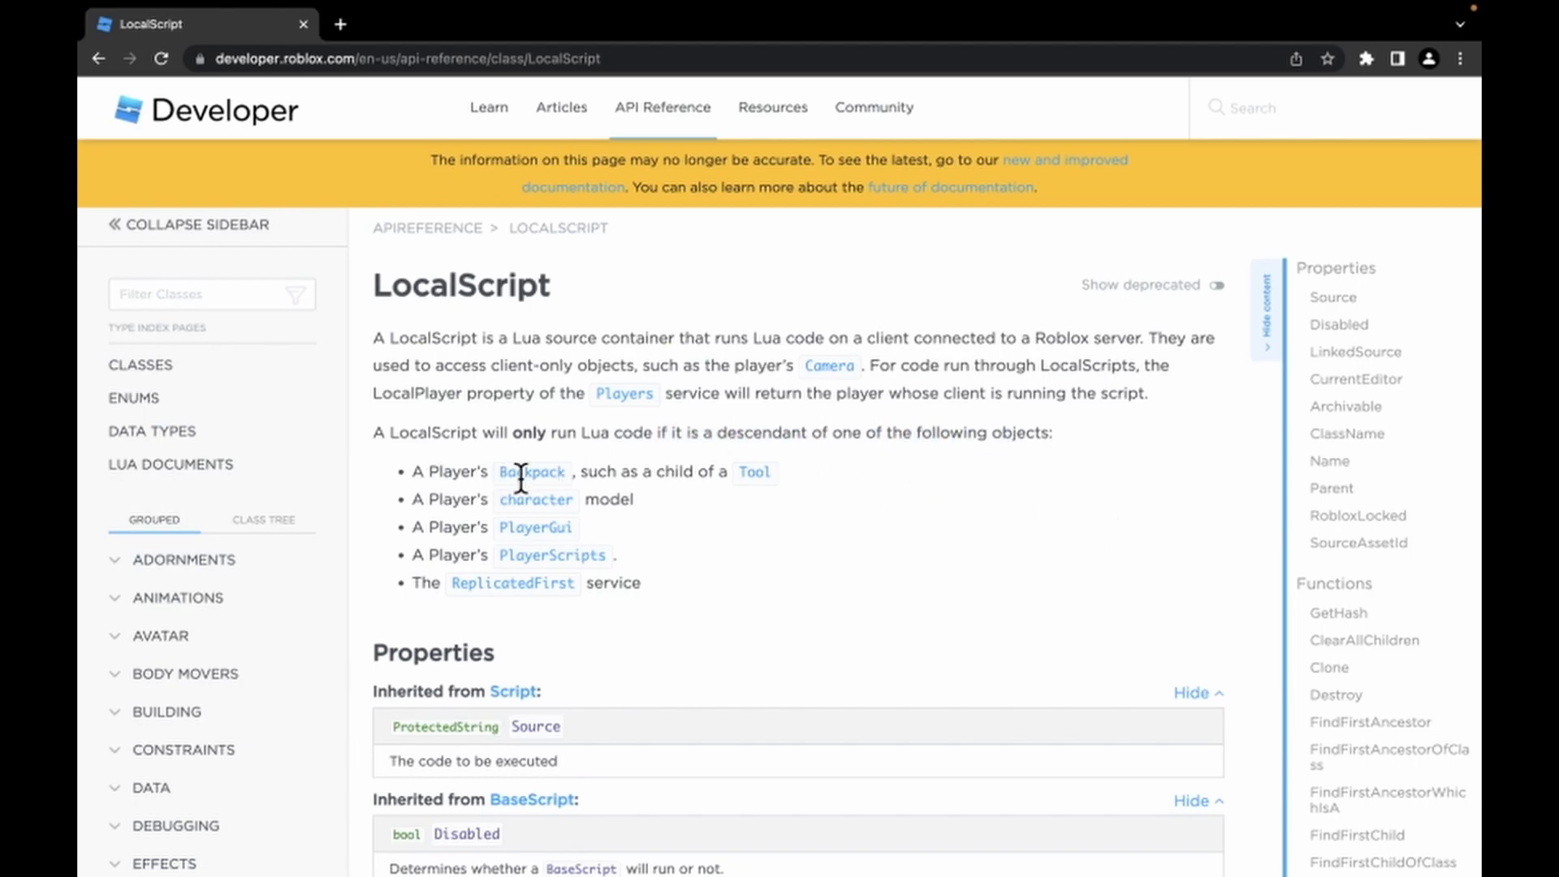
mouse_move(780, 505)
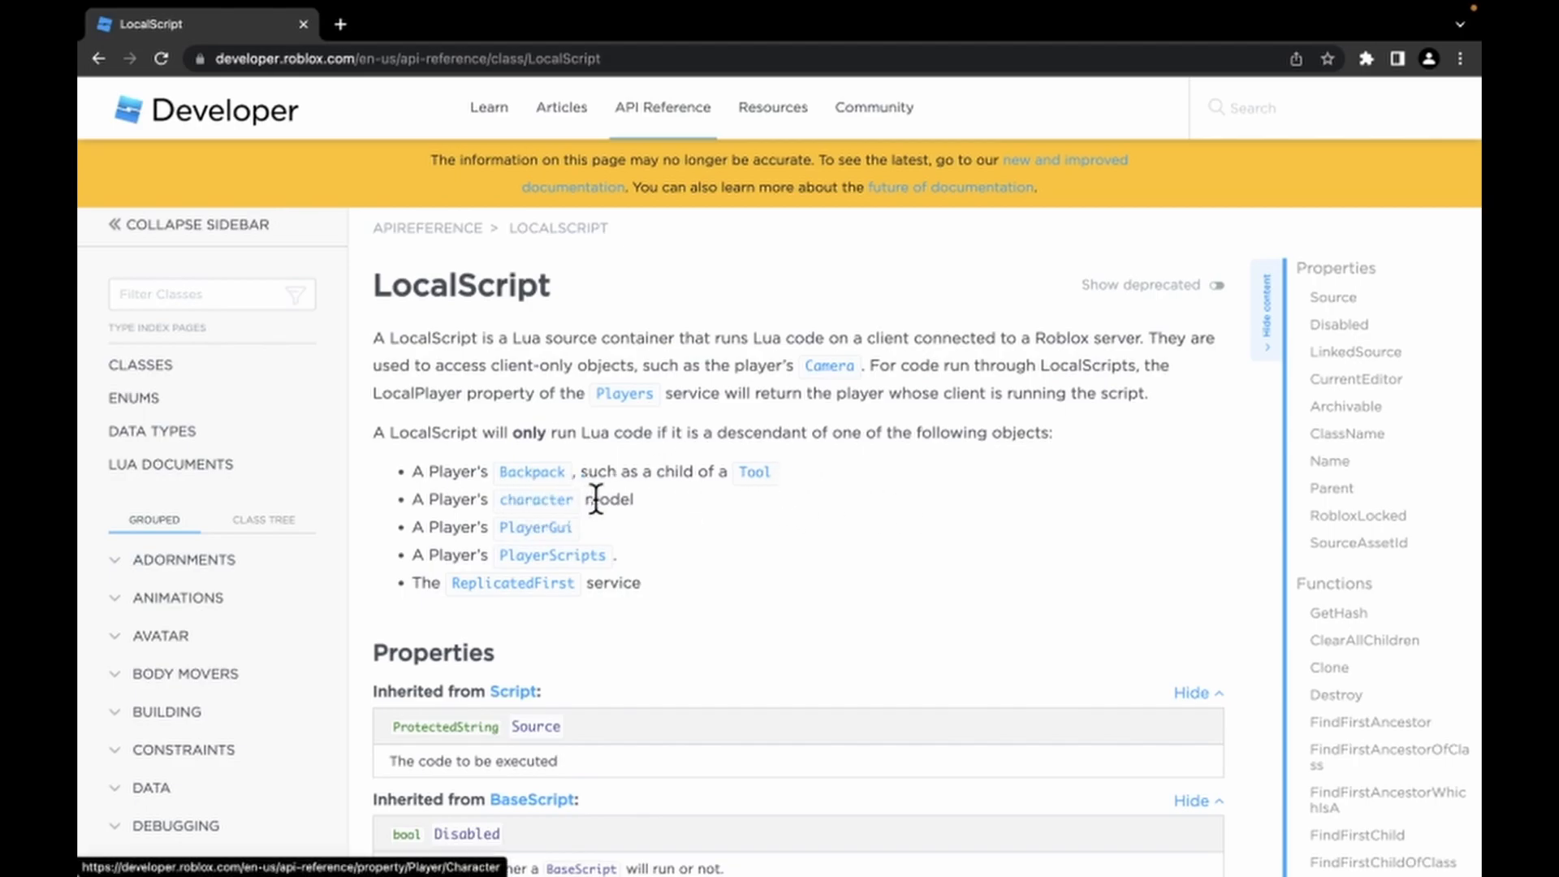
mouse_move(535, 527)
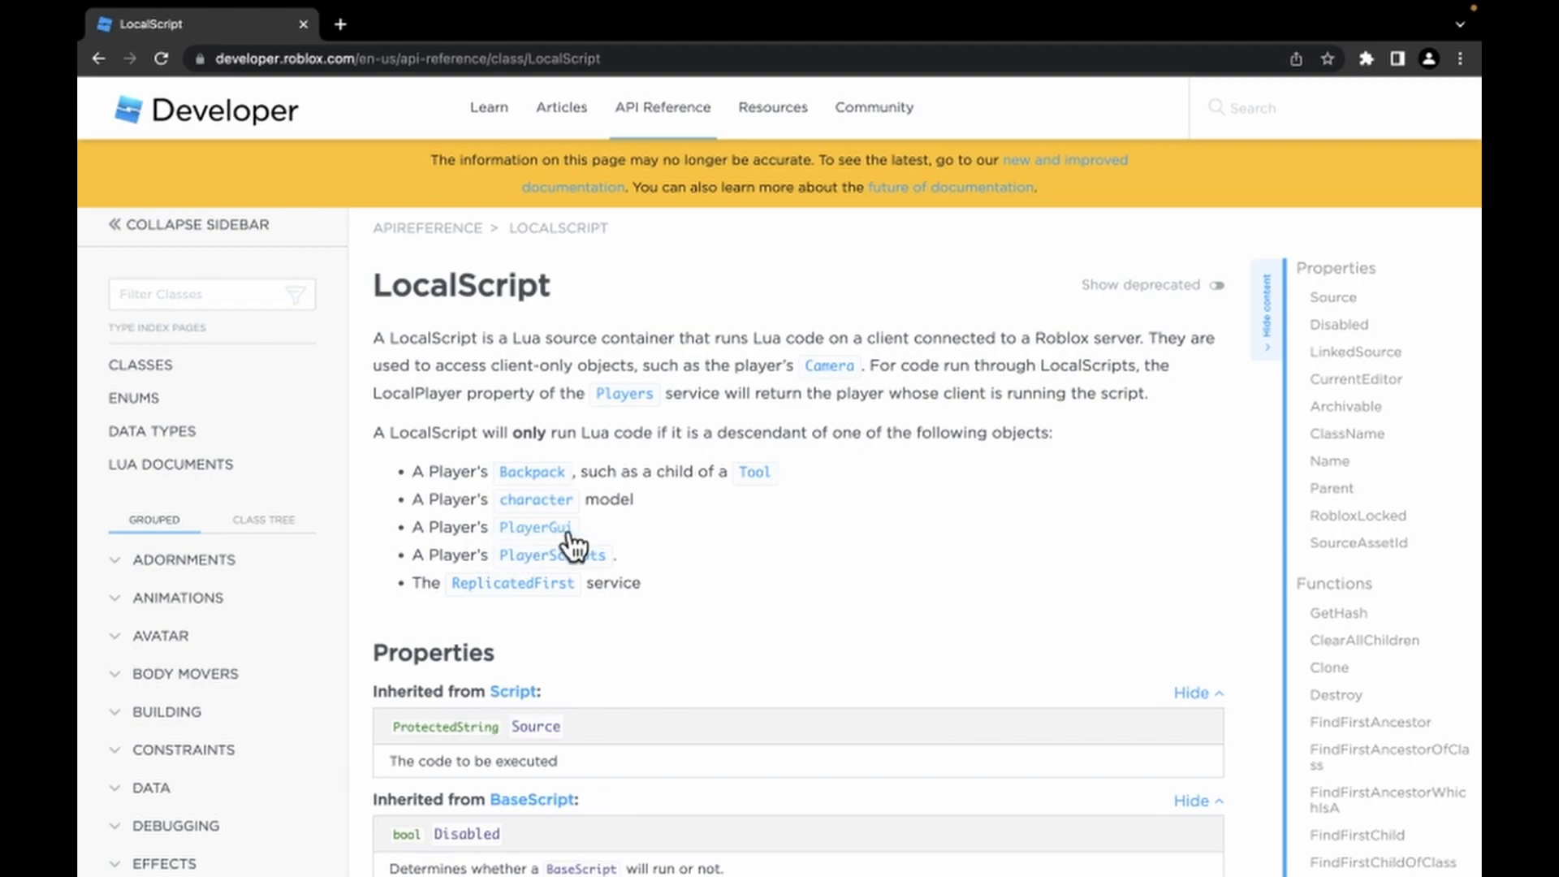
mouse_move(563, 563)
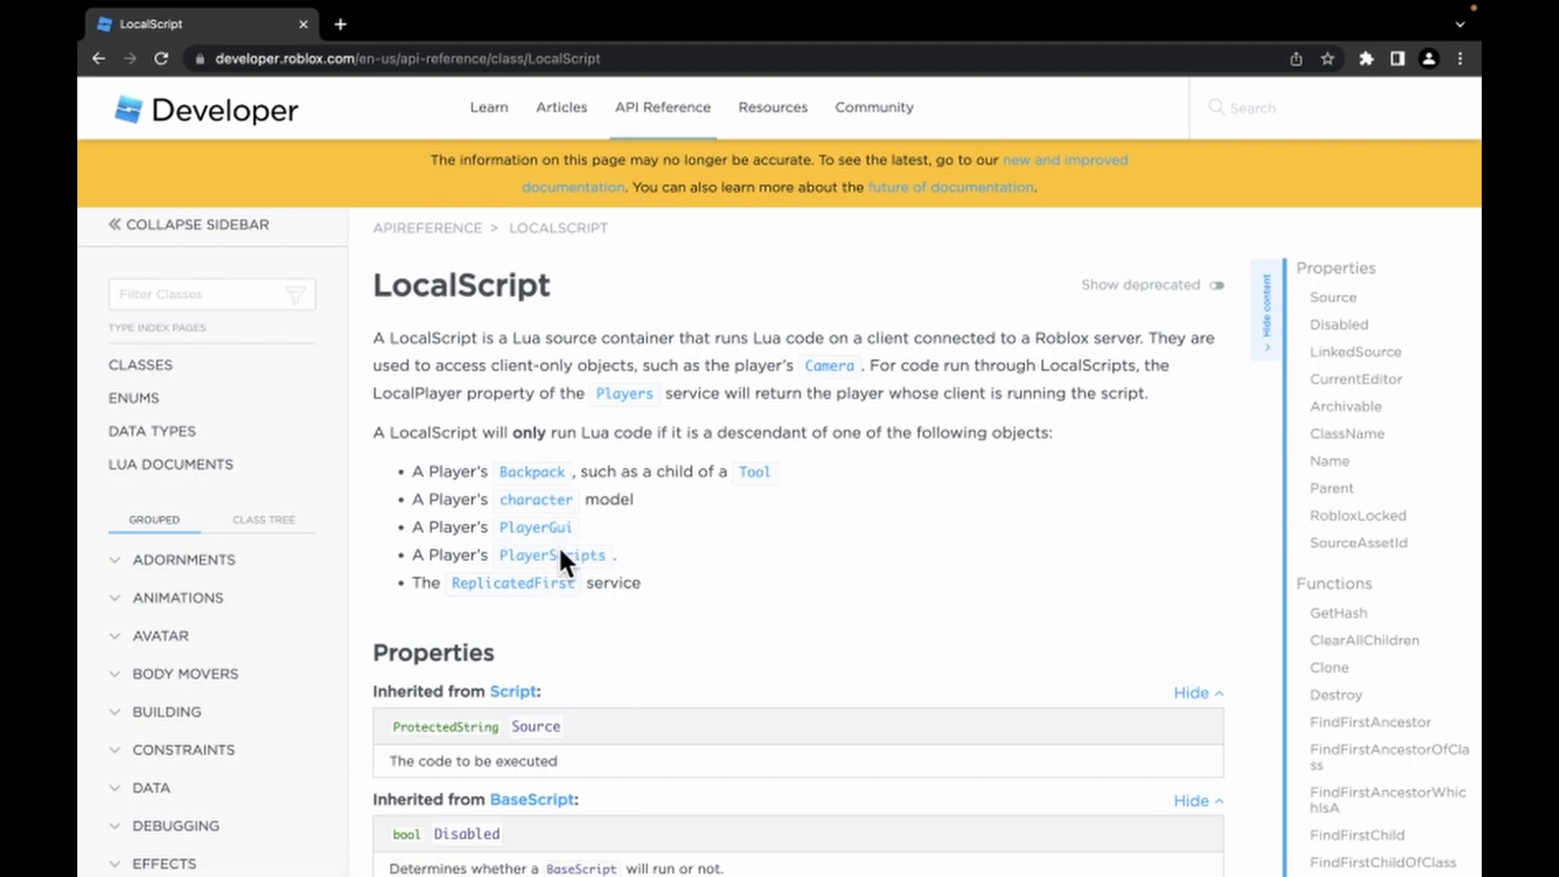
mouse_move(845, 584)
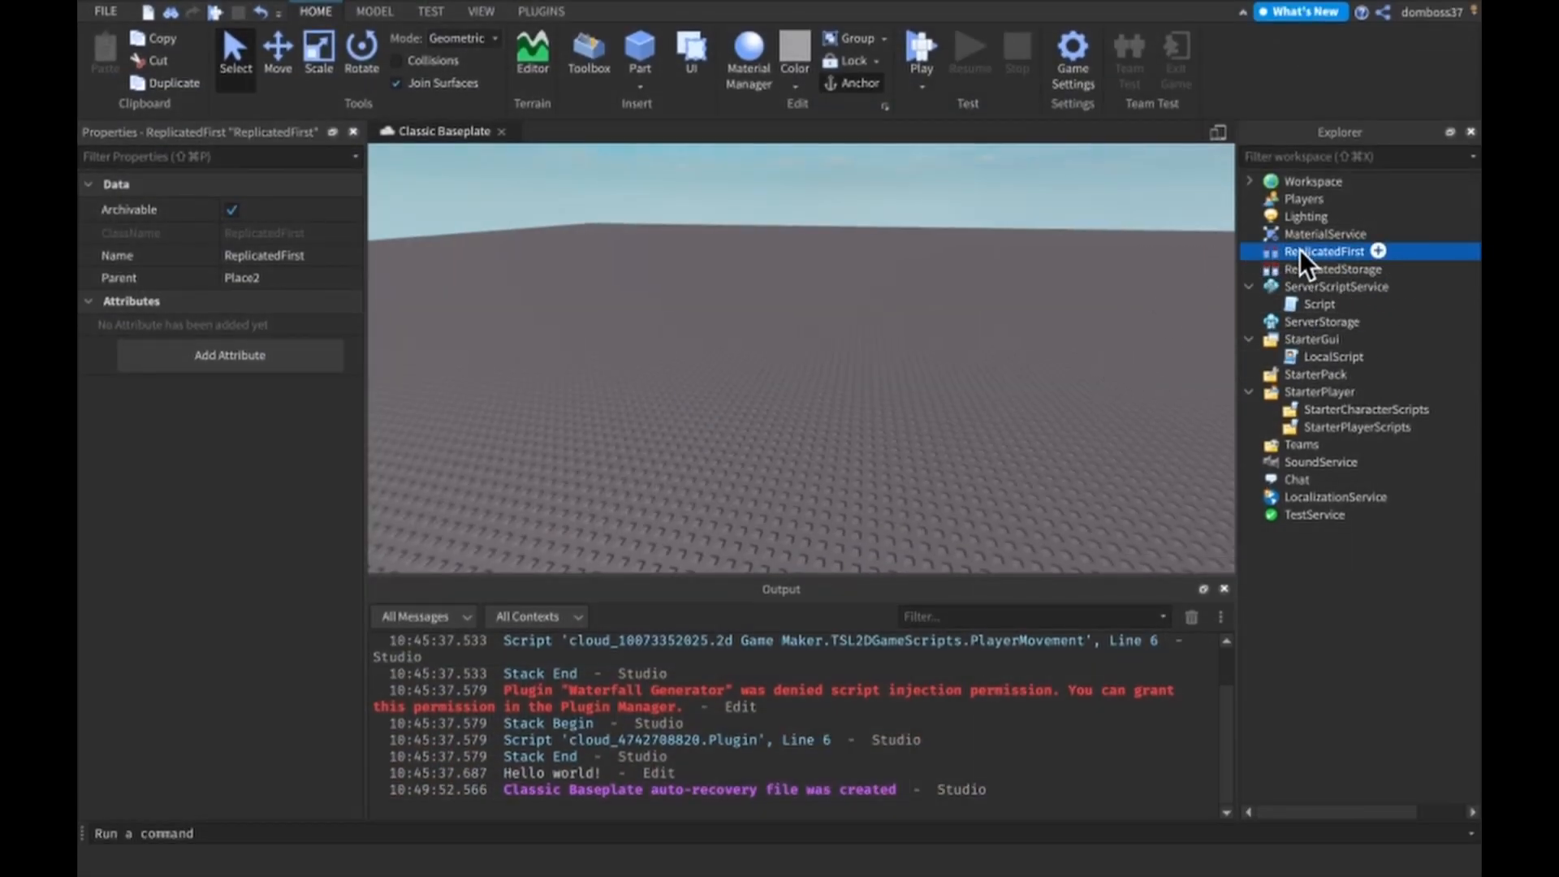
mouse_move(1323, 339)
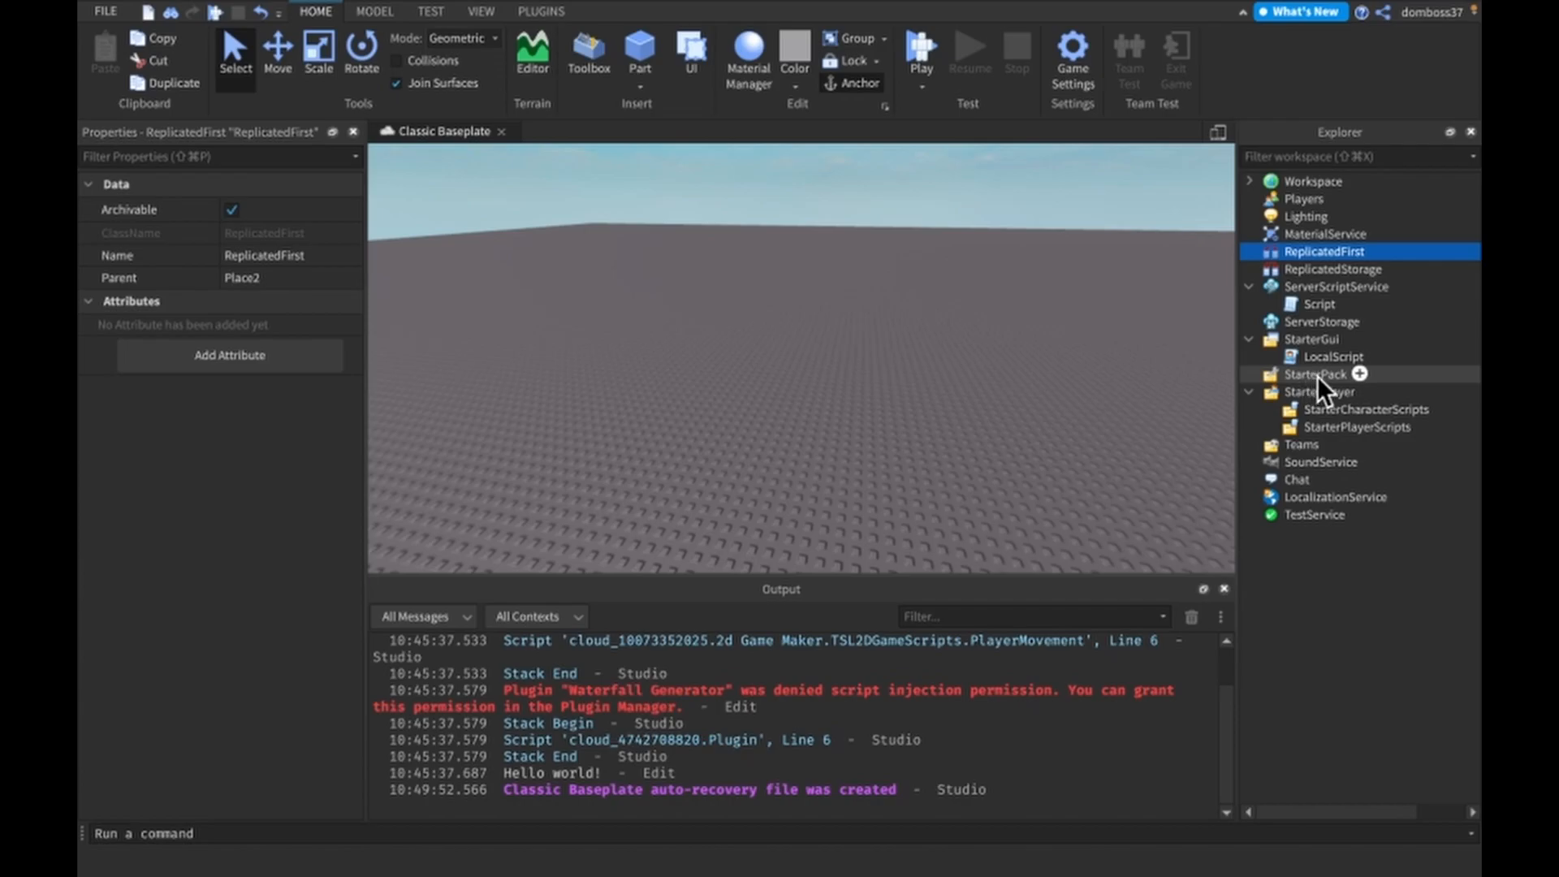
mouse_move(1121, 330)
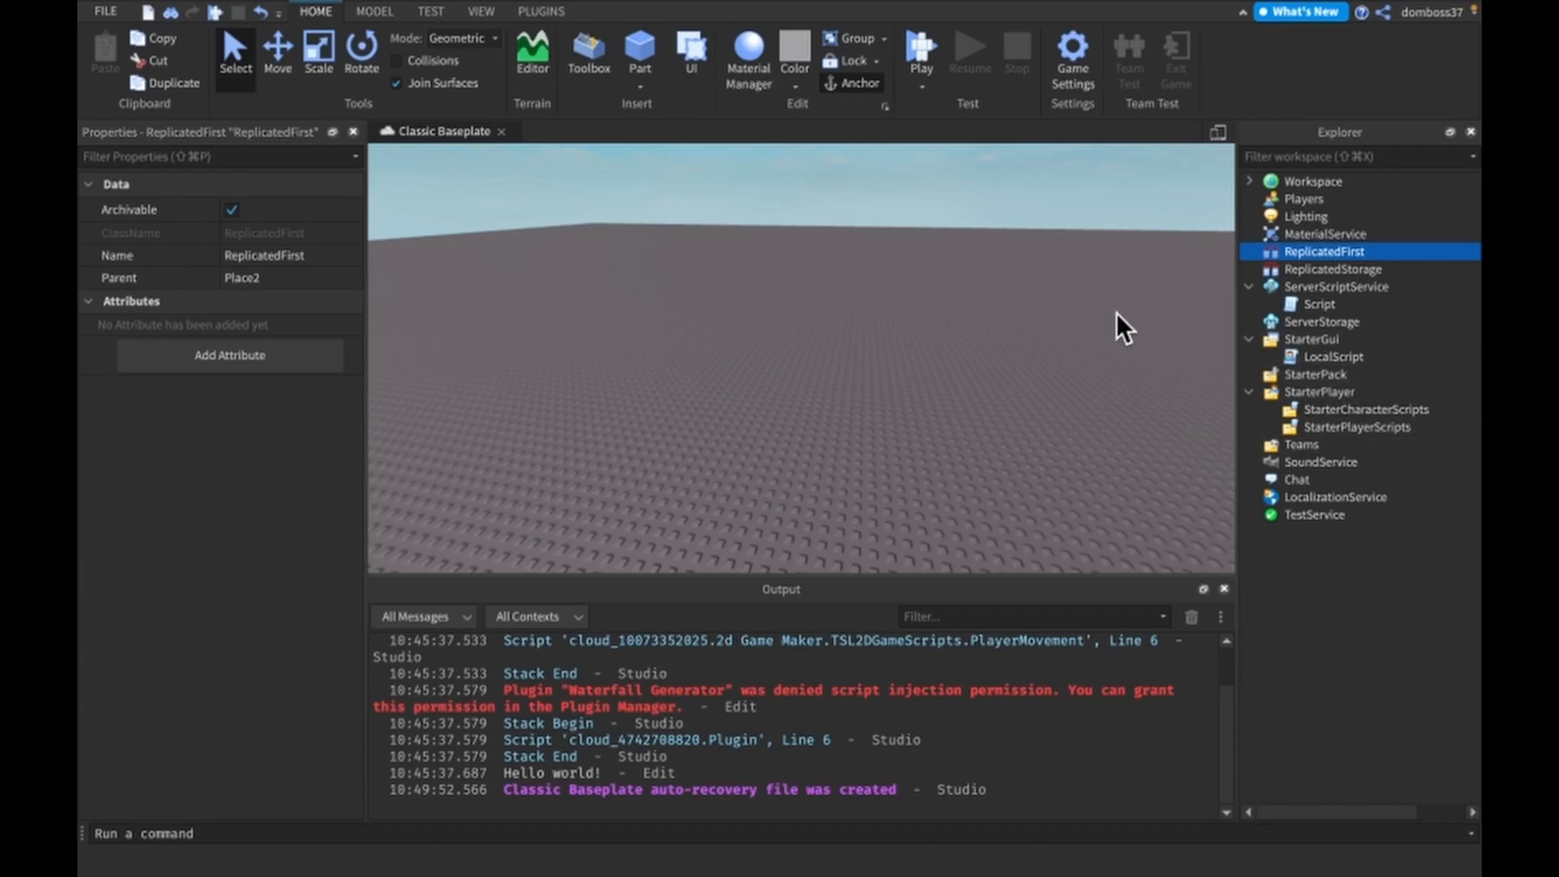
mouse_move(942, 206)
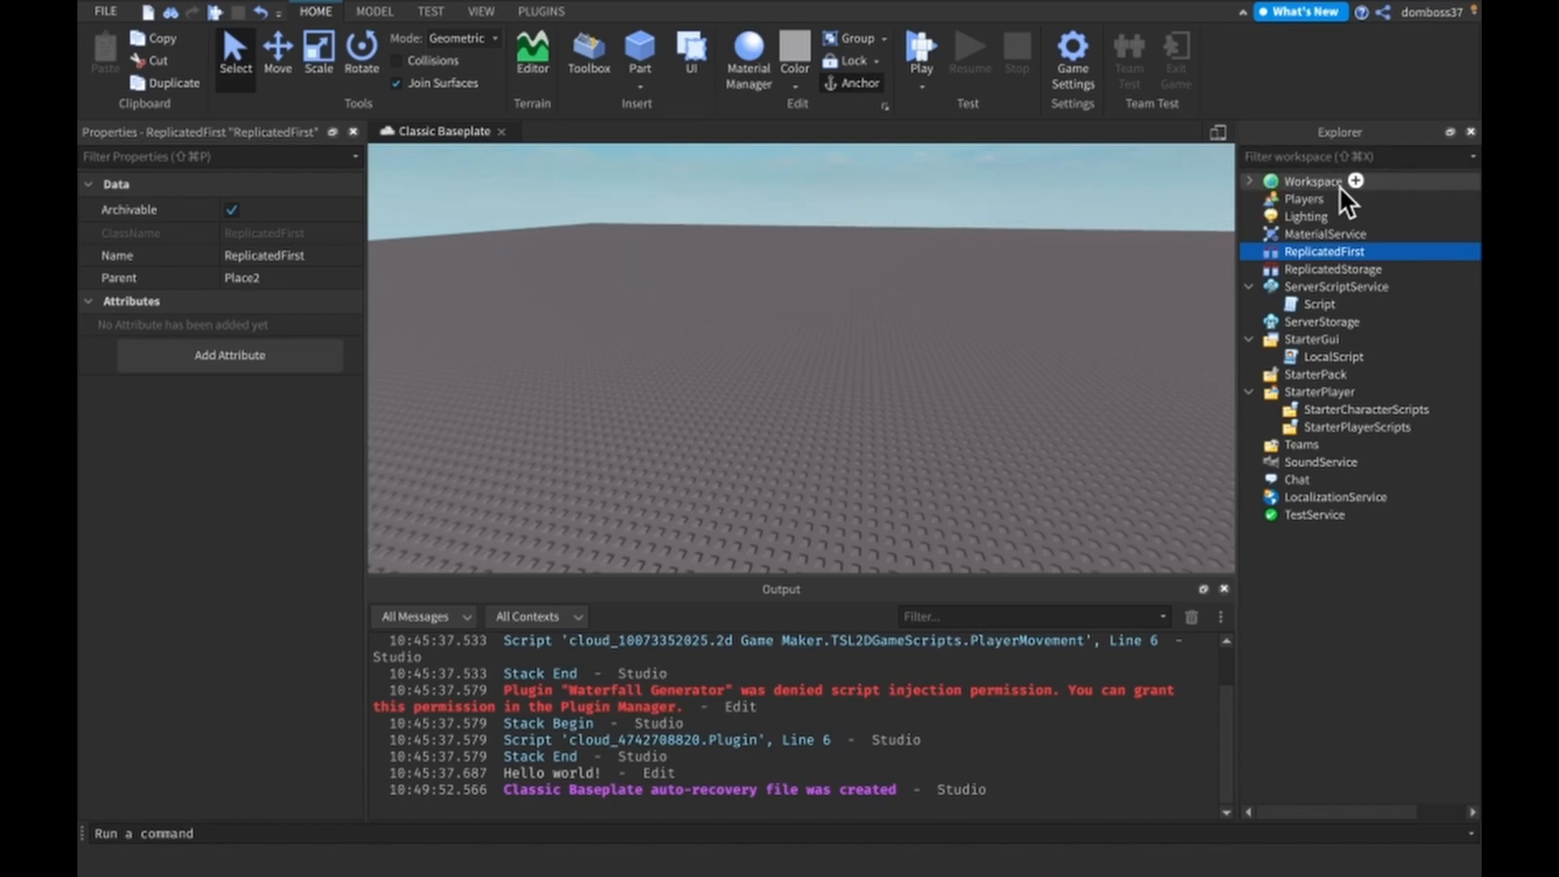
mouse_move(1432, 269)
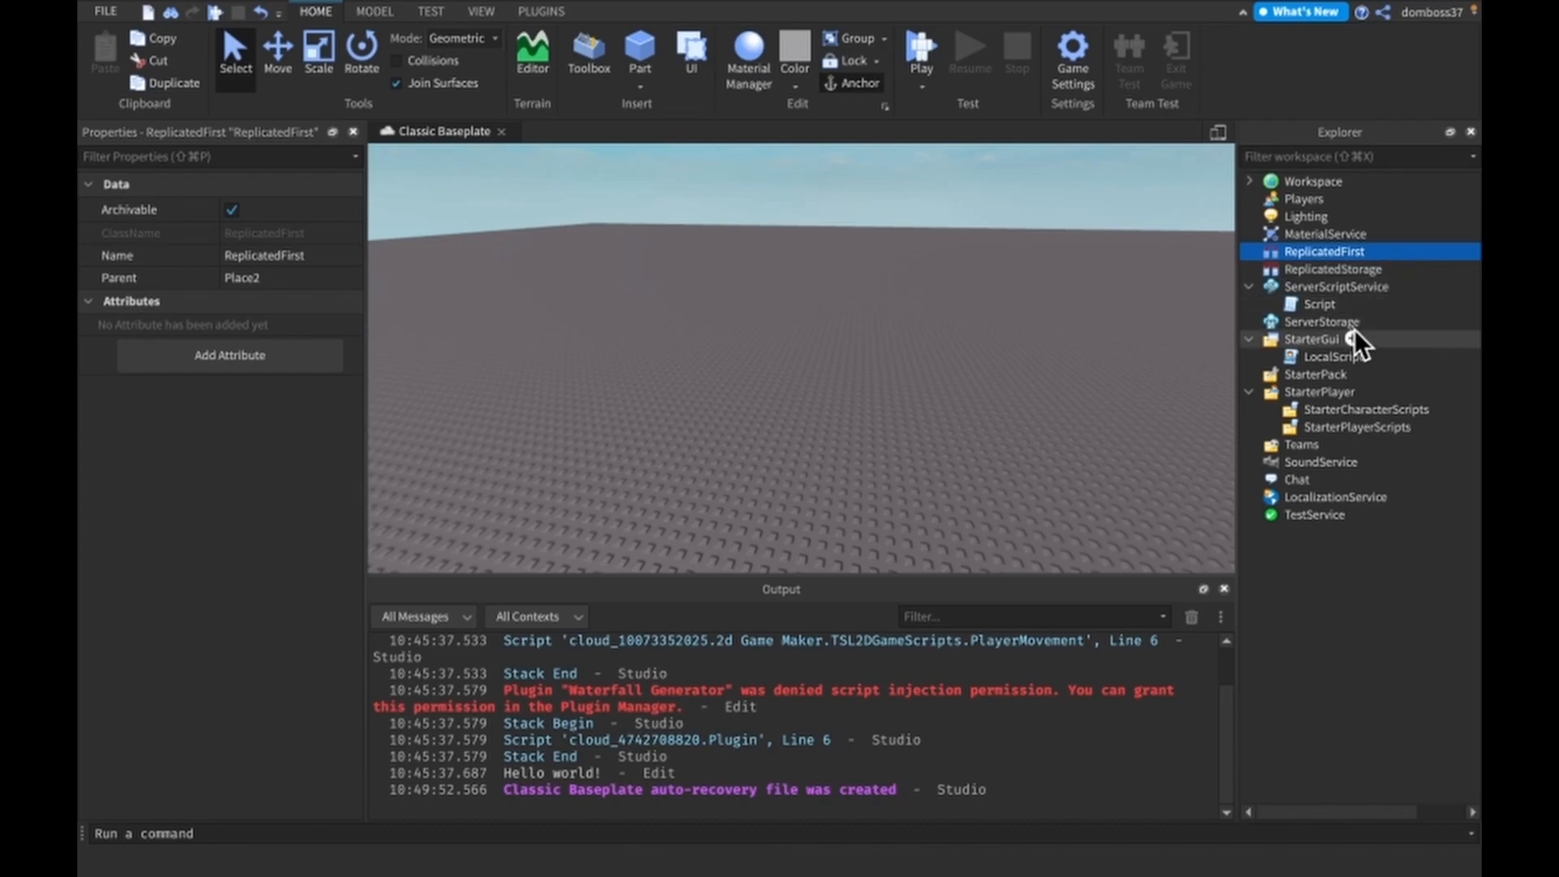
Step: Select ServerStorage, the LocalScript under StarterGui, and the Script in ServerScriptService
left_click(1323, 321)
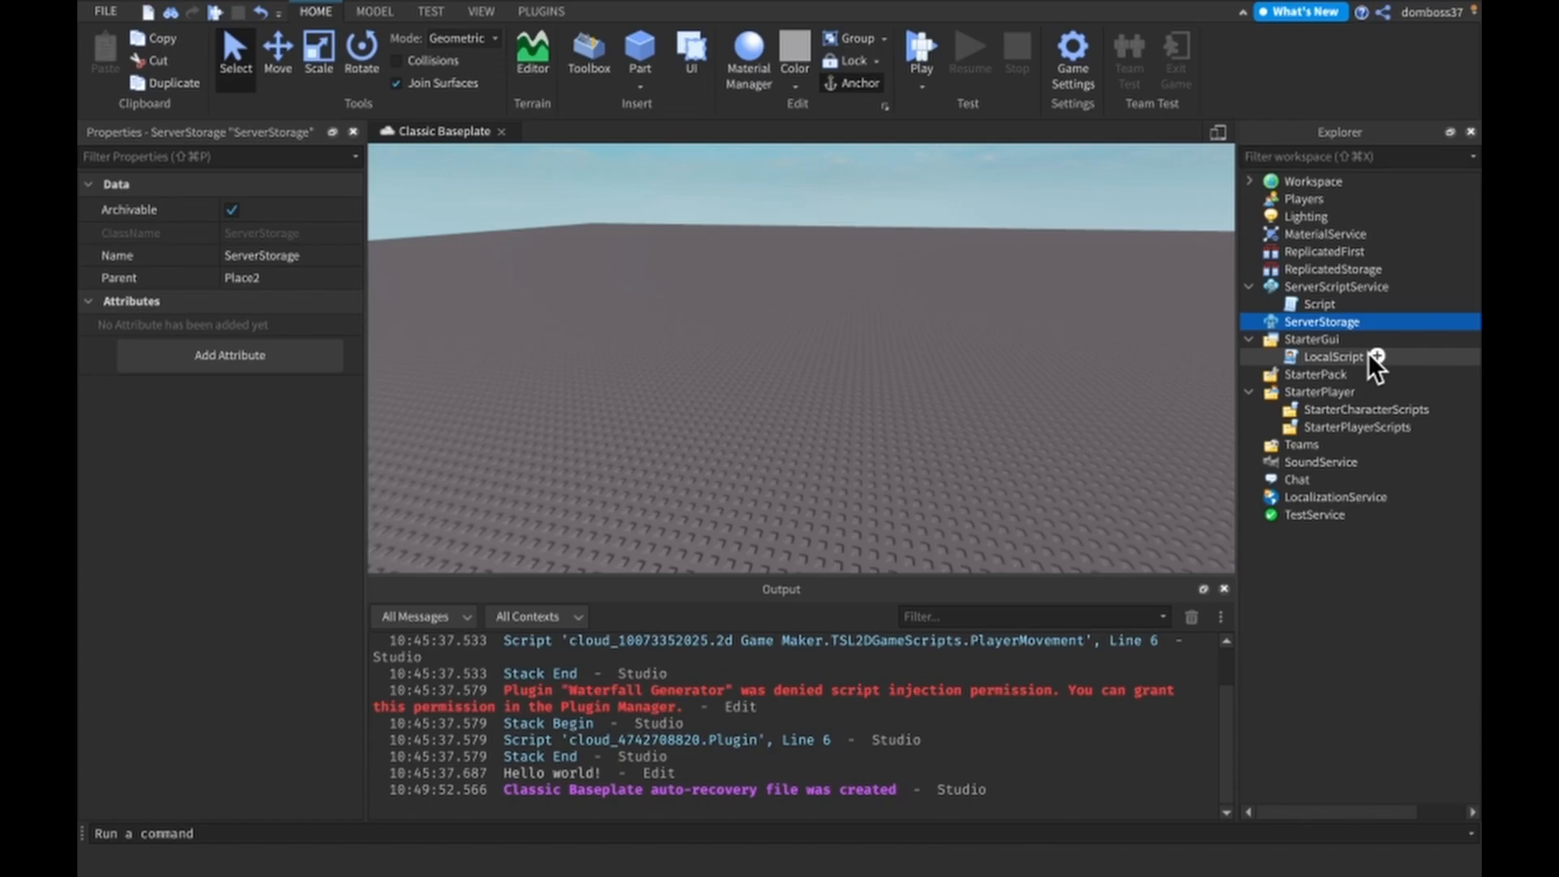
double_click(1332, 356)
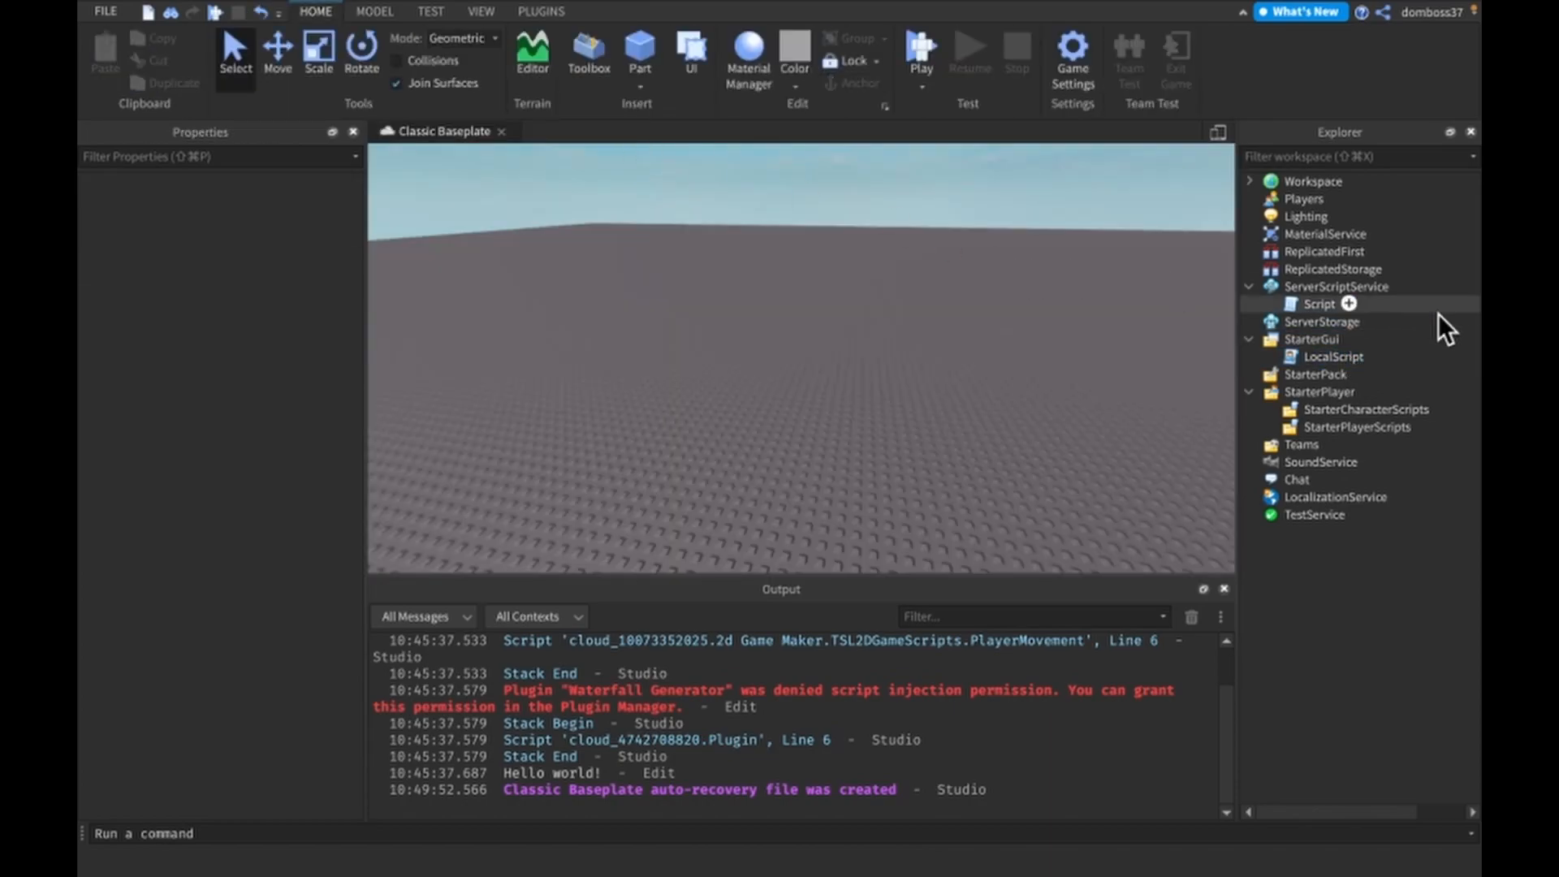
left_click(1323, 322)
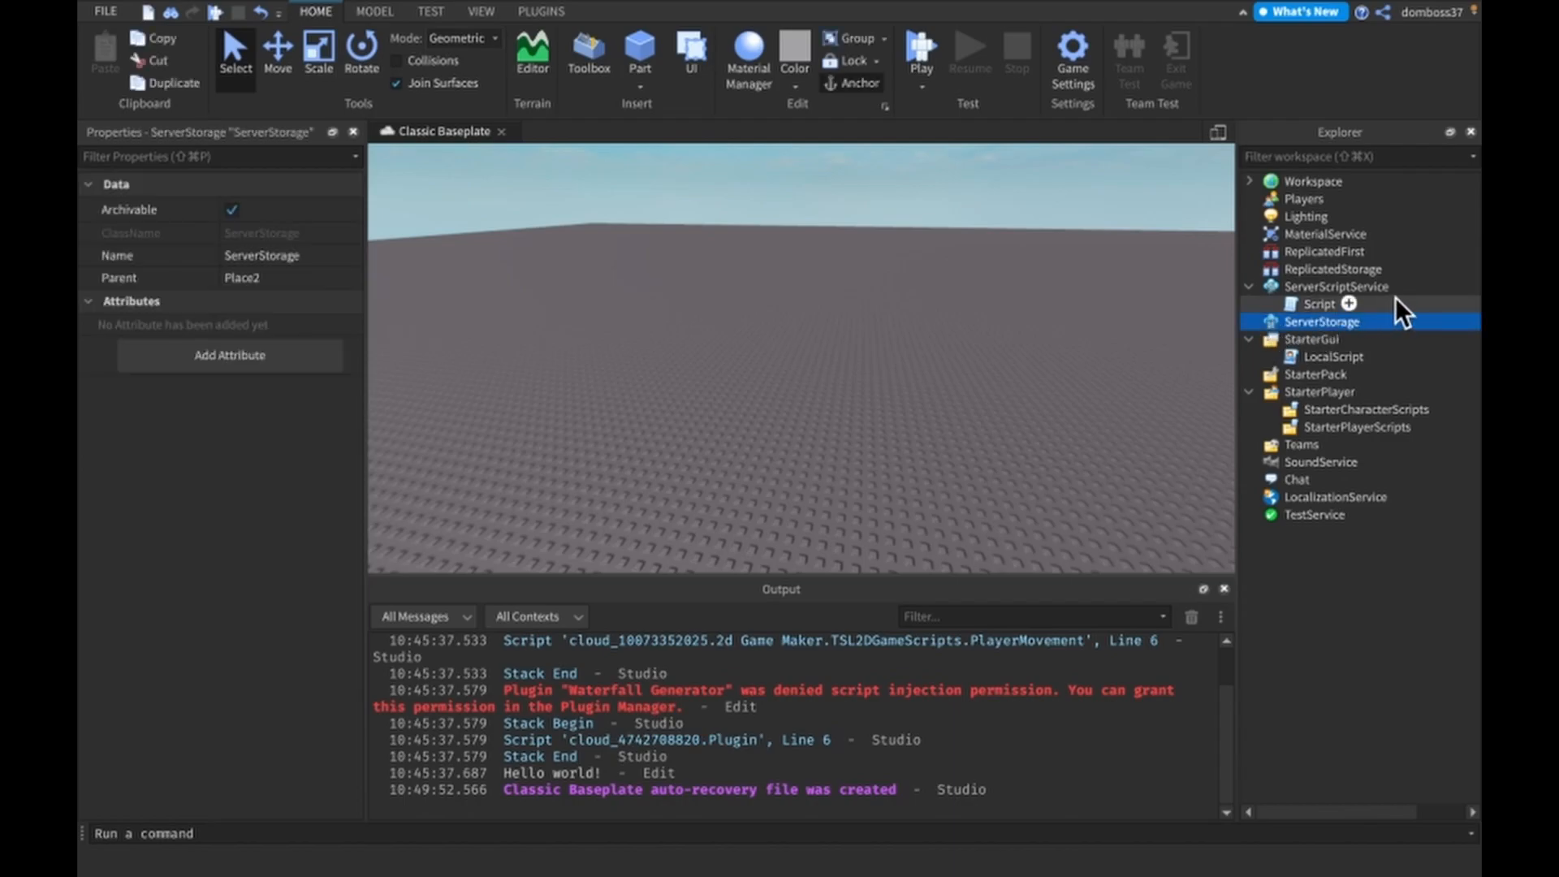
left_click(1312, 340)
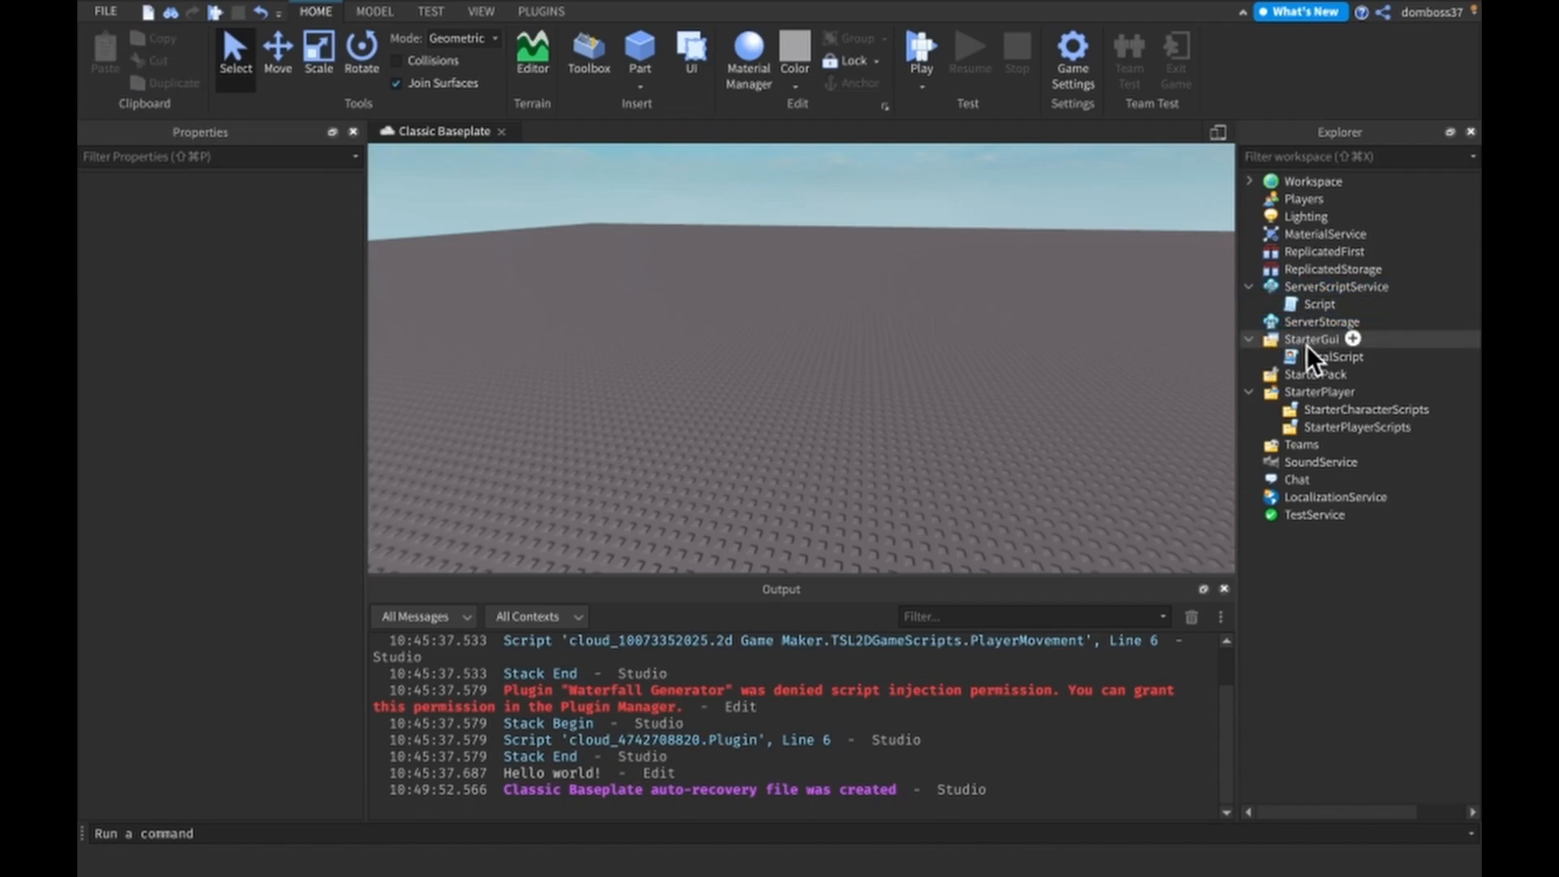
left_click(1336, 356)
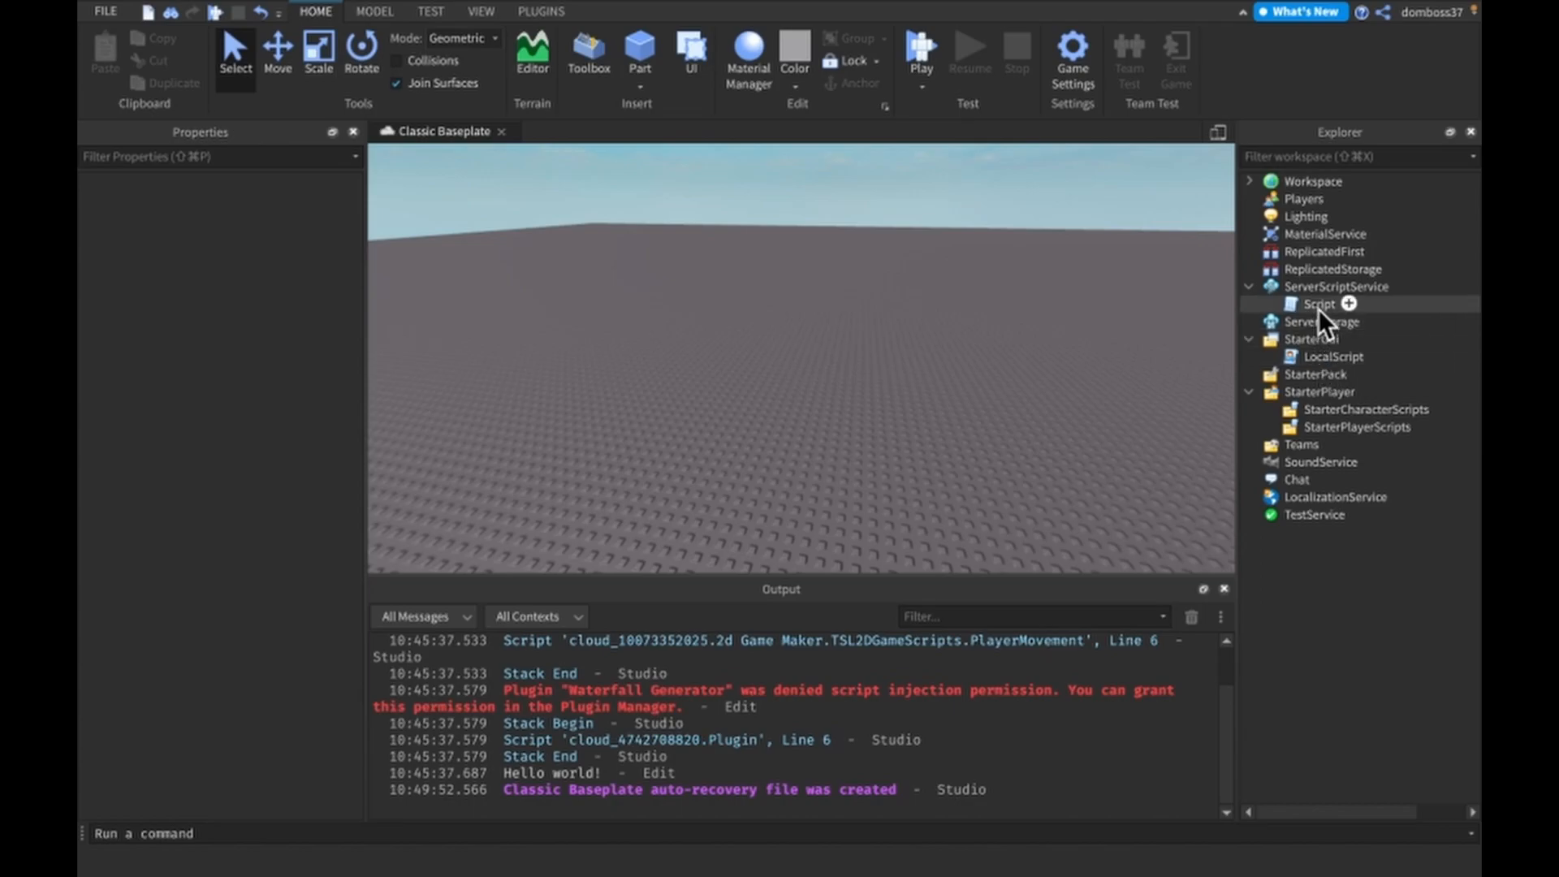
mouse_move(1314, 327)
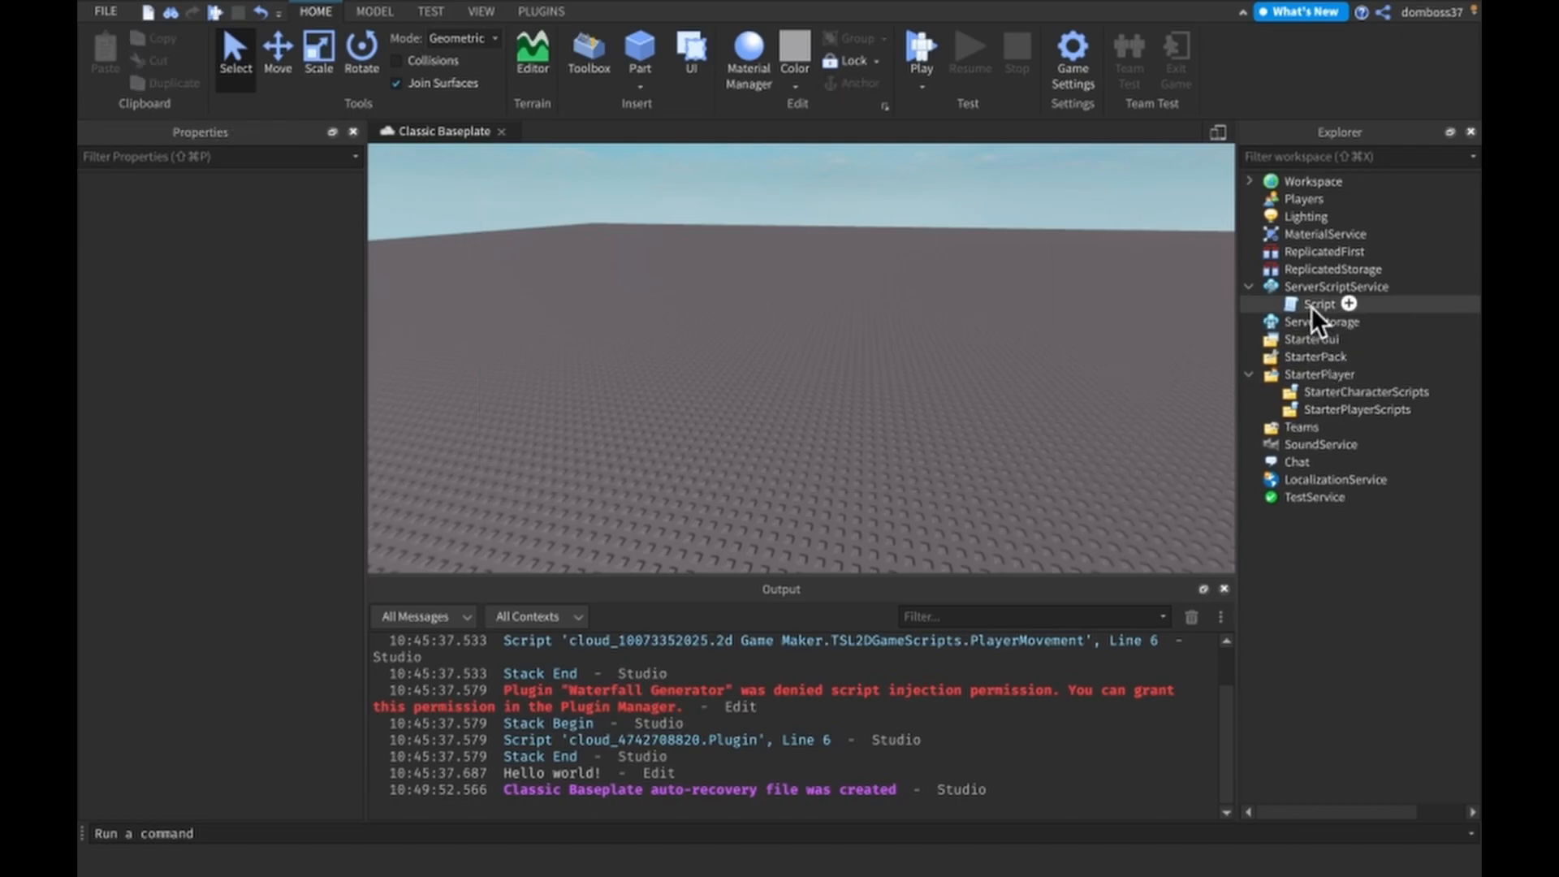
Step: Open and close the Hello world Script, then reopen it after moving it into Workspace
double_click(1320, 303)
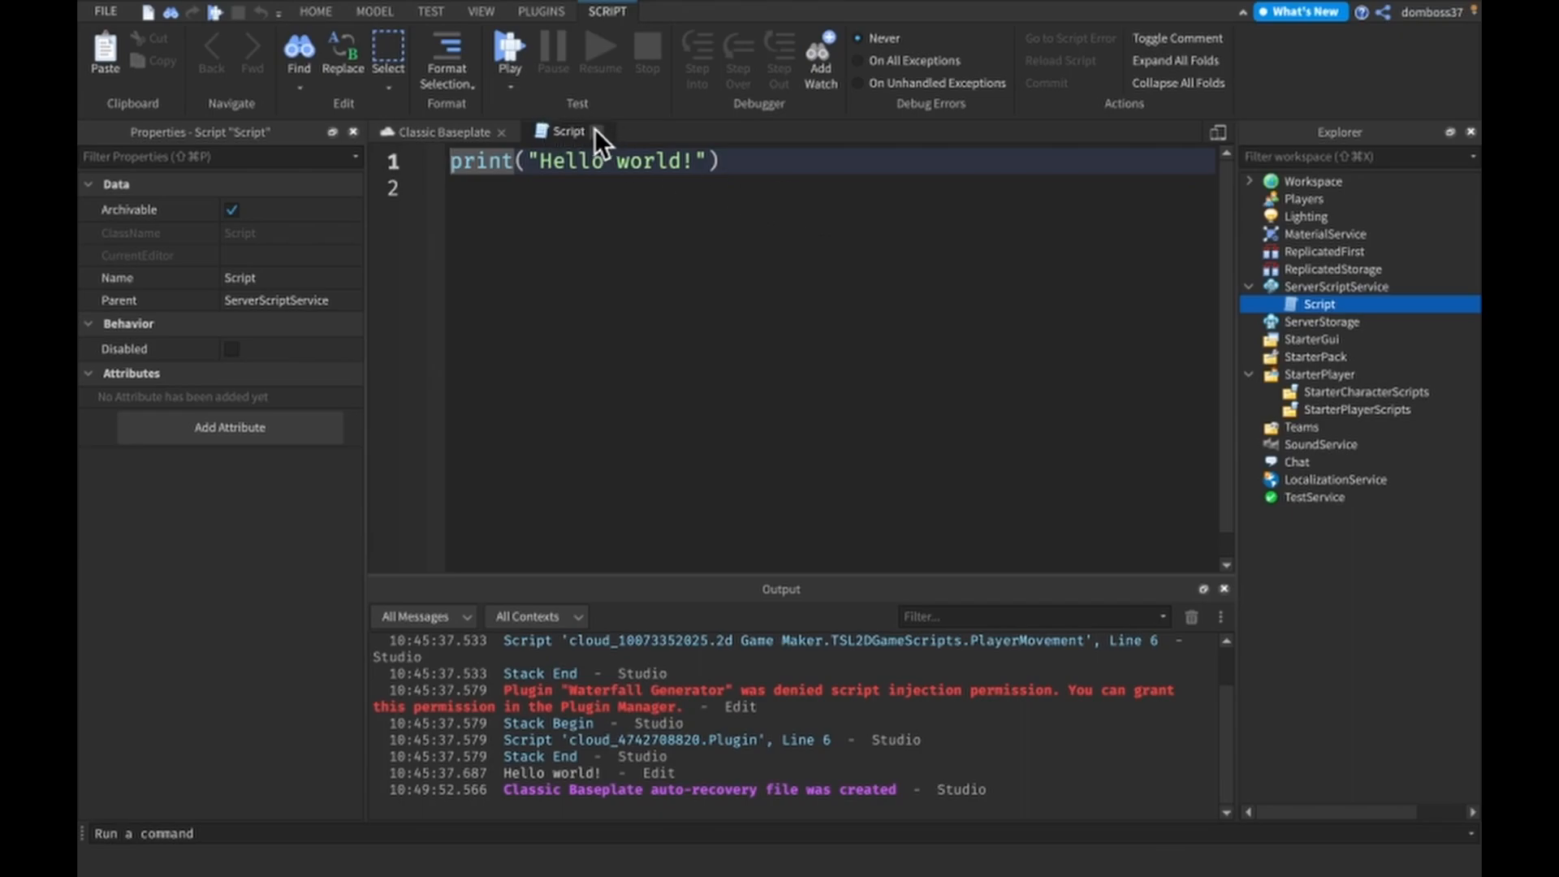
left_click(438, 132)
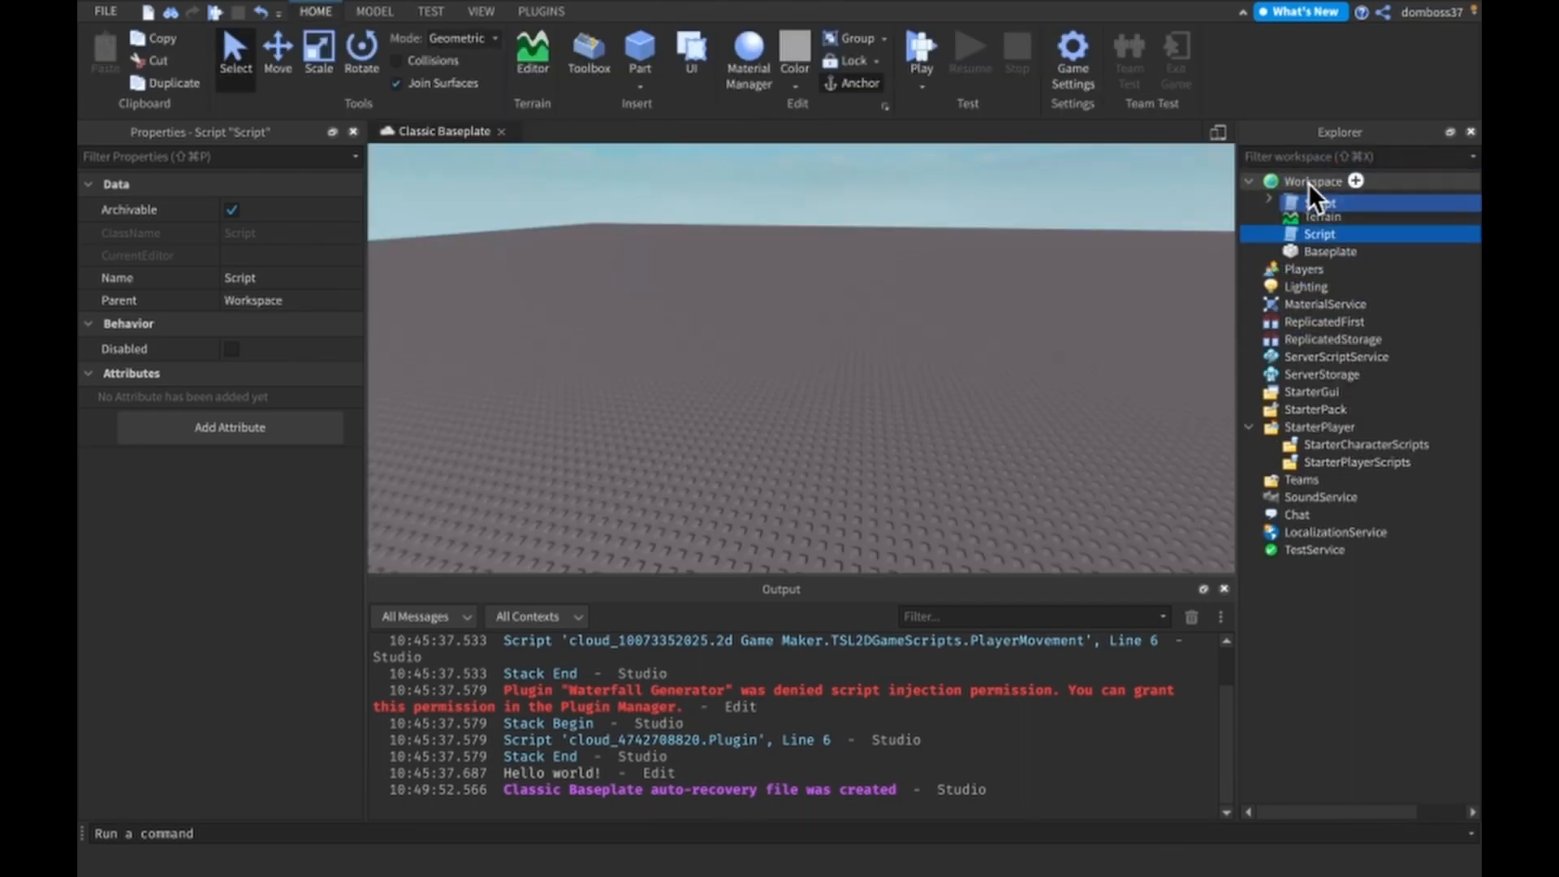
double_click(1319, 233)
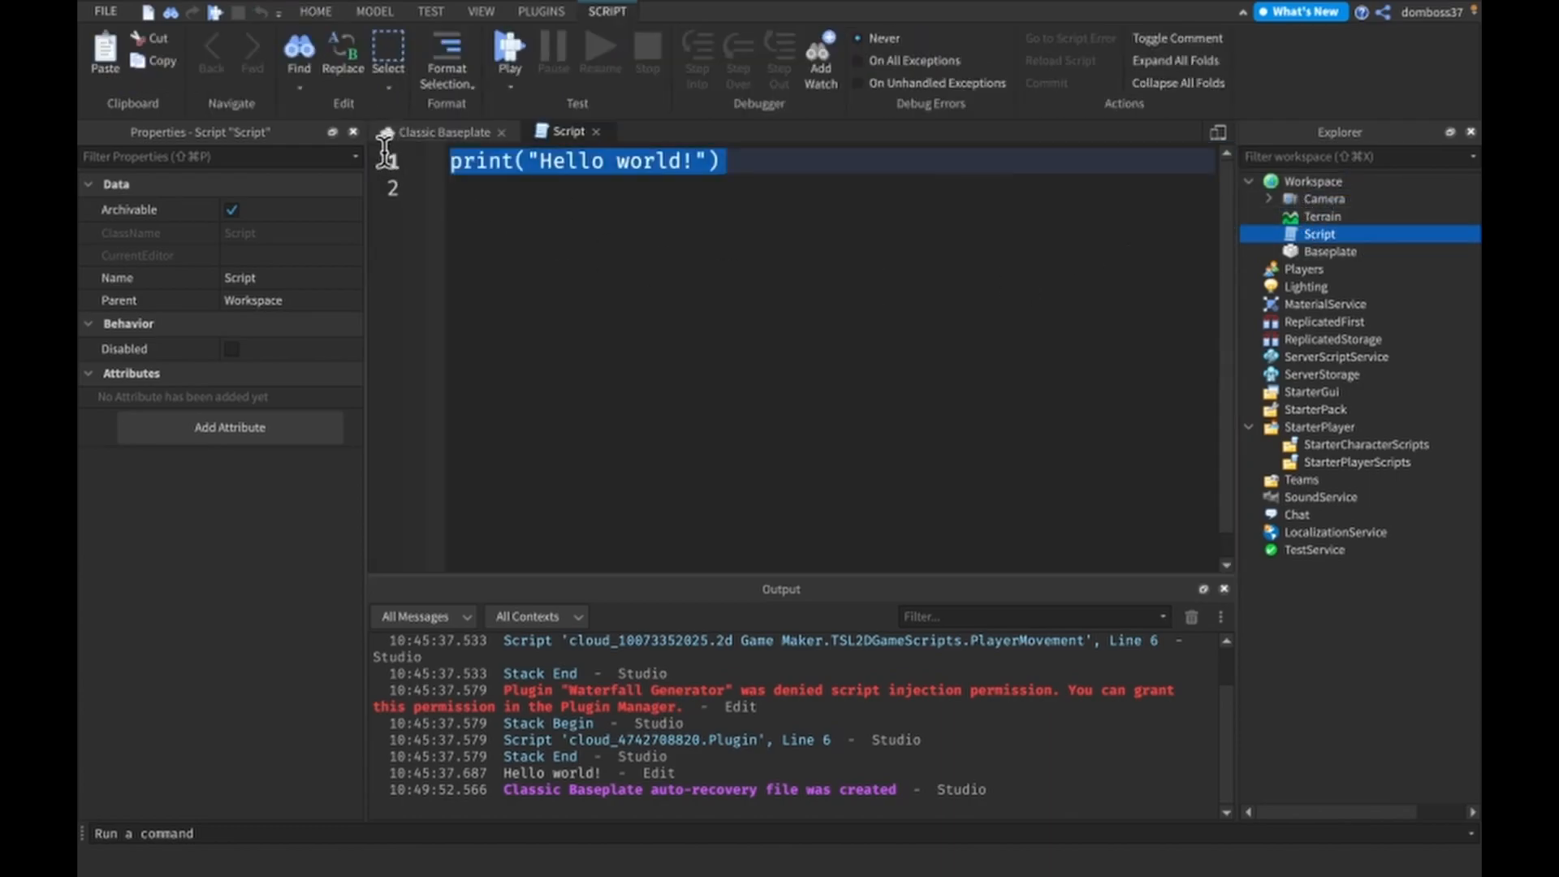
mouse_move(318, 127)
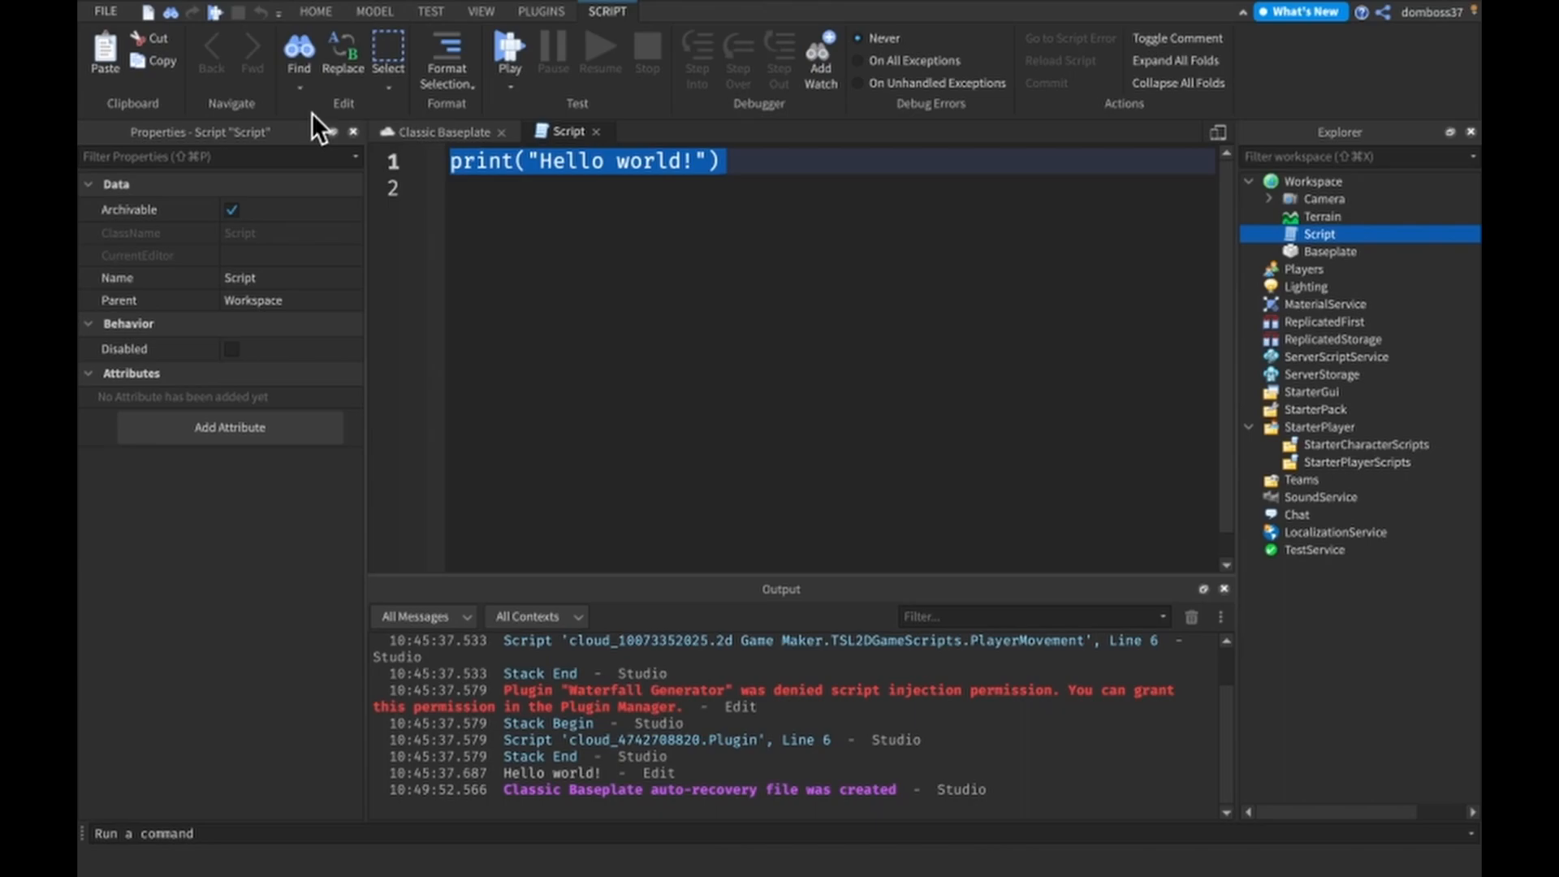
Step: Replace the Hello world line with local varName = "" on a single line
type("local")
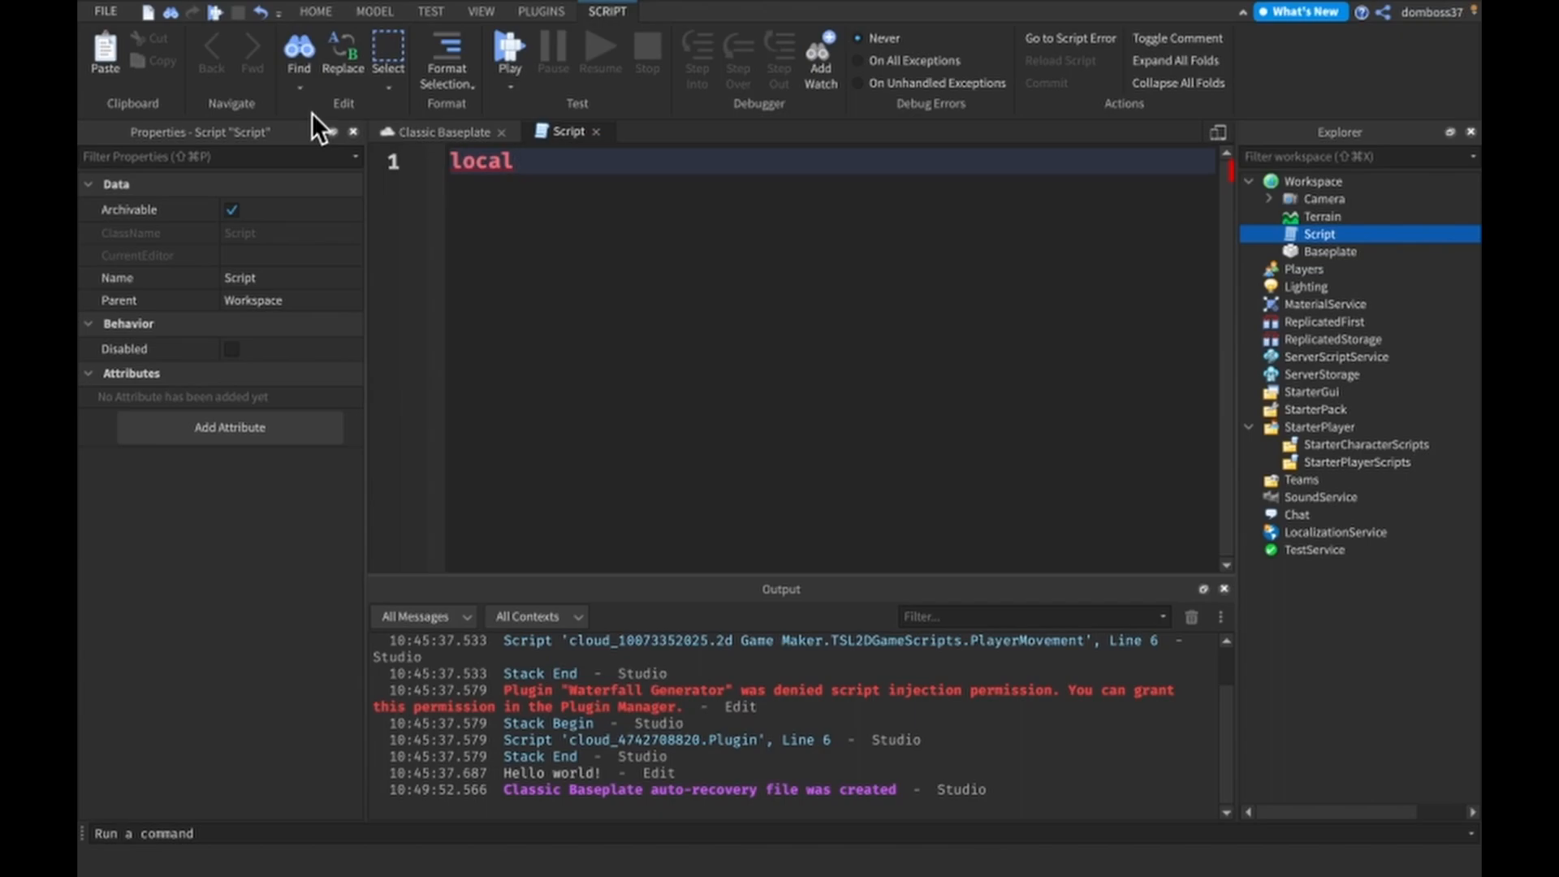
type("va")
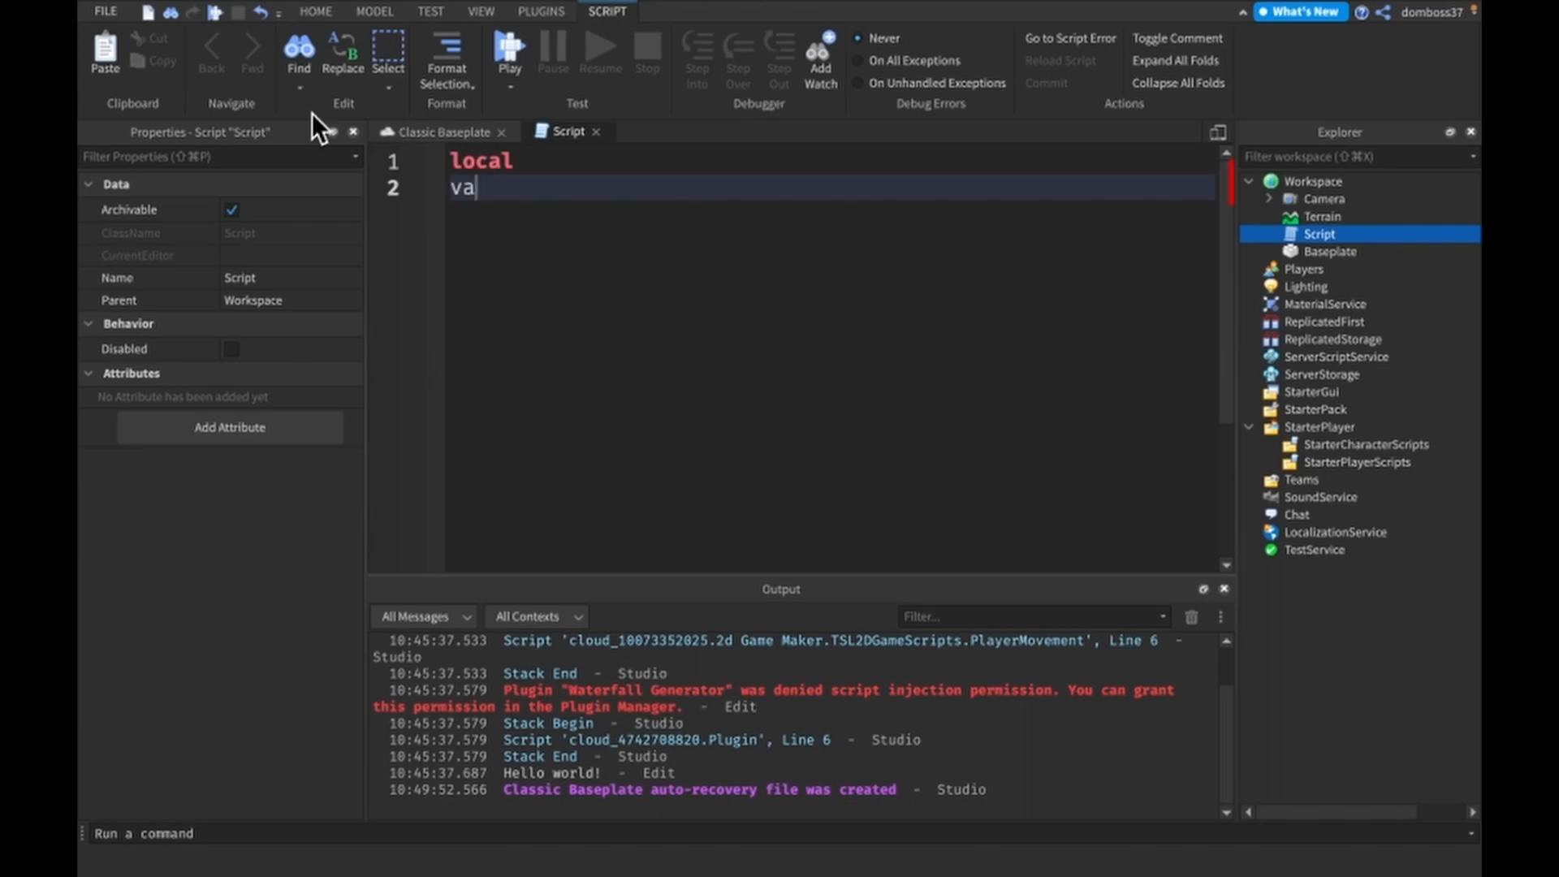
type("r")
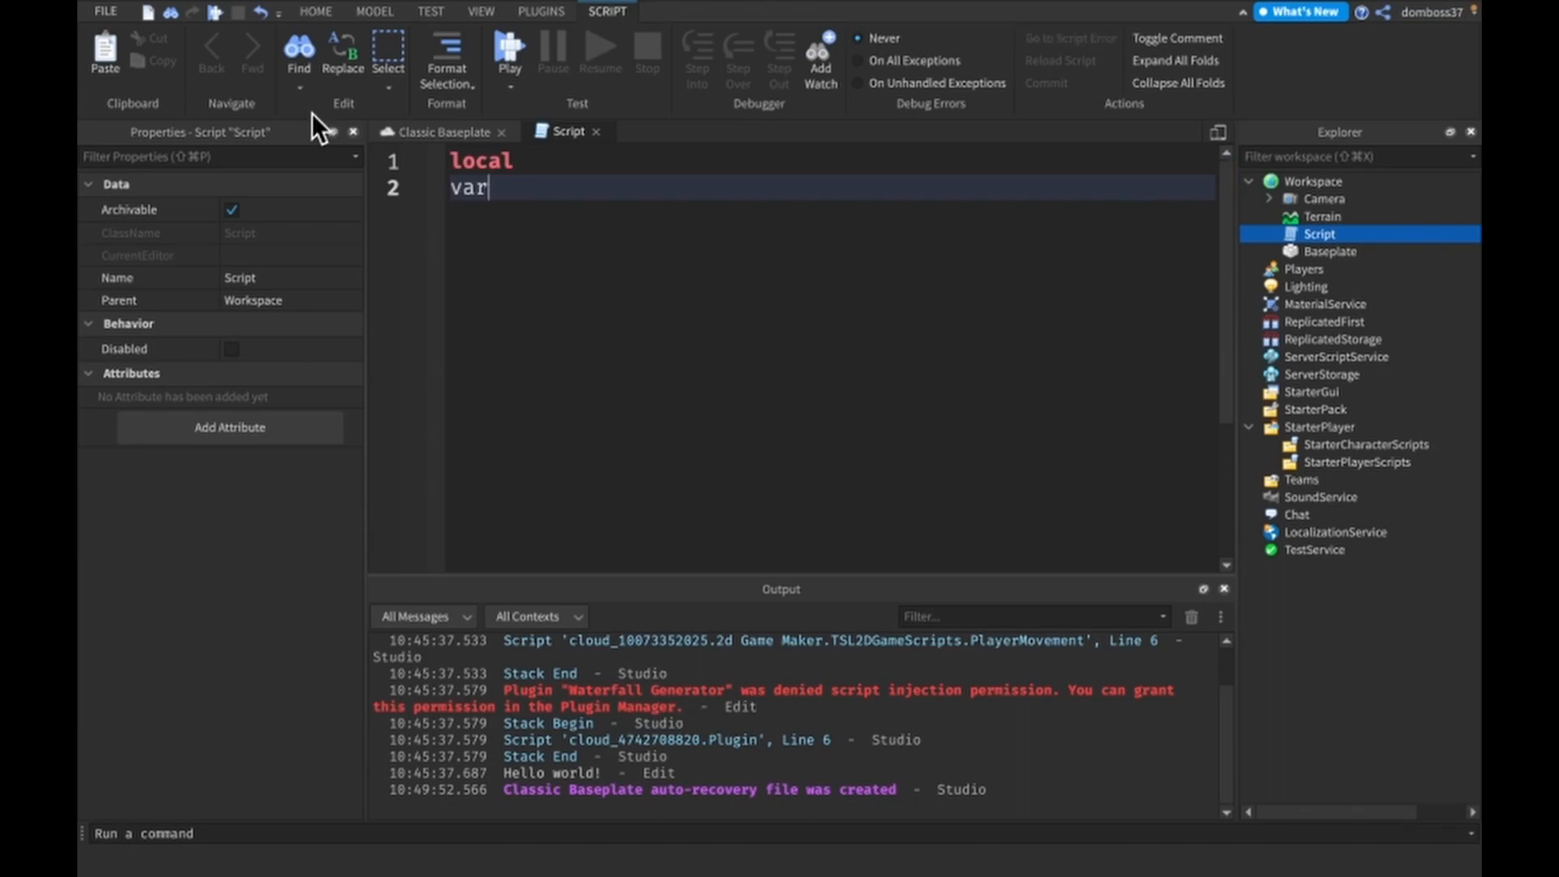
type("Name")
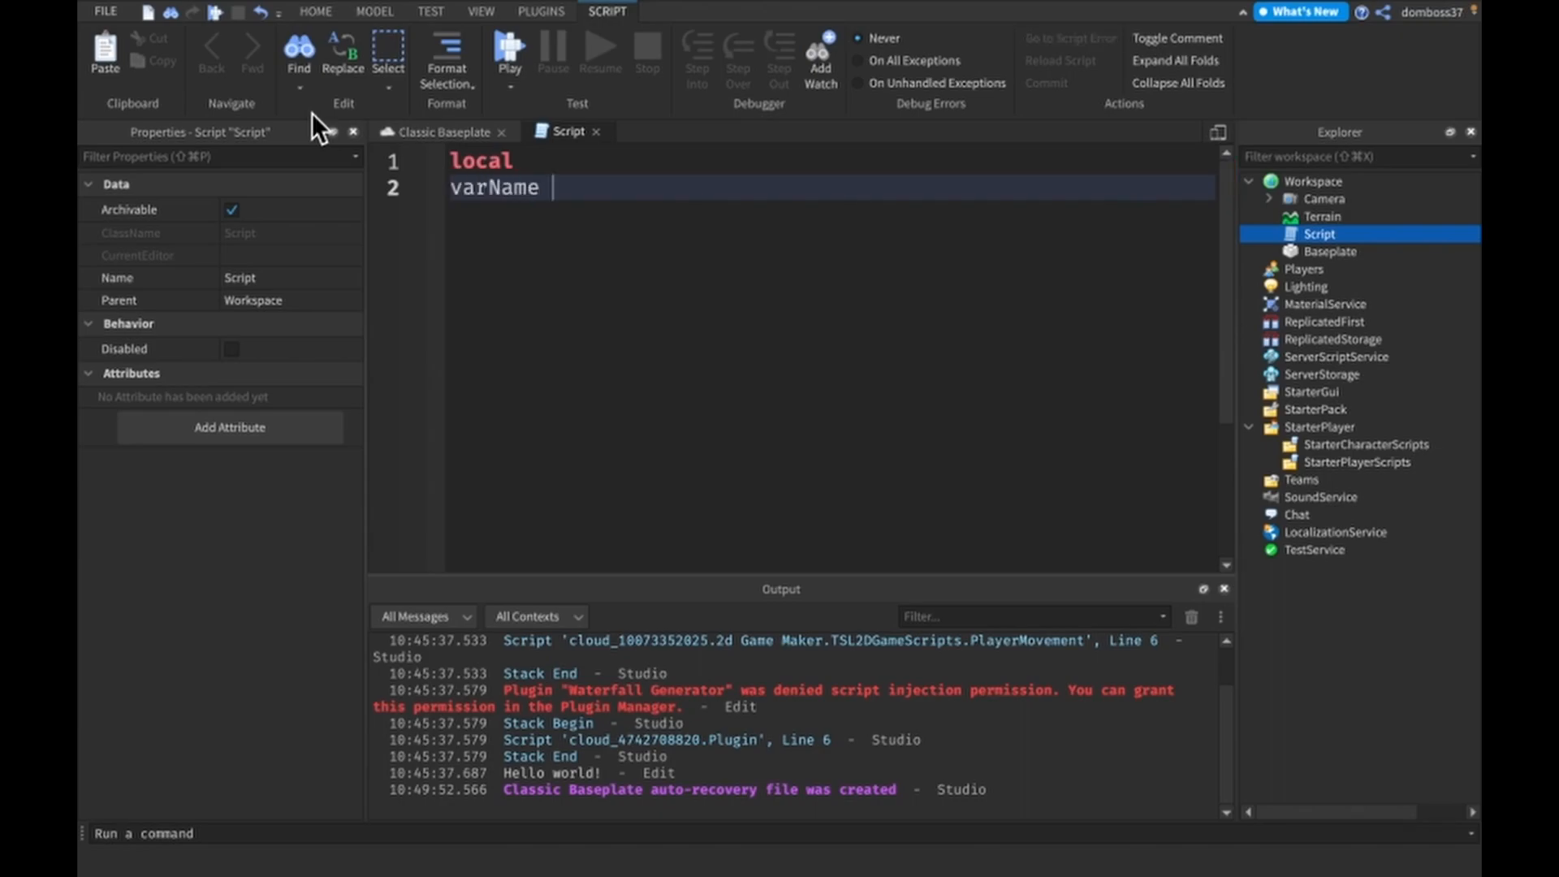
type("=")
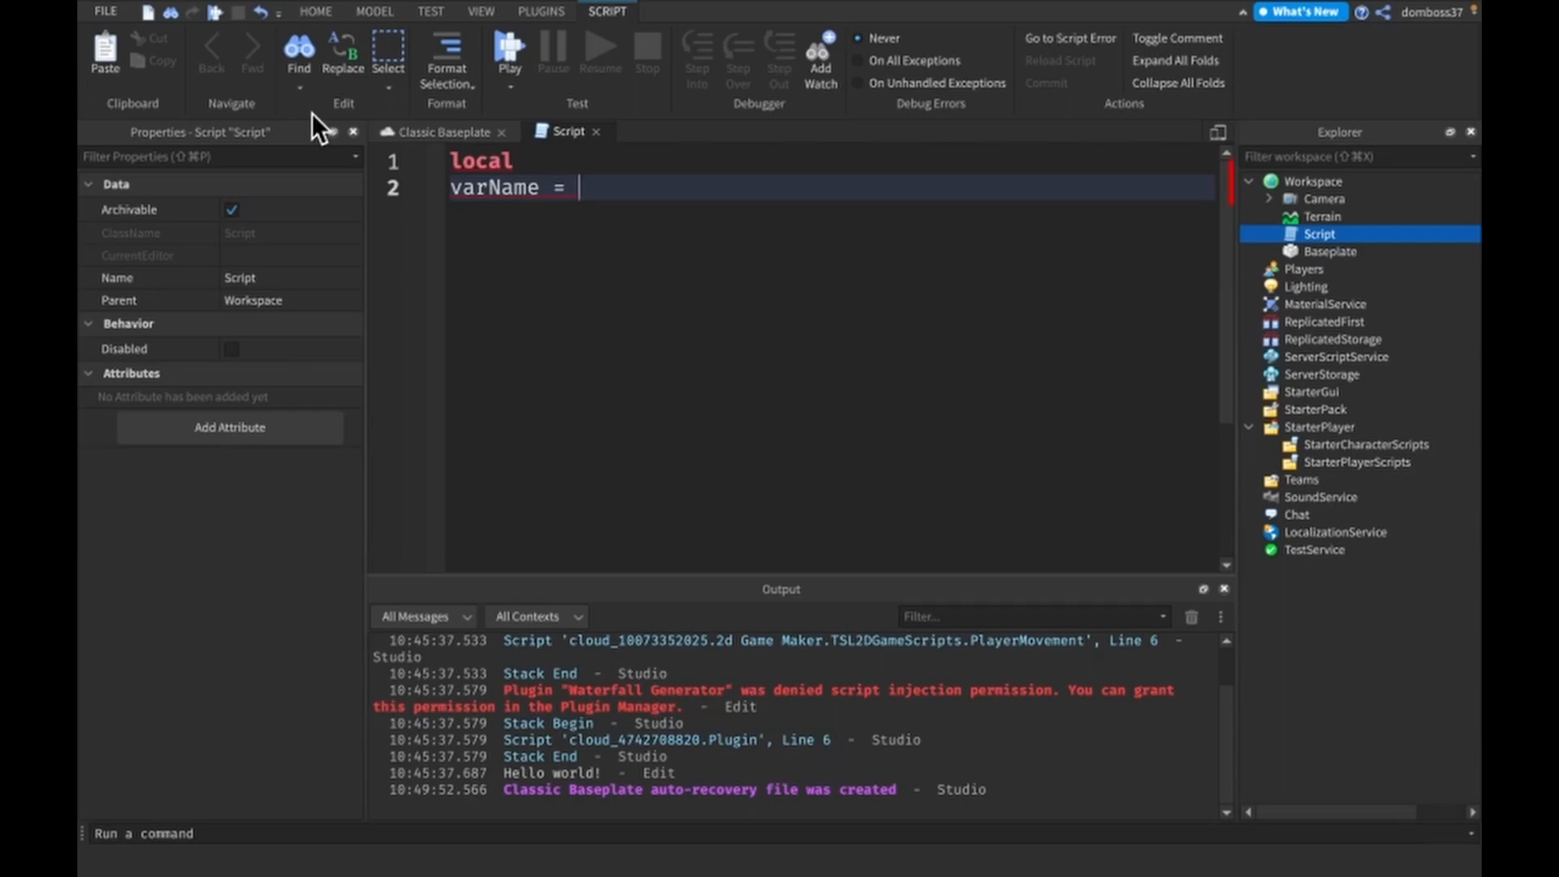
type("\"\"")
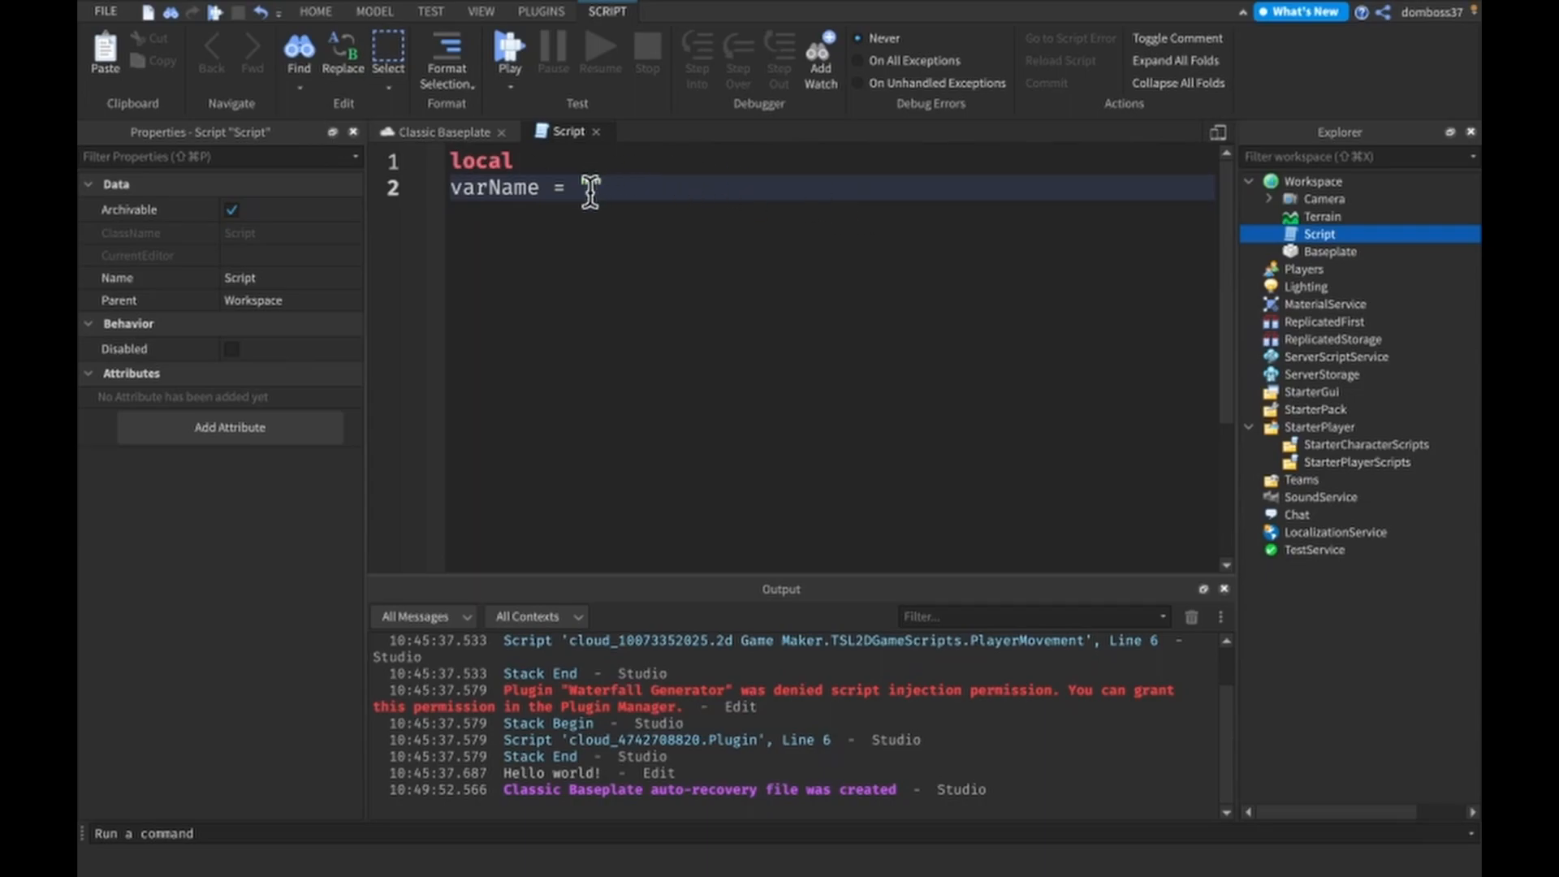
type("\"\"")
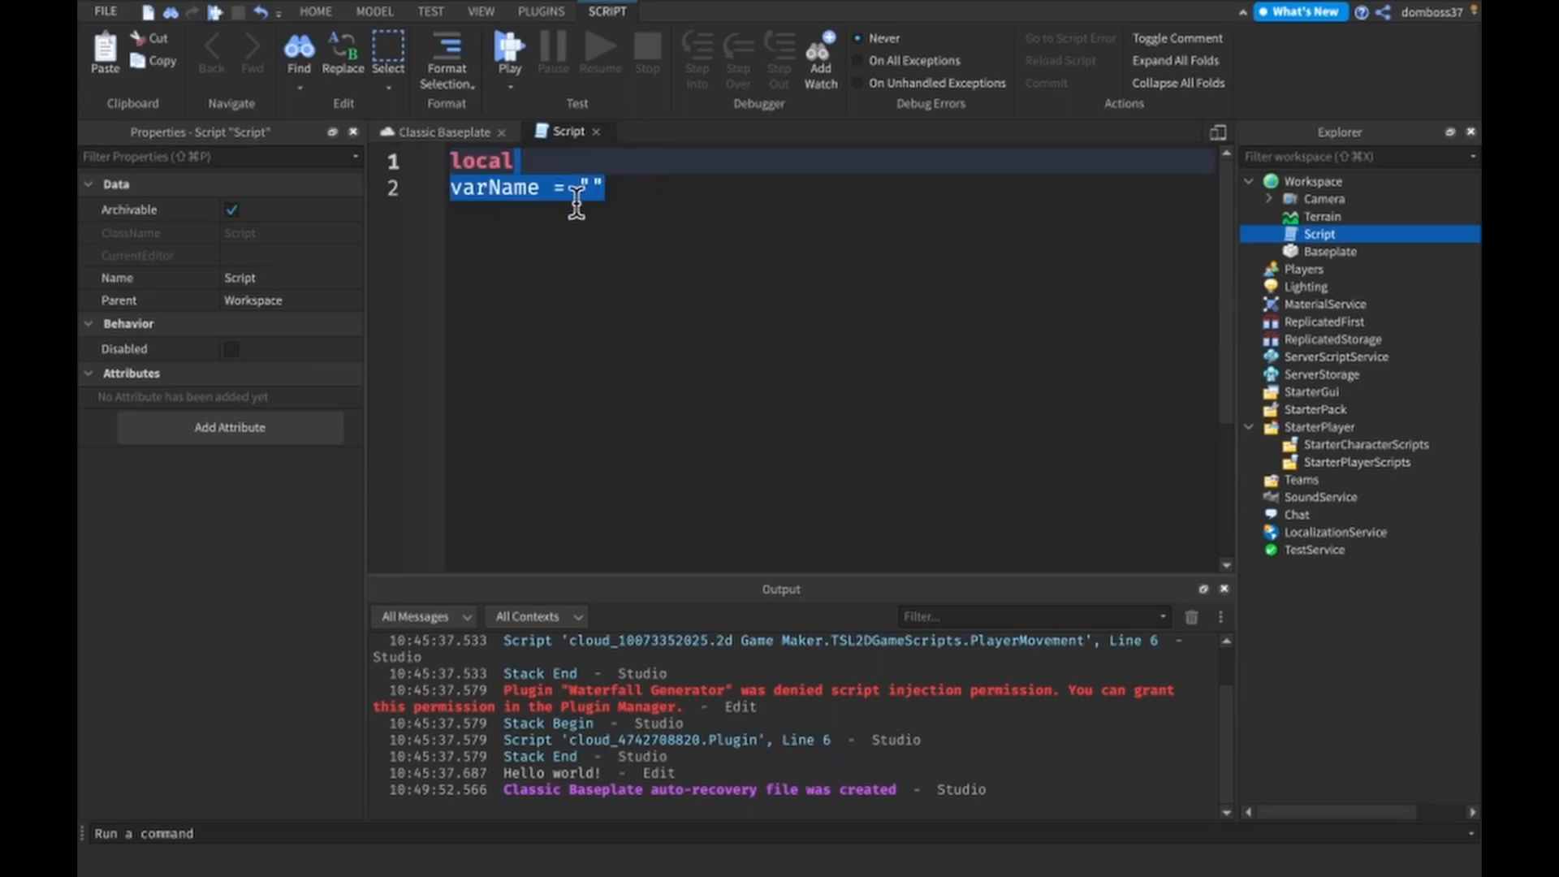
key("Backspace")
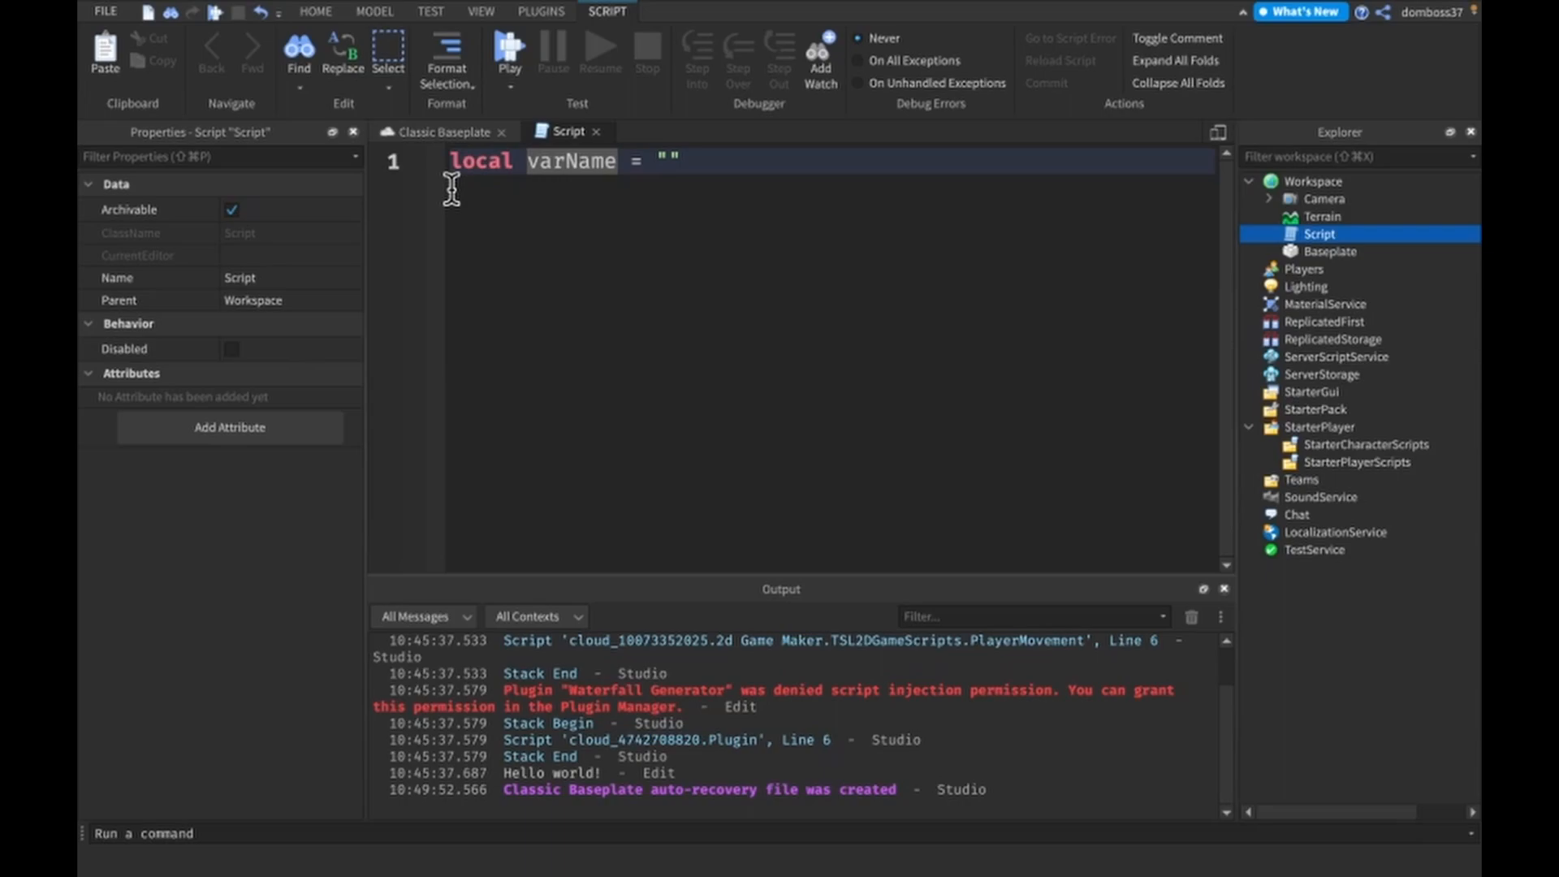
mouse_move(743, 184)
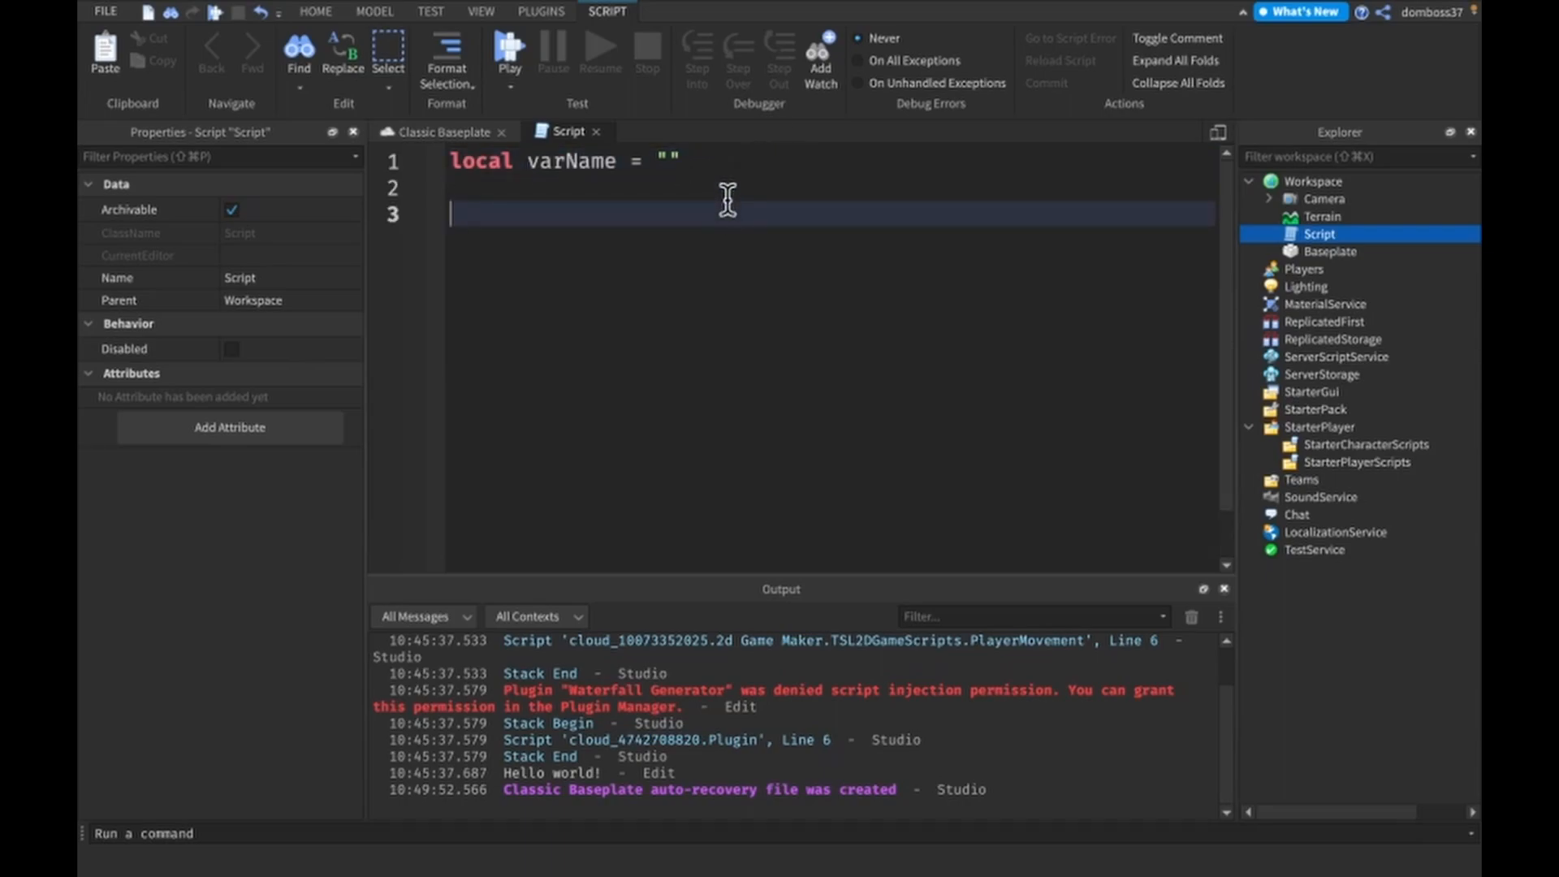
Step: Write function doa() declaring local var2 = 2, add print(var2), then select varName
type("function")
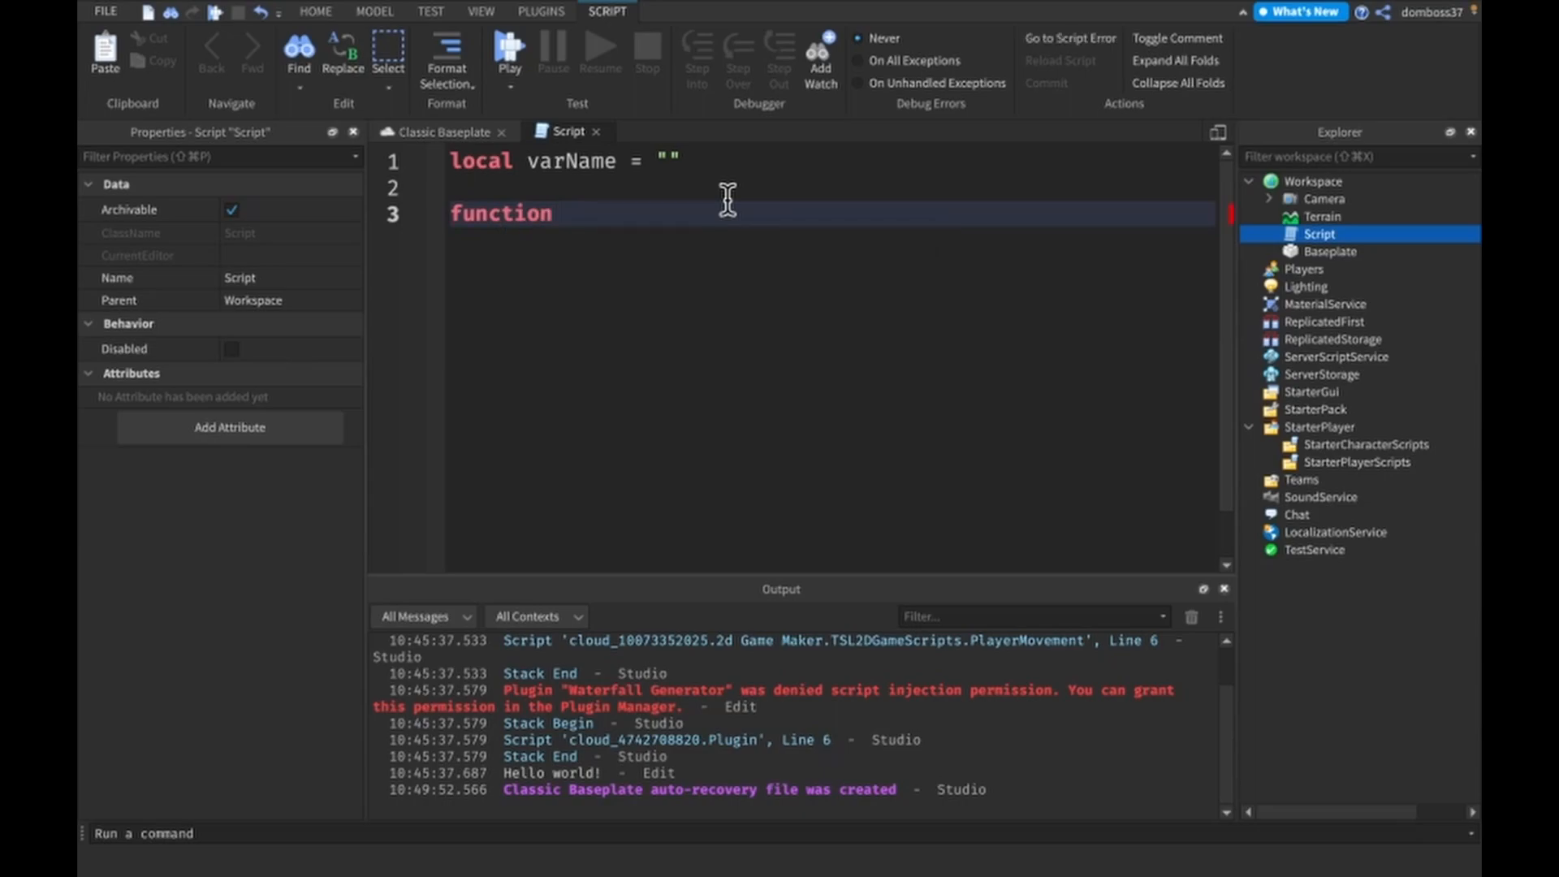
type("doa")
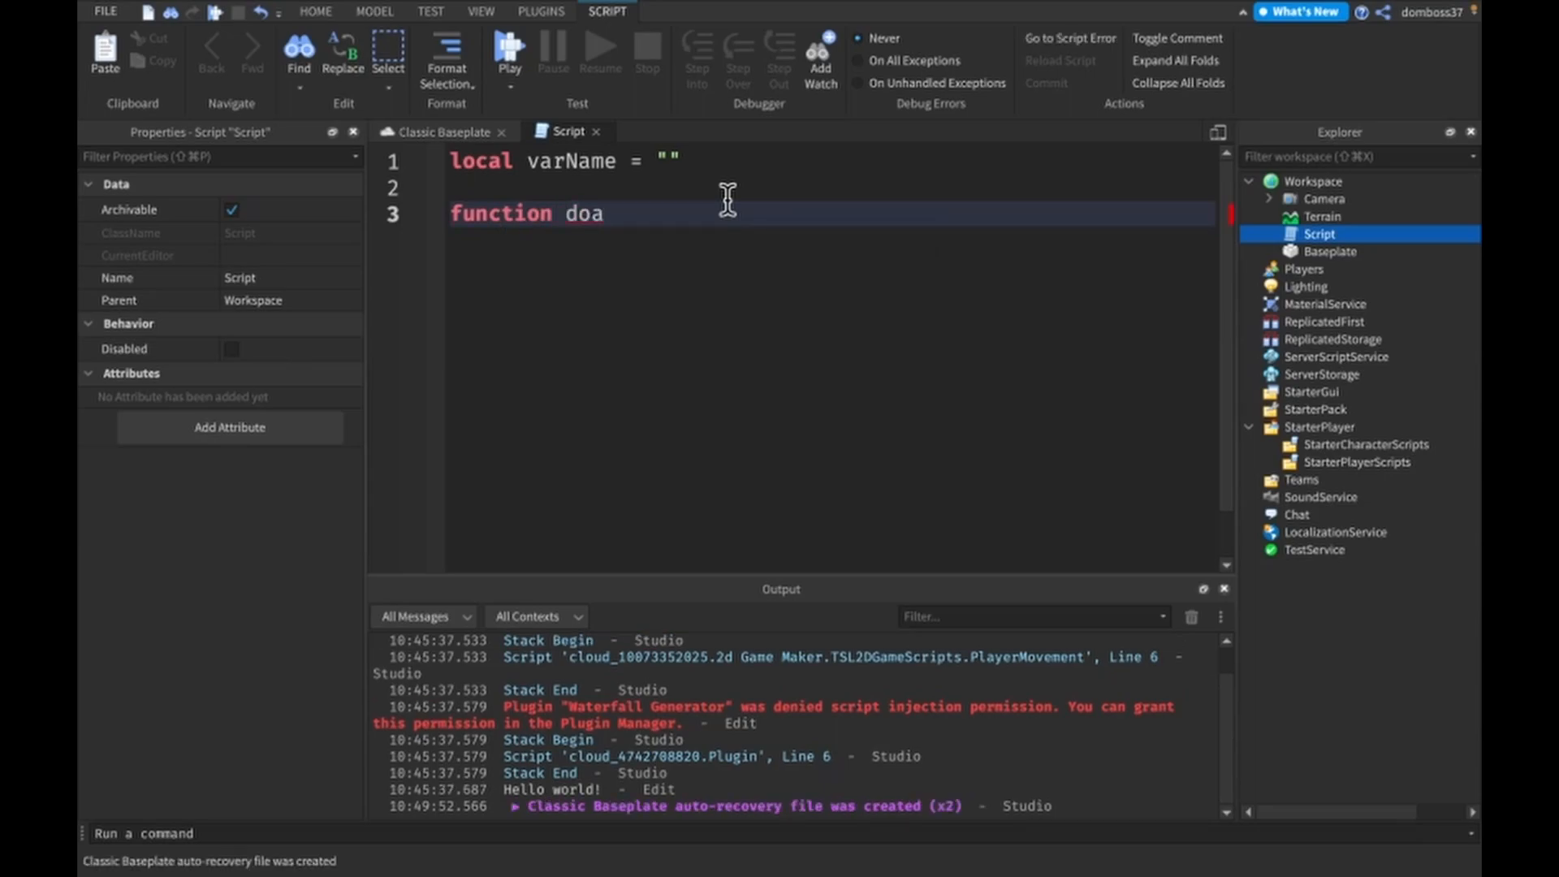
type("()")
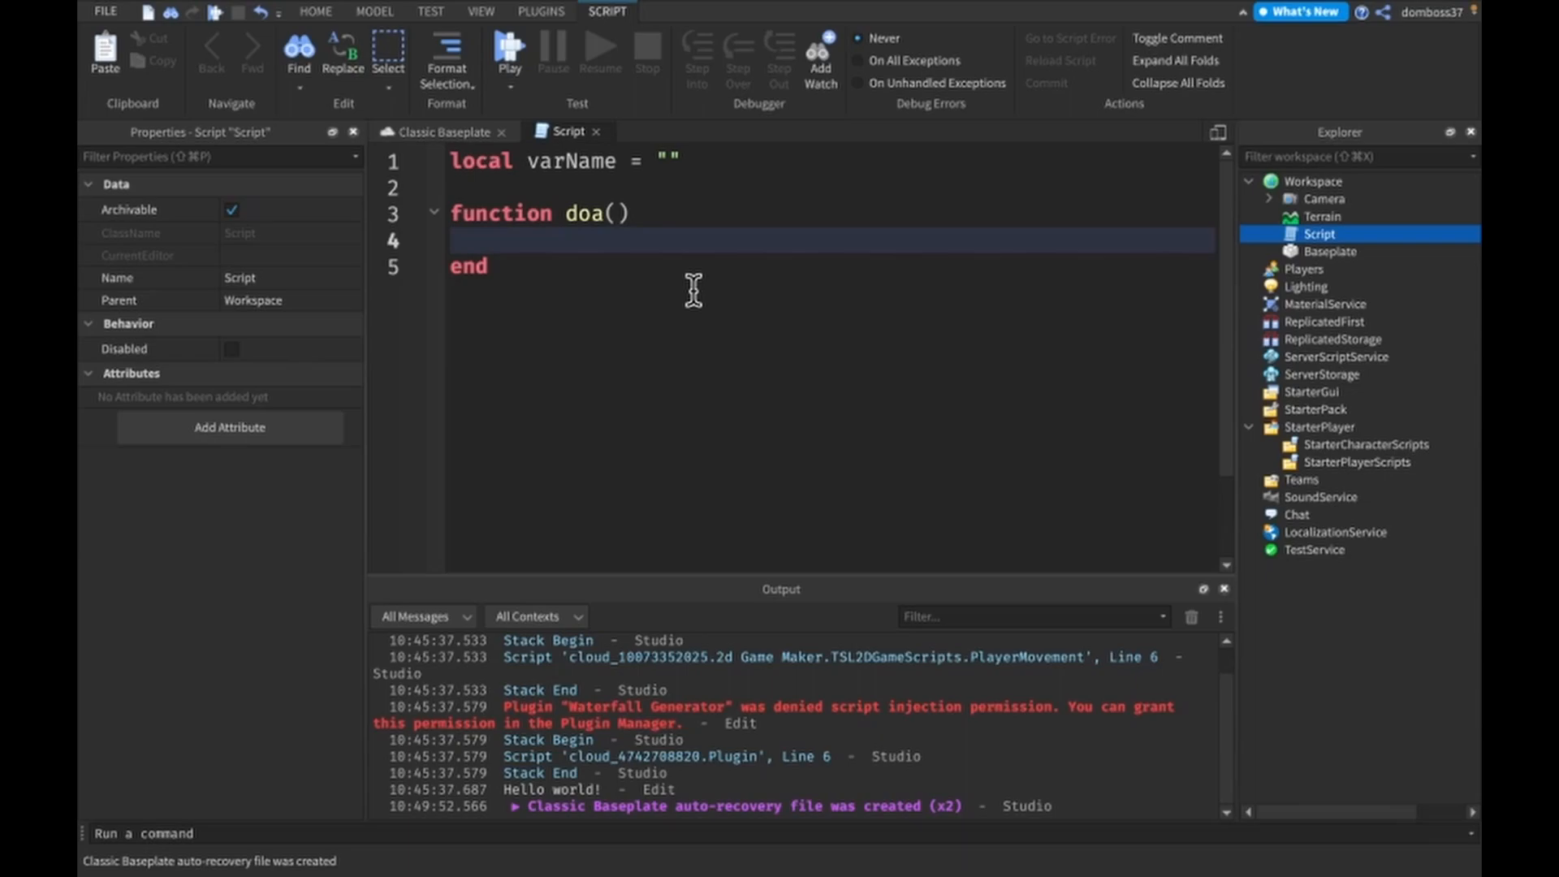
type("local")
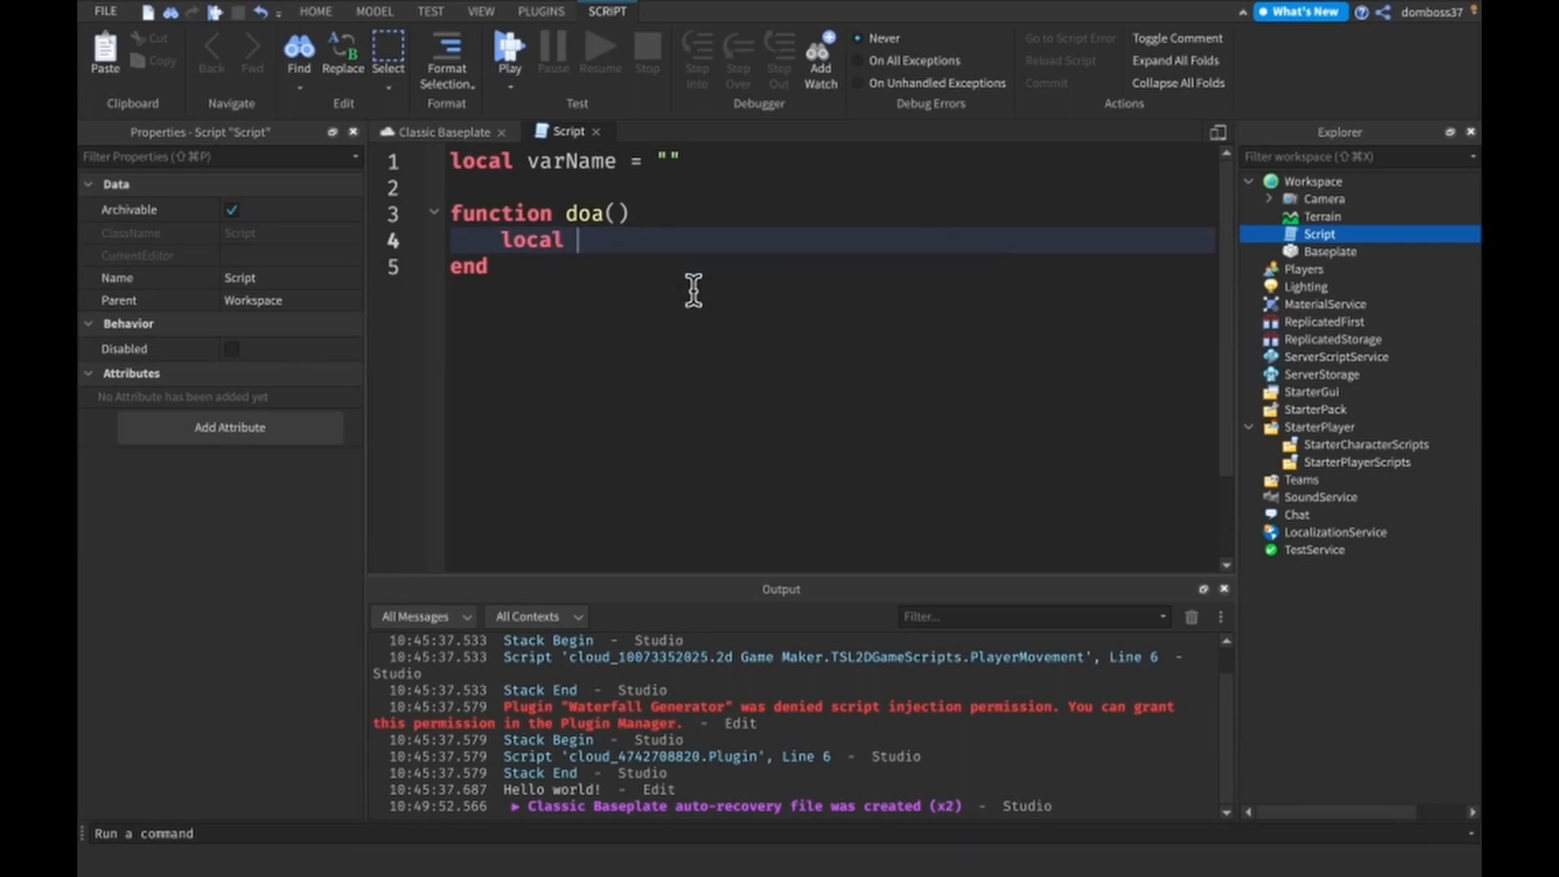
type("varNa")
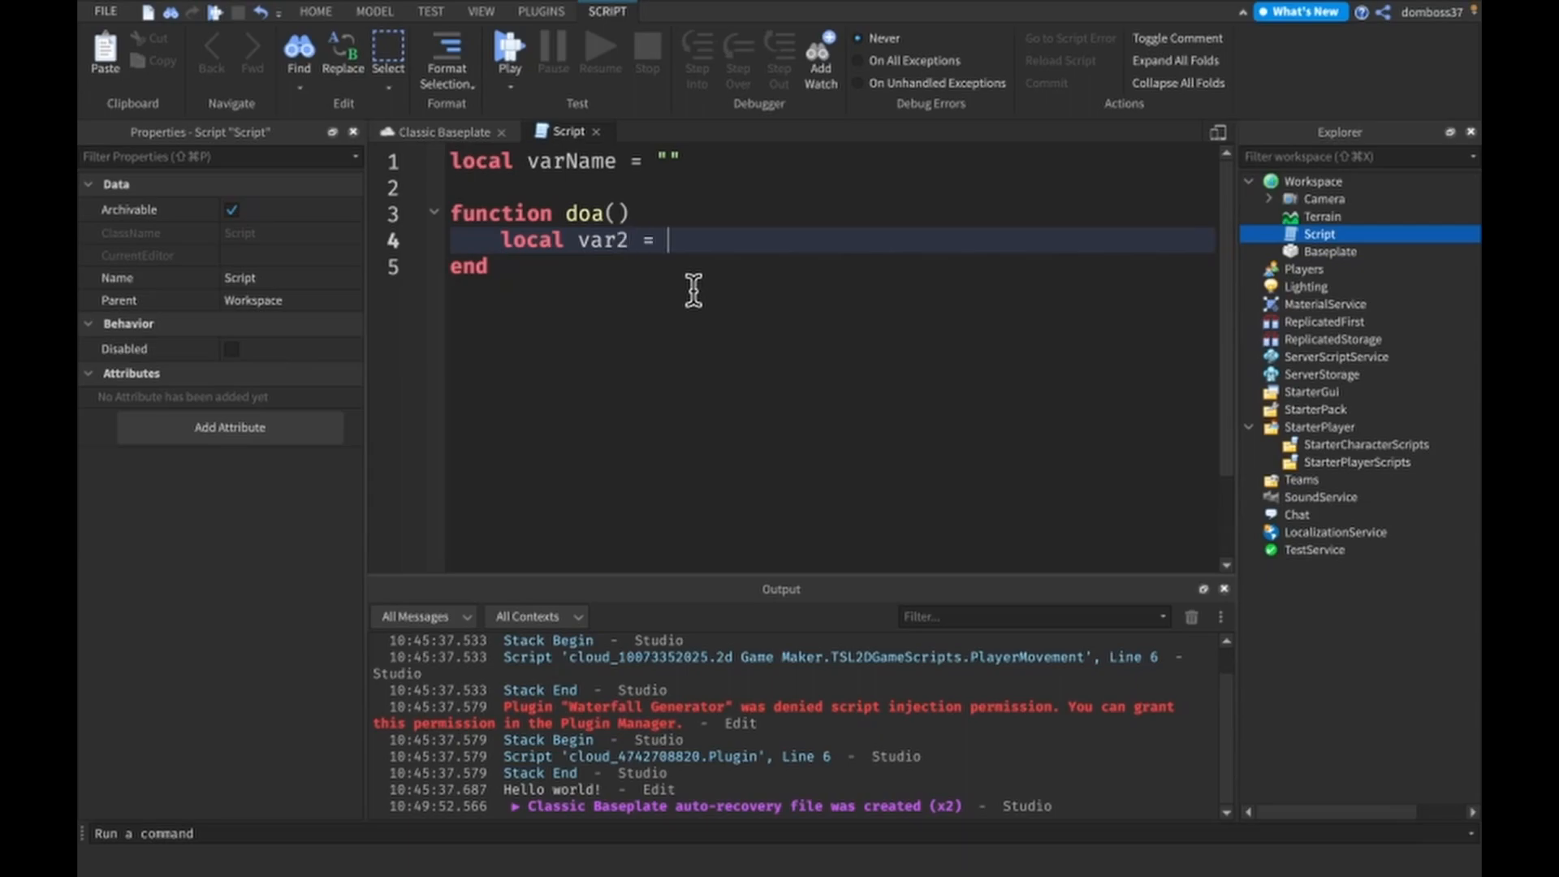
type("print(var2")
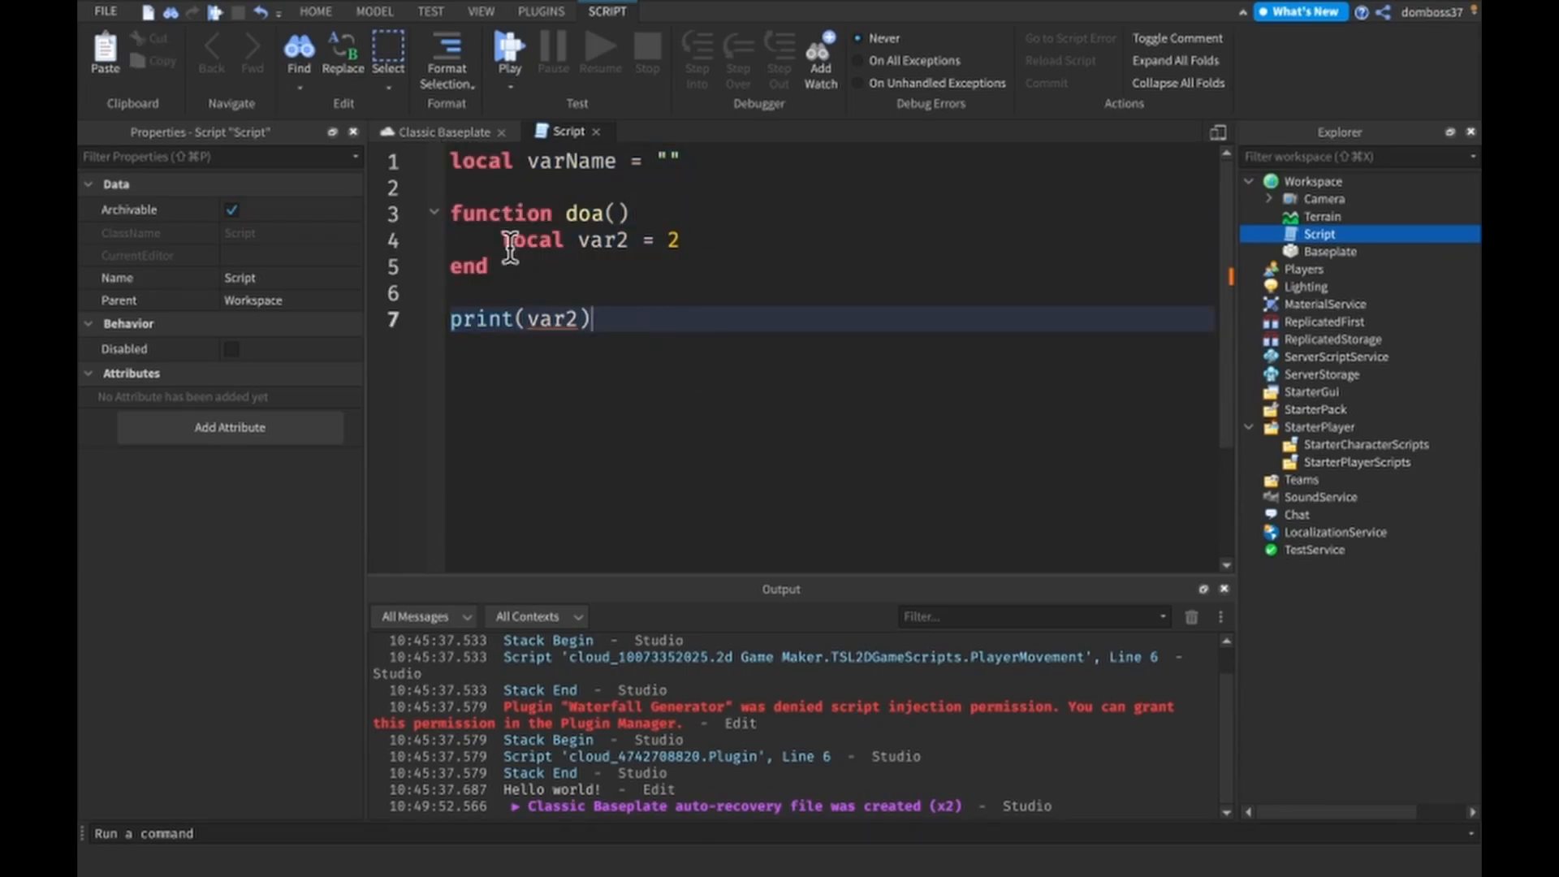
double_click(571, 160)
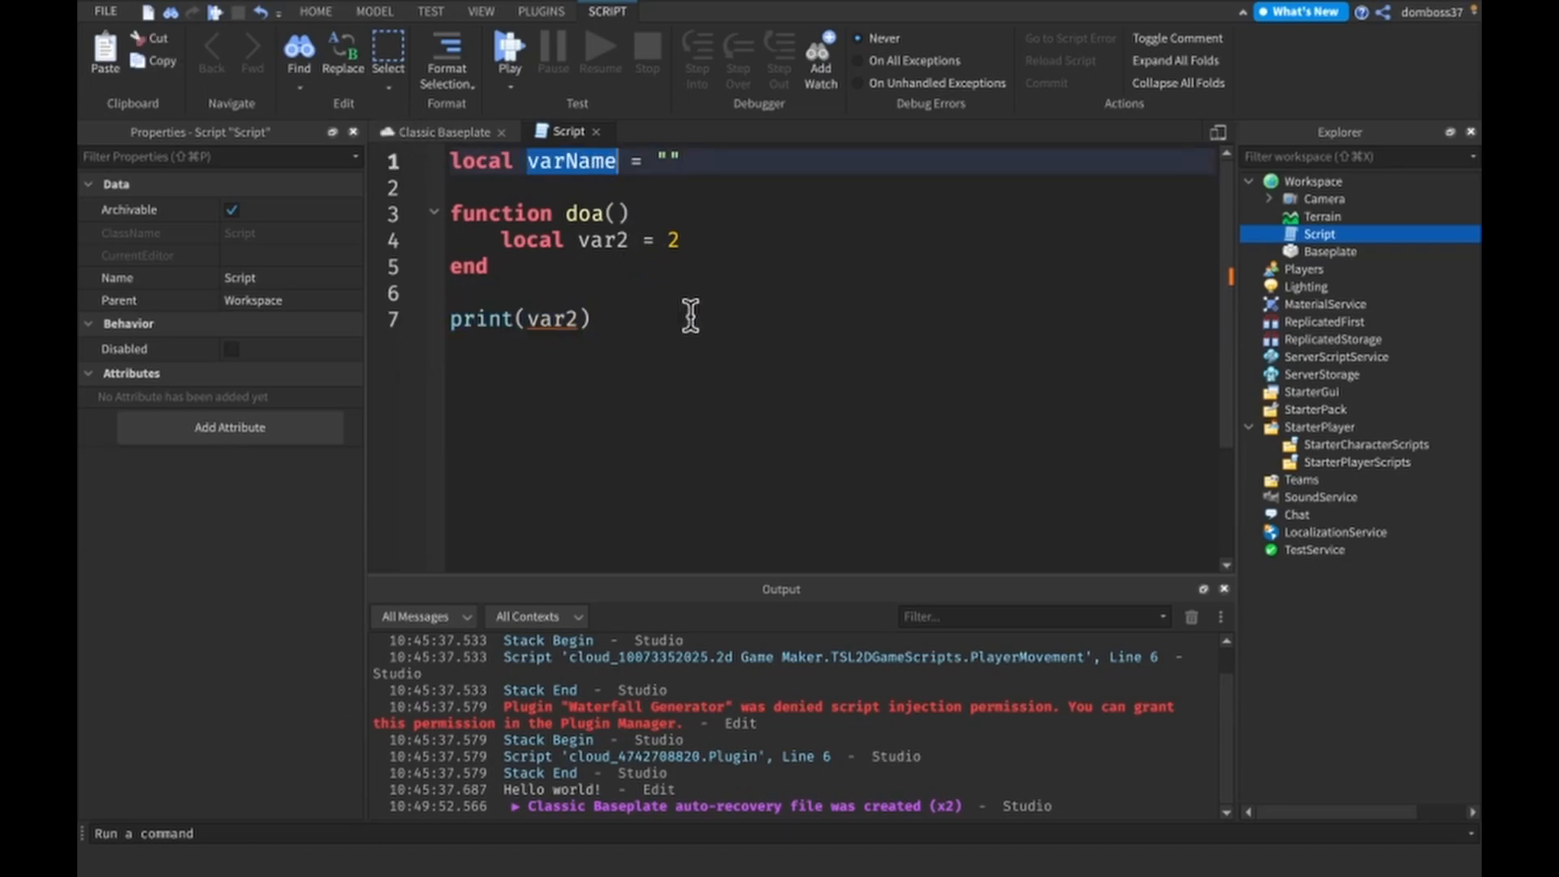
mouse_move(694, 376)
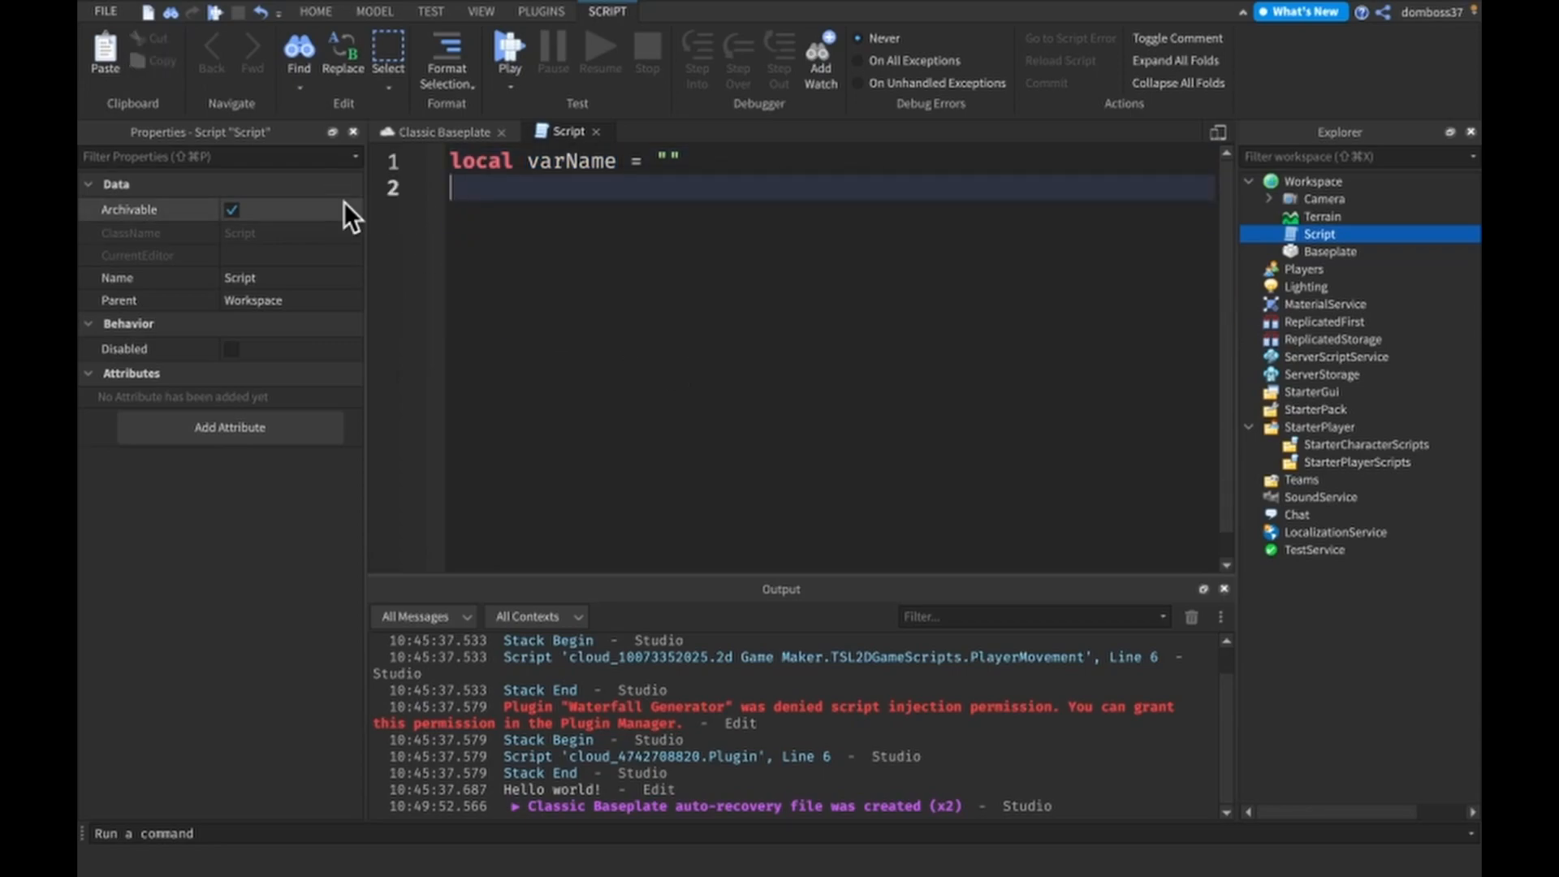
Step: Add a --// Data header and declare local number = 0 with a 0123.134 comment
type("--// Data")
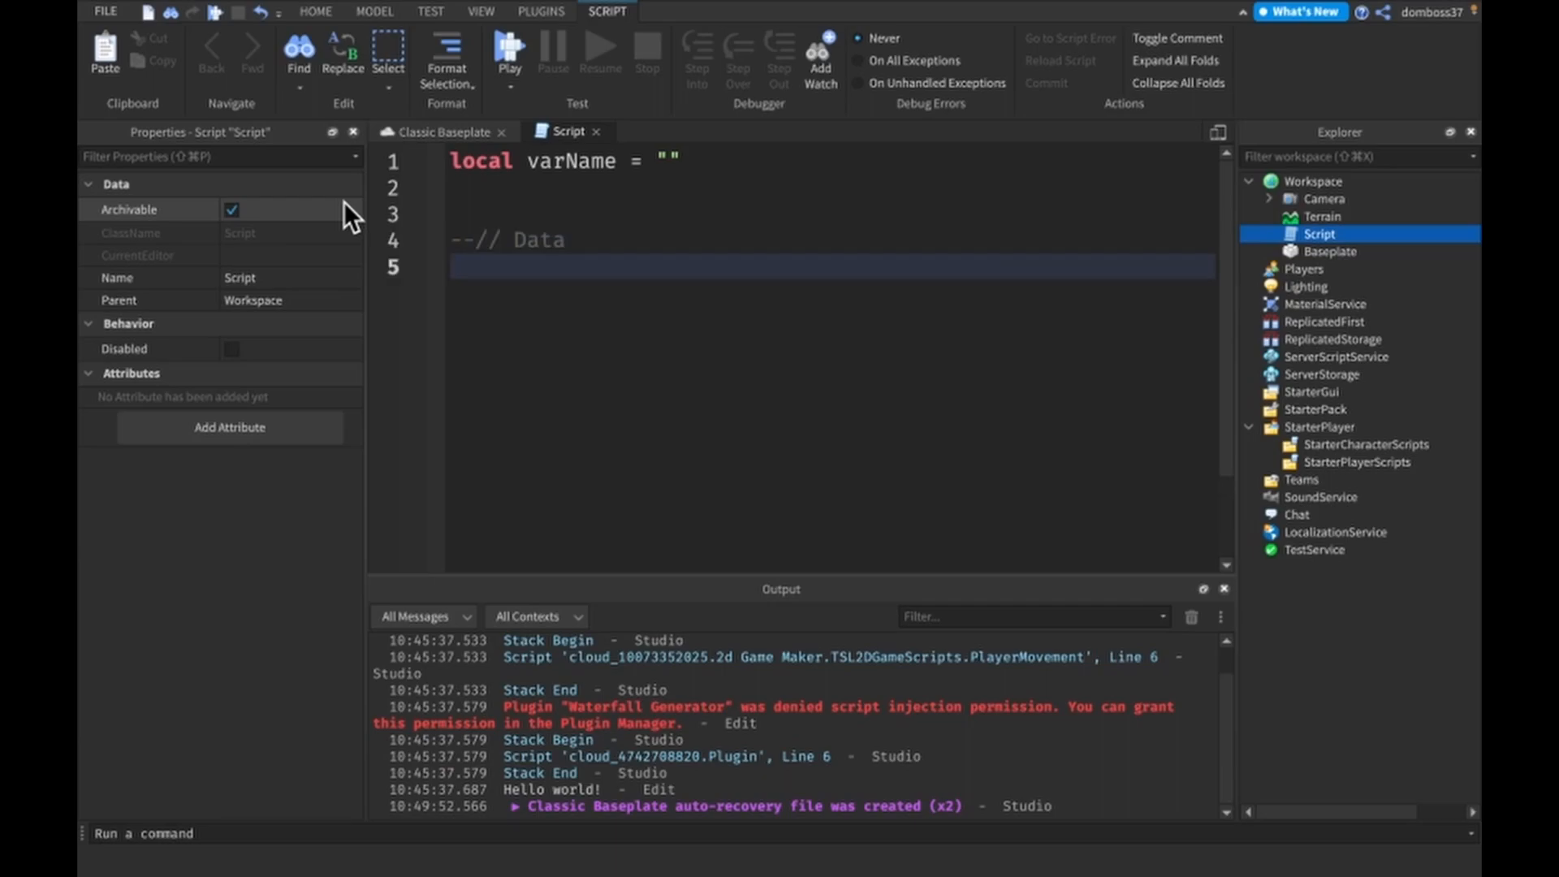
type("l")
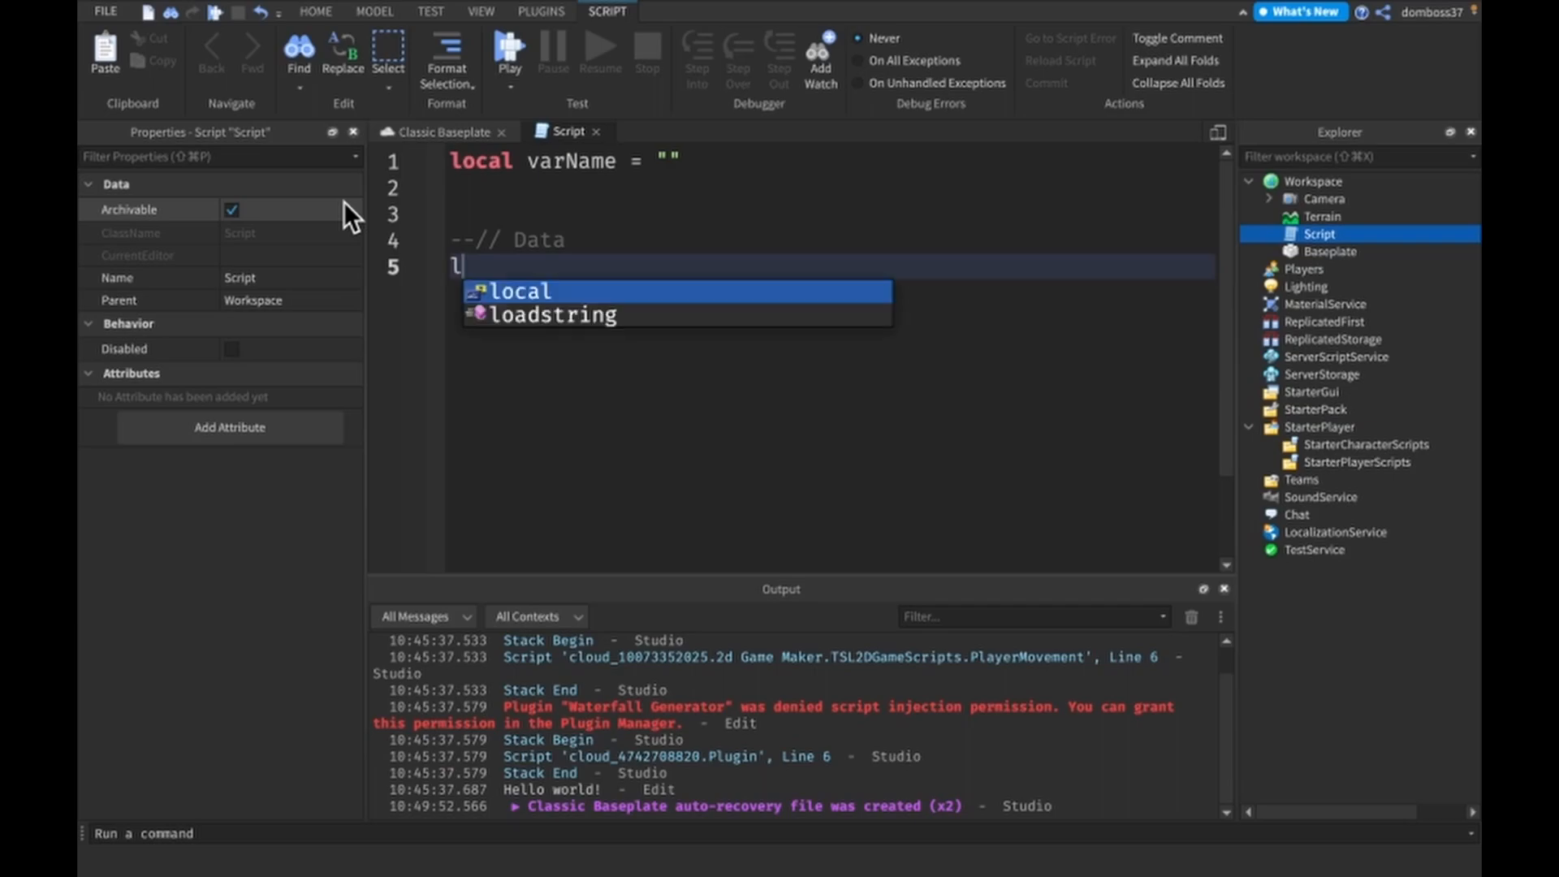
type("ocal nume")
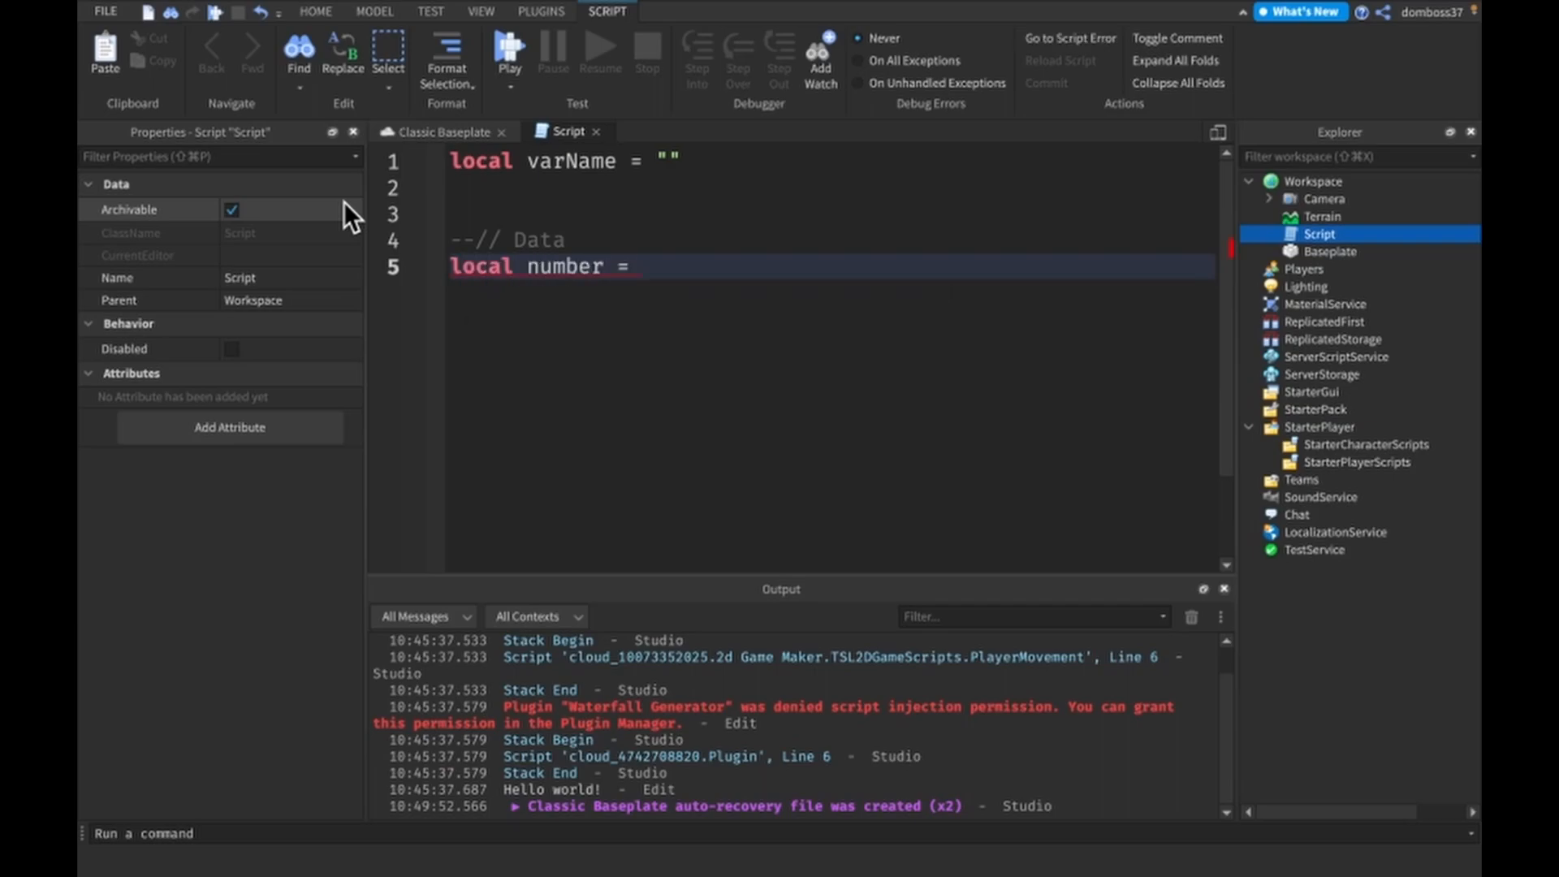
type("0")
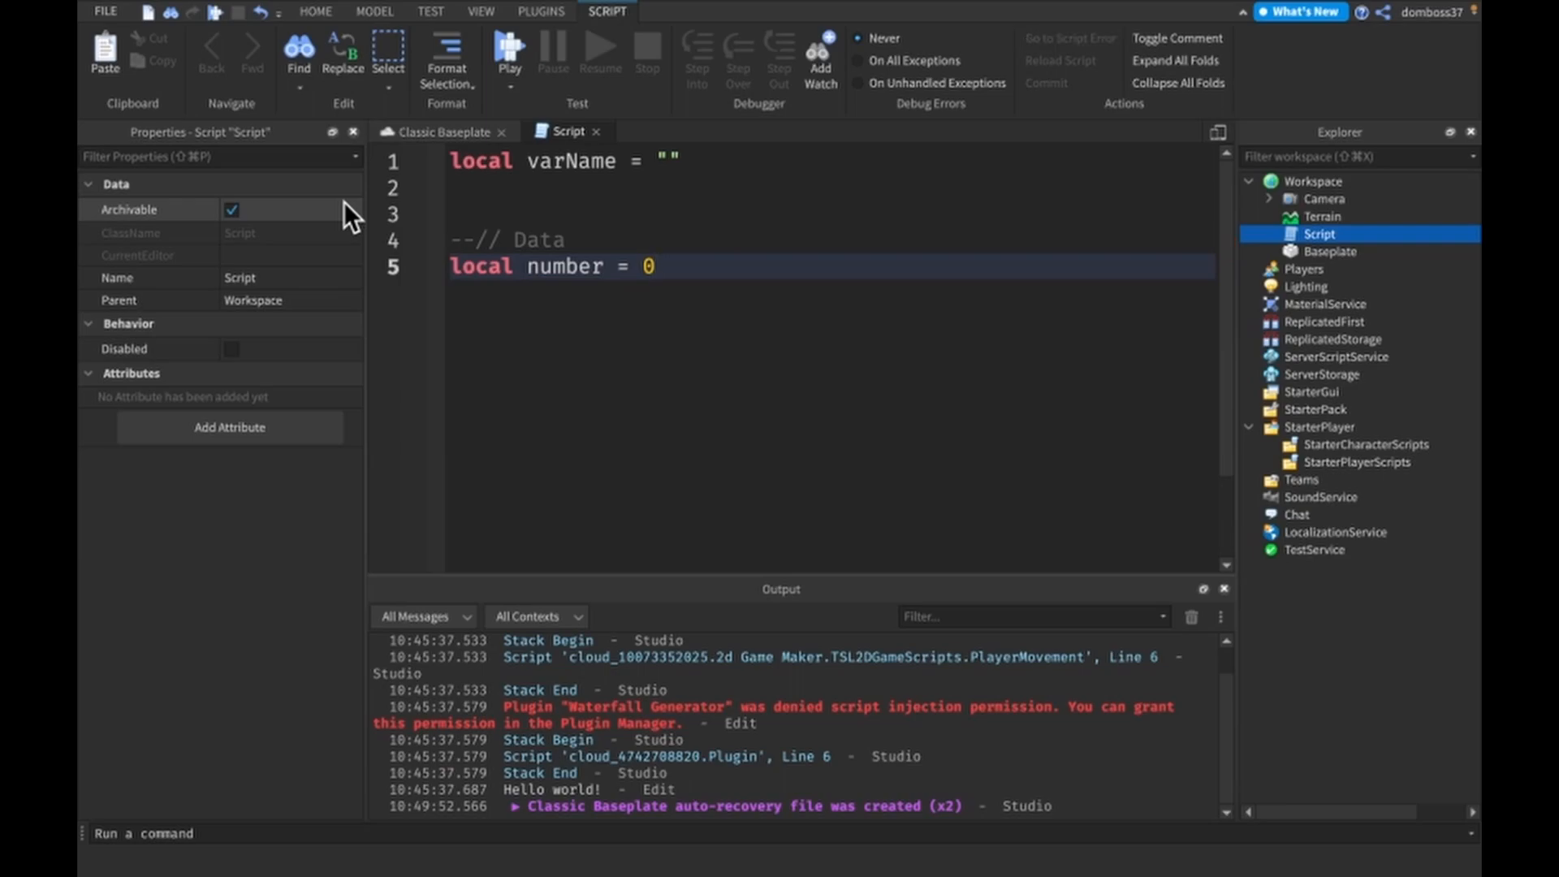
type("--")
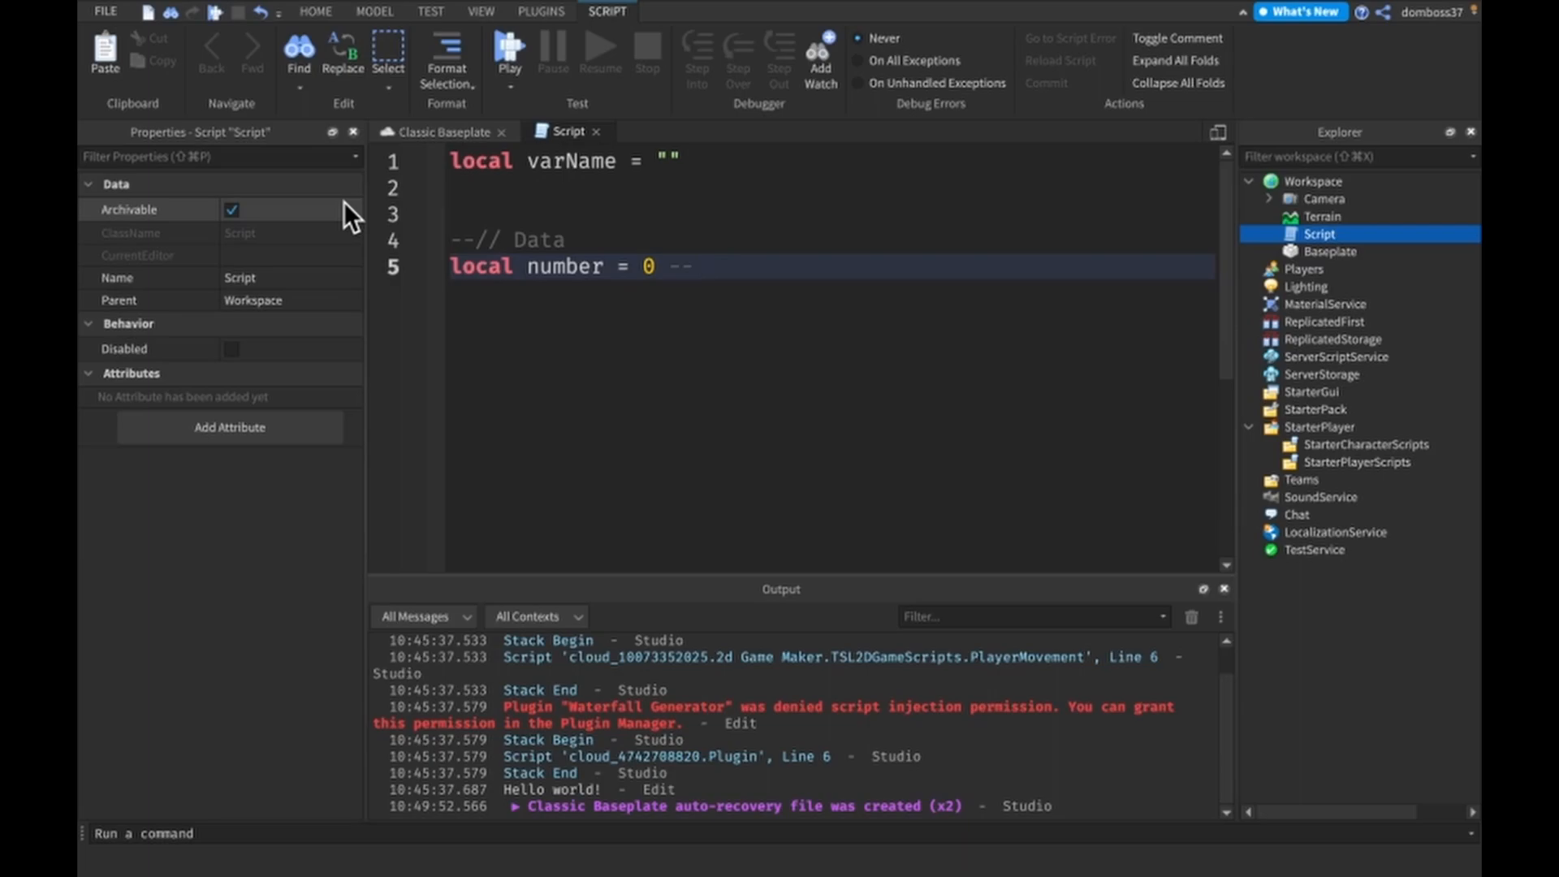
type("0123")
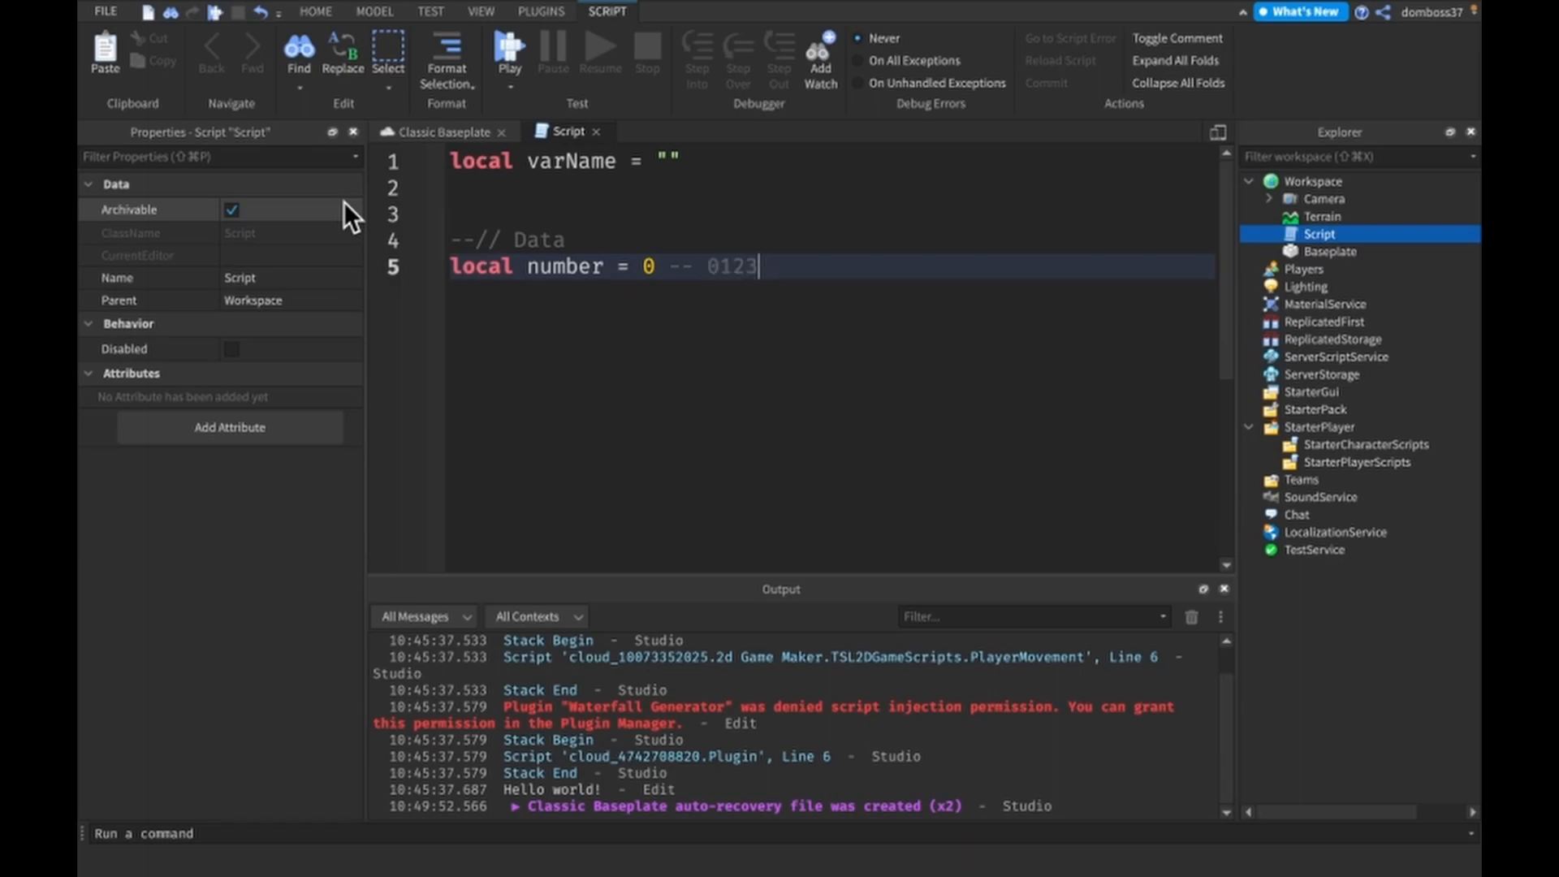
type(".134")
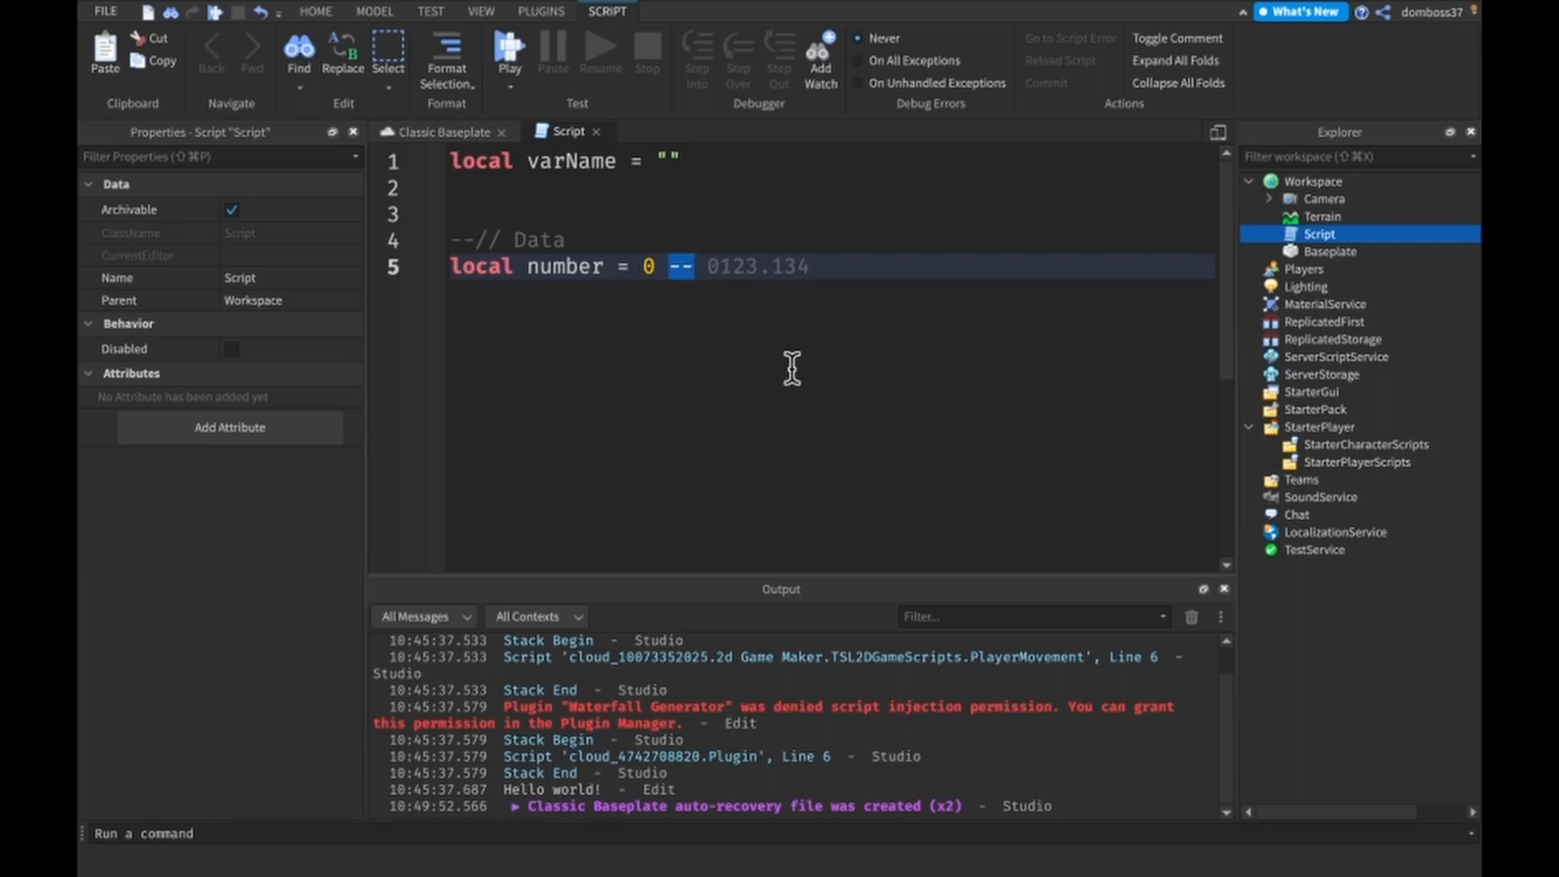
Step: Declare the string stringy = 'afgijabnfguasfiafnasf' on a new line
left_click(859, 266)
type("local")
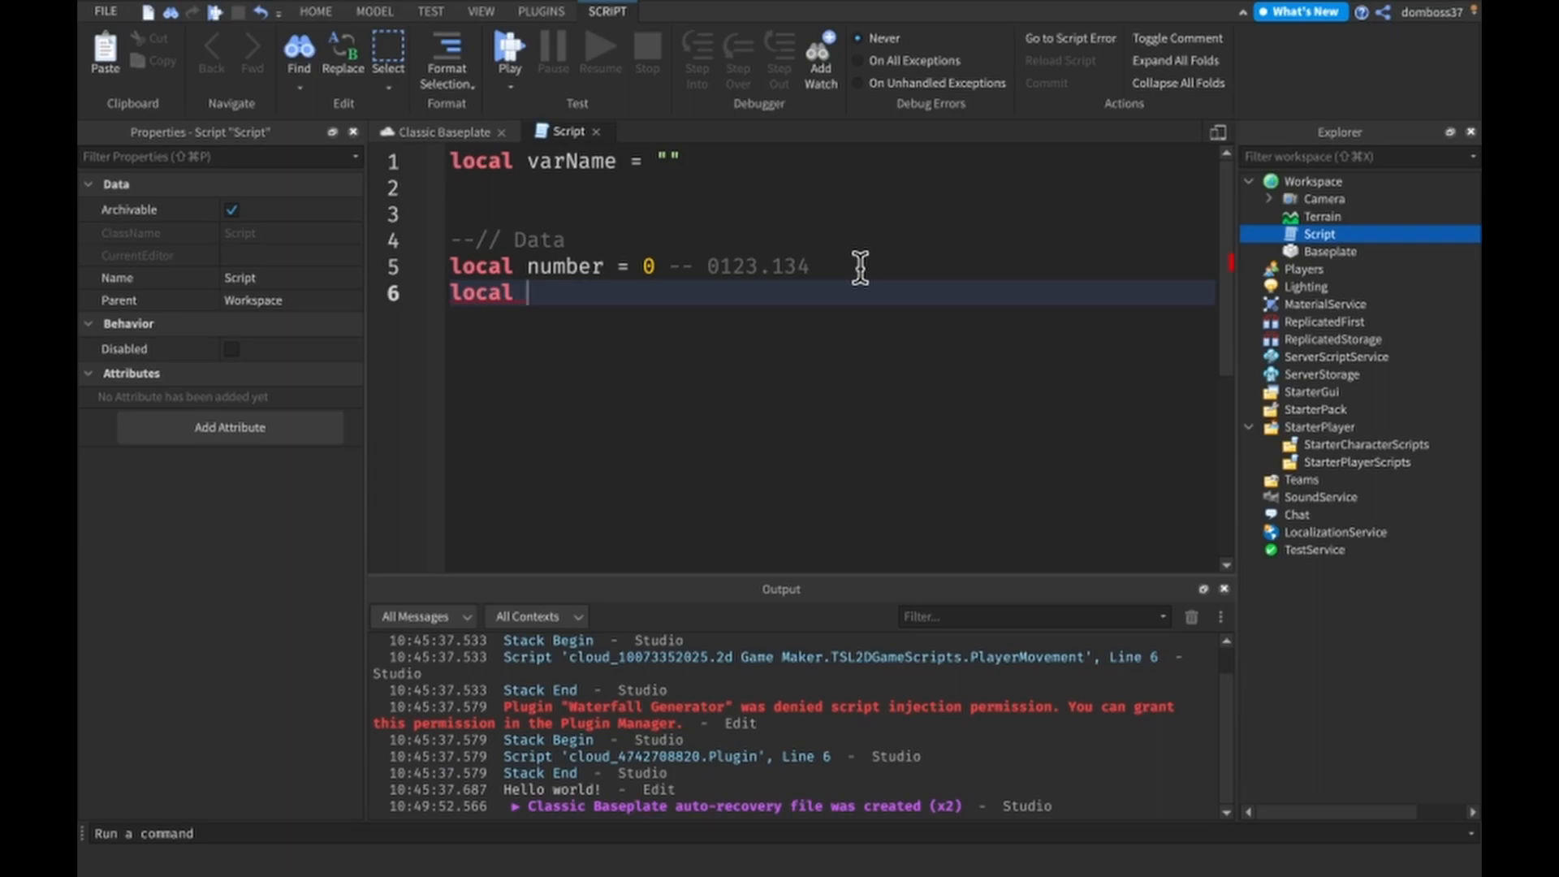
type("stringy =")
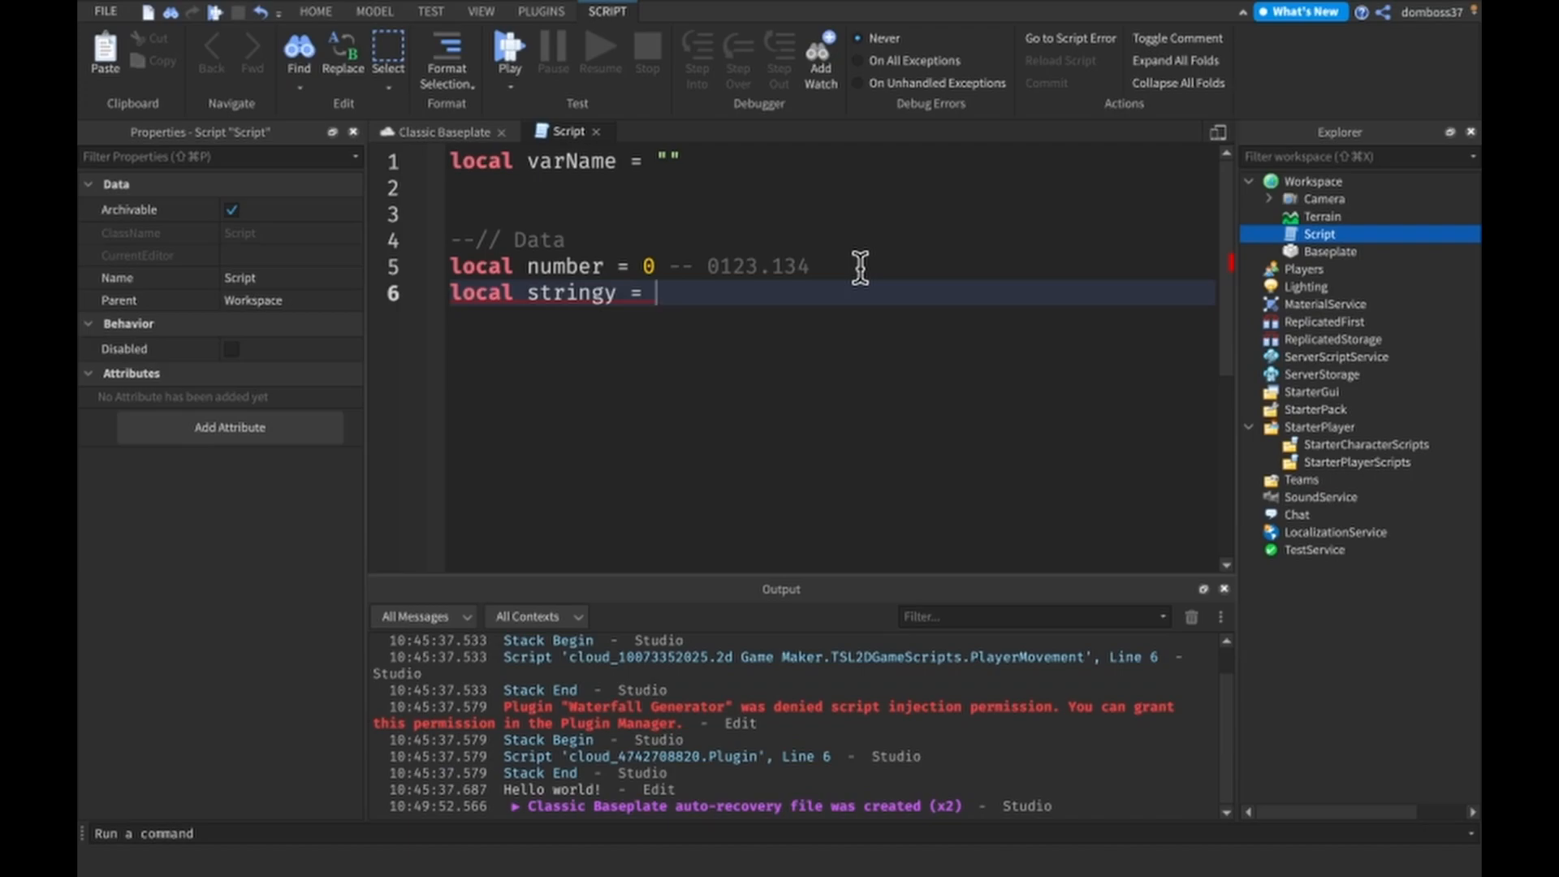
type("'afgijabnfgua'")
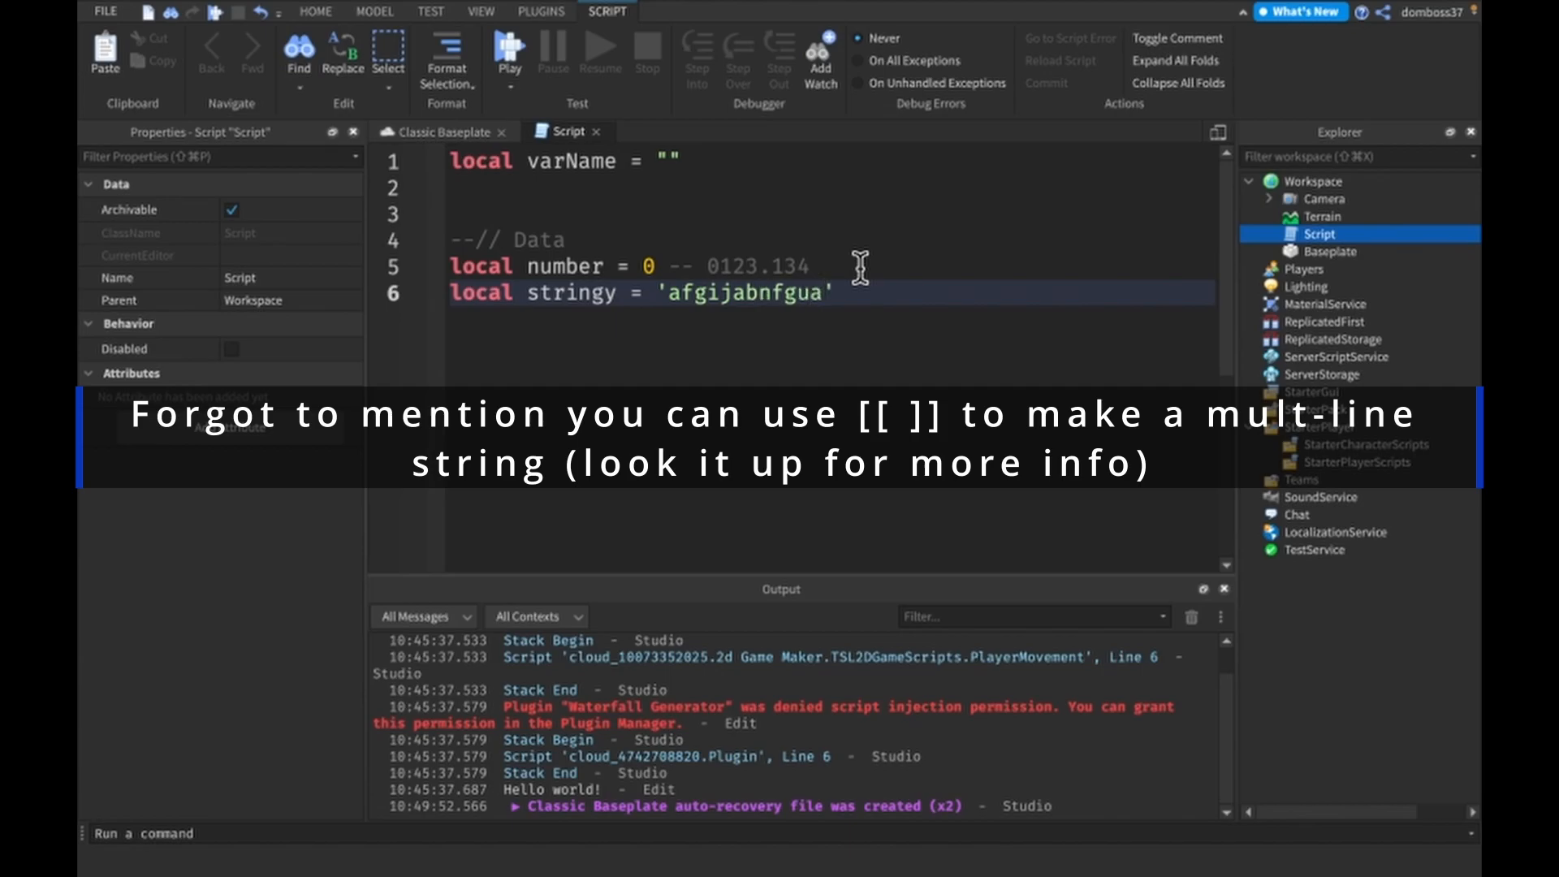
type("sfiafnasf")
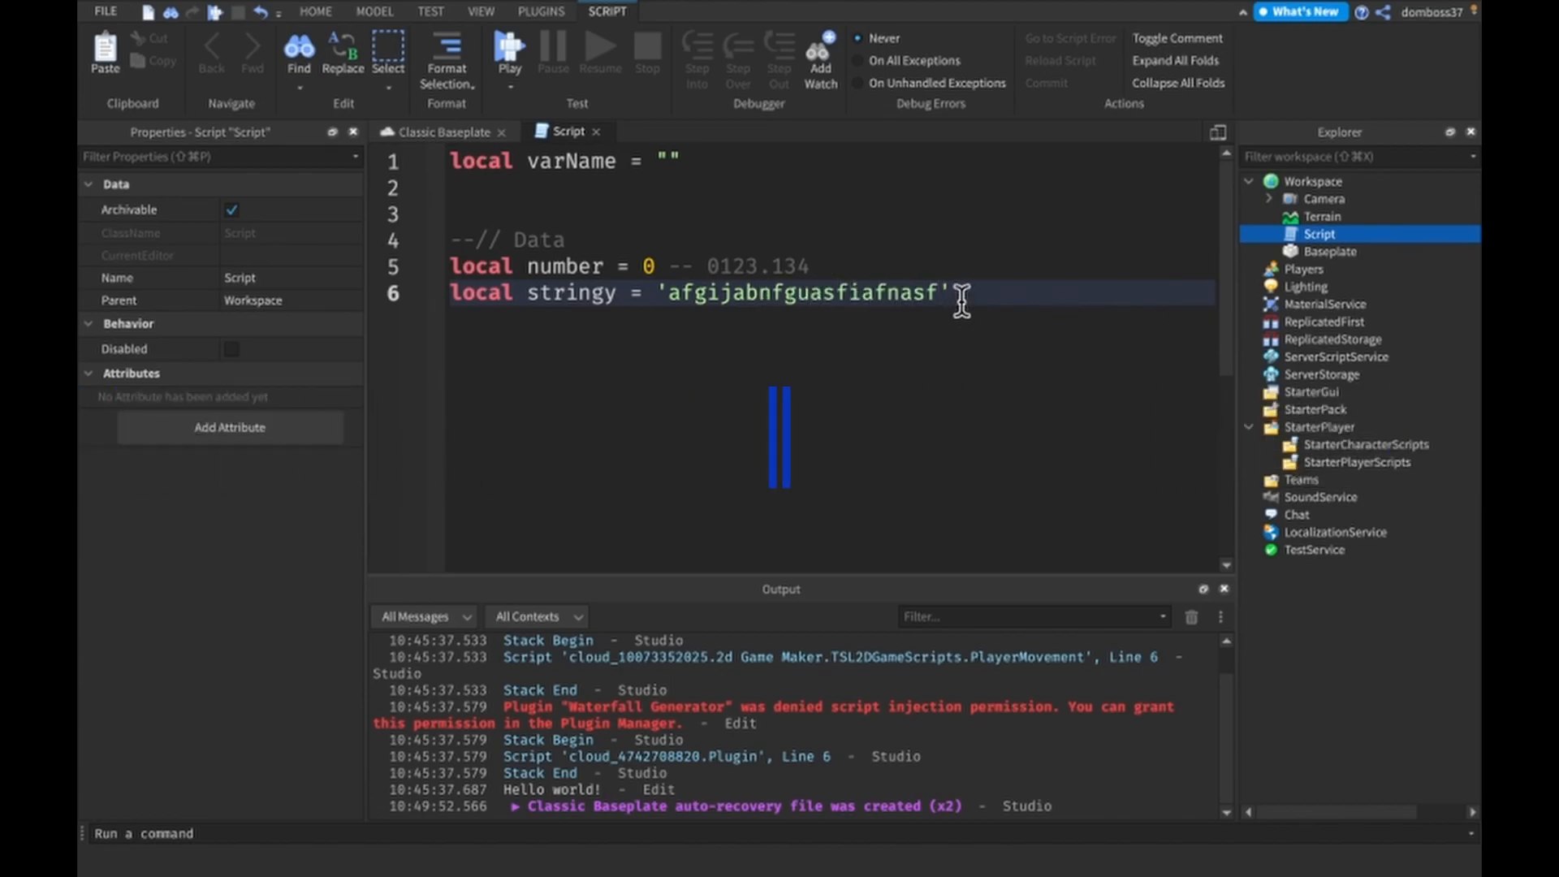
Step: Declare local bool, changing its value from true to false
double_click(800, 292)
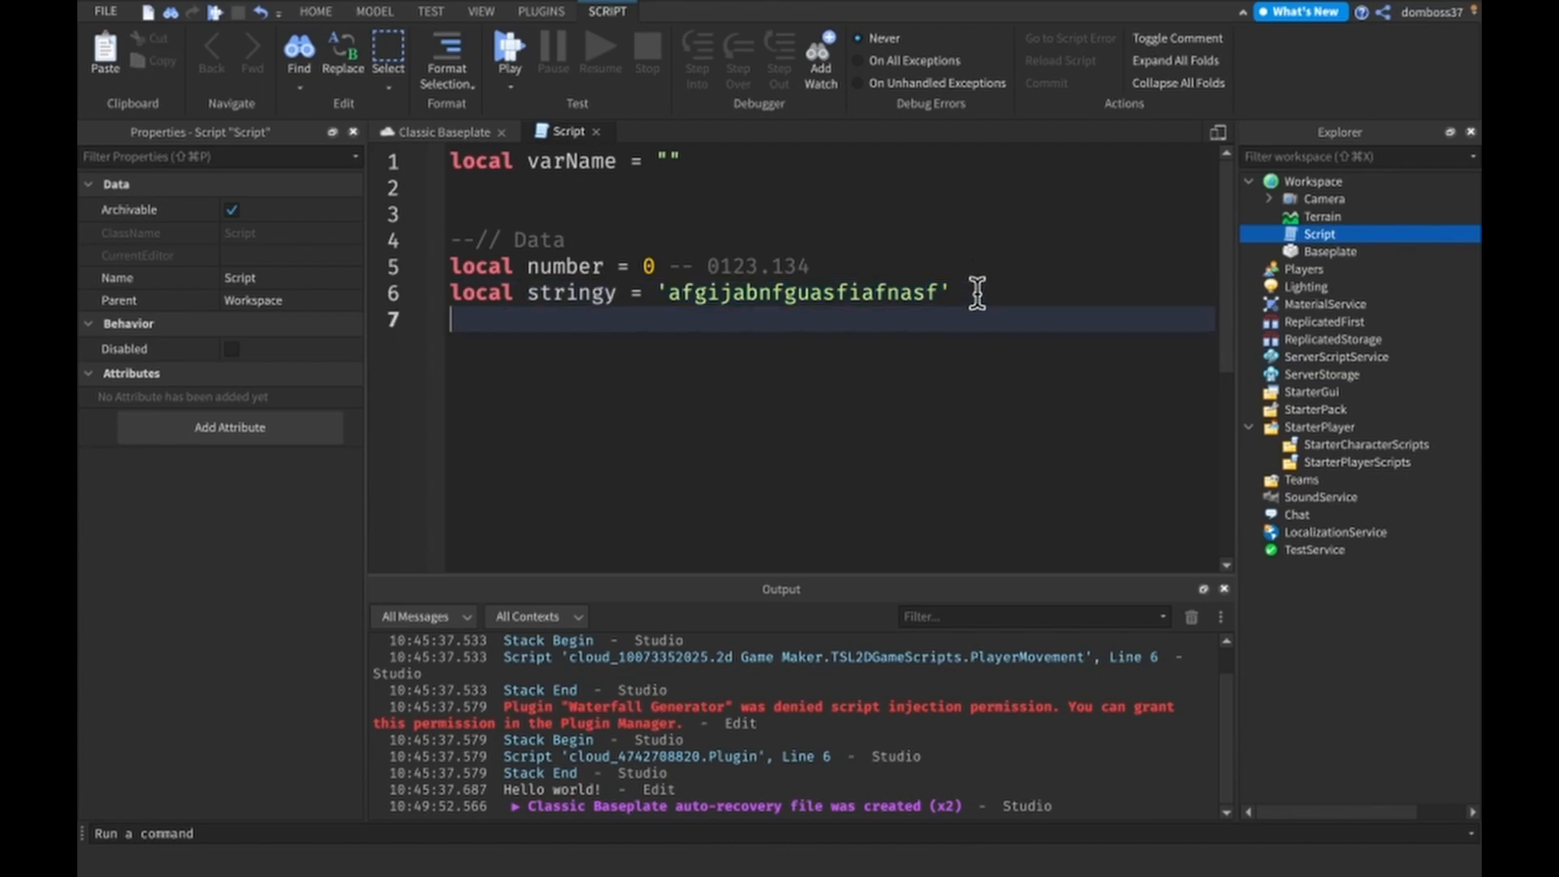
type("local bool")
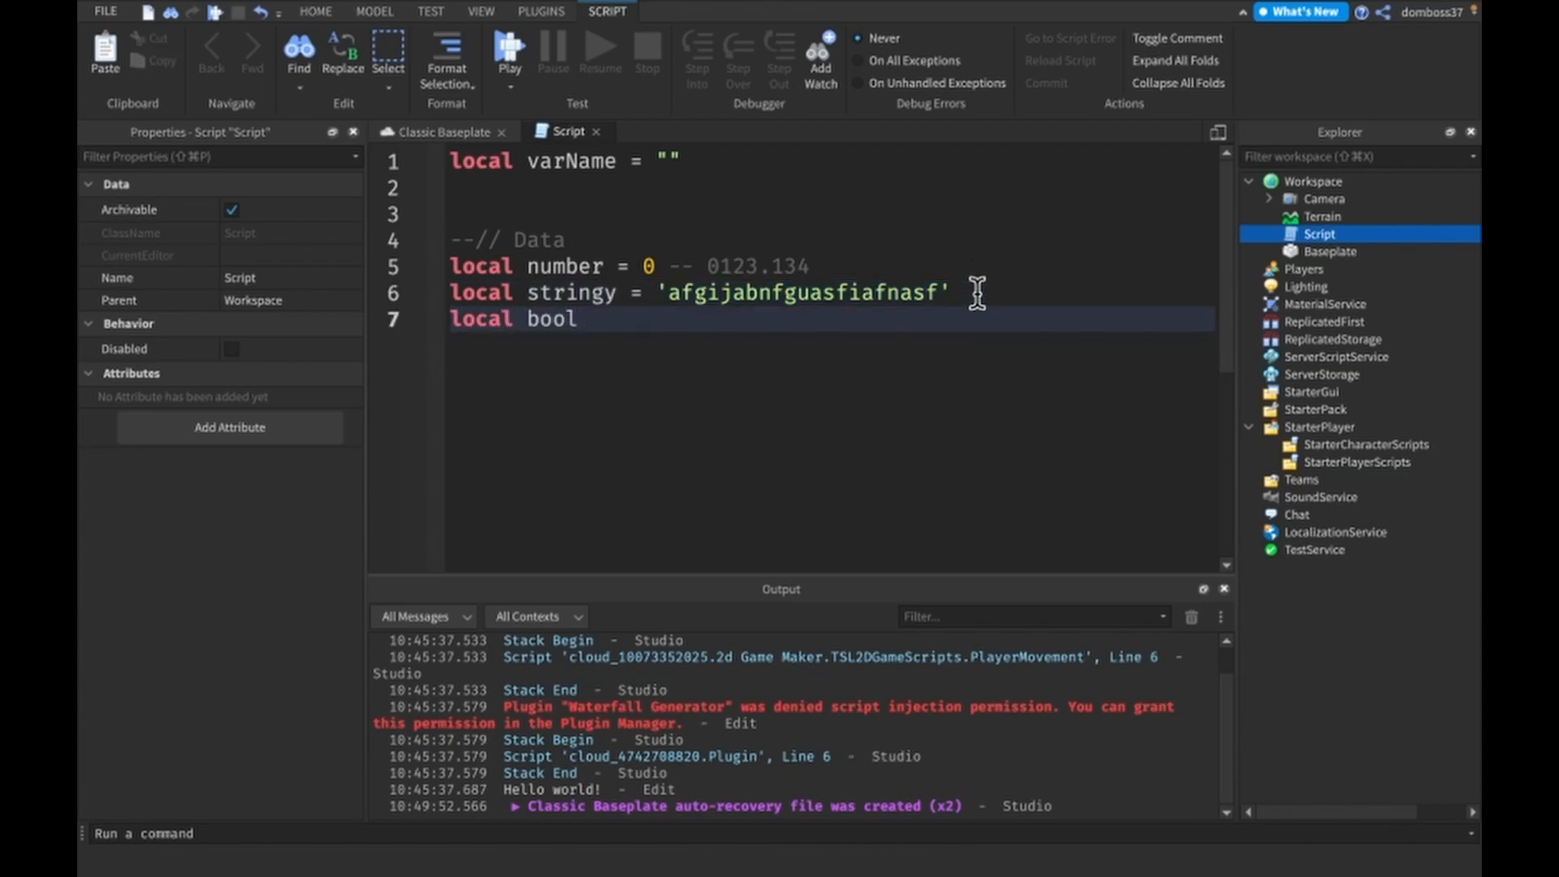
type("= true")
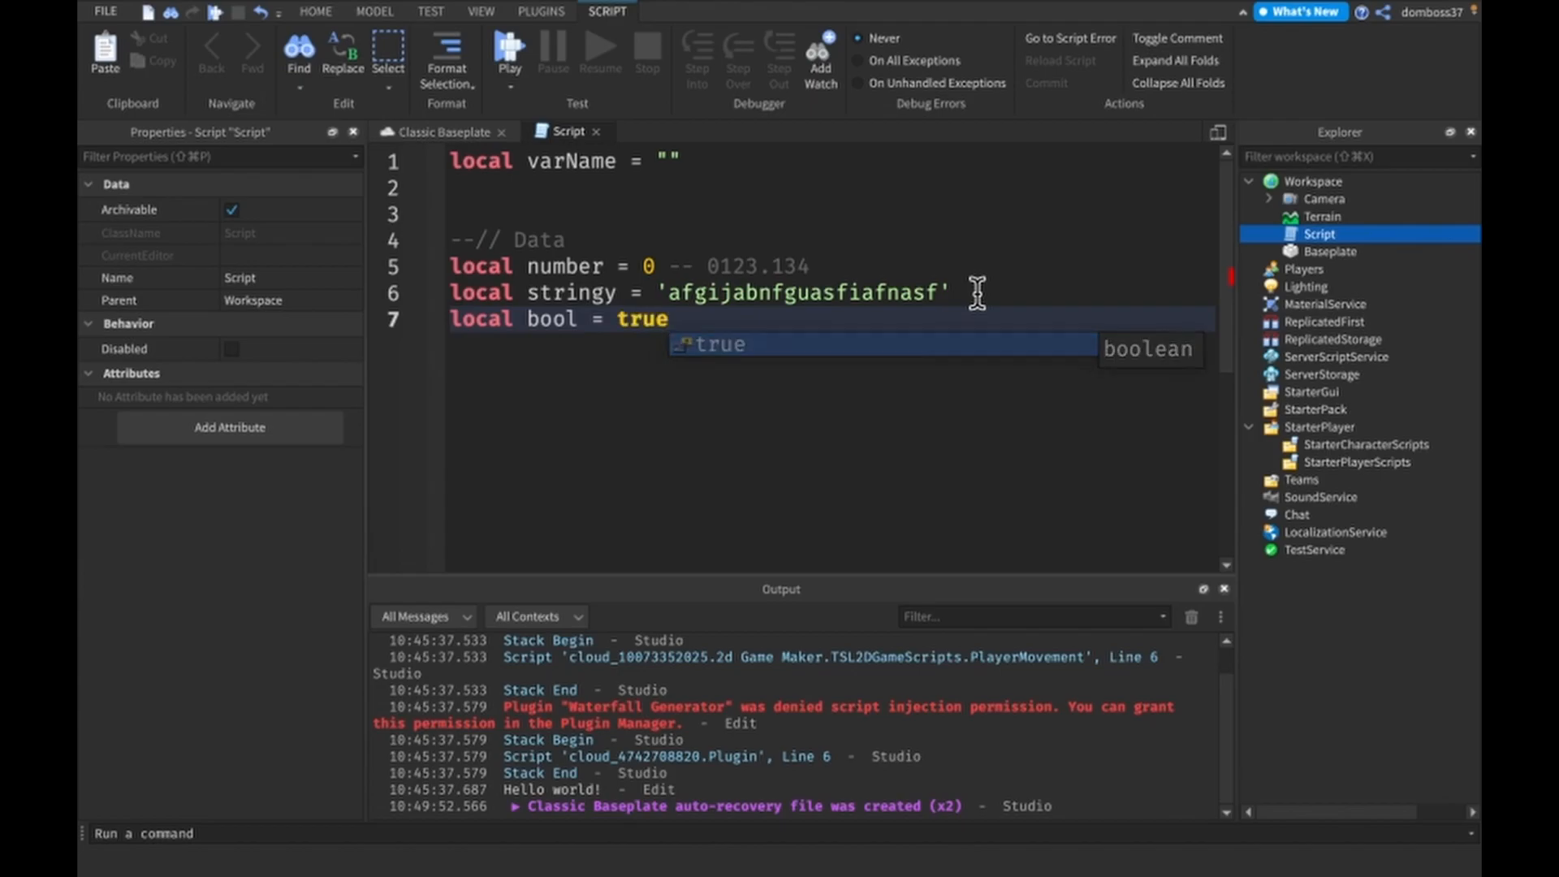
key("BackSpace")
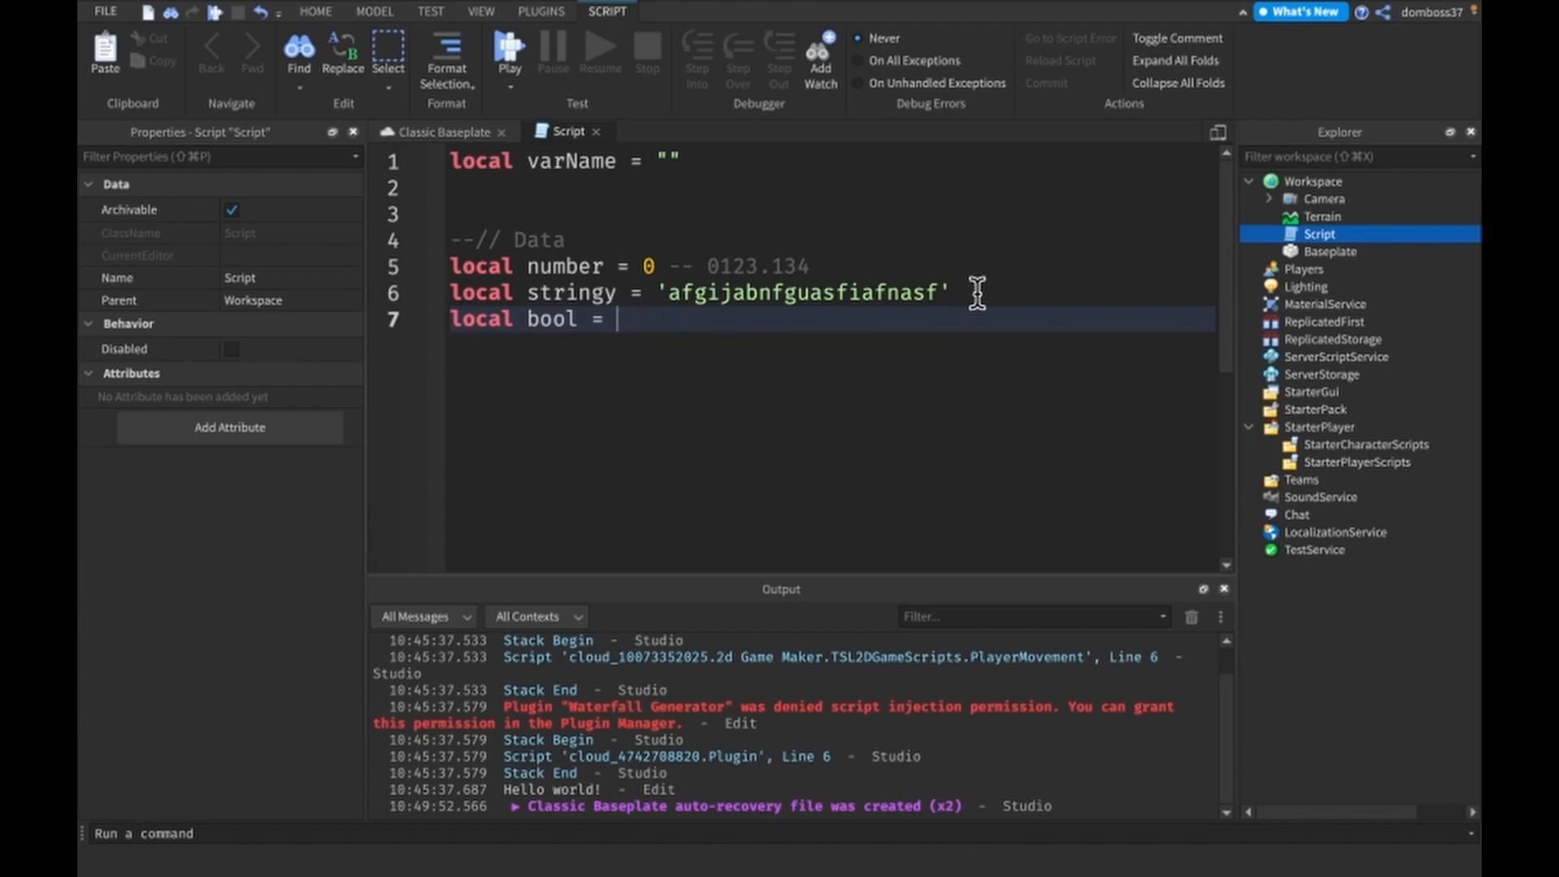
type("false")
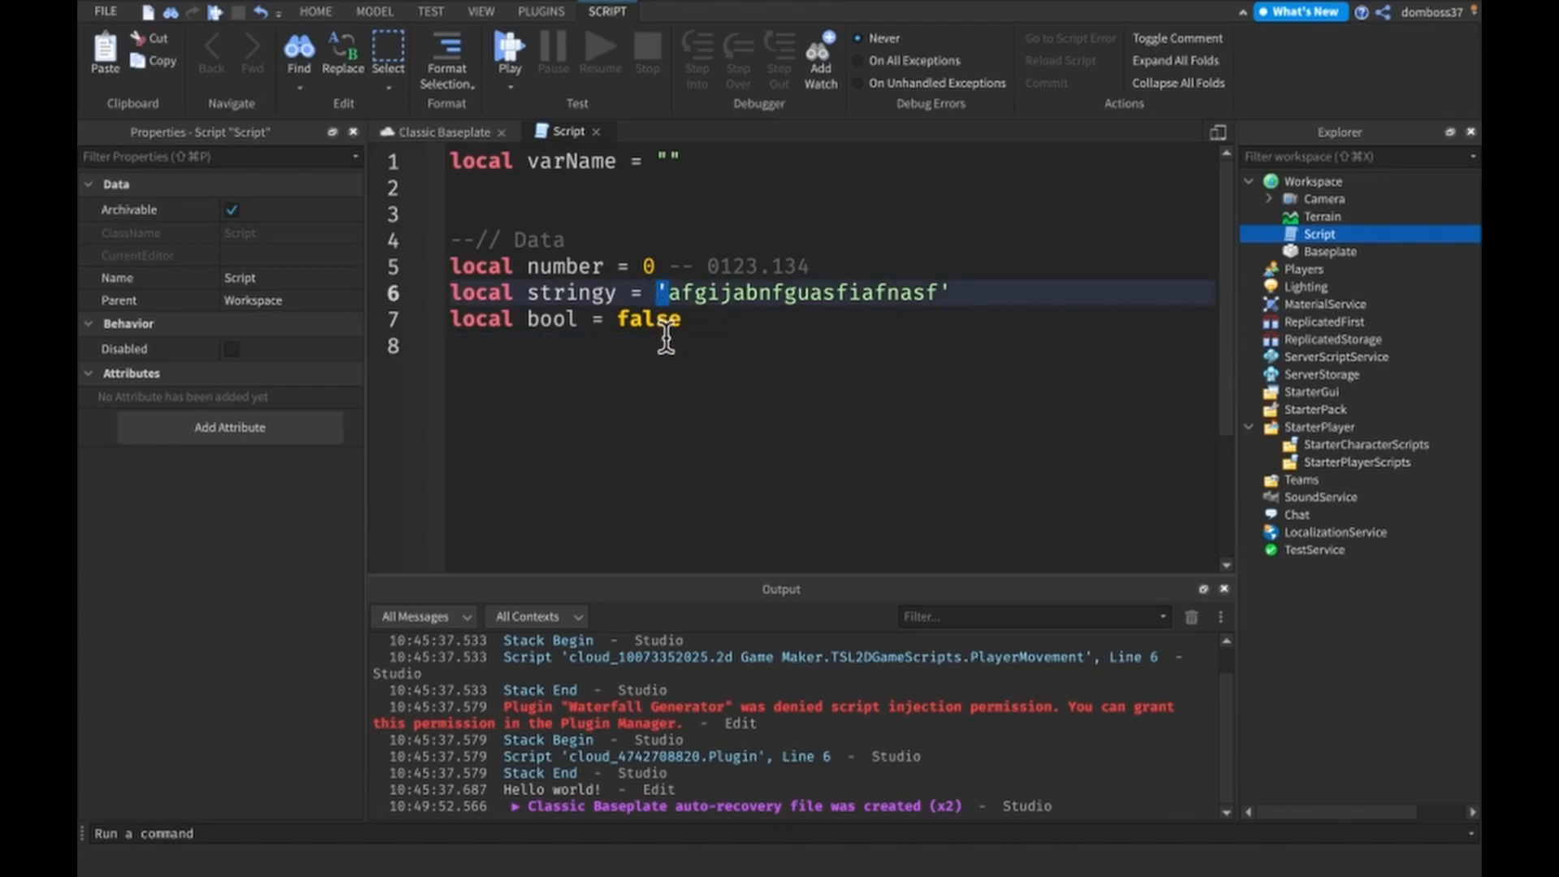
left_click(668, 318)
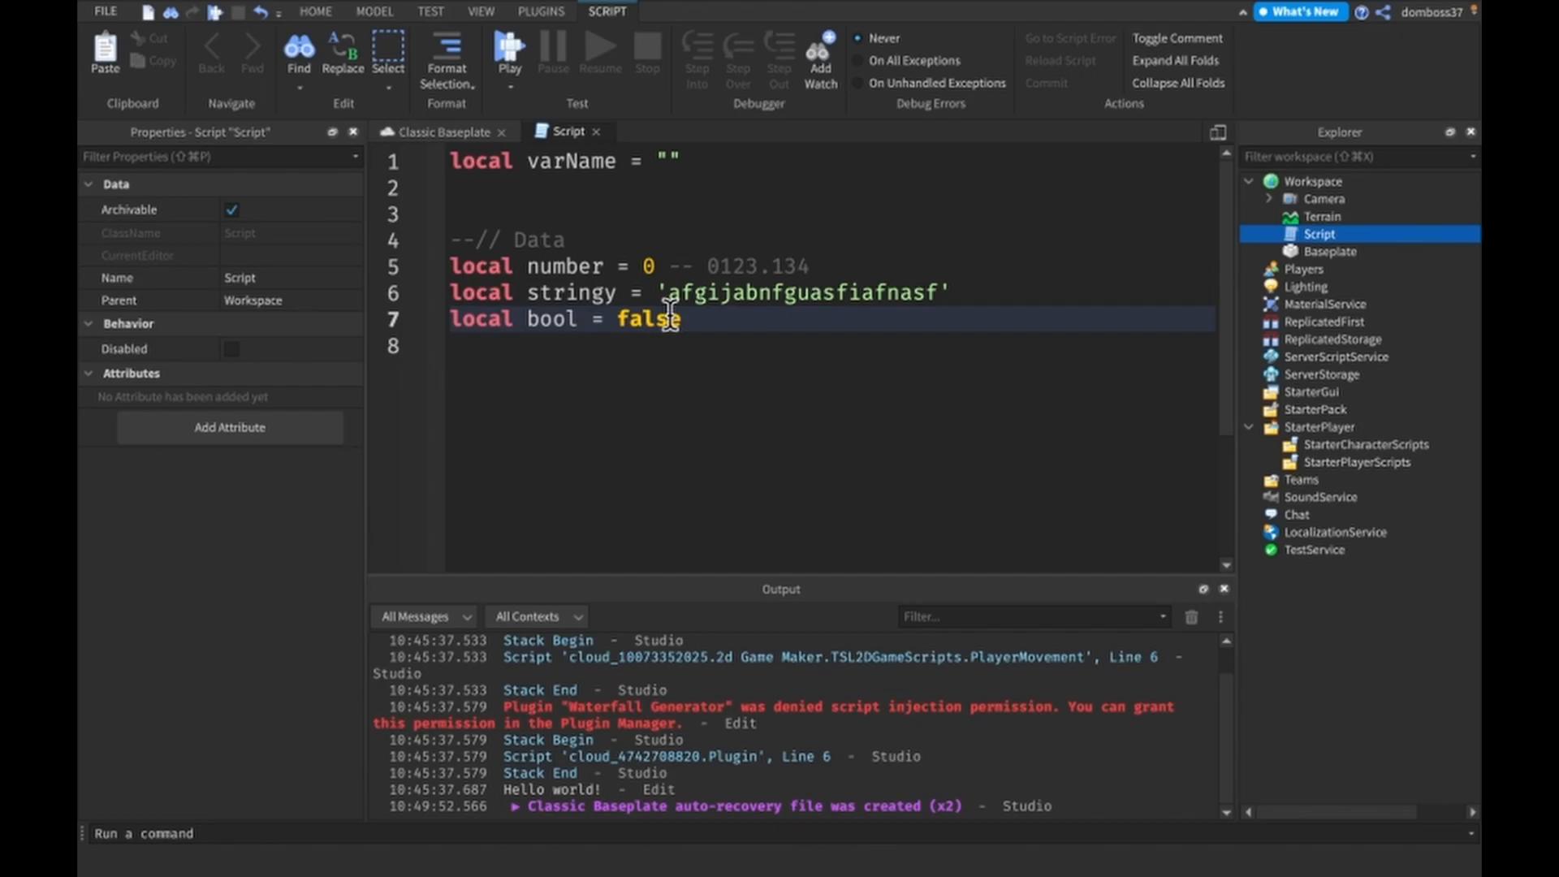
type("local")
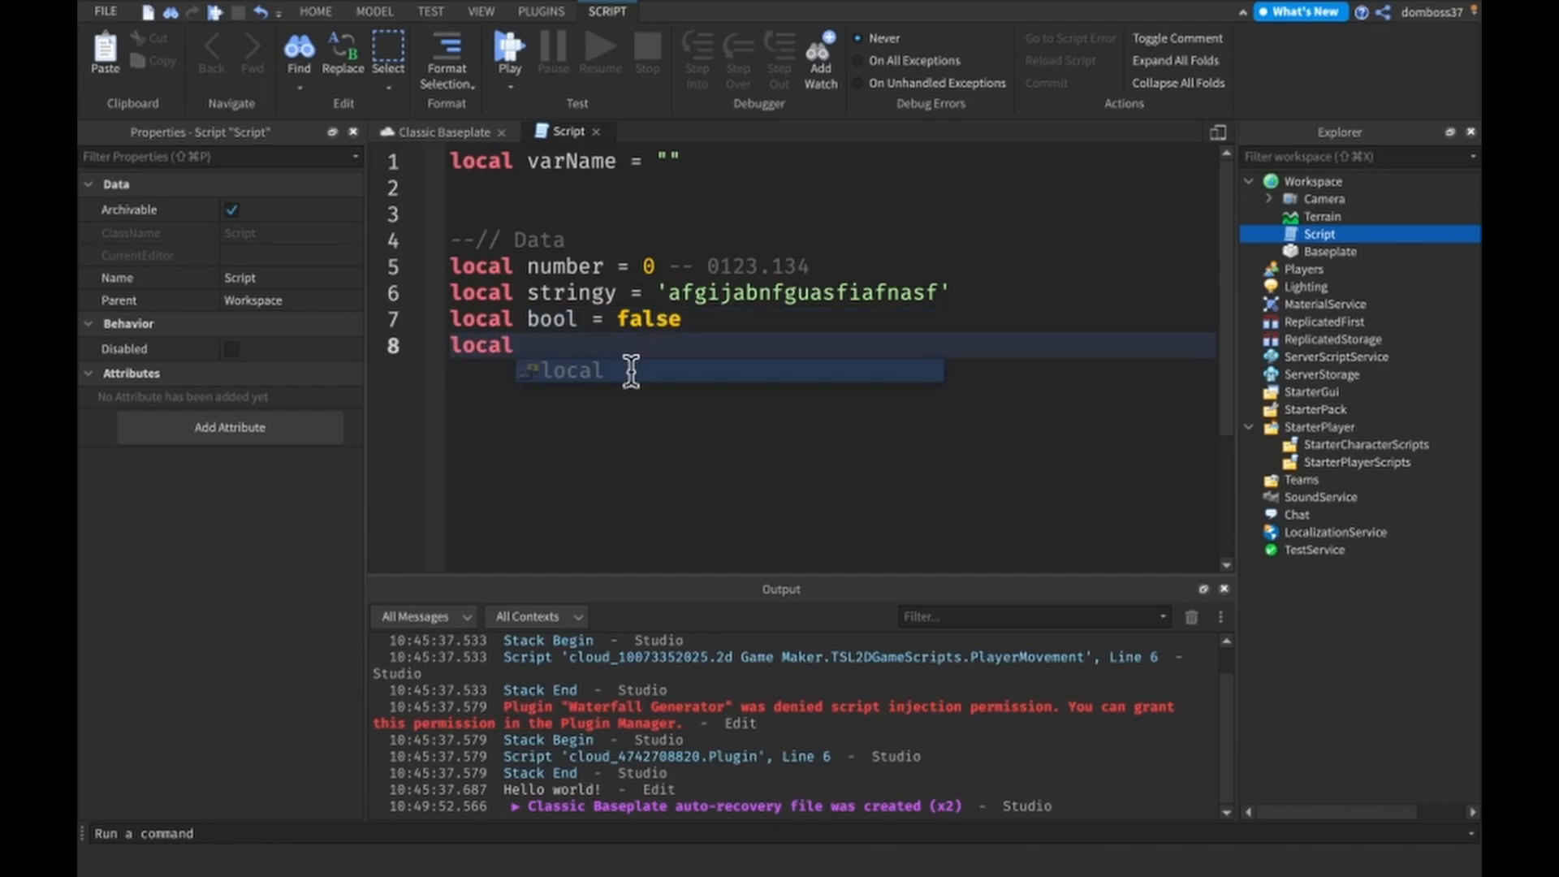
Step: Declare tbl = {123, 41, 314} and add print(tbl) on line 10
type("tbl")
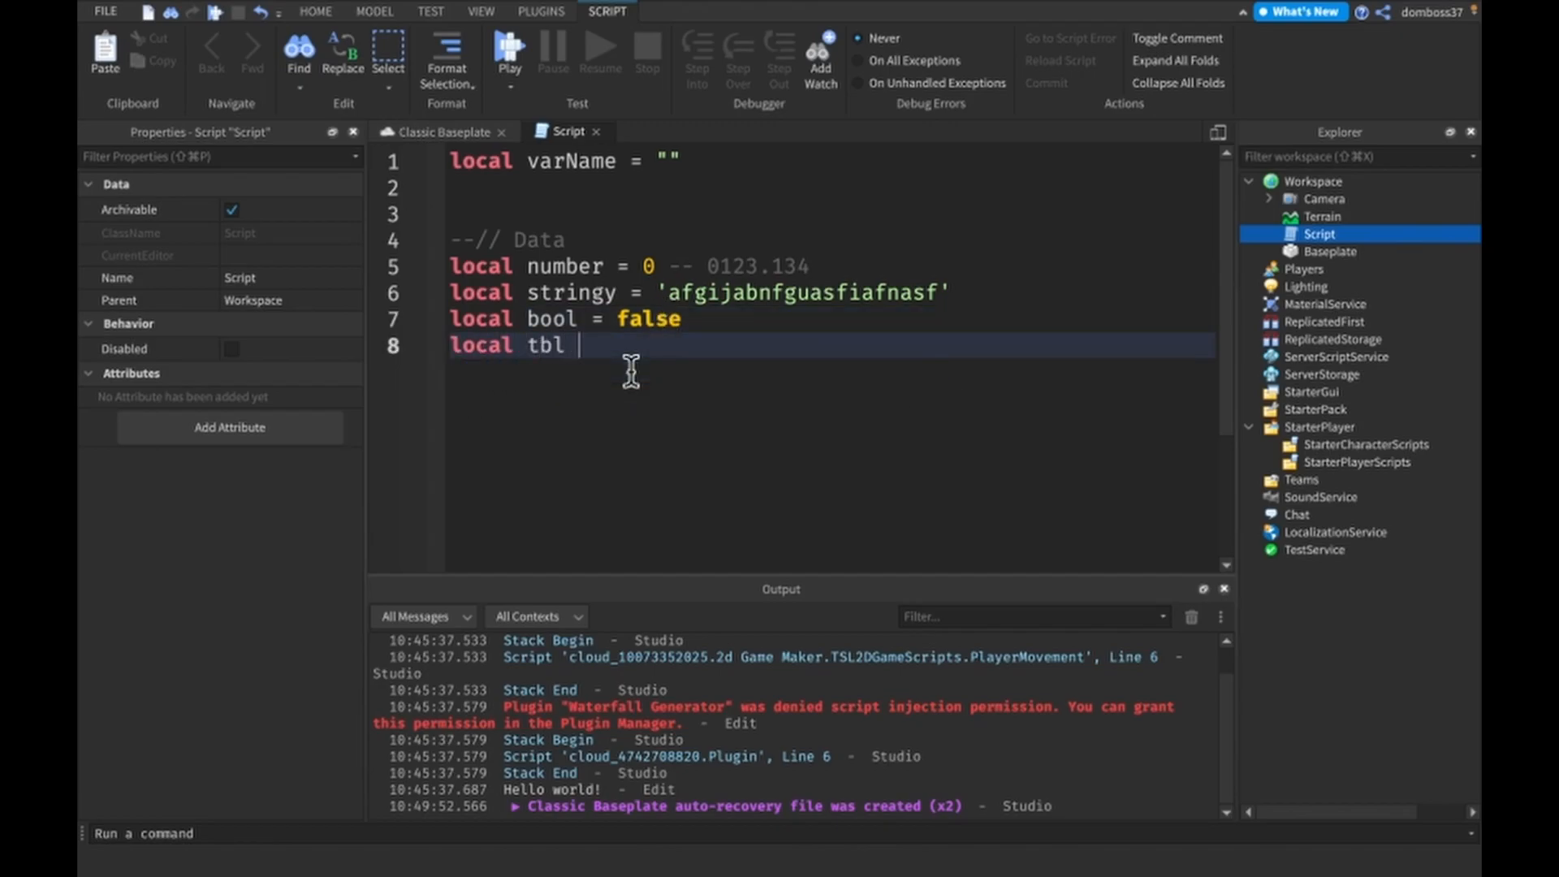
type("= {}")
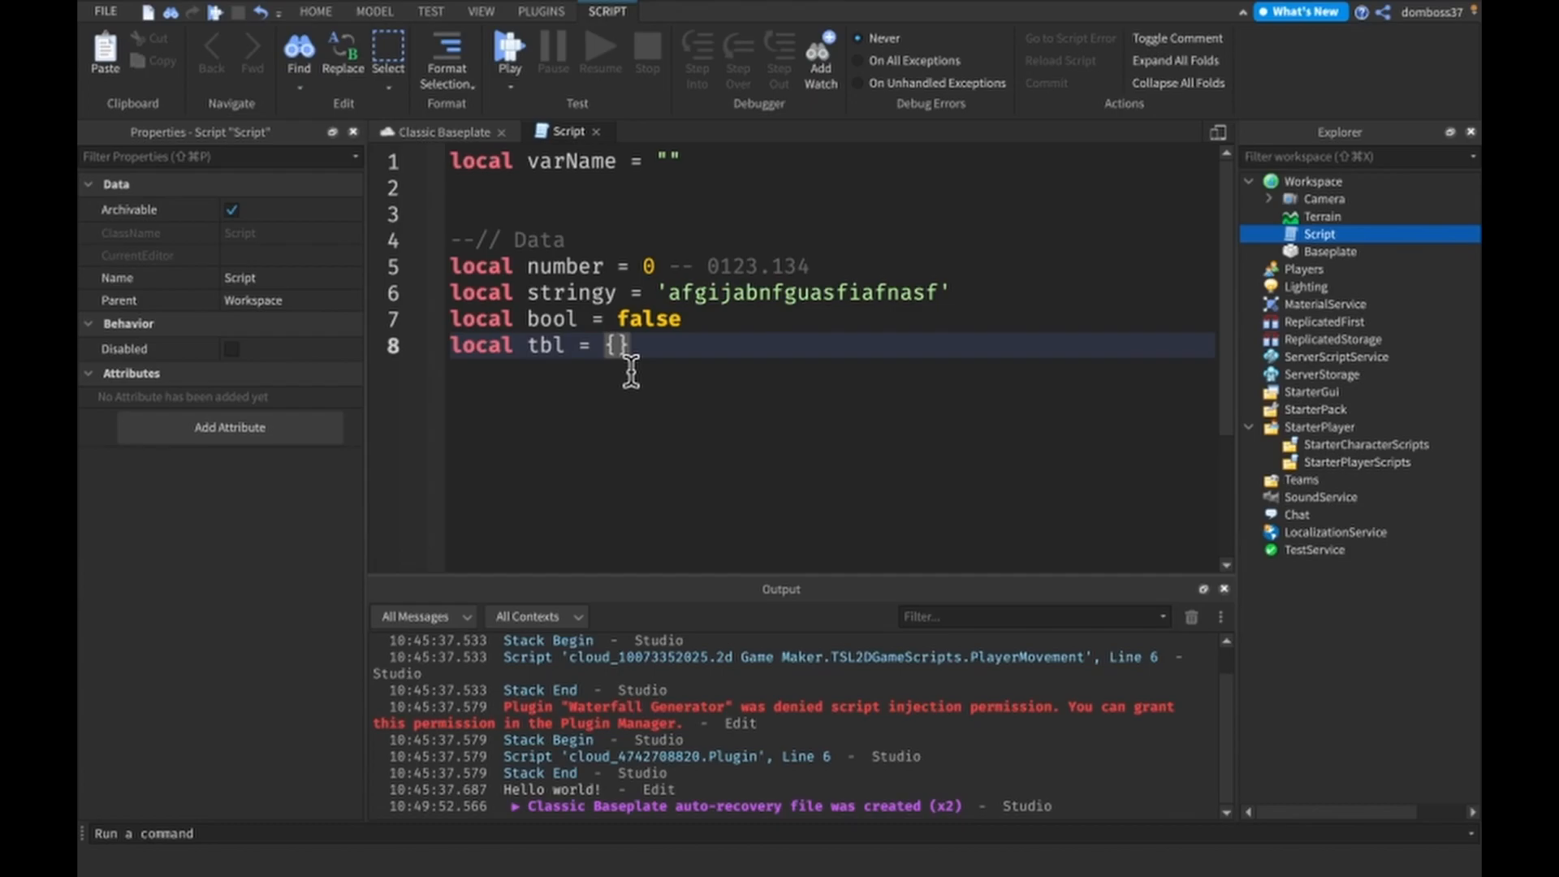
type("123,")
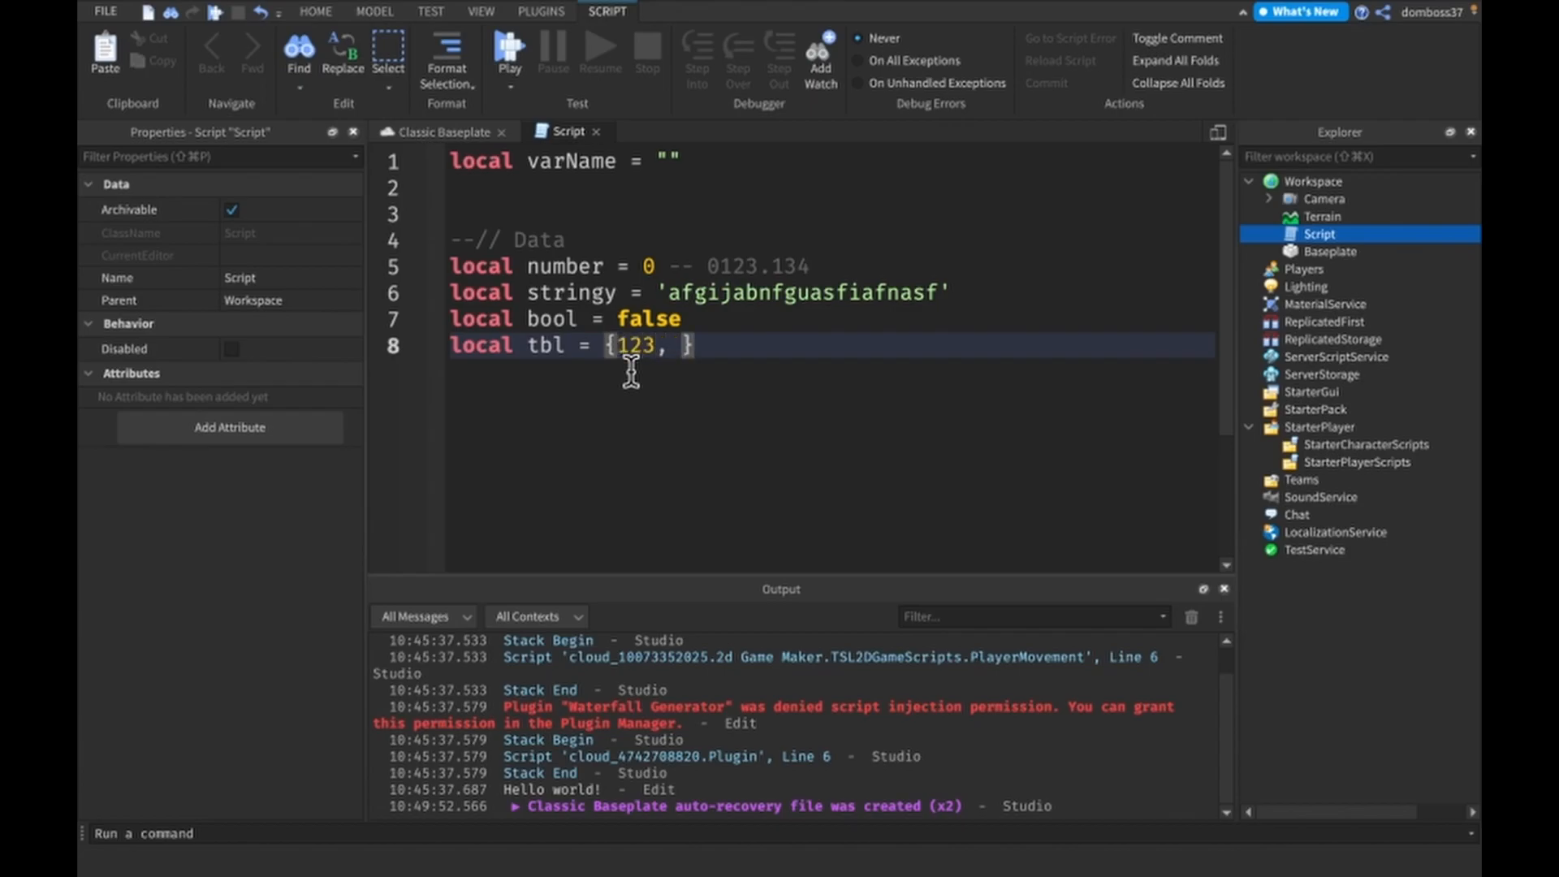
type("41")
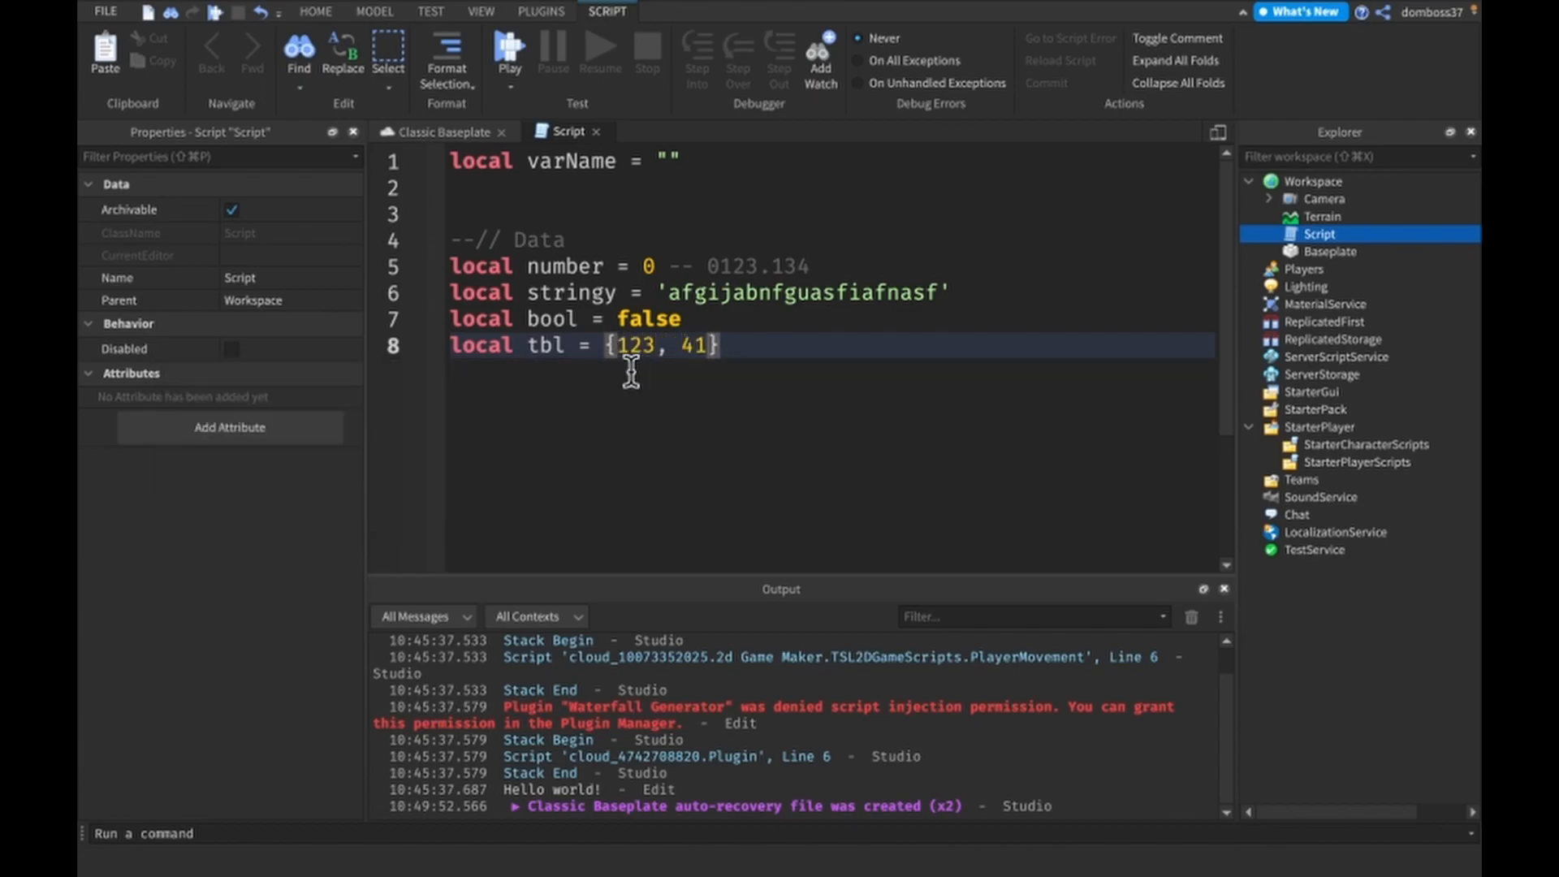
type(", 314")
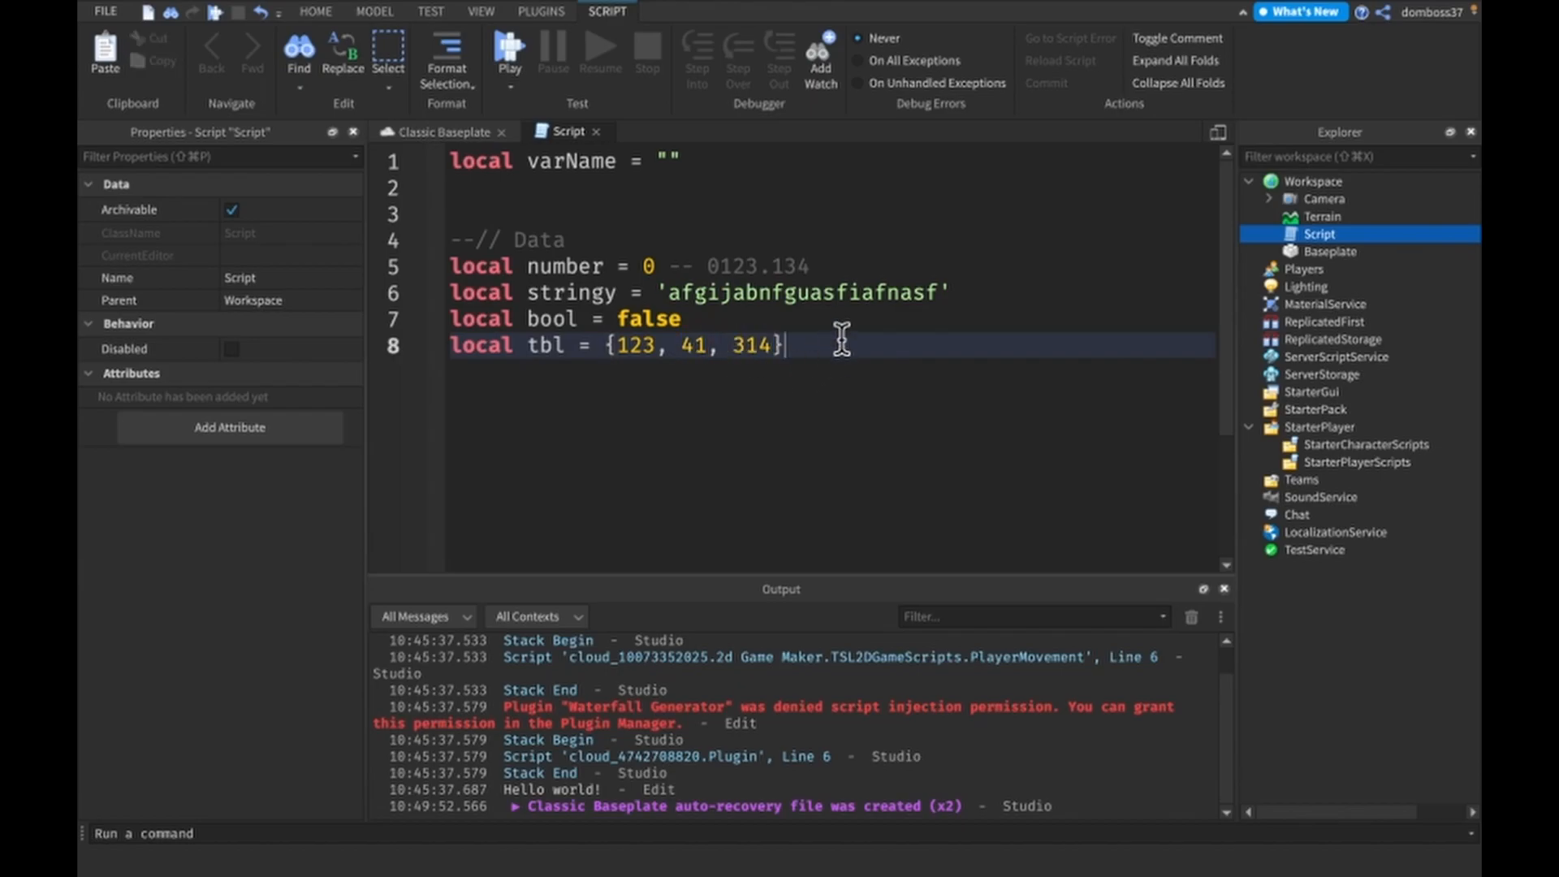
key("Enter")
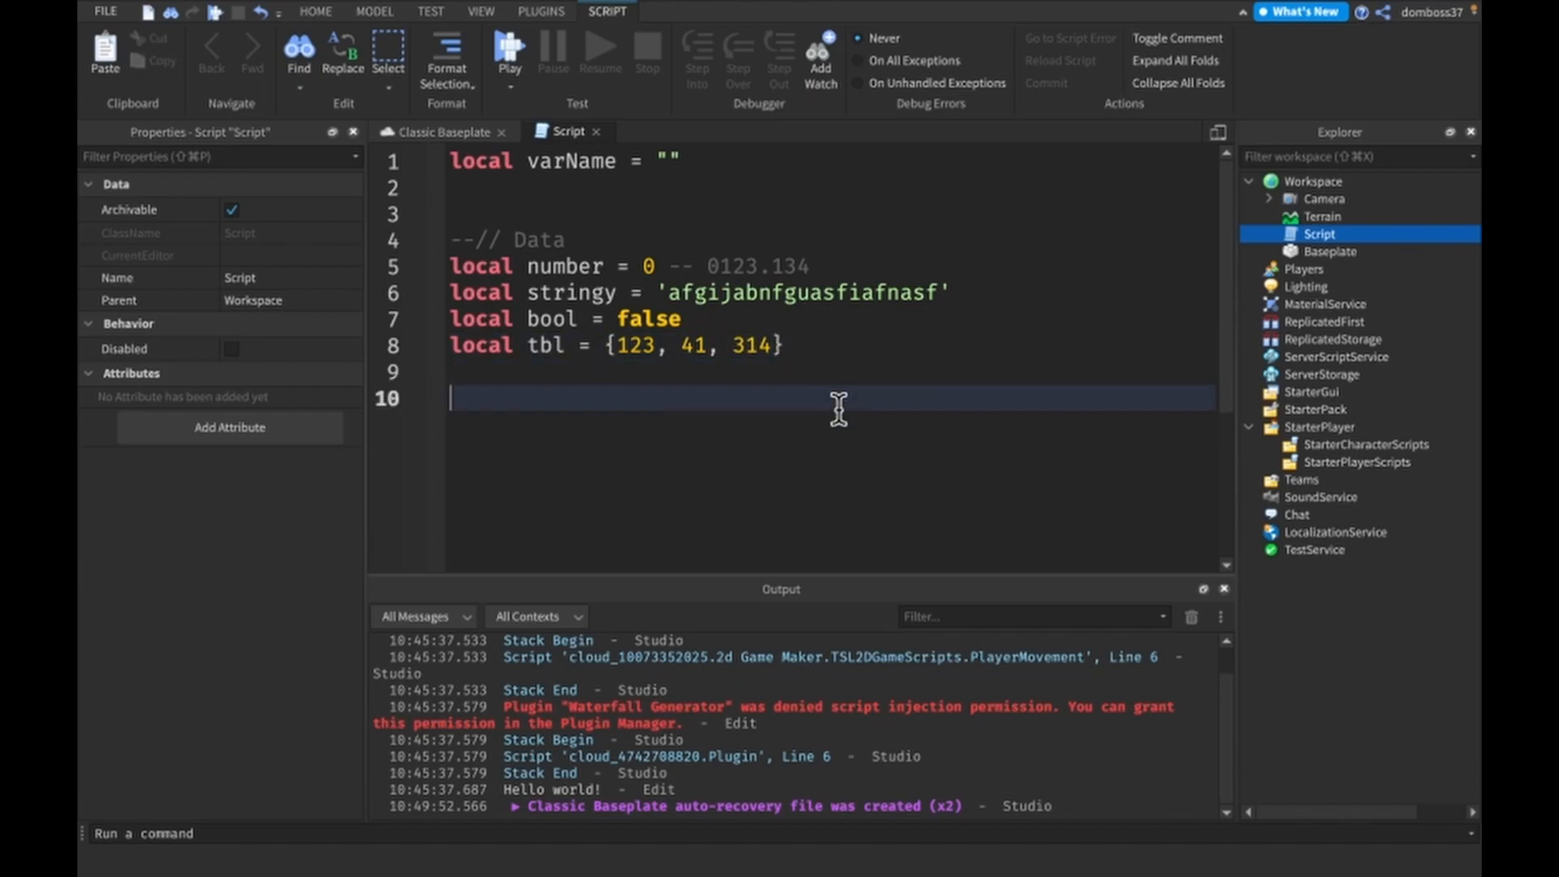
type("print(tbl")
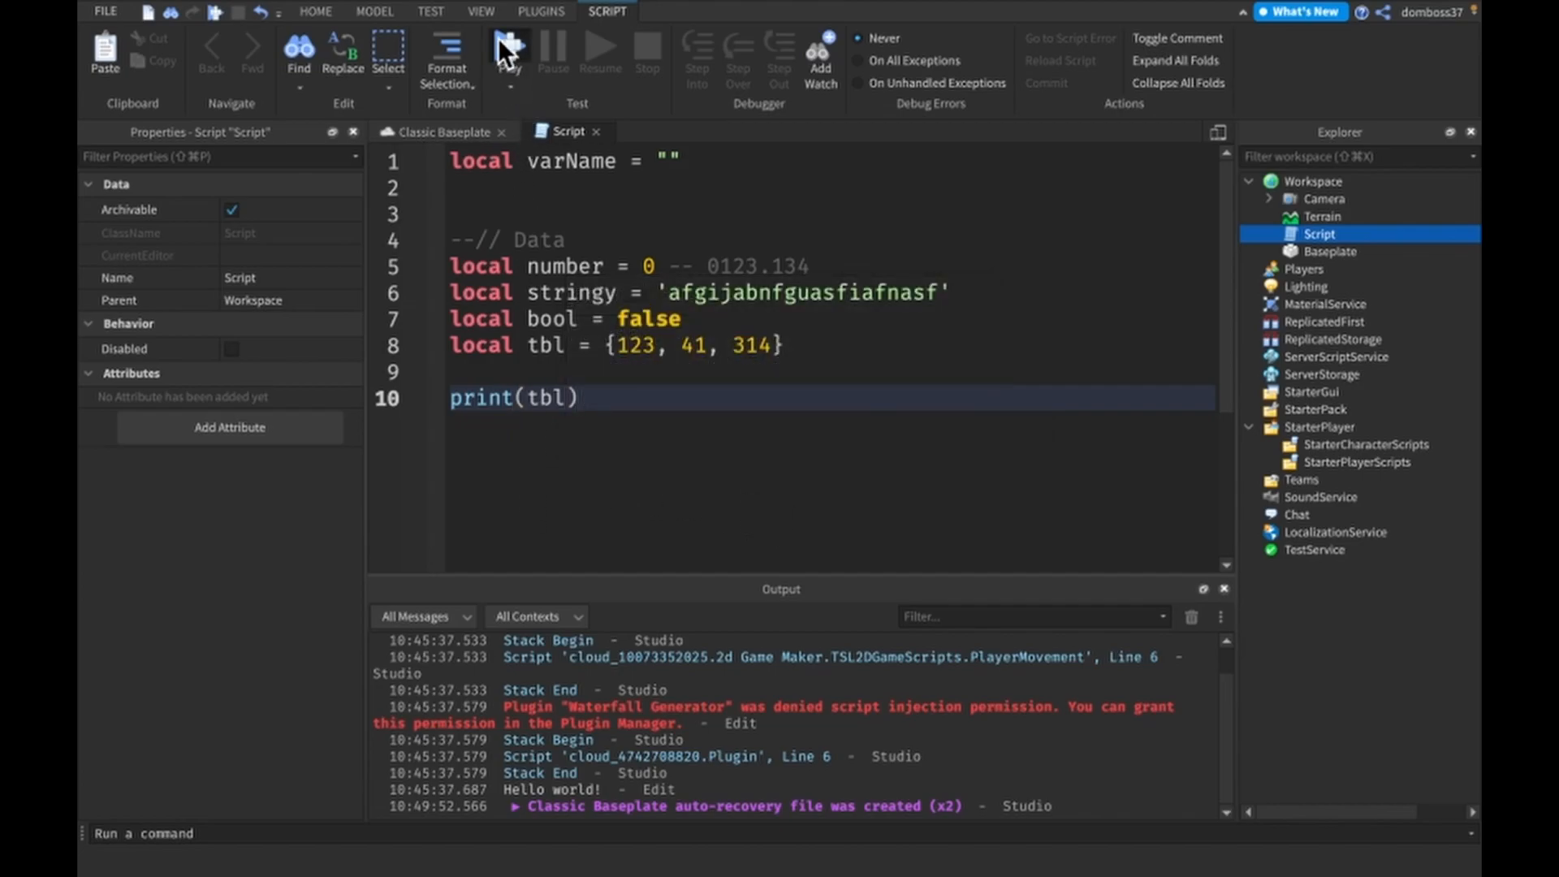
Step: Playtest the script, expand the printed table showing 123, 41, 314, then stop
left_click(507, 48)
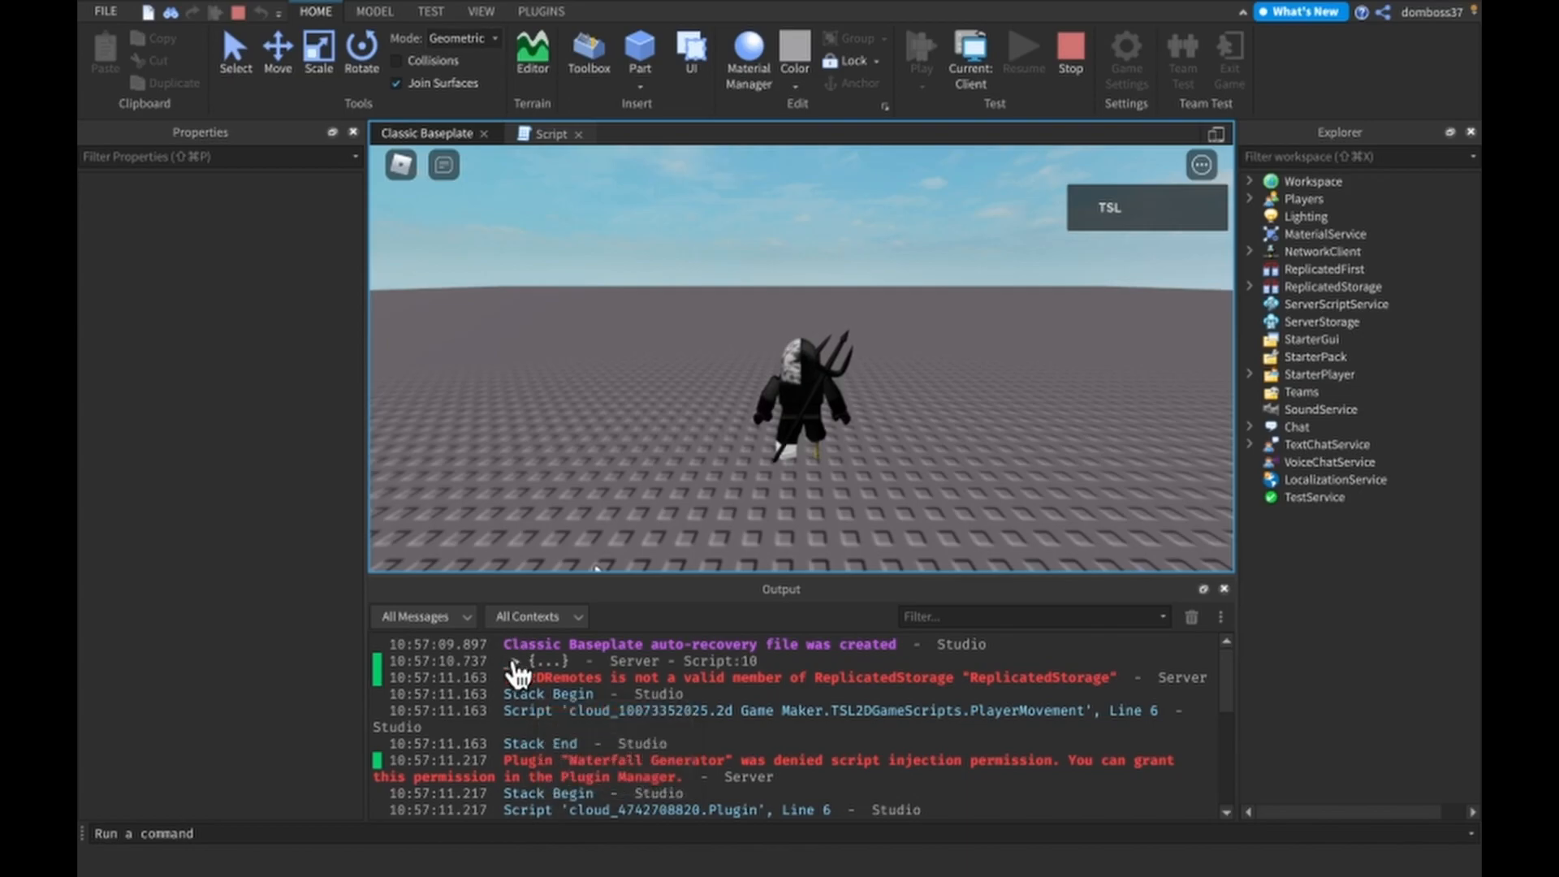
left_click(516, 660)
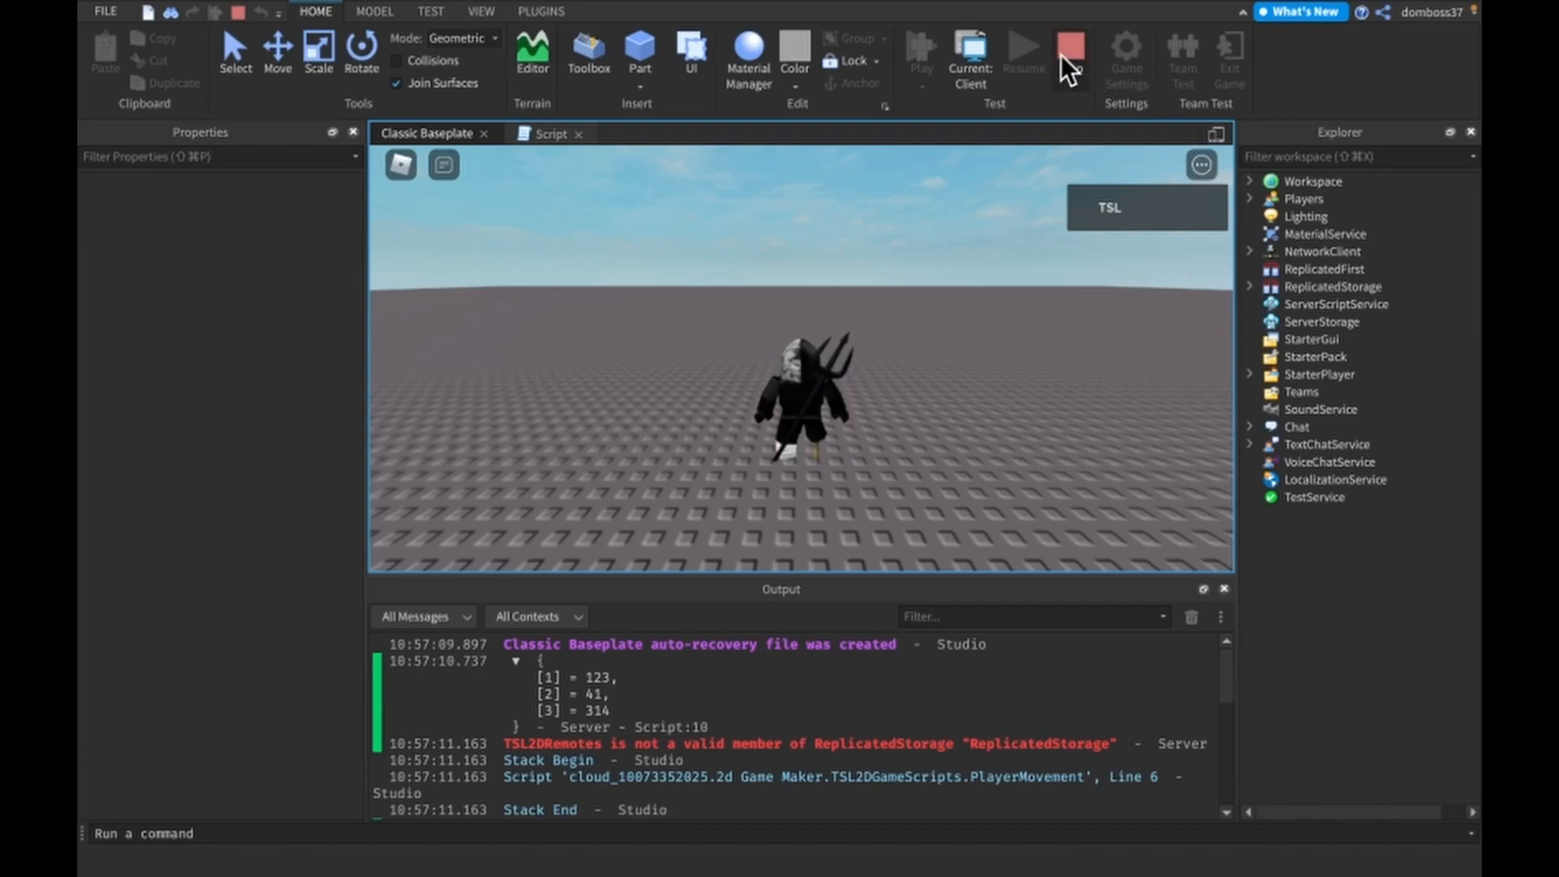
left_click(552, 133)
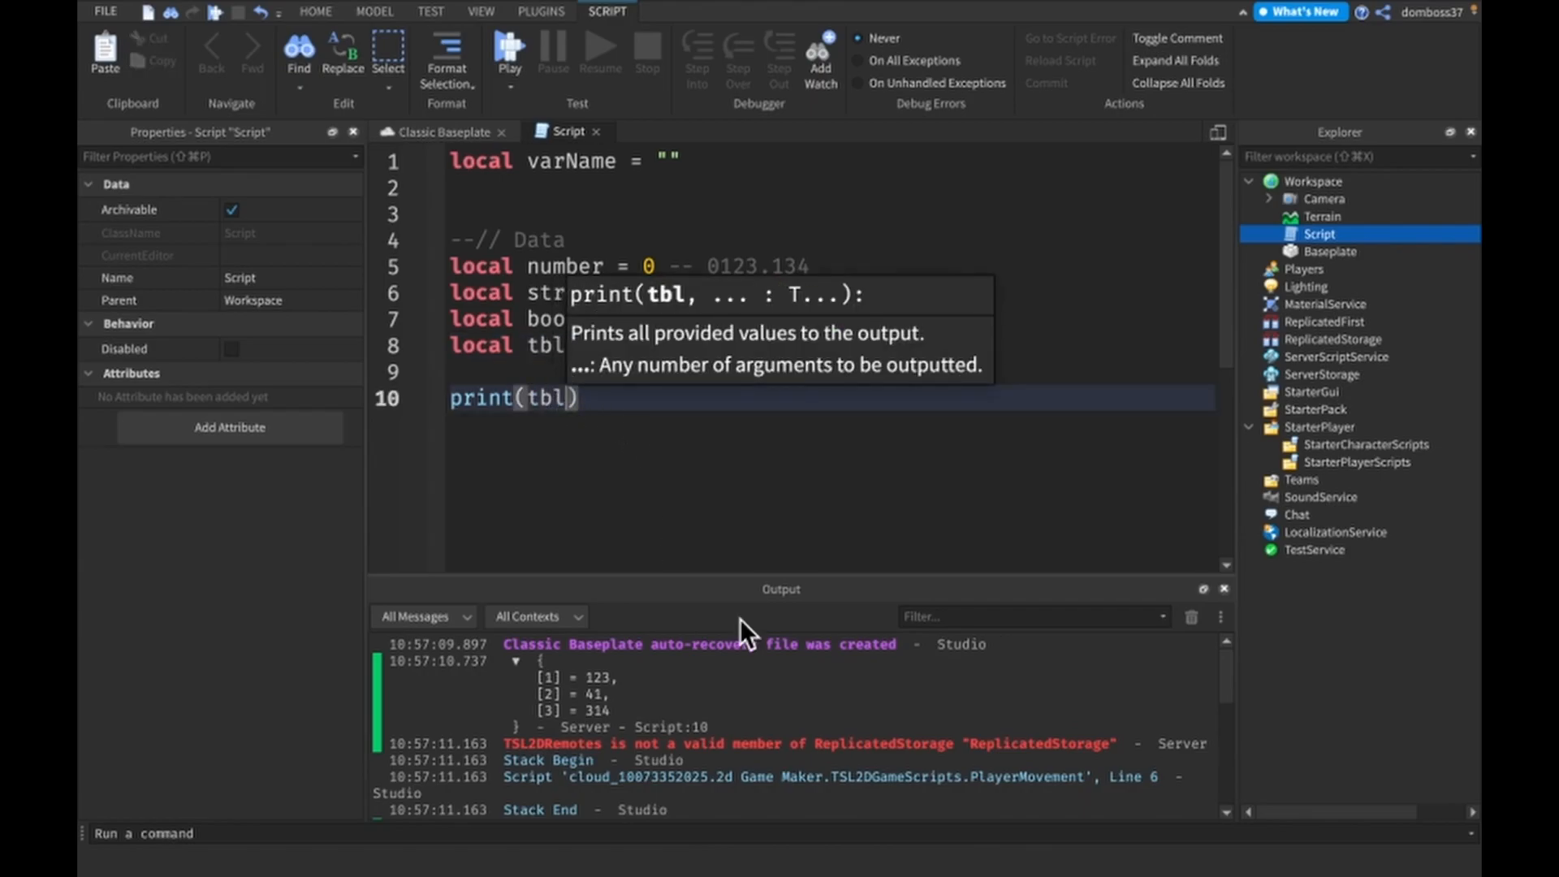
Step: Change the print to tbl[2] so the run outputs 41
type("[]")
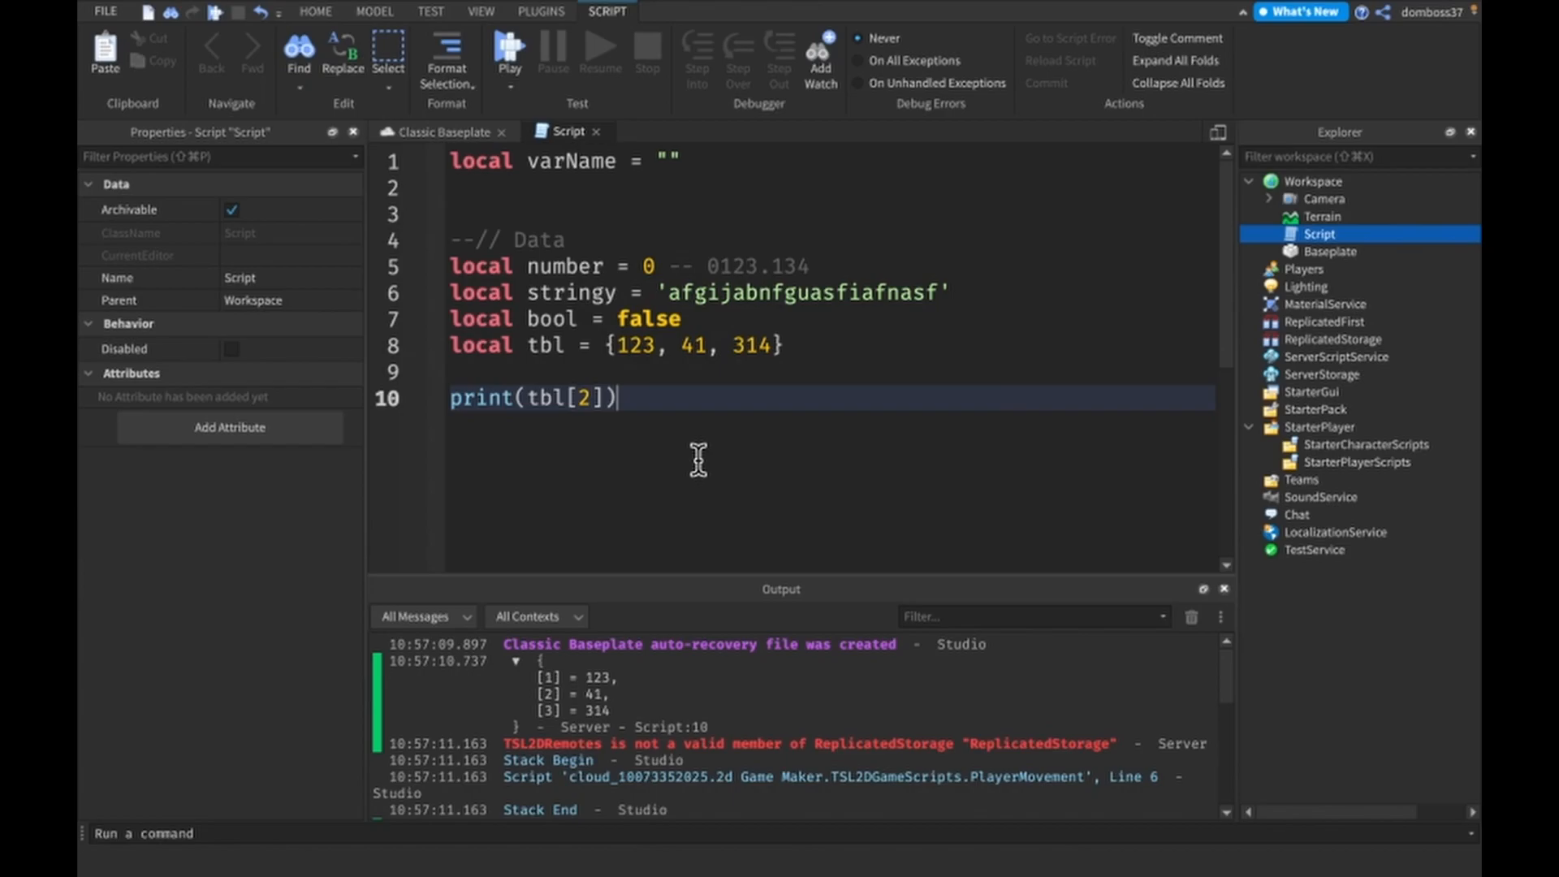
mouse_move(637, 343)
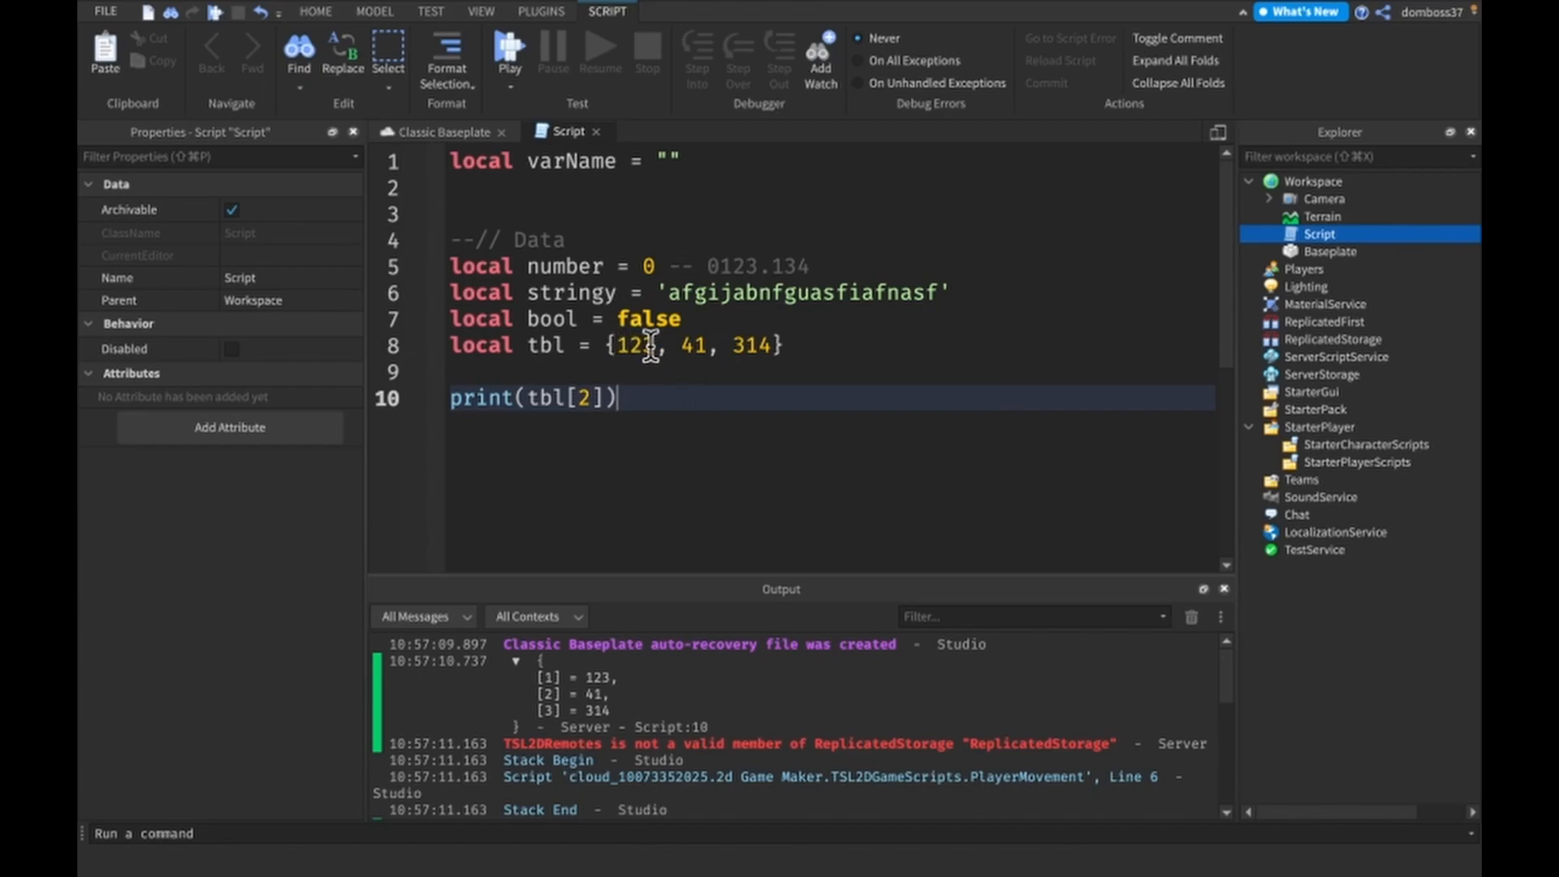
double_click(635, 345)
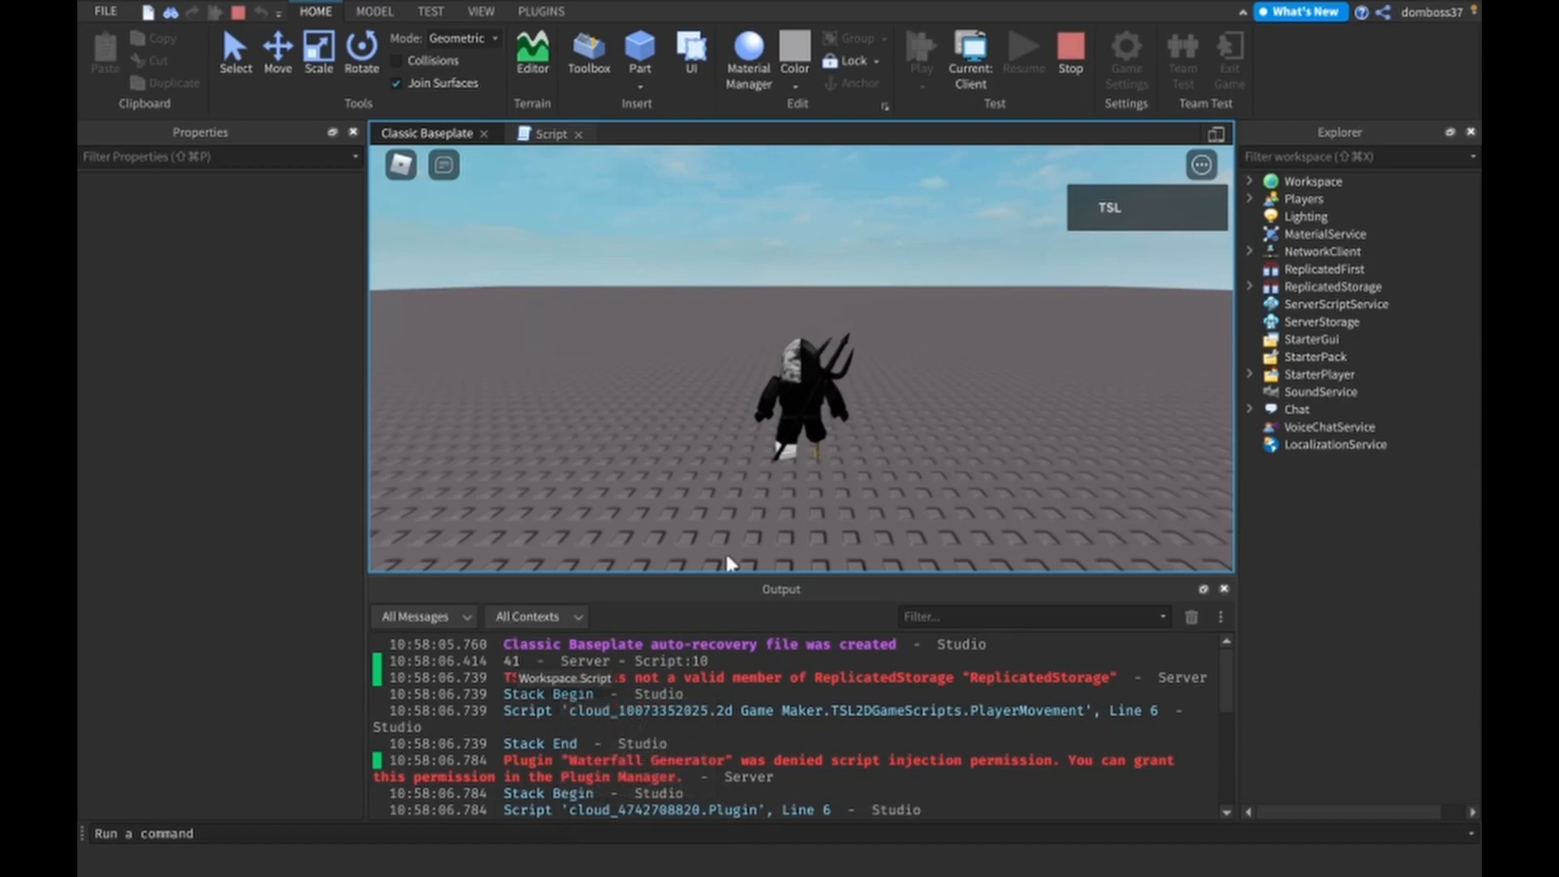
Step: Stop the playtest and return to the script editor
left_click(552, 132)
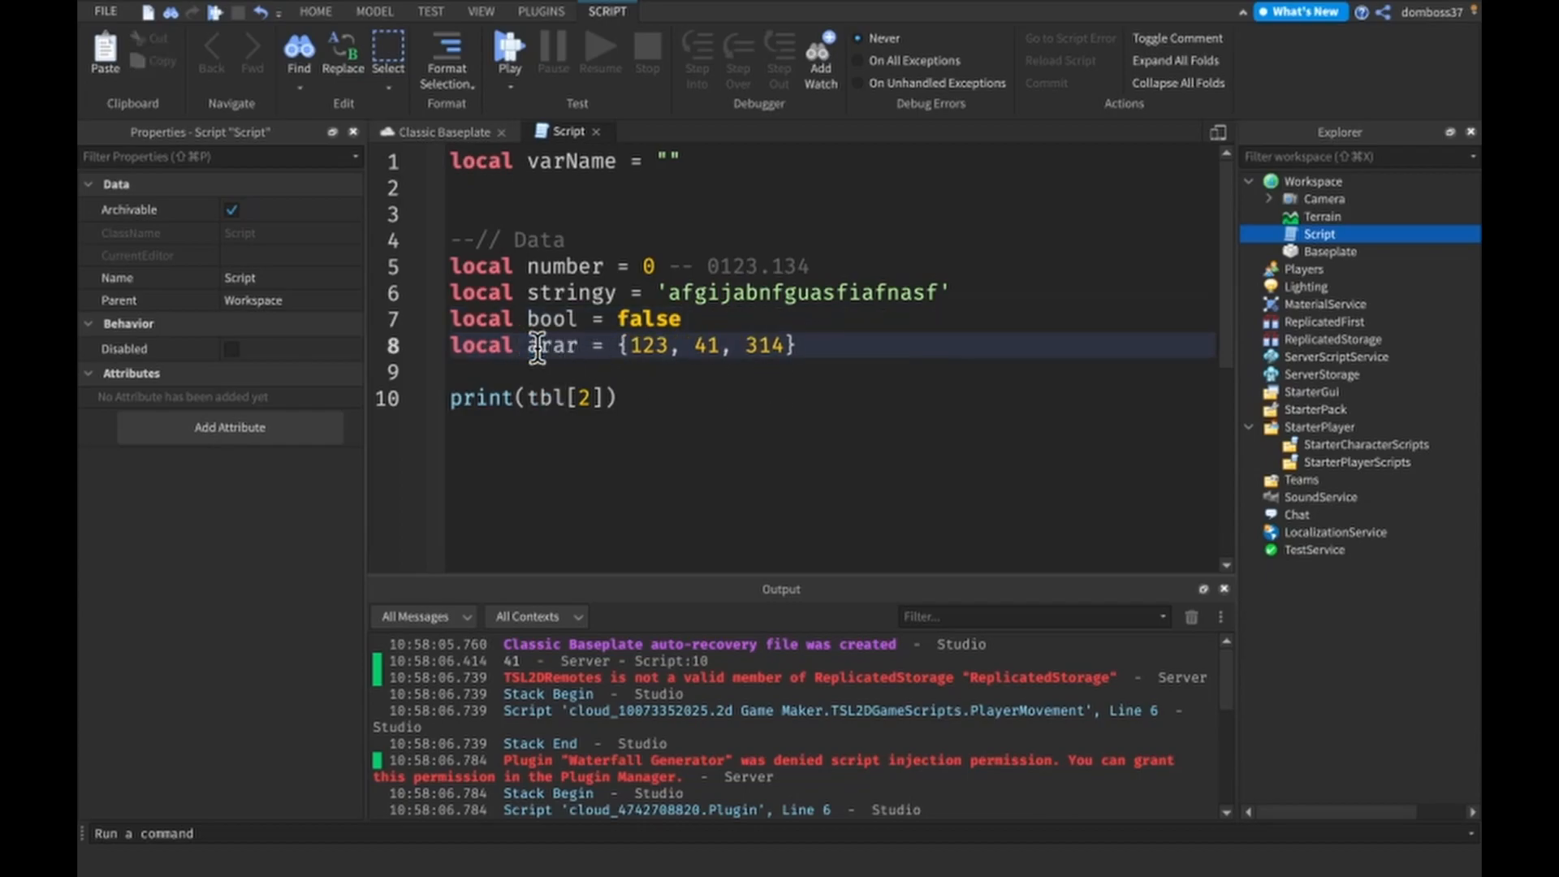
Step: Rename the table to array and declare local dict = {} on line 9
type("ay")
left_click(832, 398)
type("array")
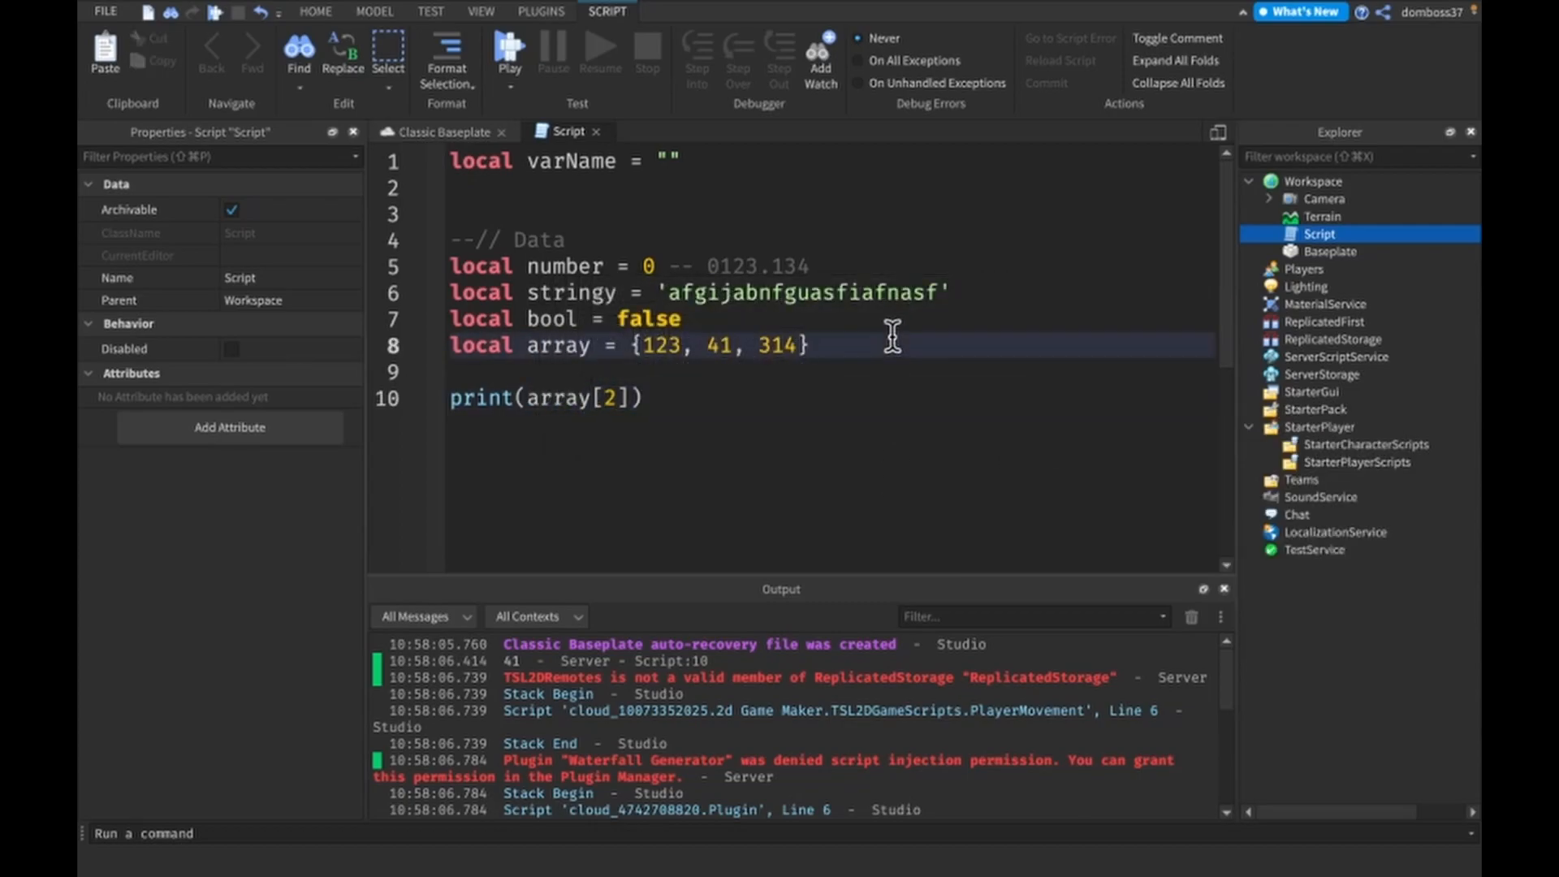
type("local d")
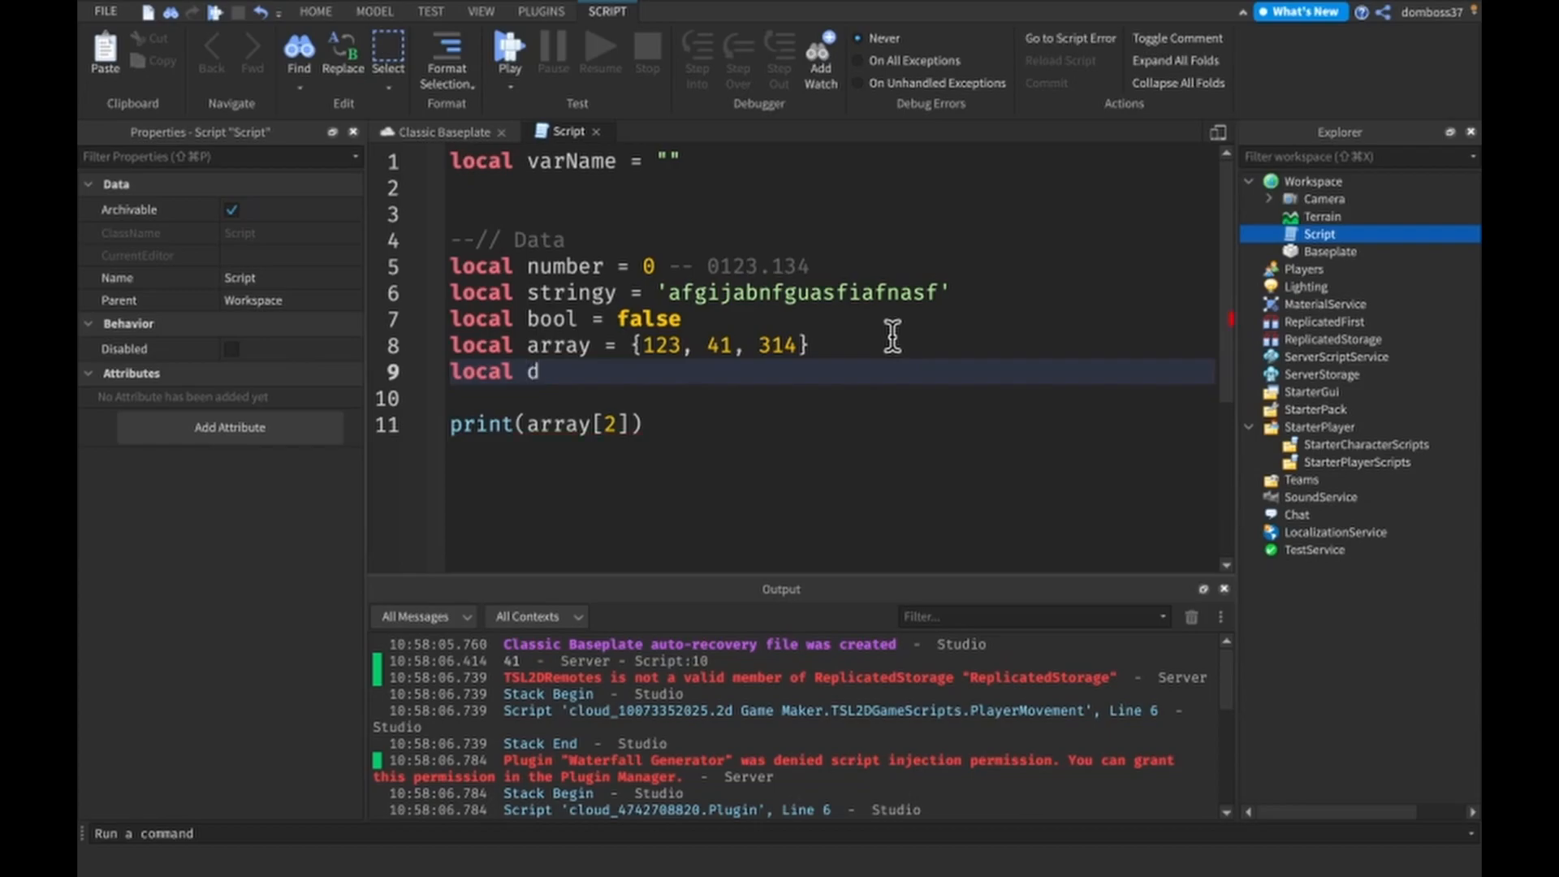
type("ict =")
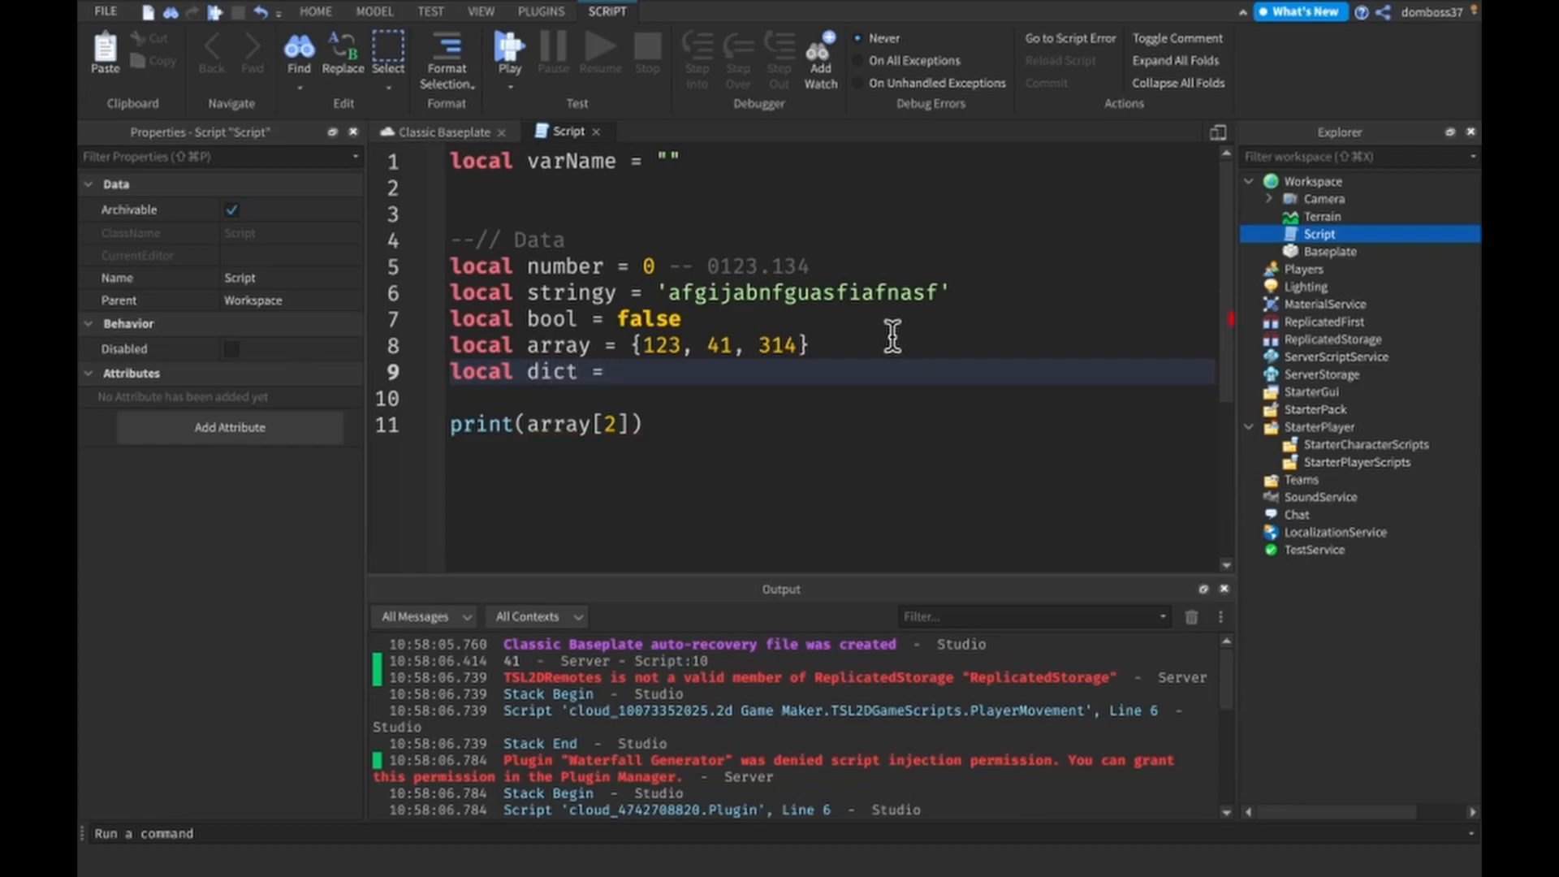
type("{}")
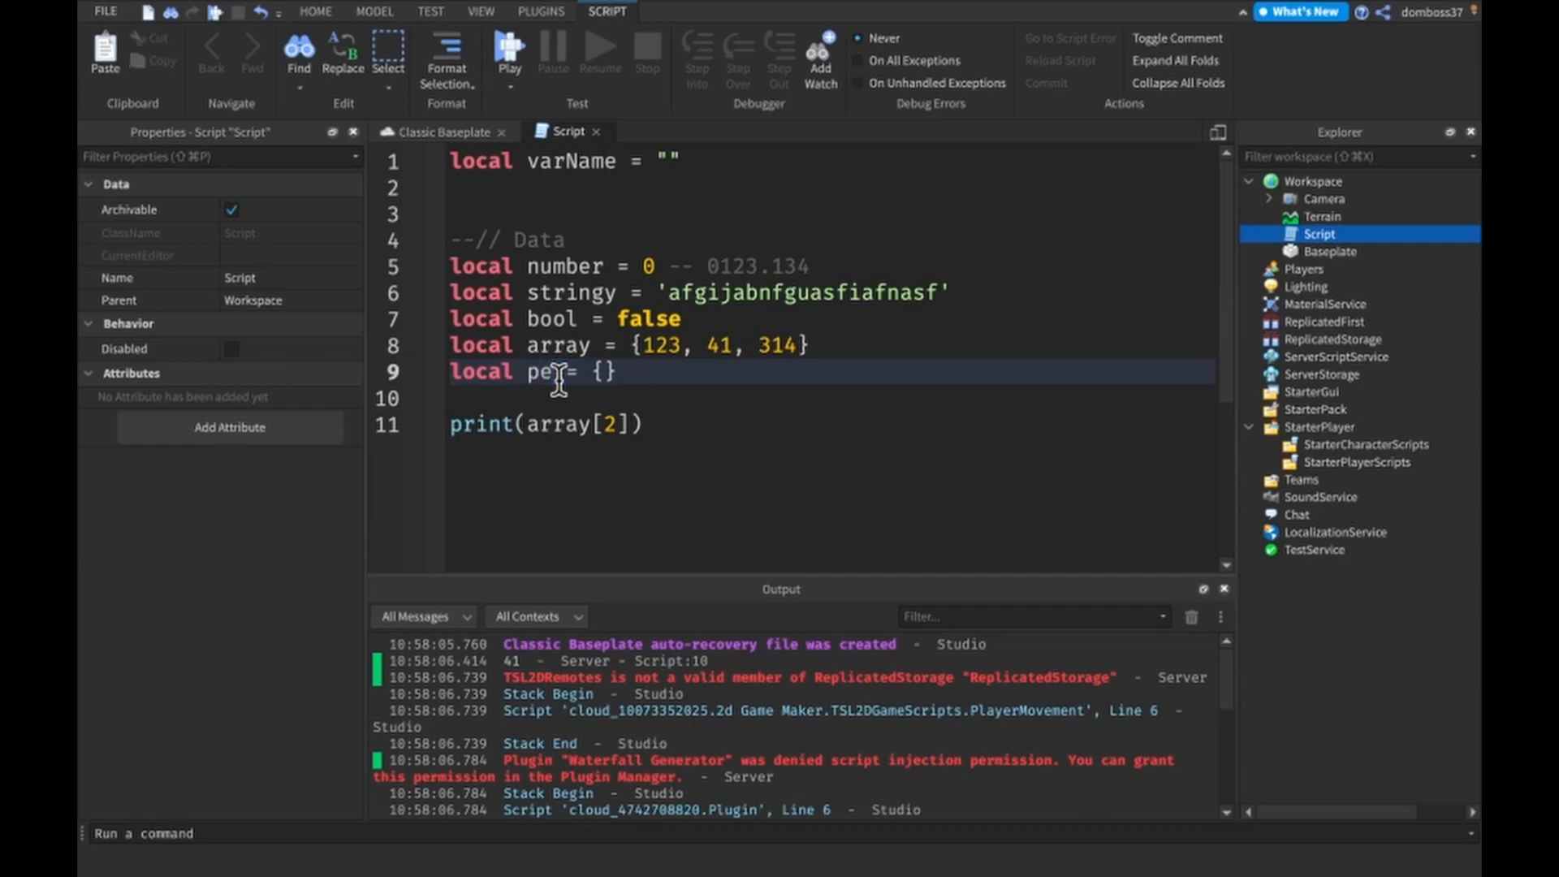
Step: Rename dict to person with Name "TSL", Age 124308, BlueEyes false, and add print(person)
type("rson")
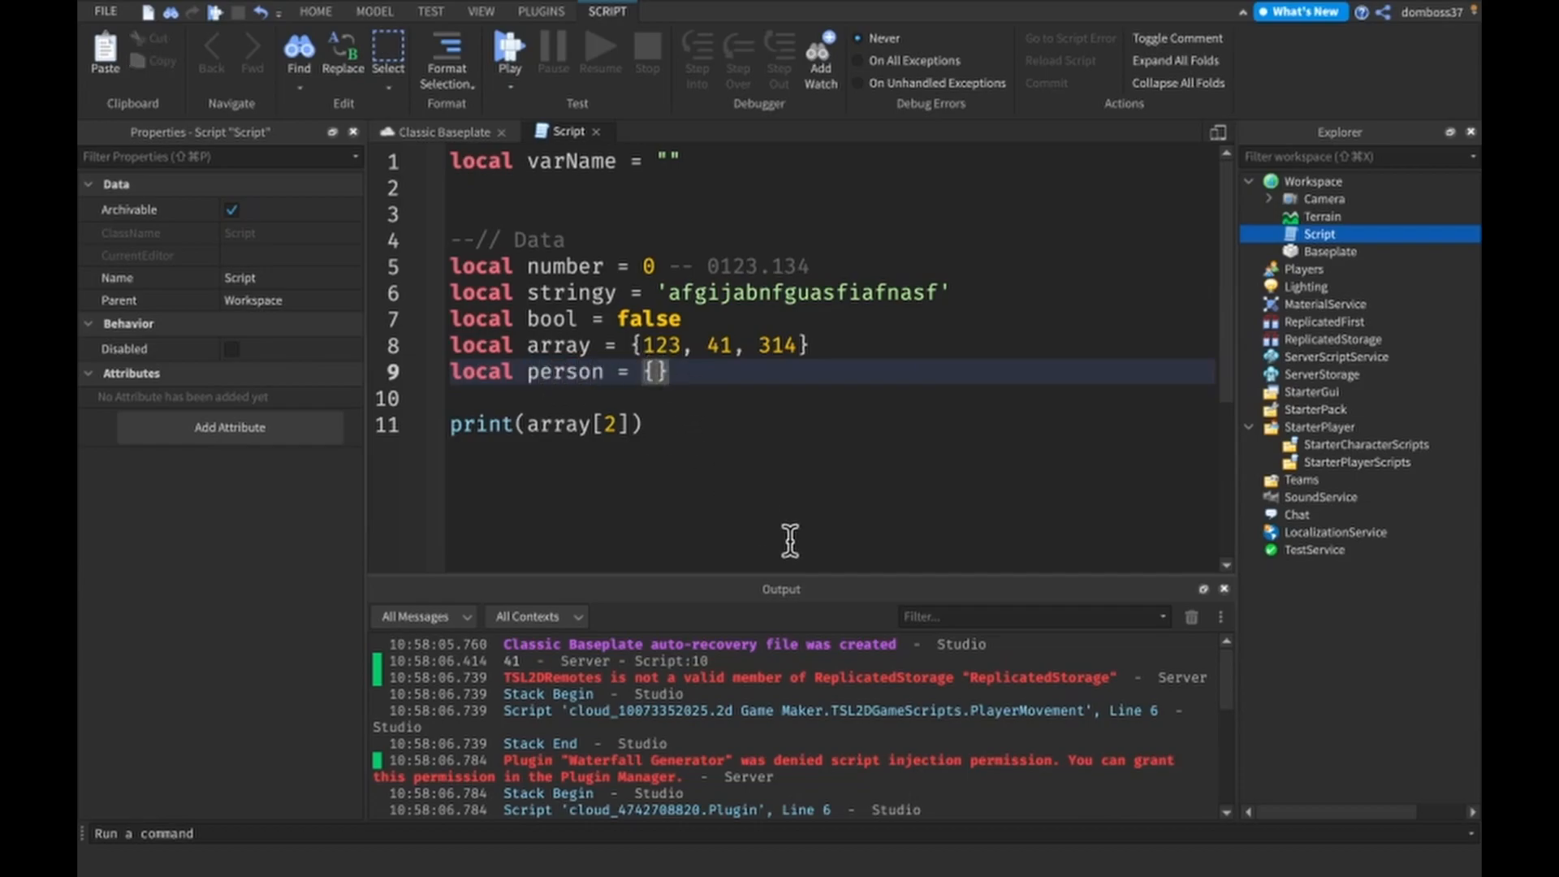
type("Name = \"TSL")
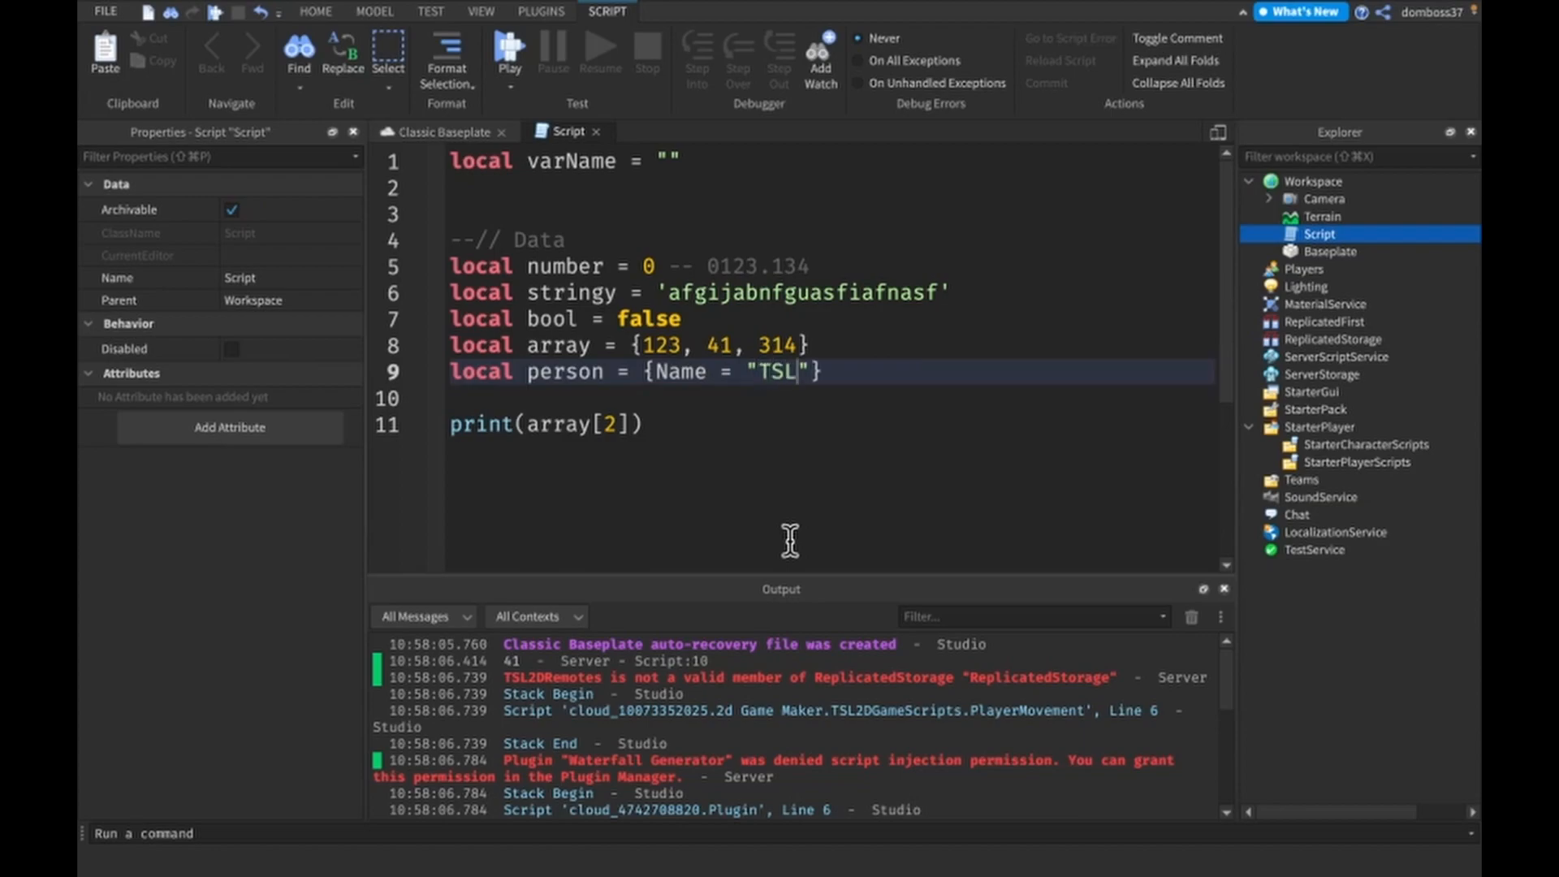
mouse_move(487, 273)
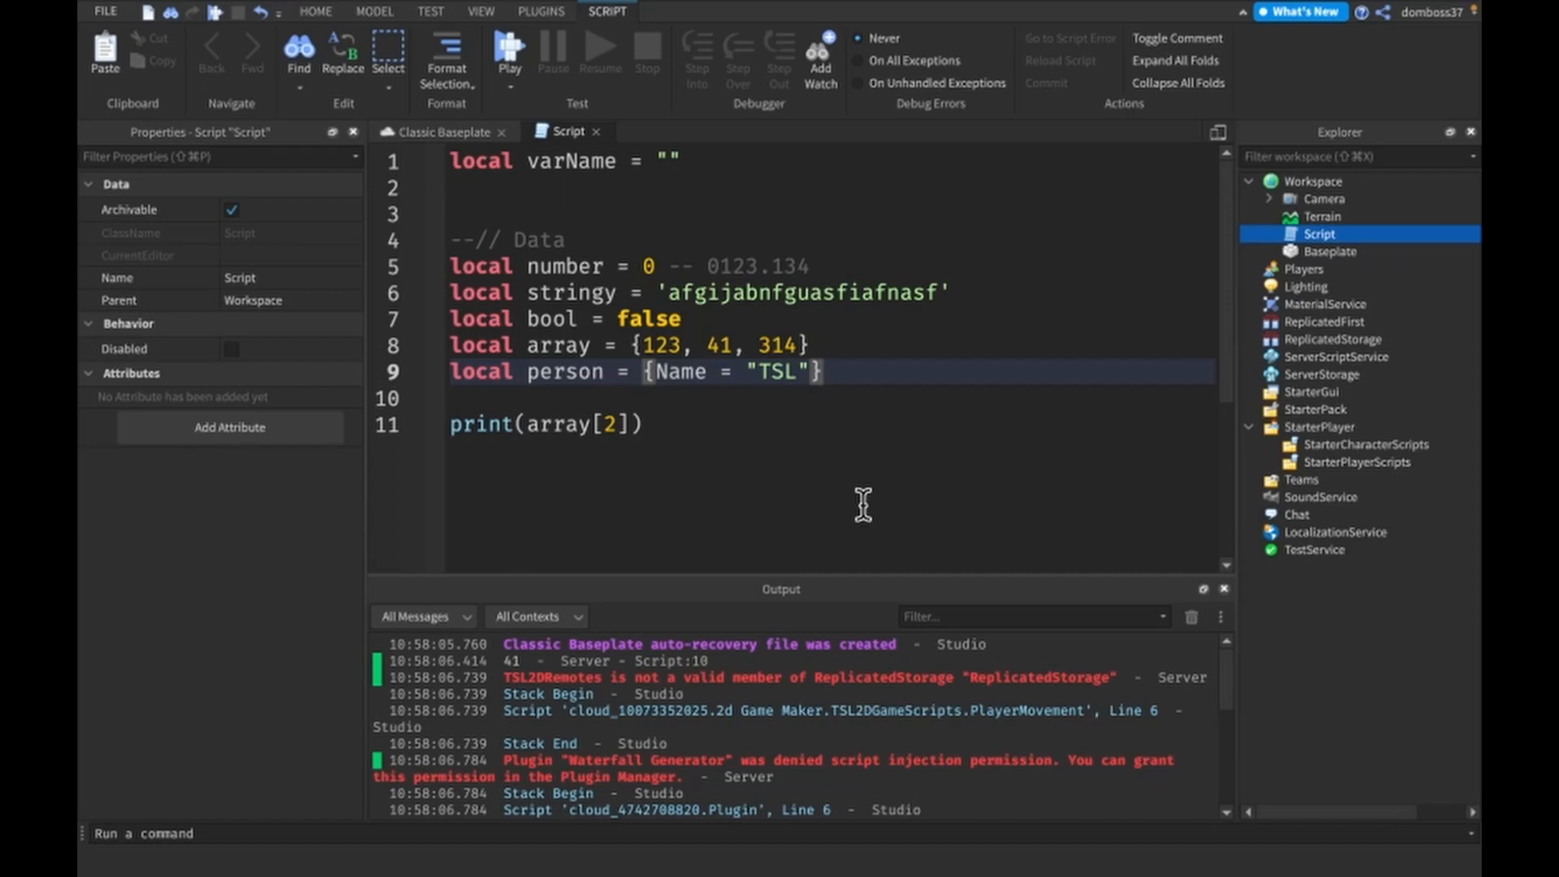
type(", Age")
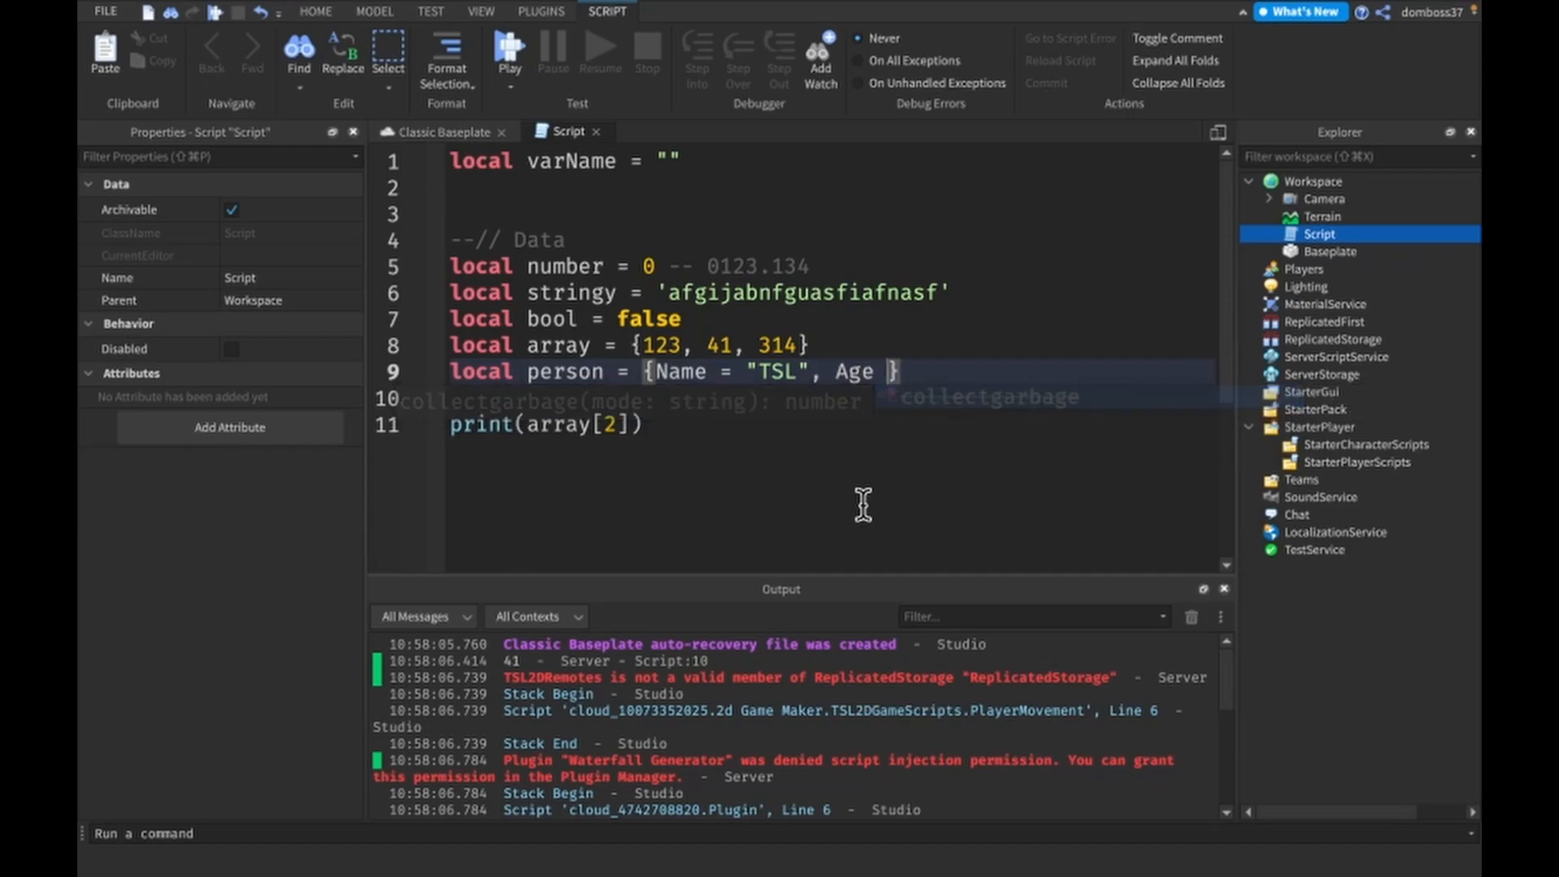
type("=")
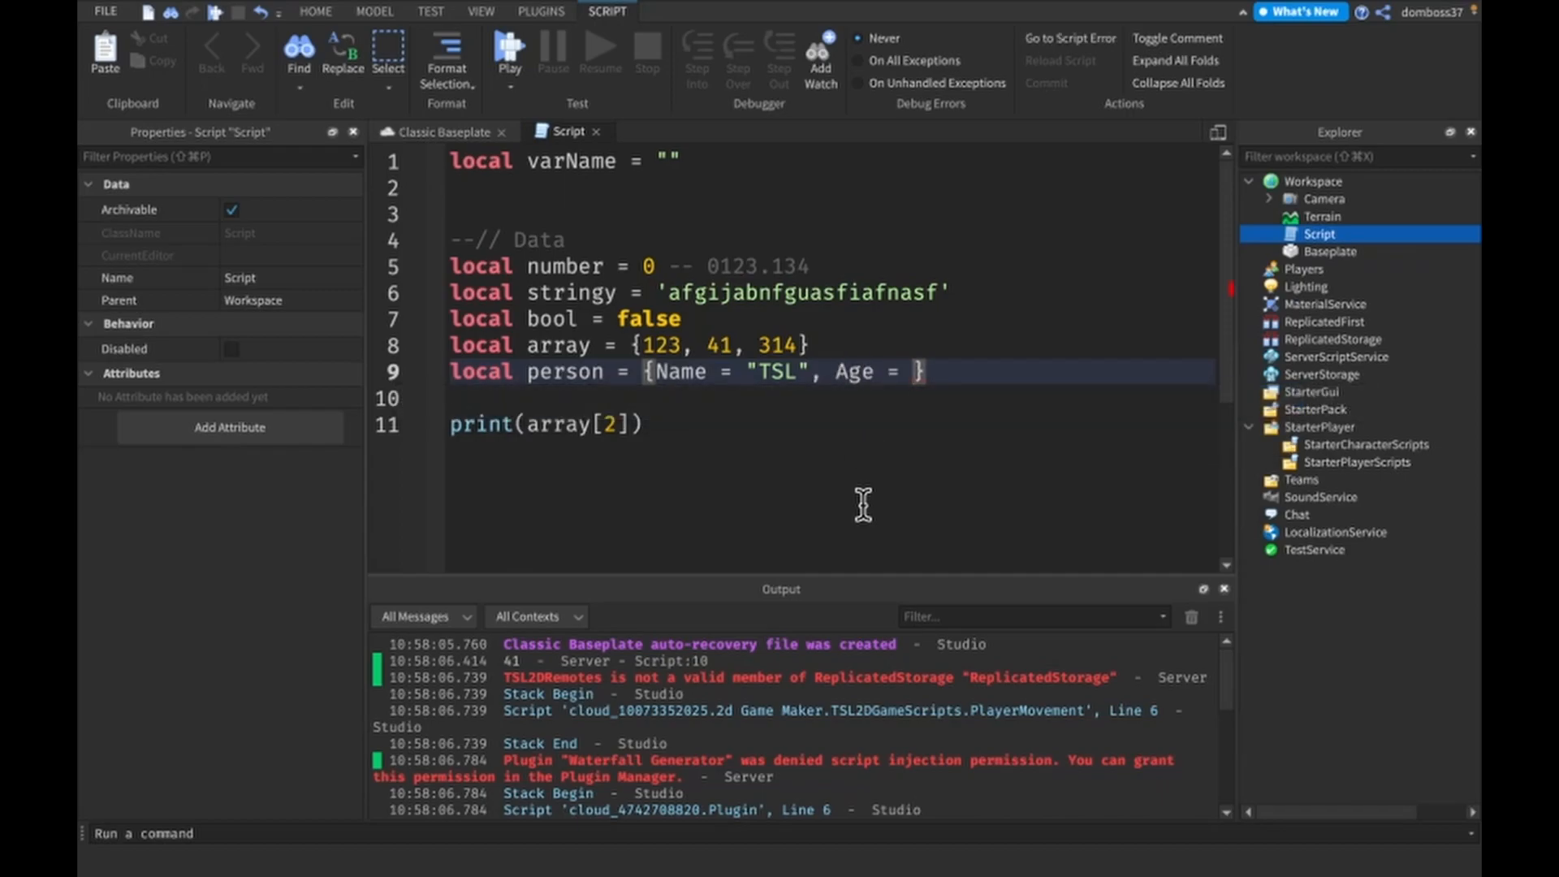
type("124308,")
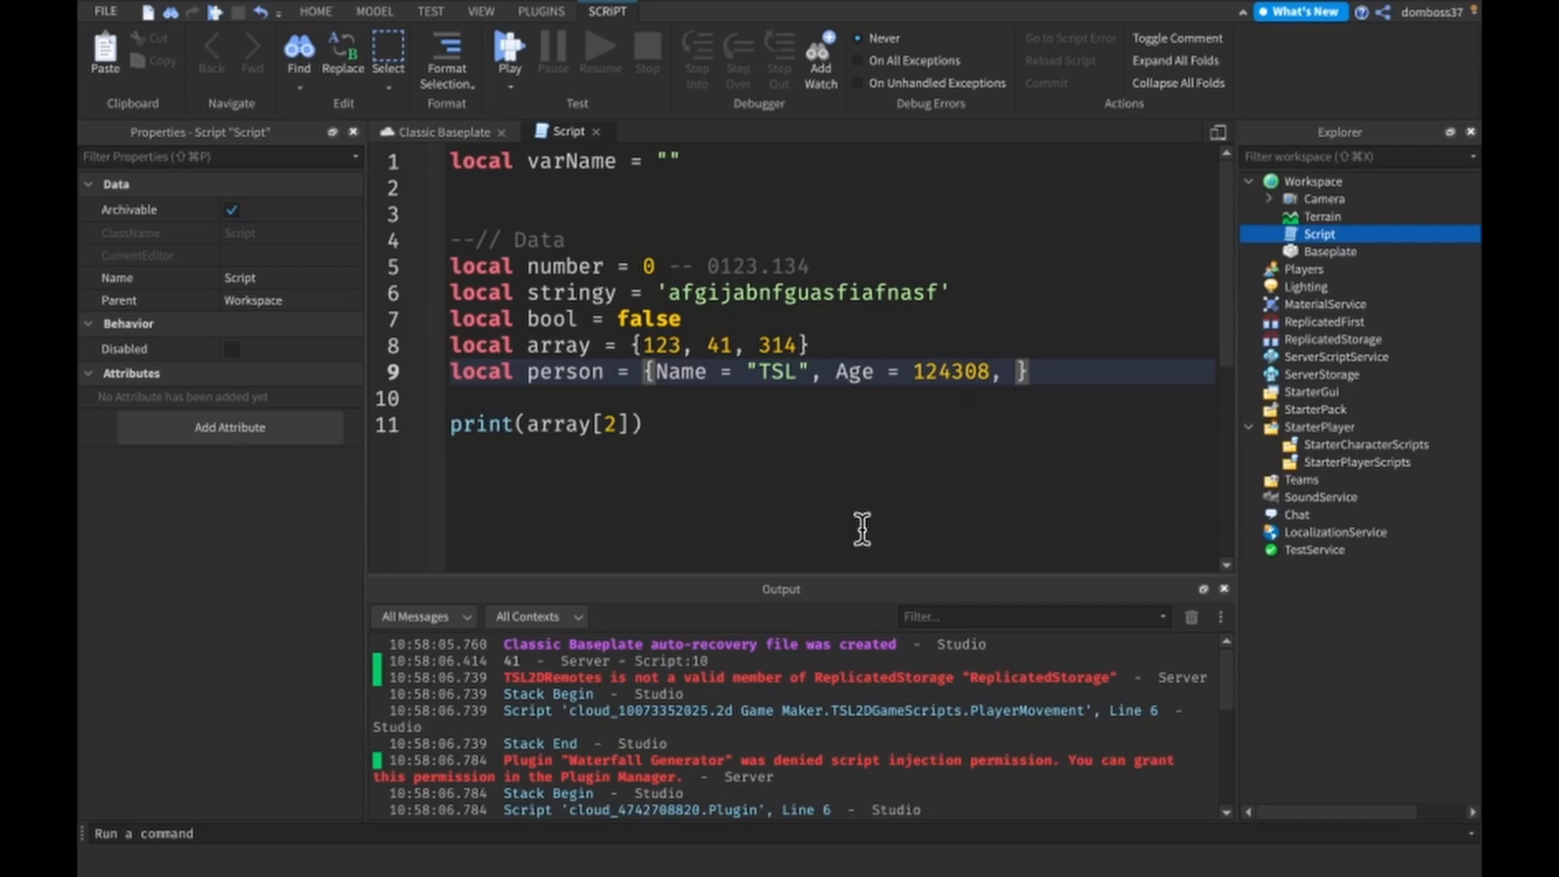
type("BlueEyes = false")
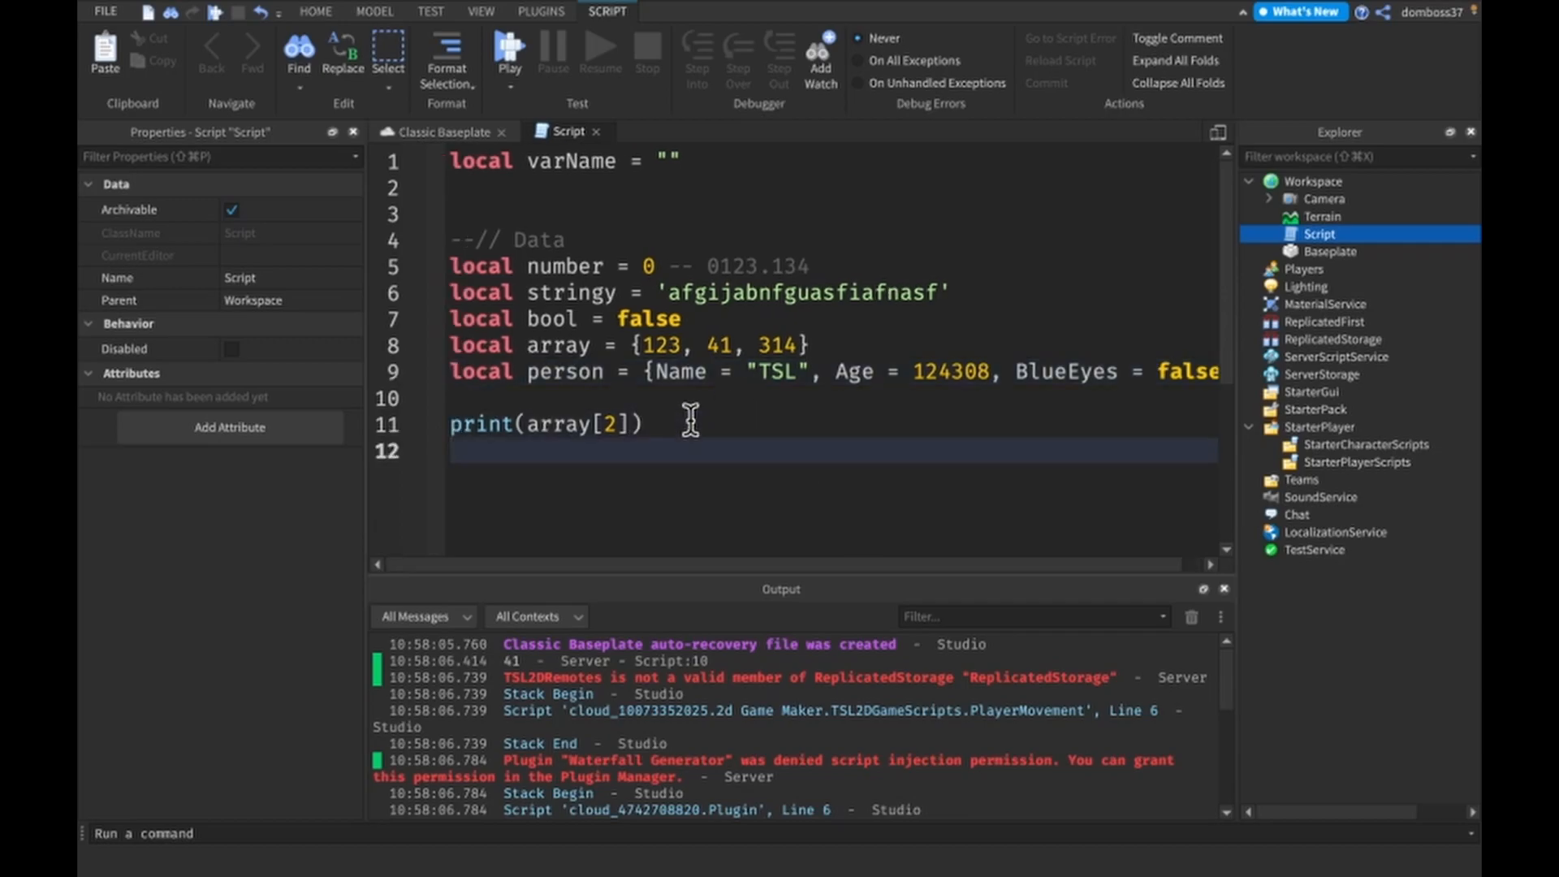
type("print(person")
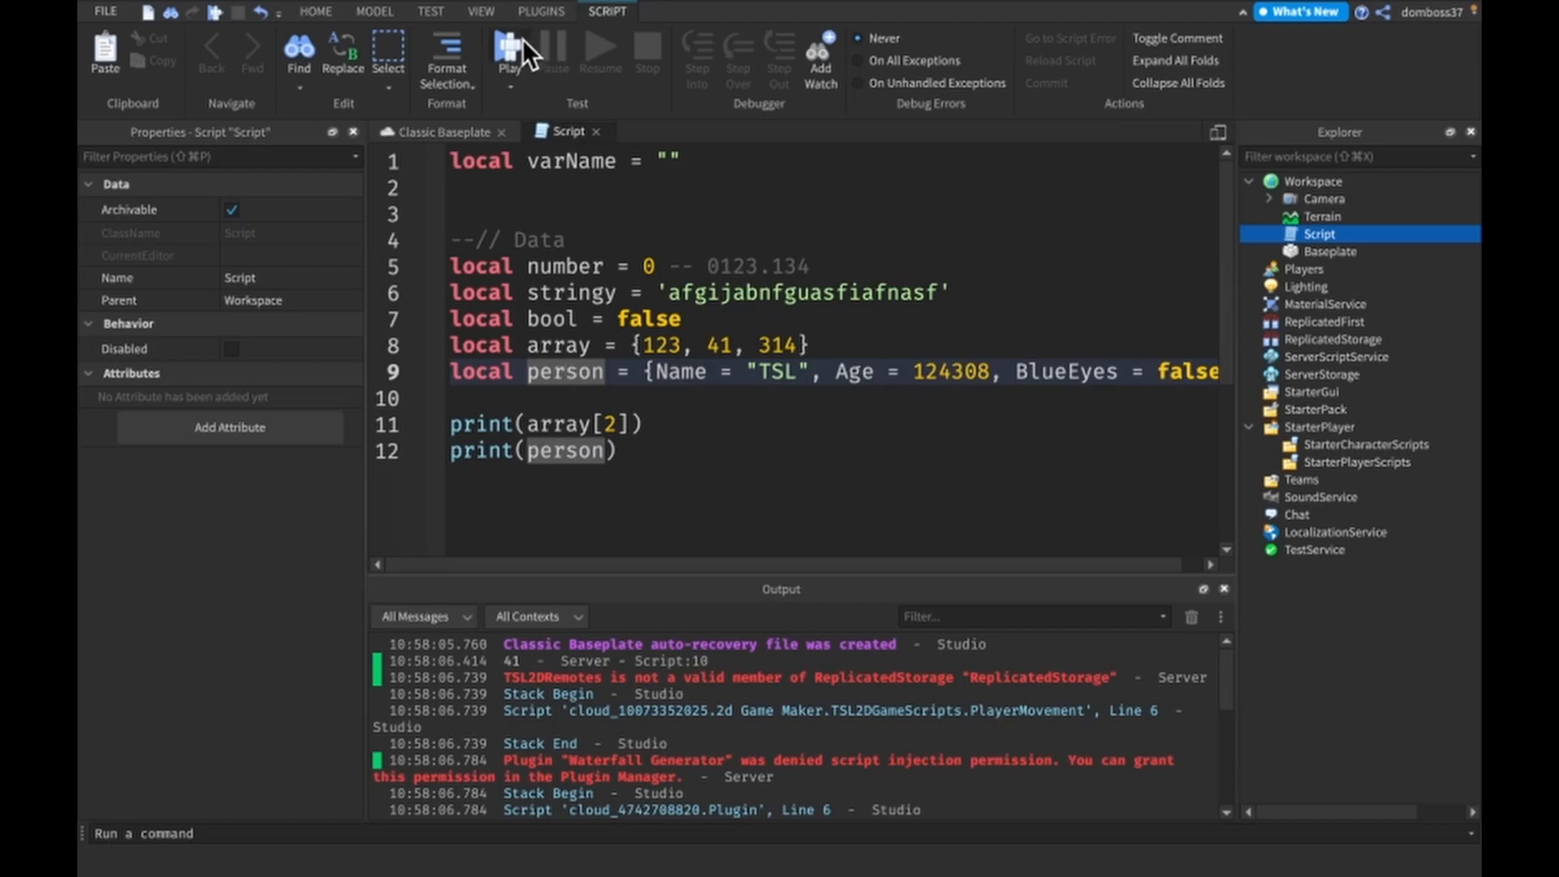
Step: Playtest and expand the printed person table showing Age, BlueEyes and Name
left_click(510, 55)
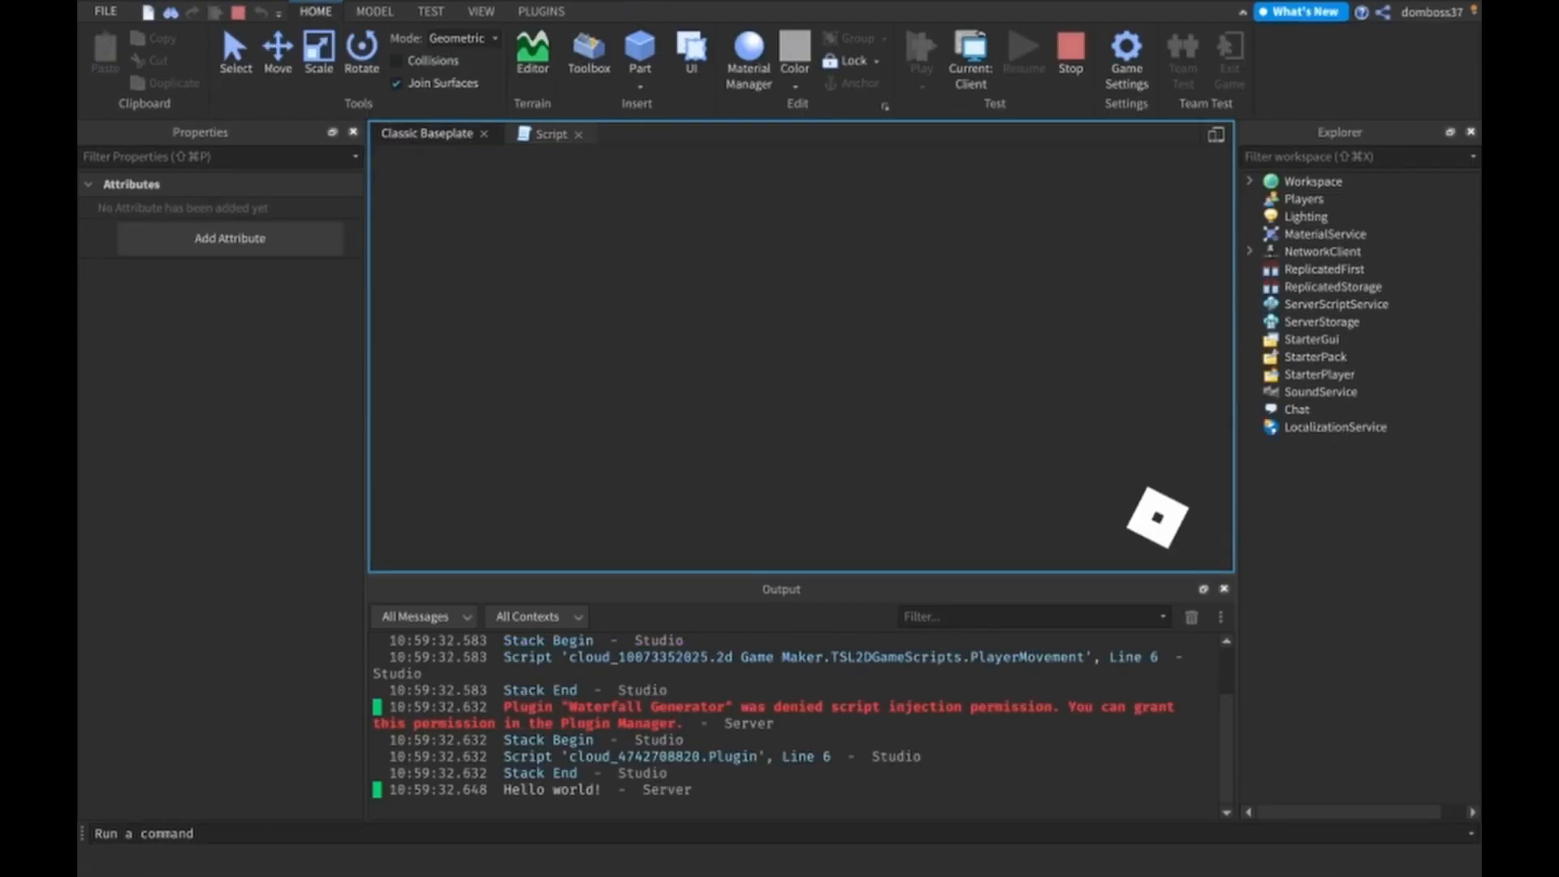
left_click(918, 50)
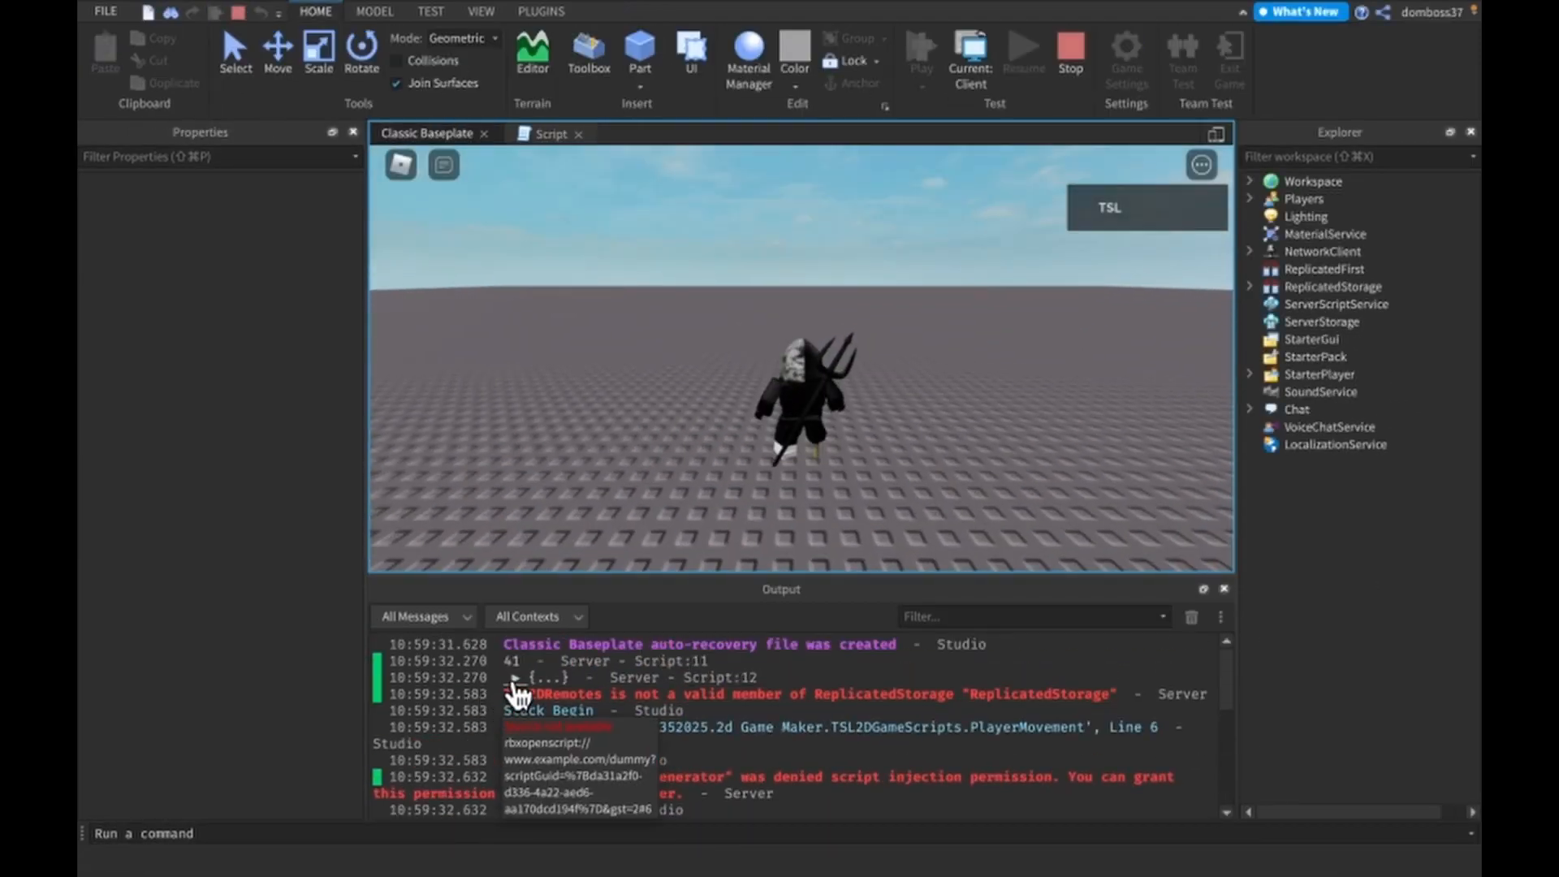
left_click(516, 677)
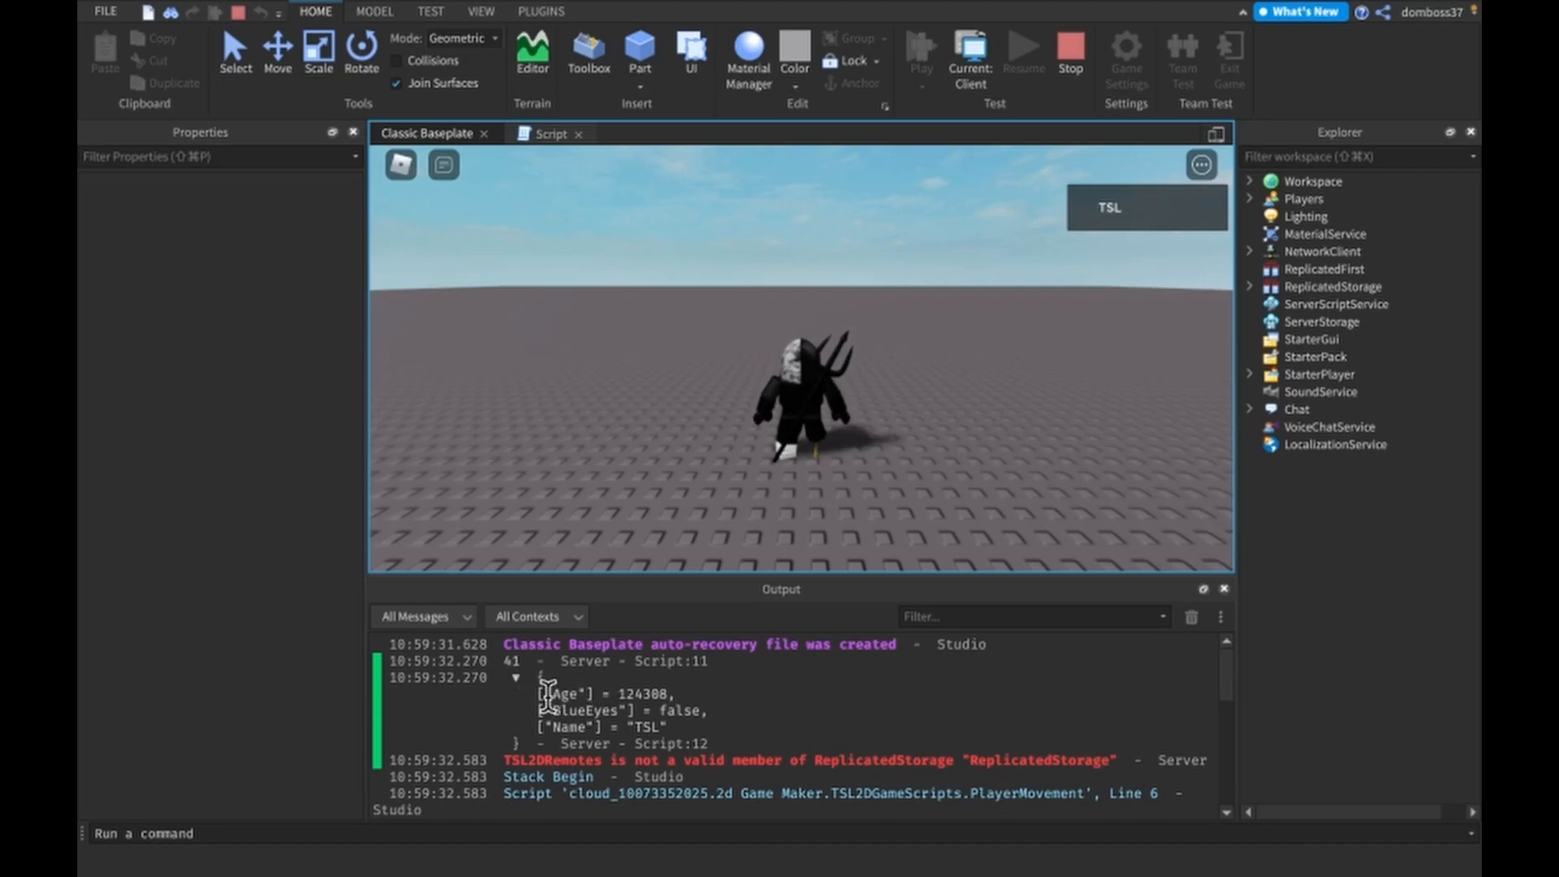
Step: Print person["Age"] instead, rerun to see 124308 in Output, then stop
left_click(557, 133)
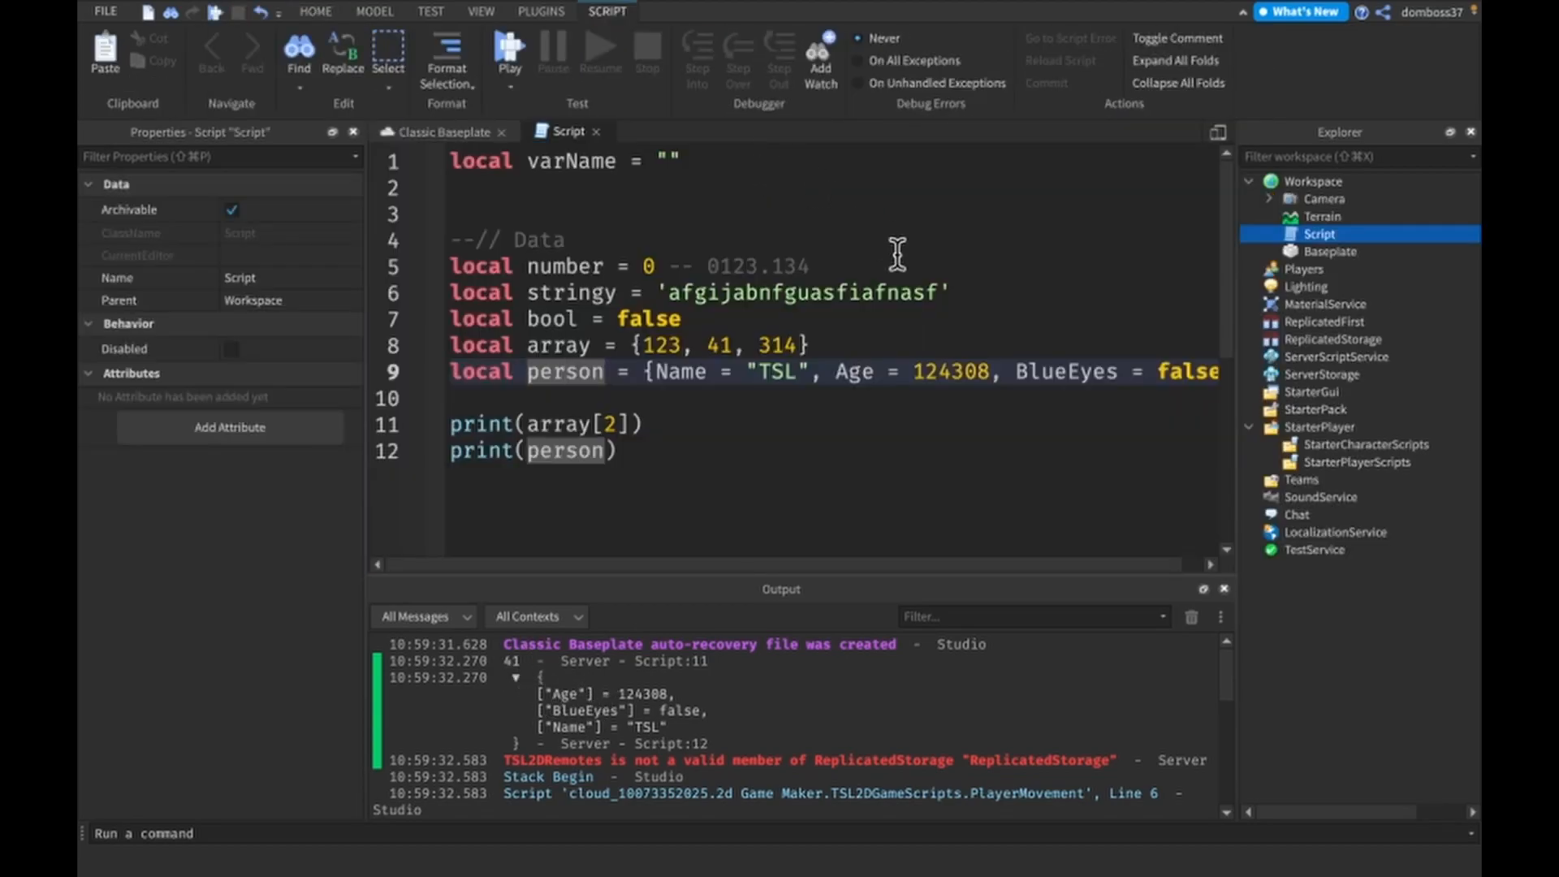
mouse_move(571, 425)
type("[\"\"]")
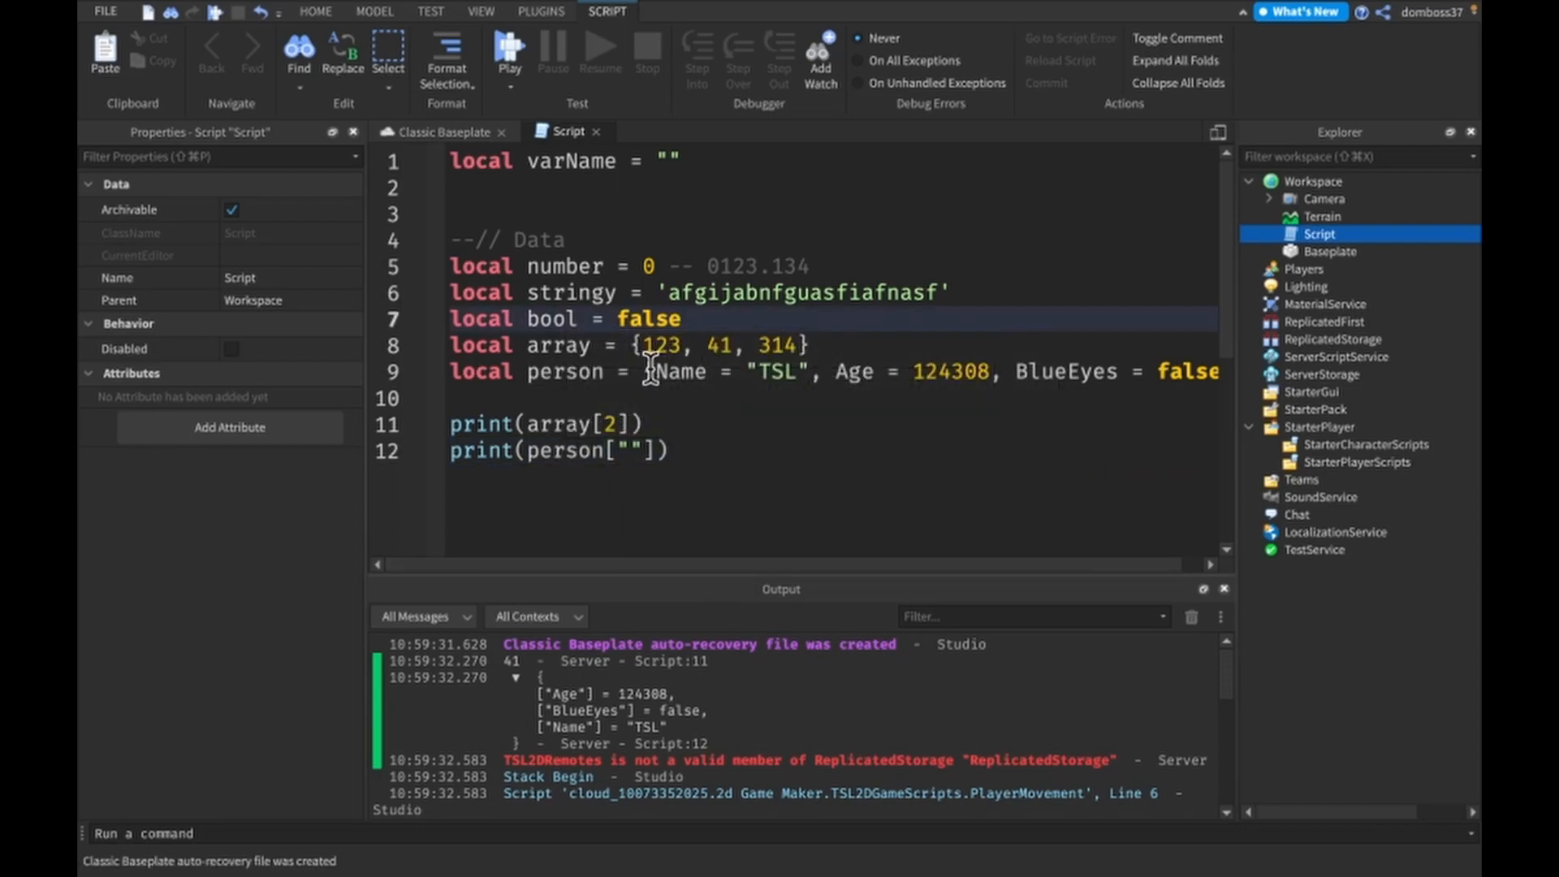
left_click_drag(646, 372, 909, 372)
type("Age")
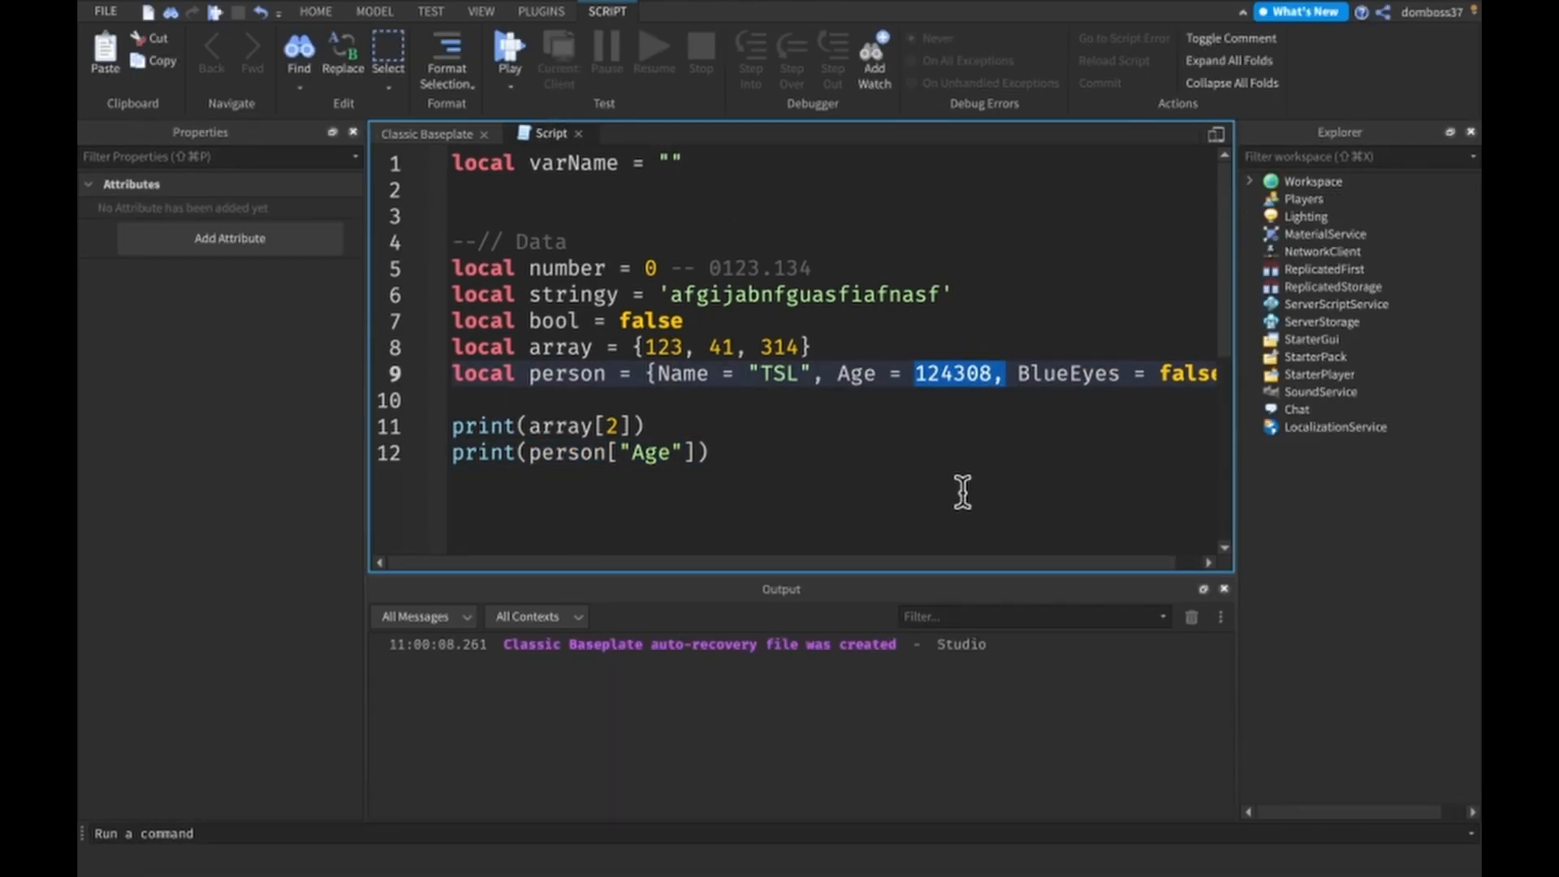
left_click(508, 48)
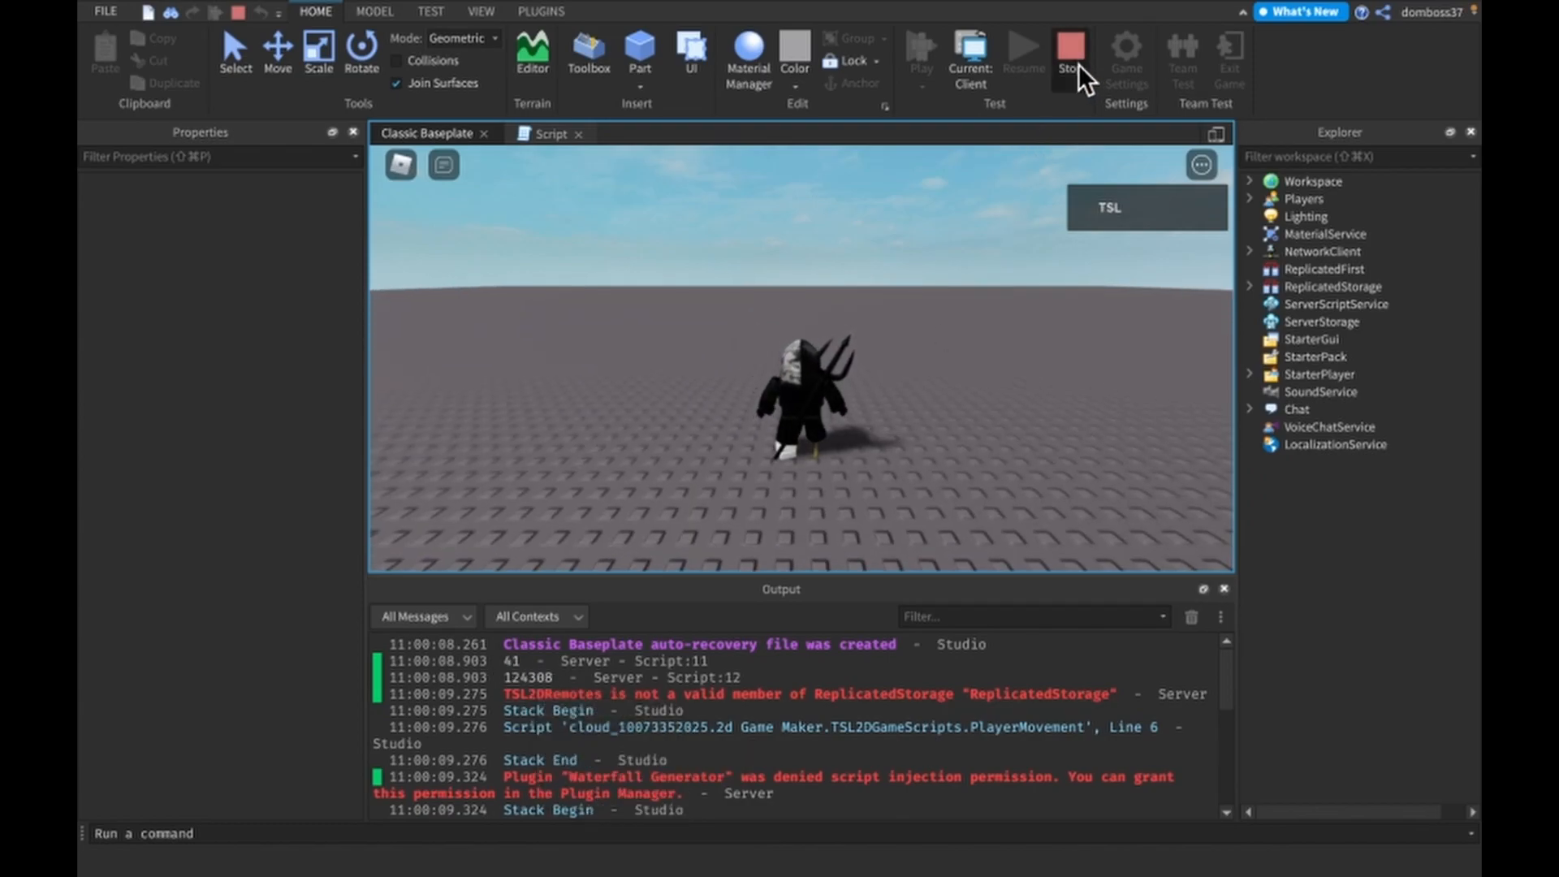
left_click(1070, 52)
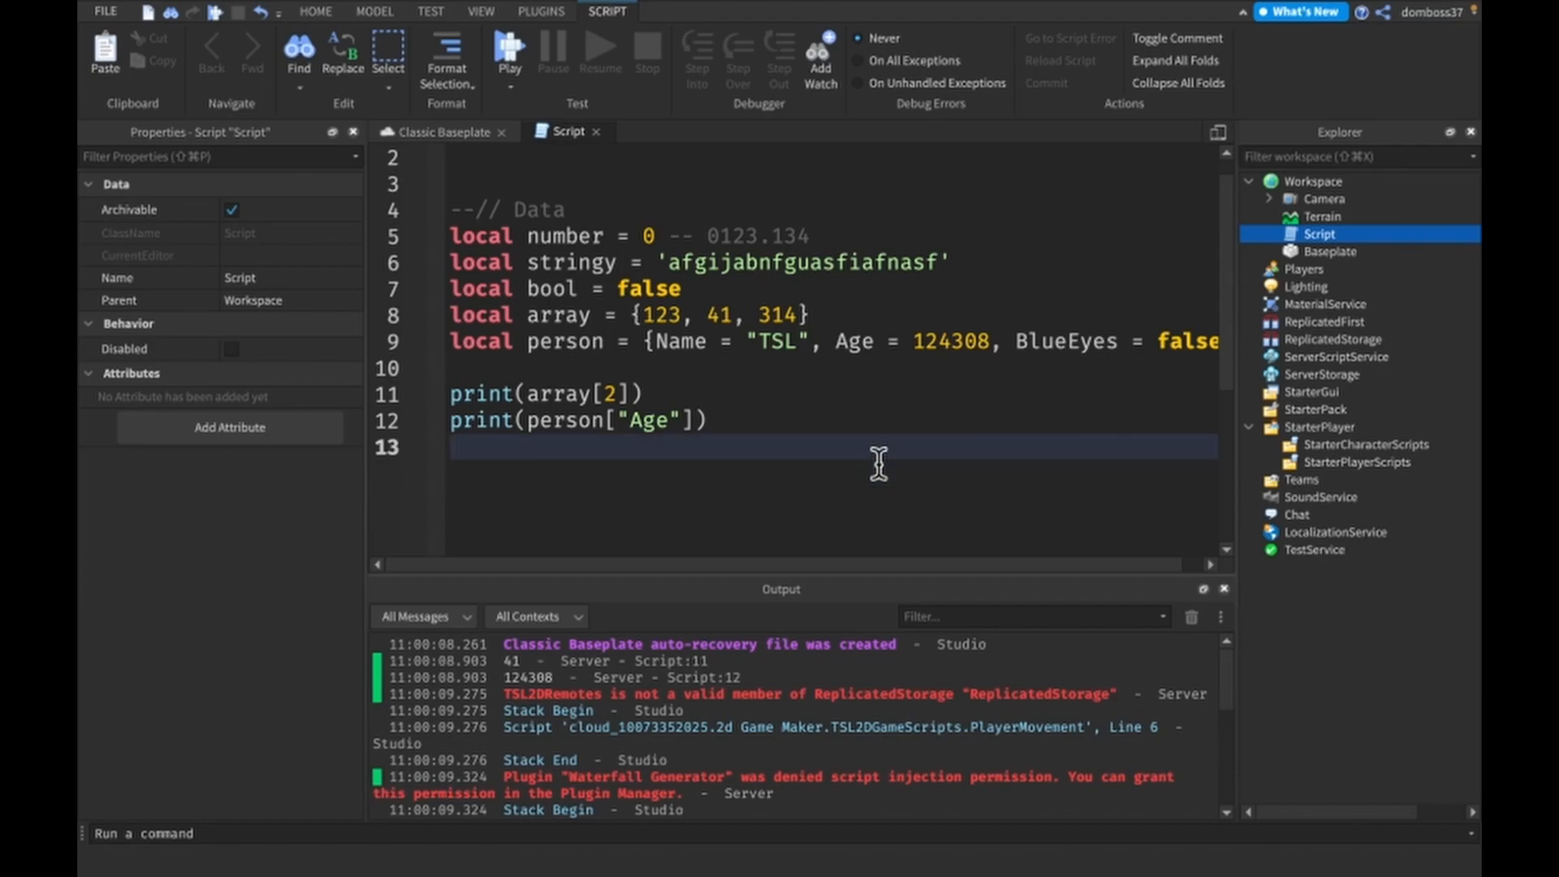
Step: Add table.insert(array, 9986) on line 13
type("prin")
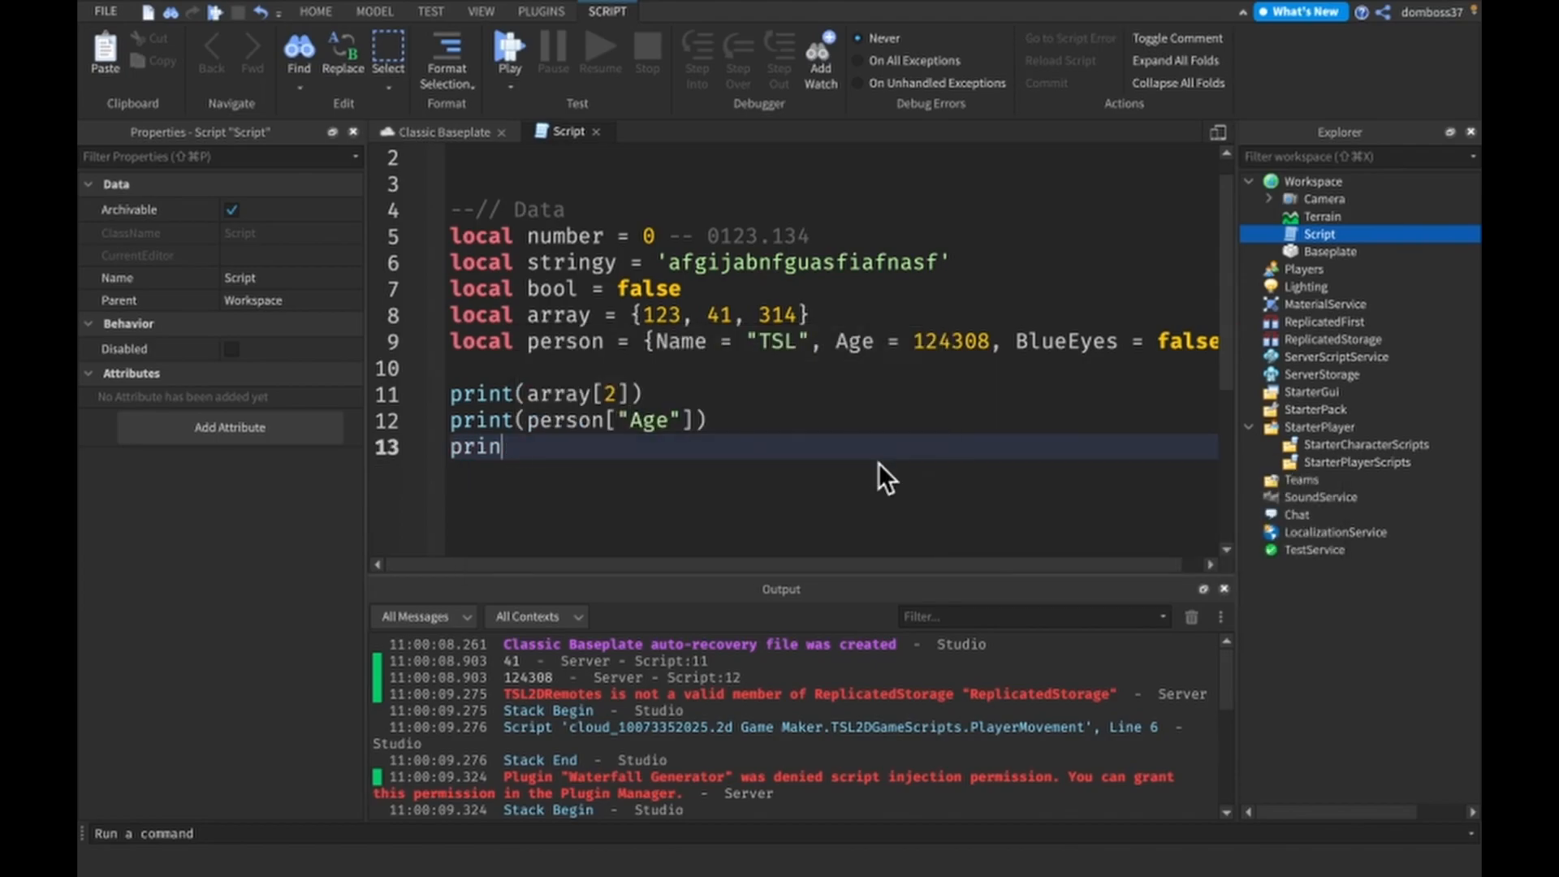
key("Backspace")
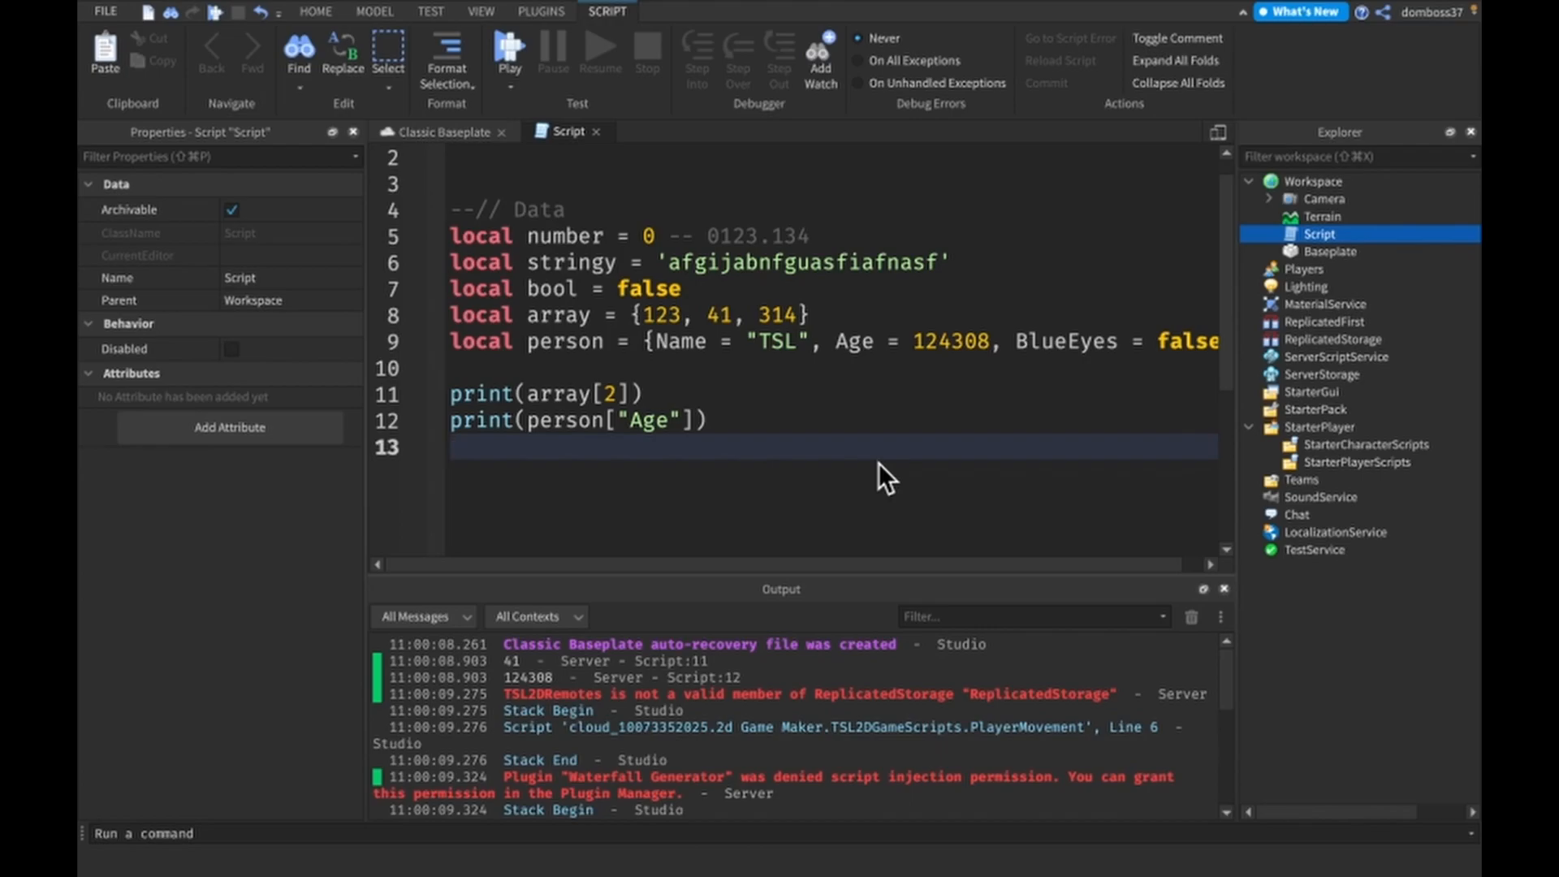
mouse_move(611, 488)
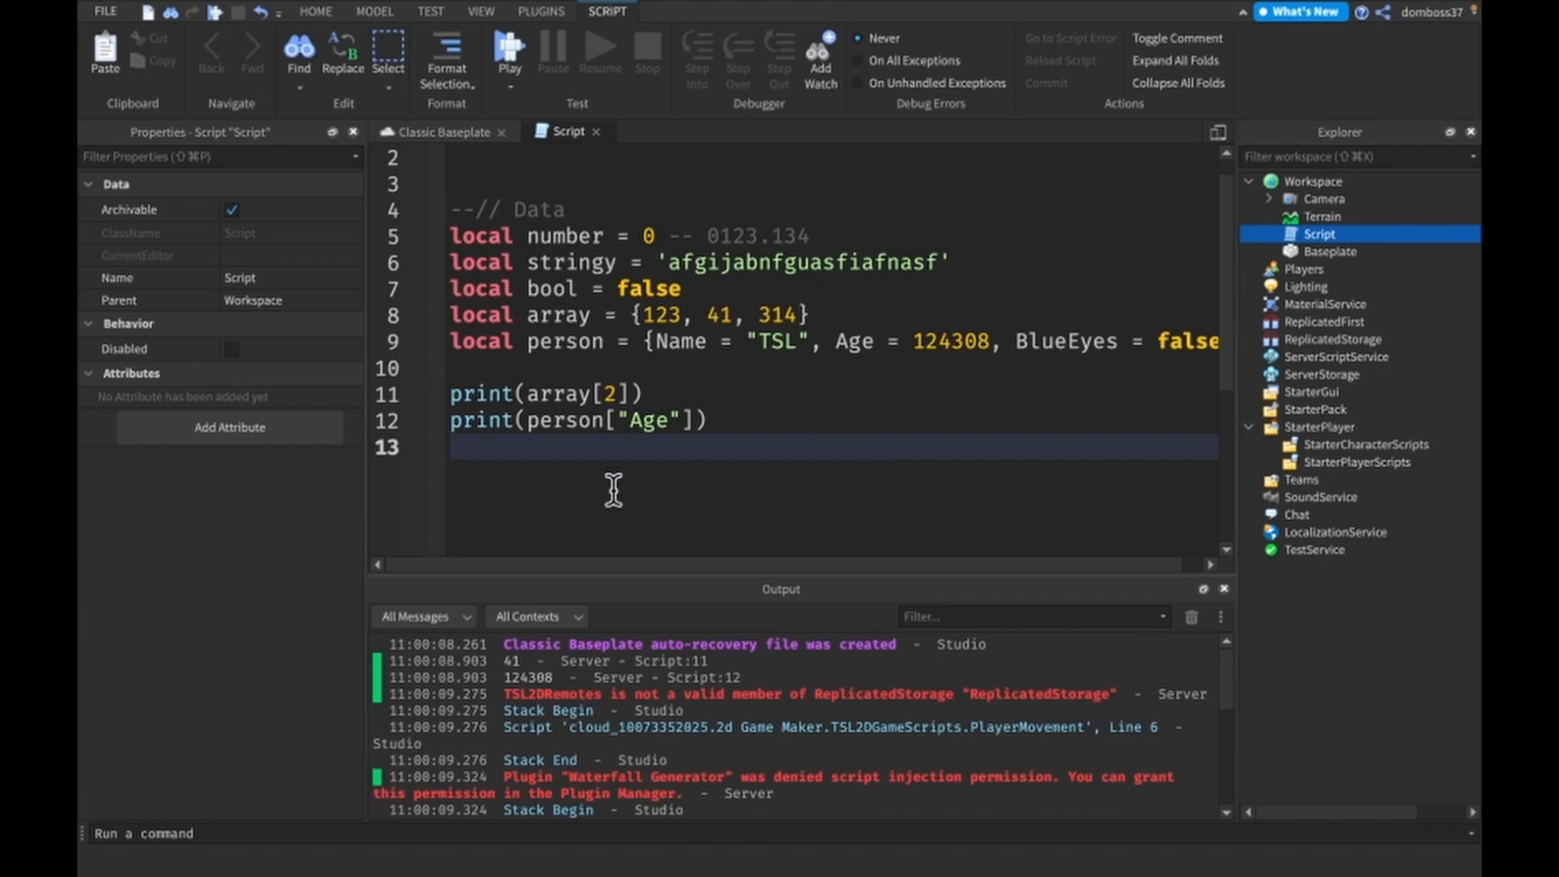
type("table.in")
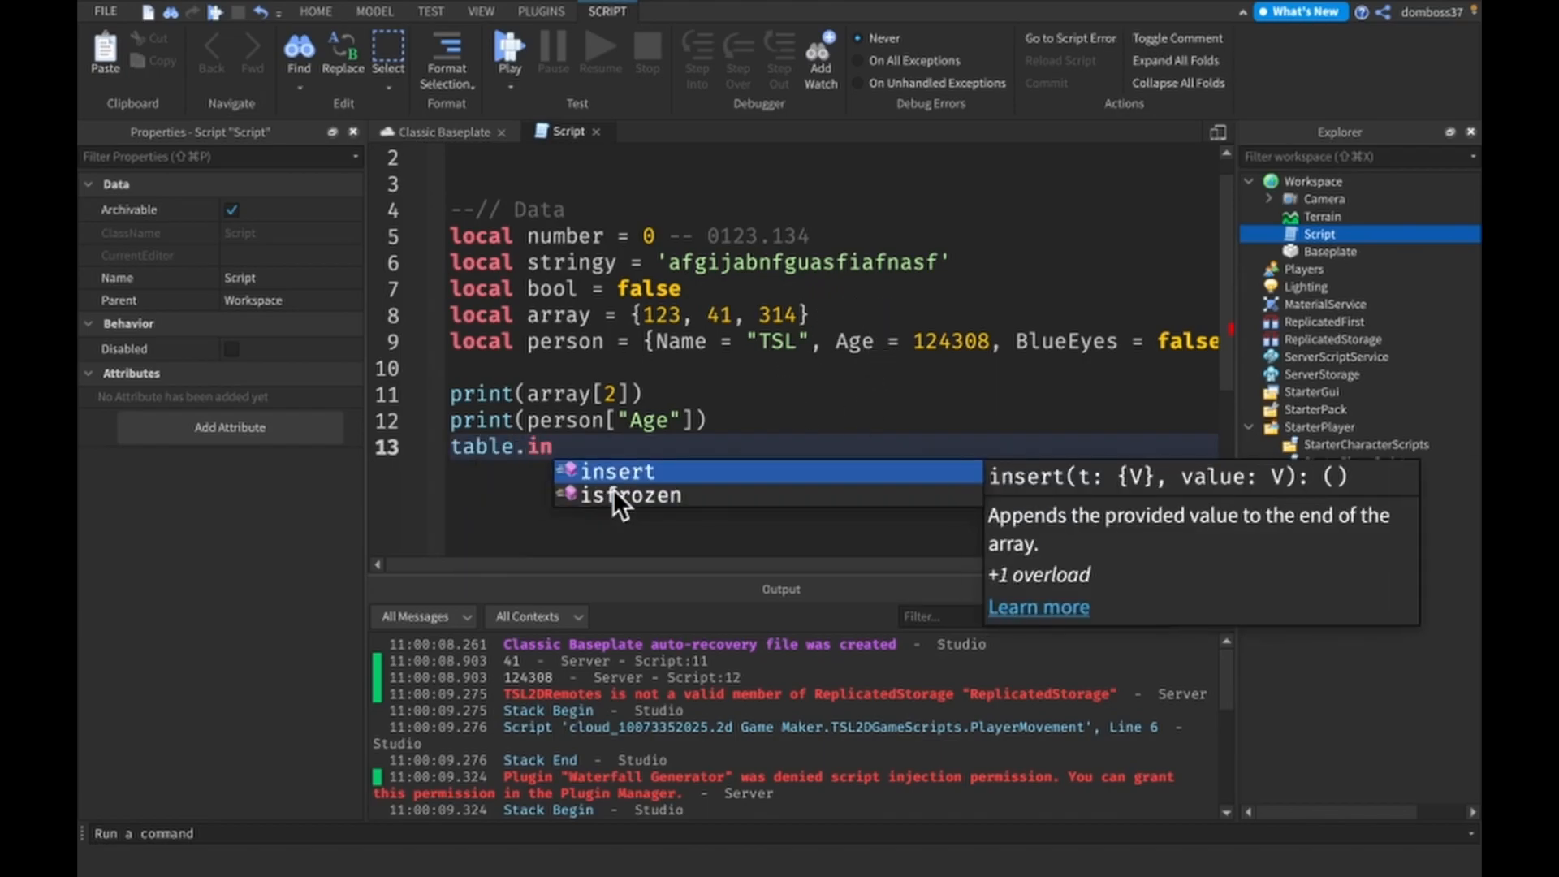
left_click(616, 470)
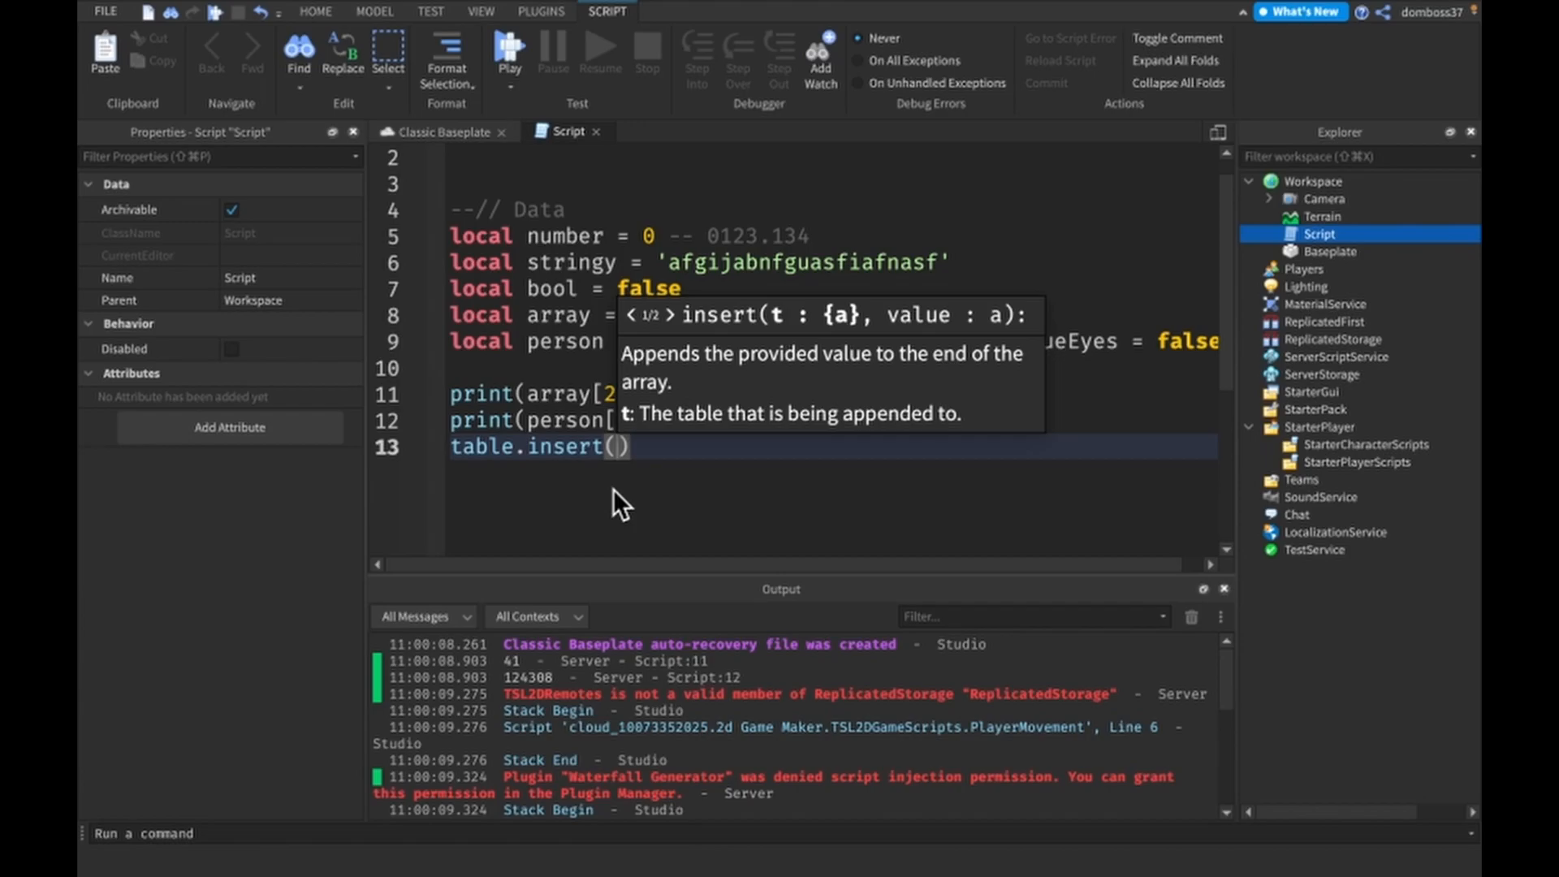
type("array,")
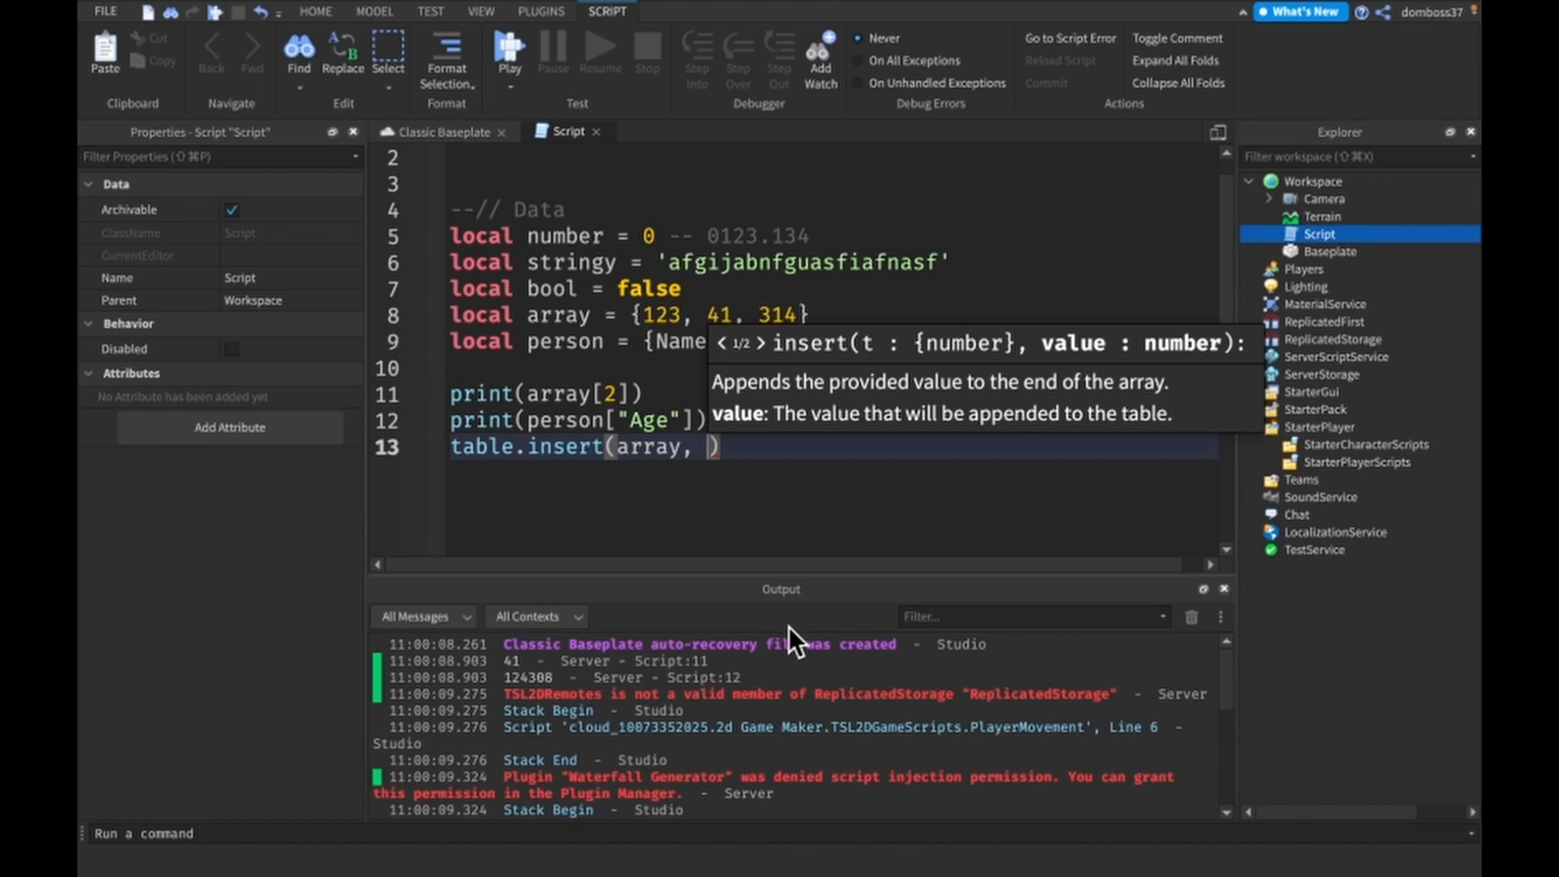
type("9")
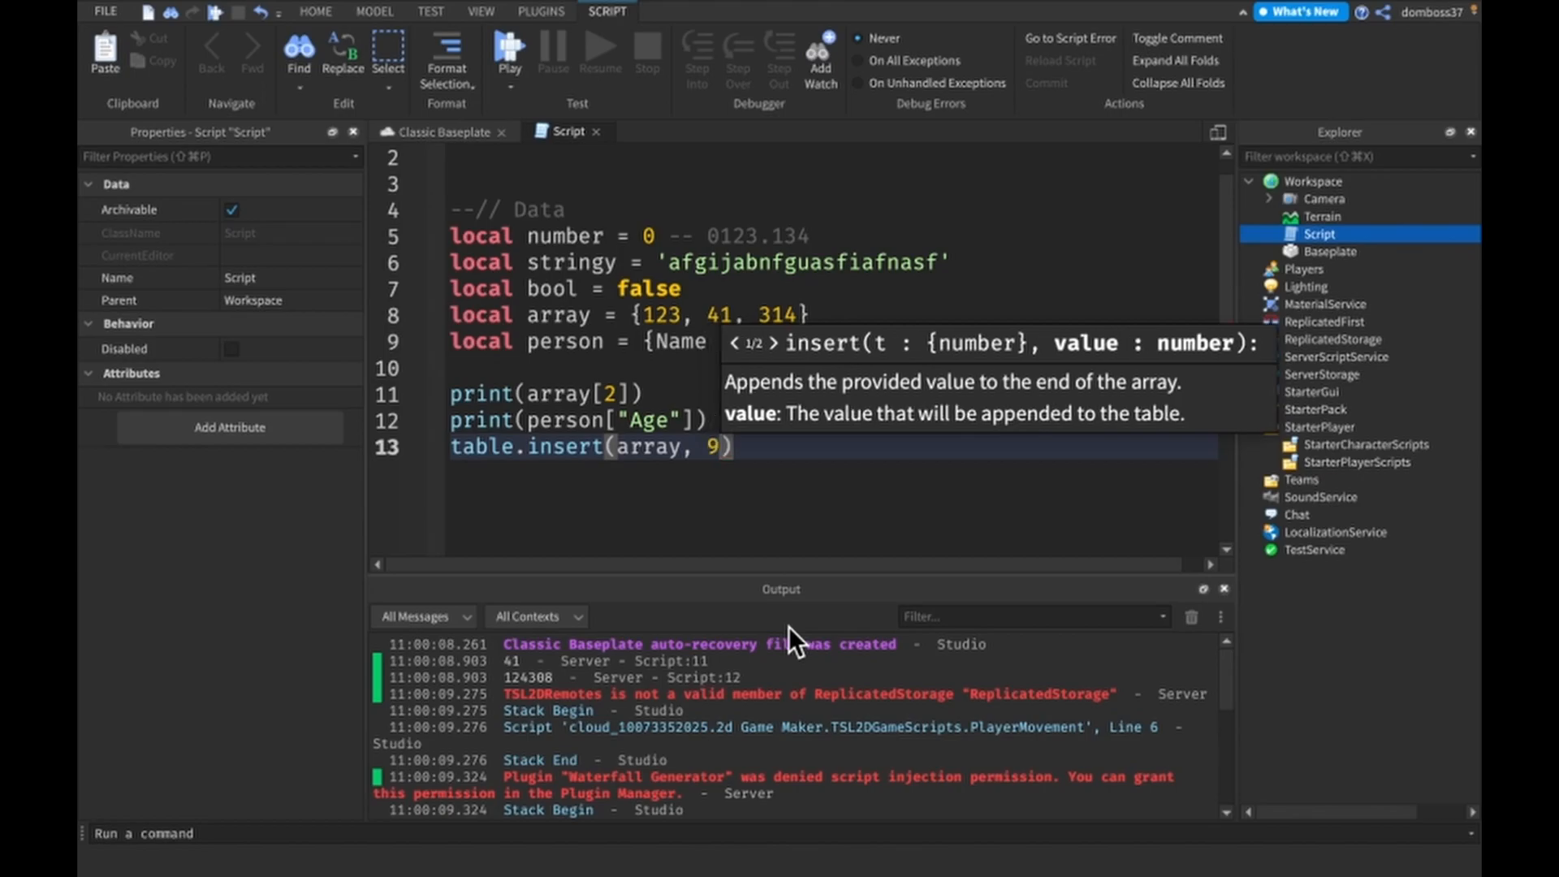
type("986")
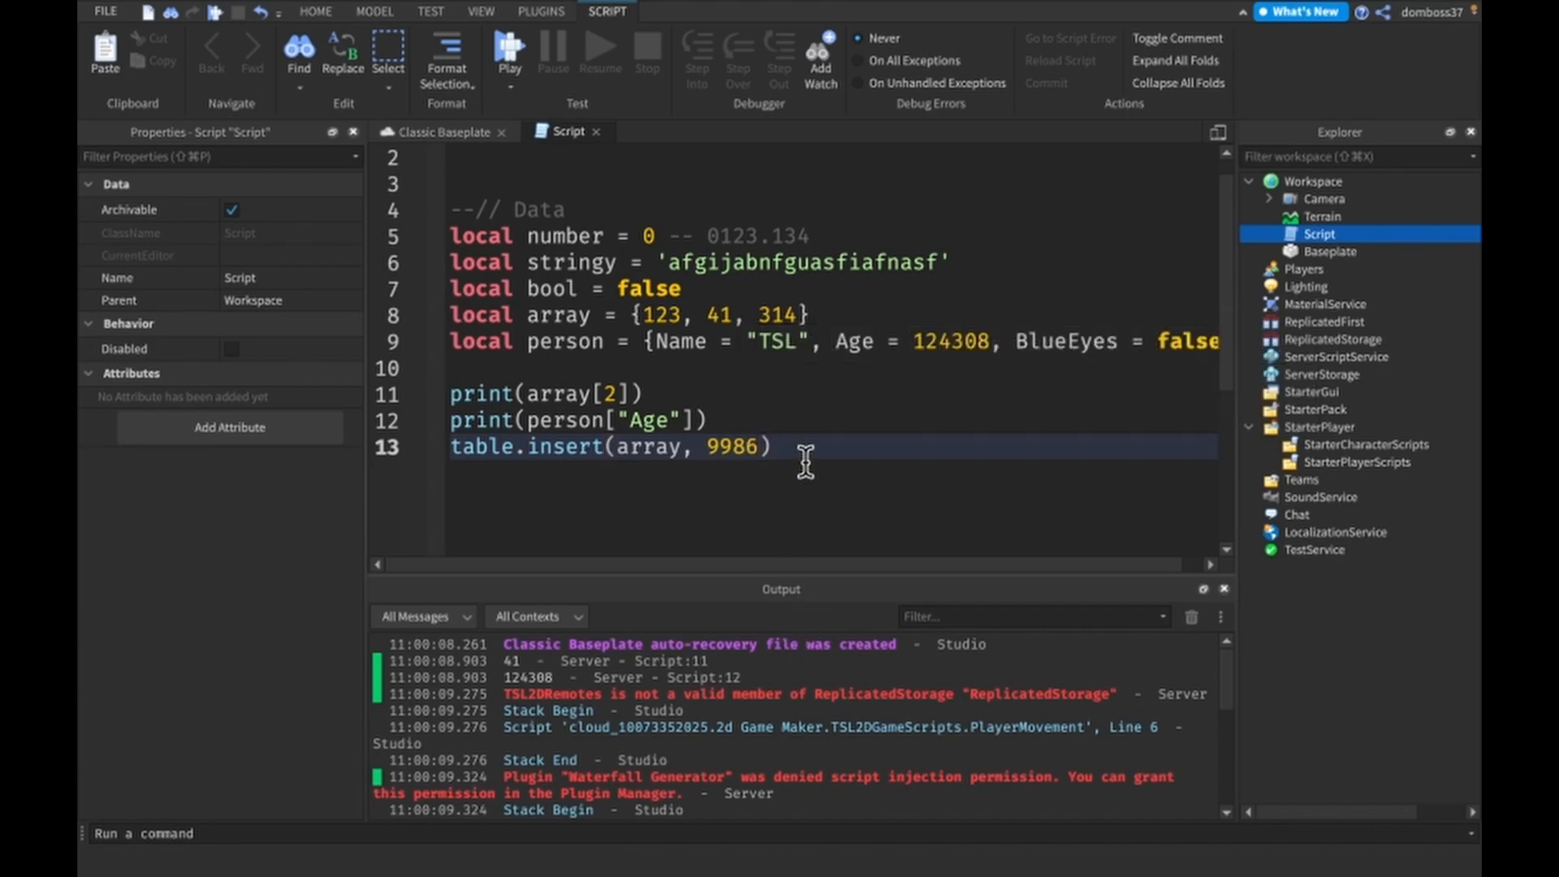
key("enter")
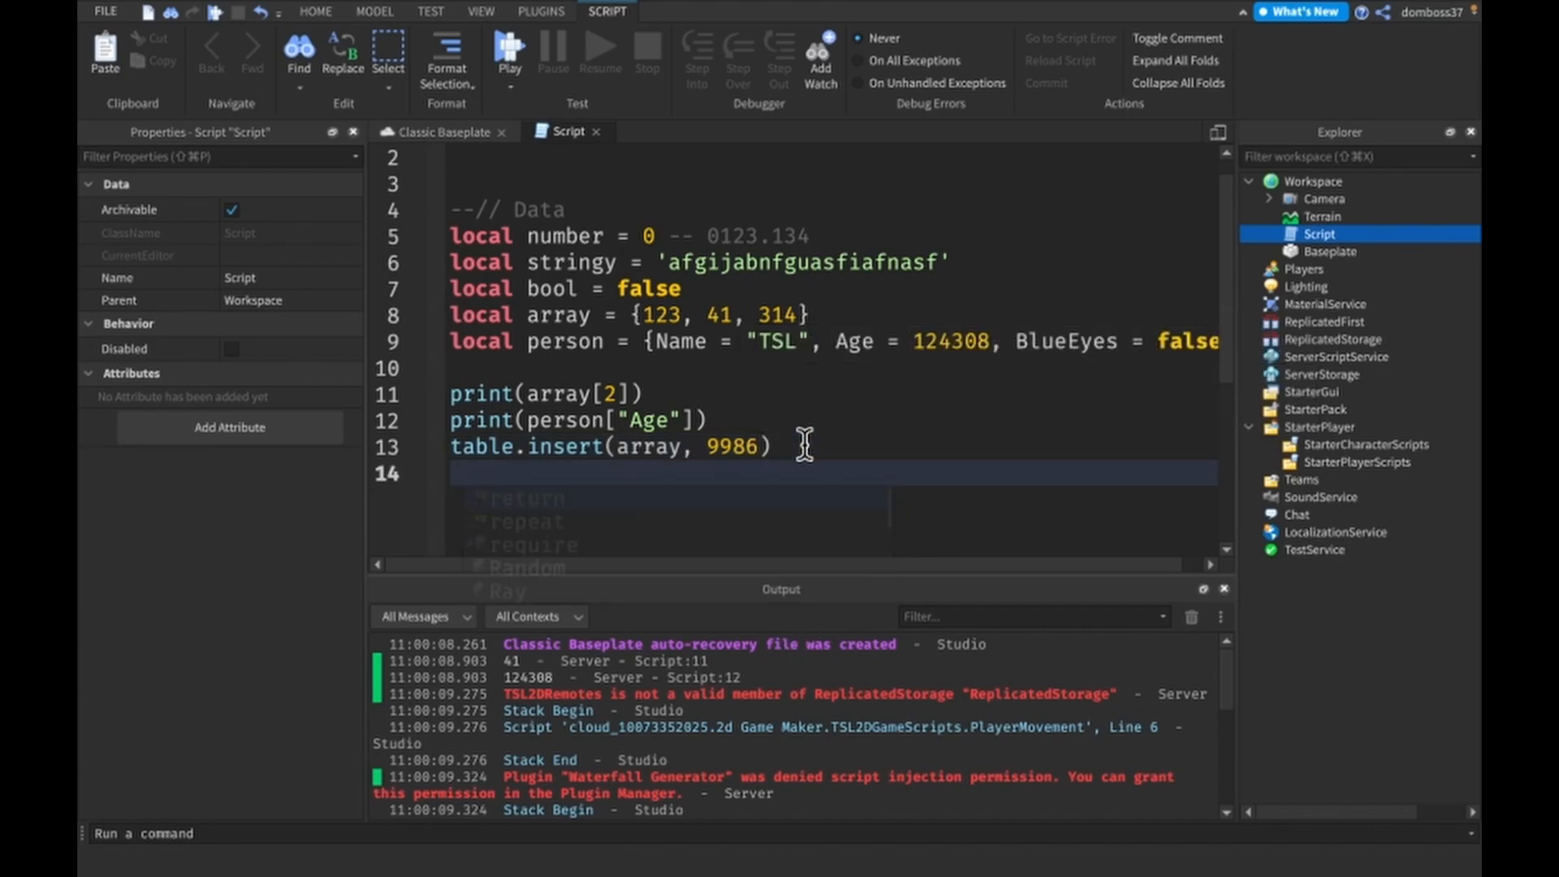
Step: Add print(array), playtest to see 123, 41, 314, 9986, then stop
type("print(array)")
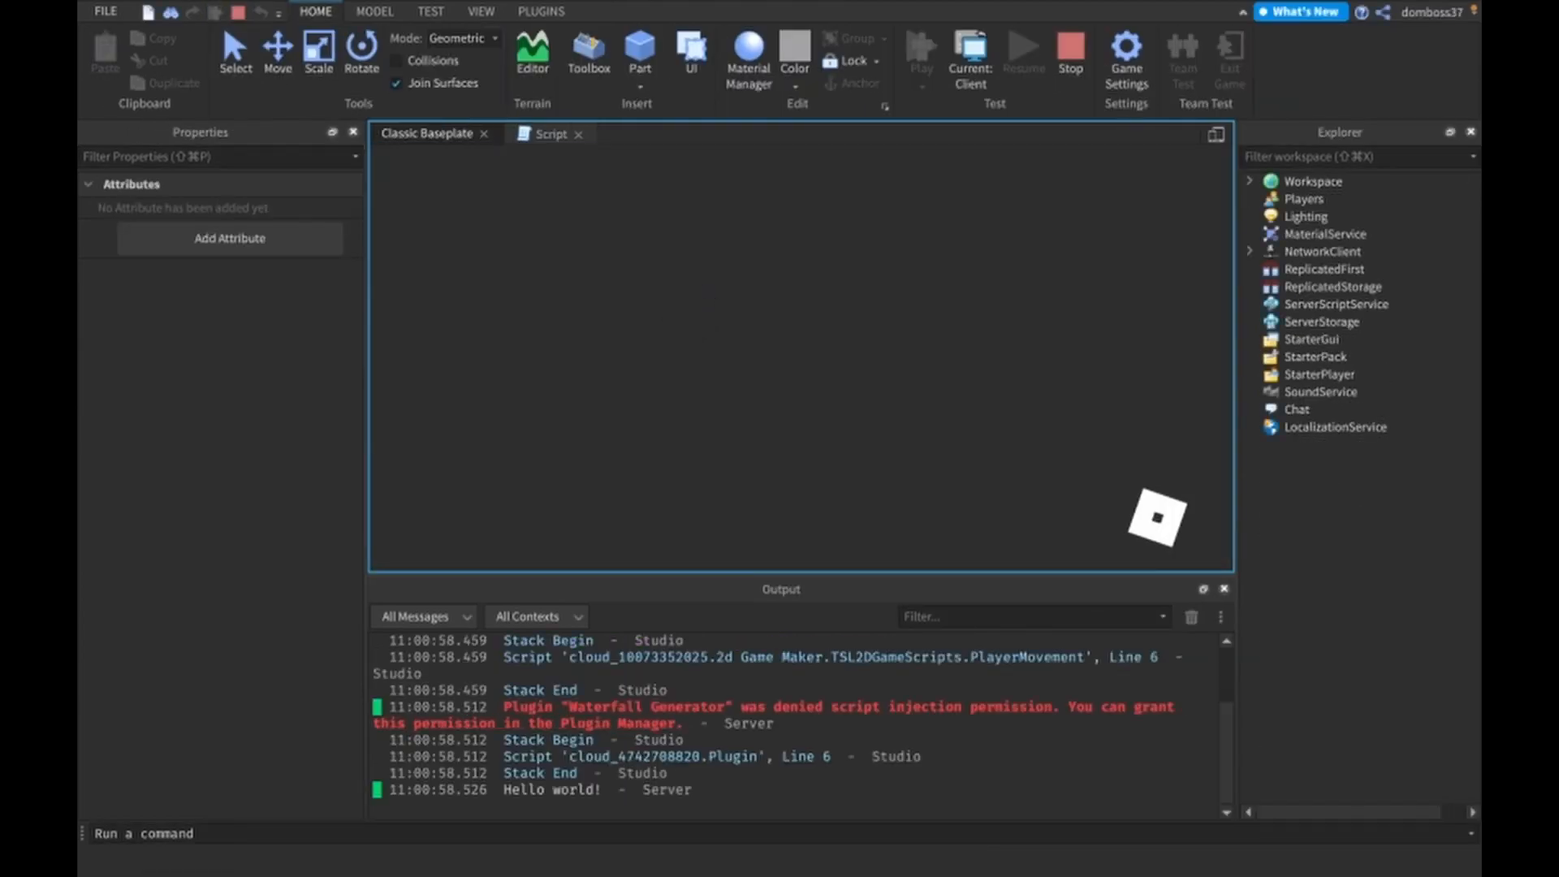
left_click(548, 133)
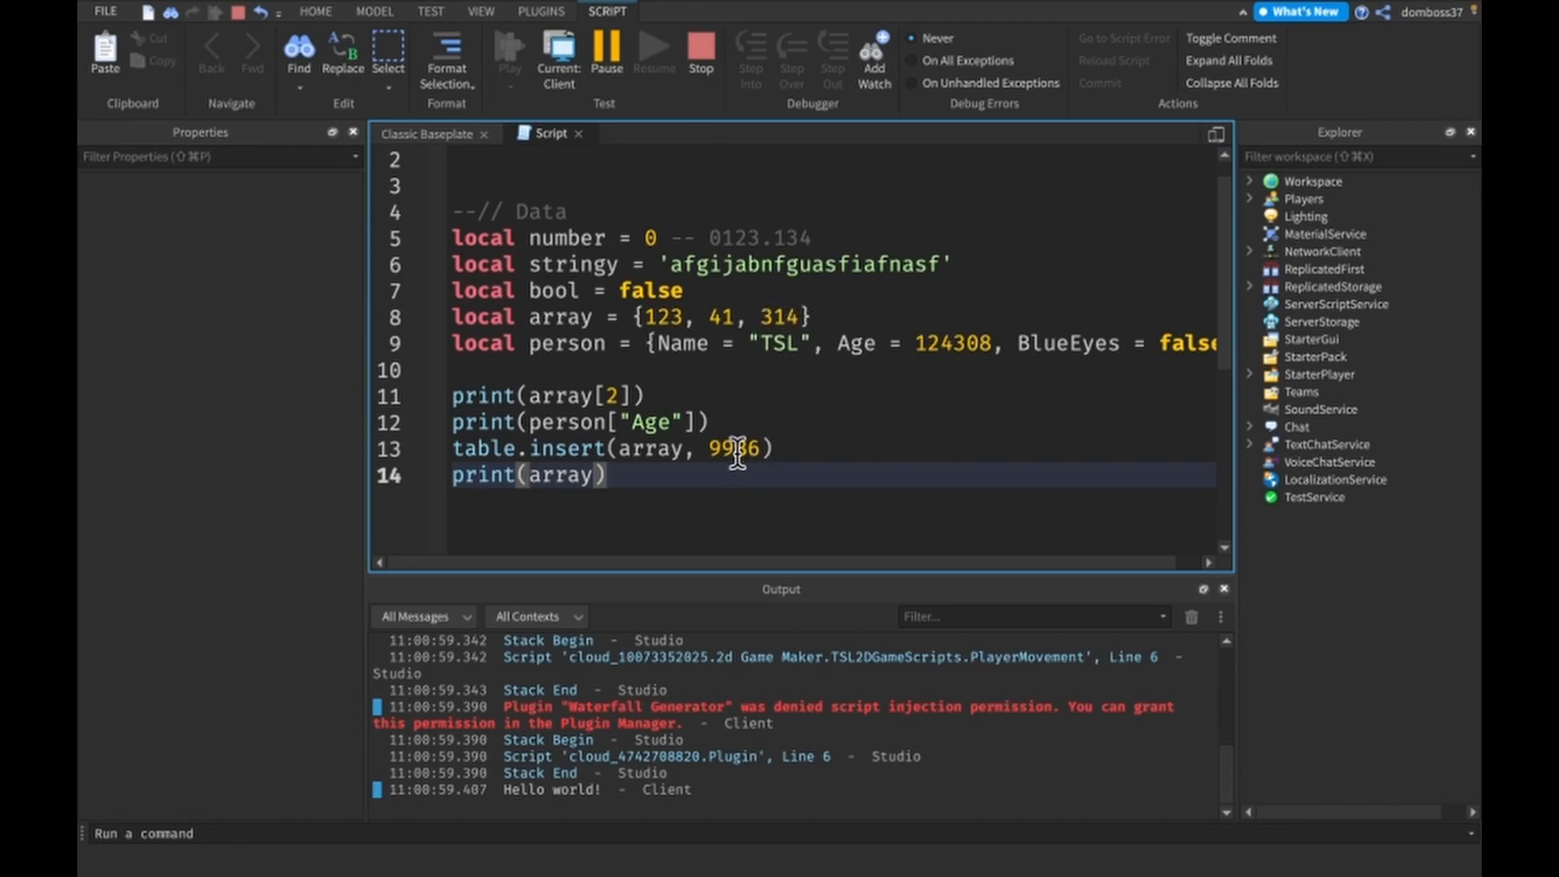
left_click(508, 52)
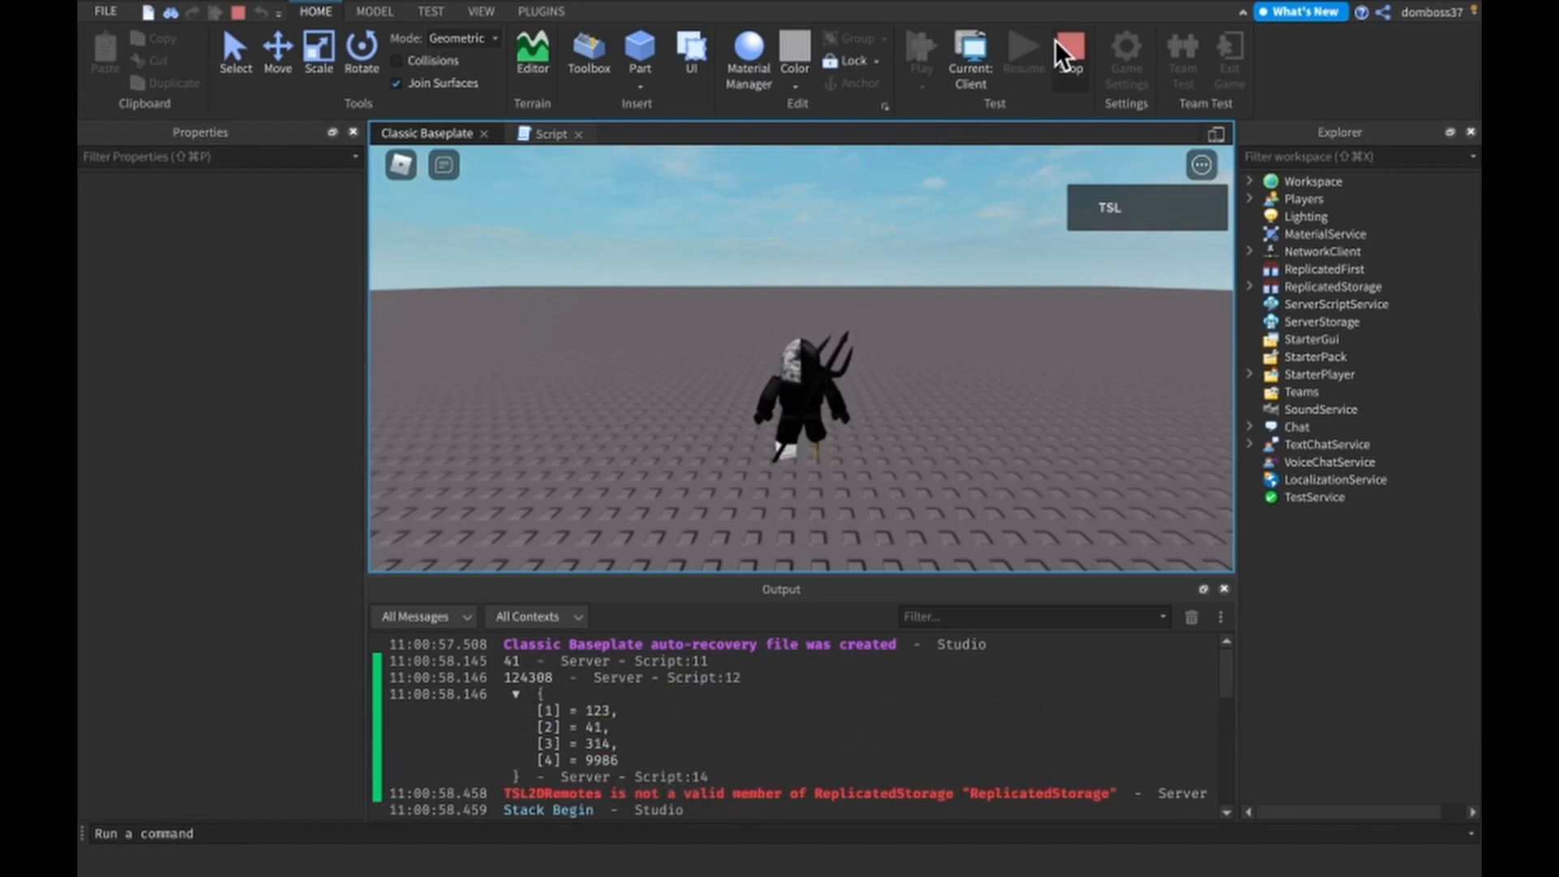
left_click(550, 133)
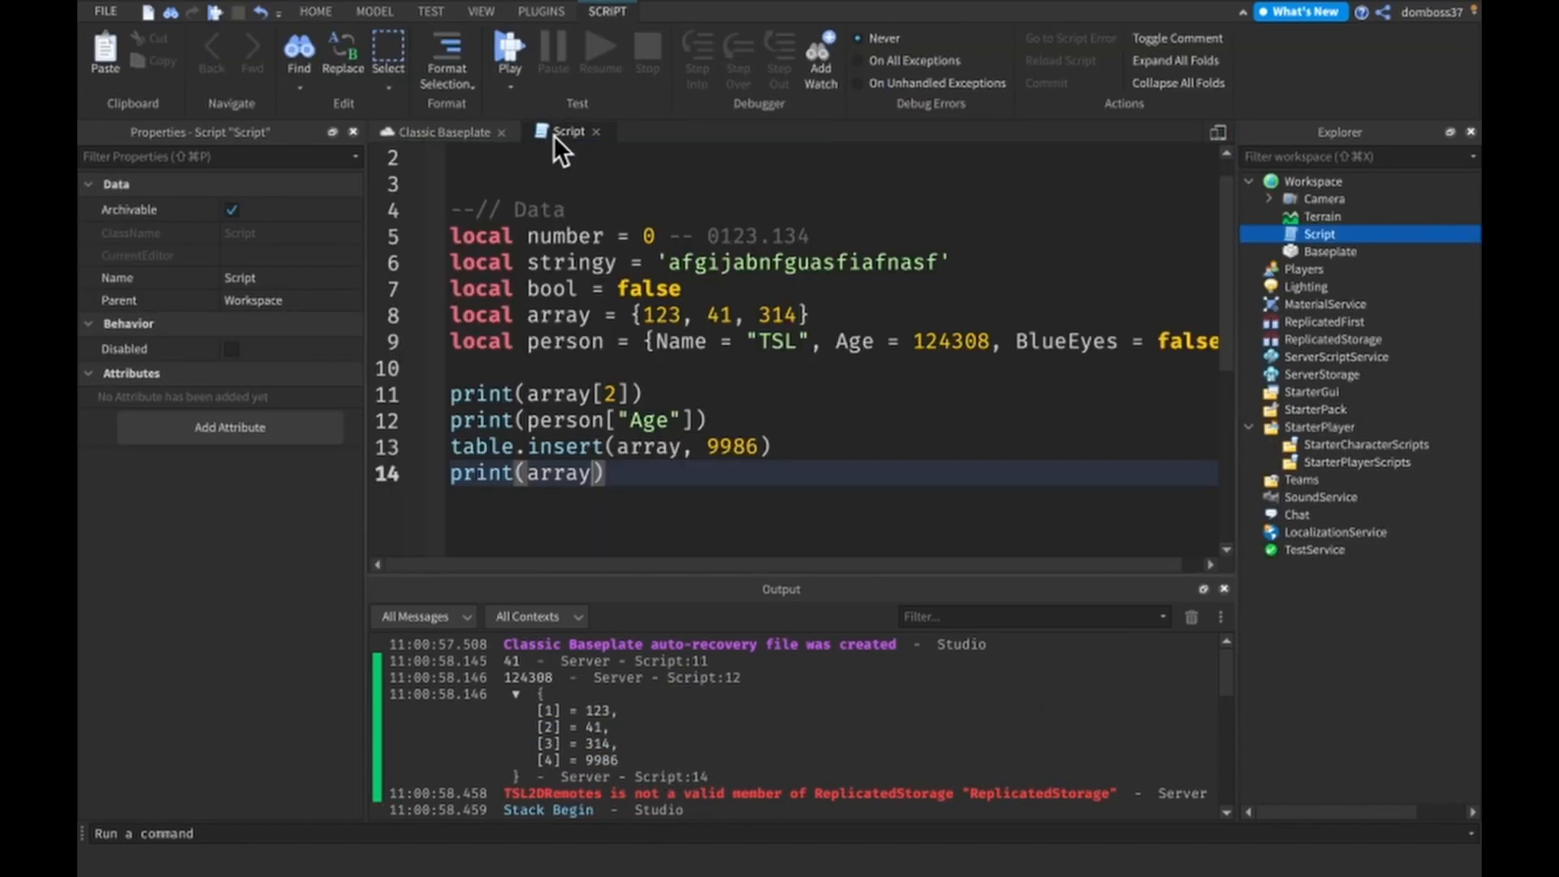
Step: Remove the table.insert line and change print(array) to print(#array)
type("remove")
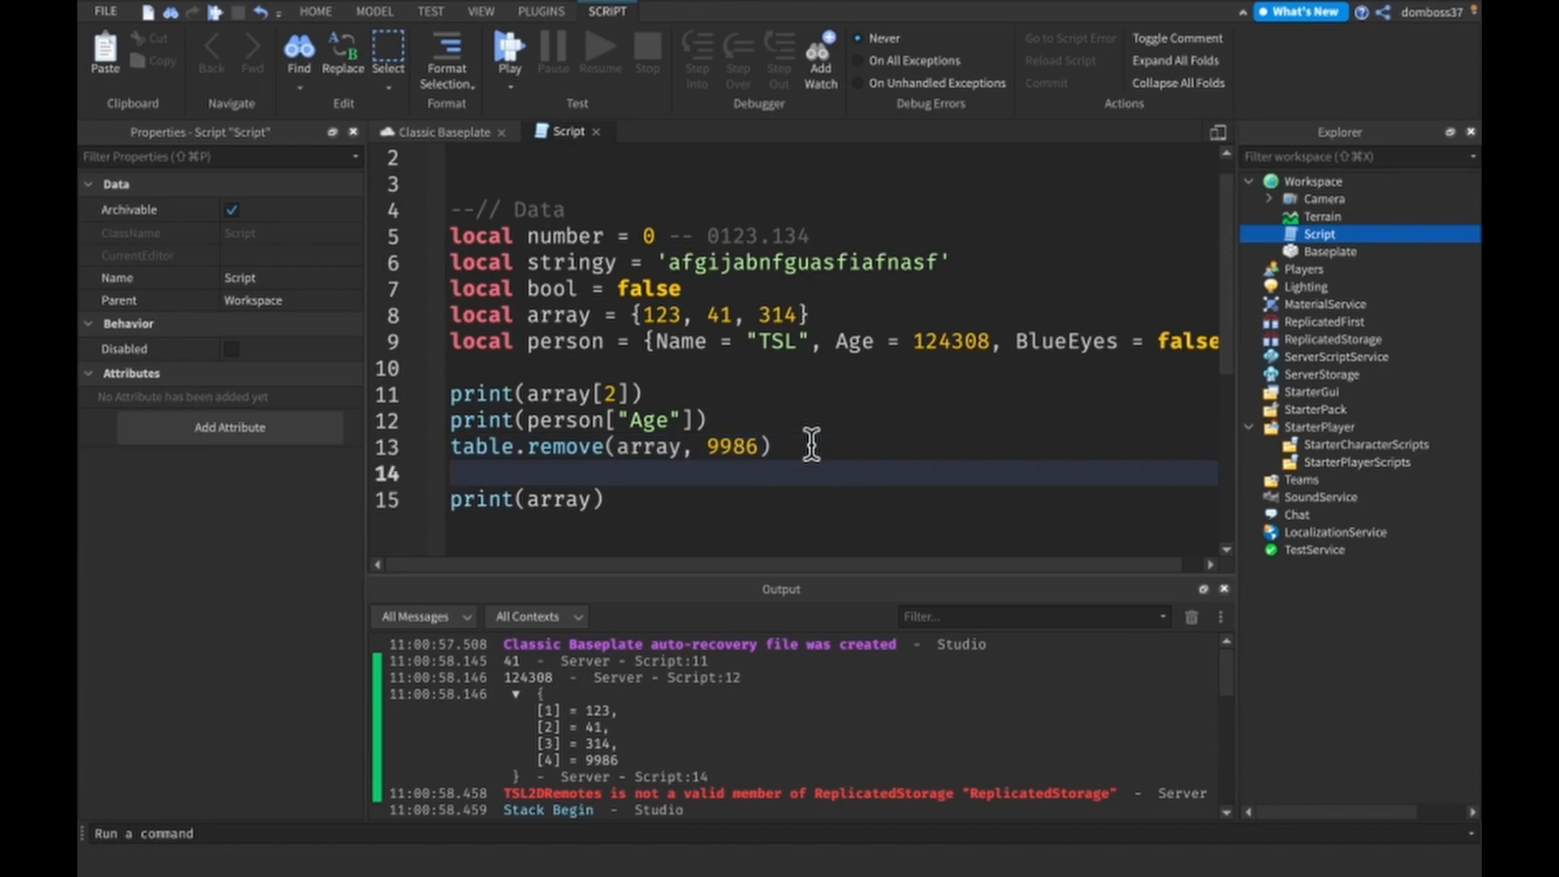
type("table.fi")
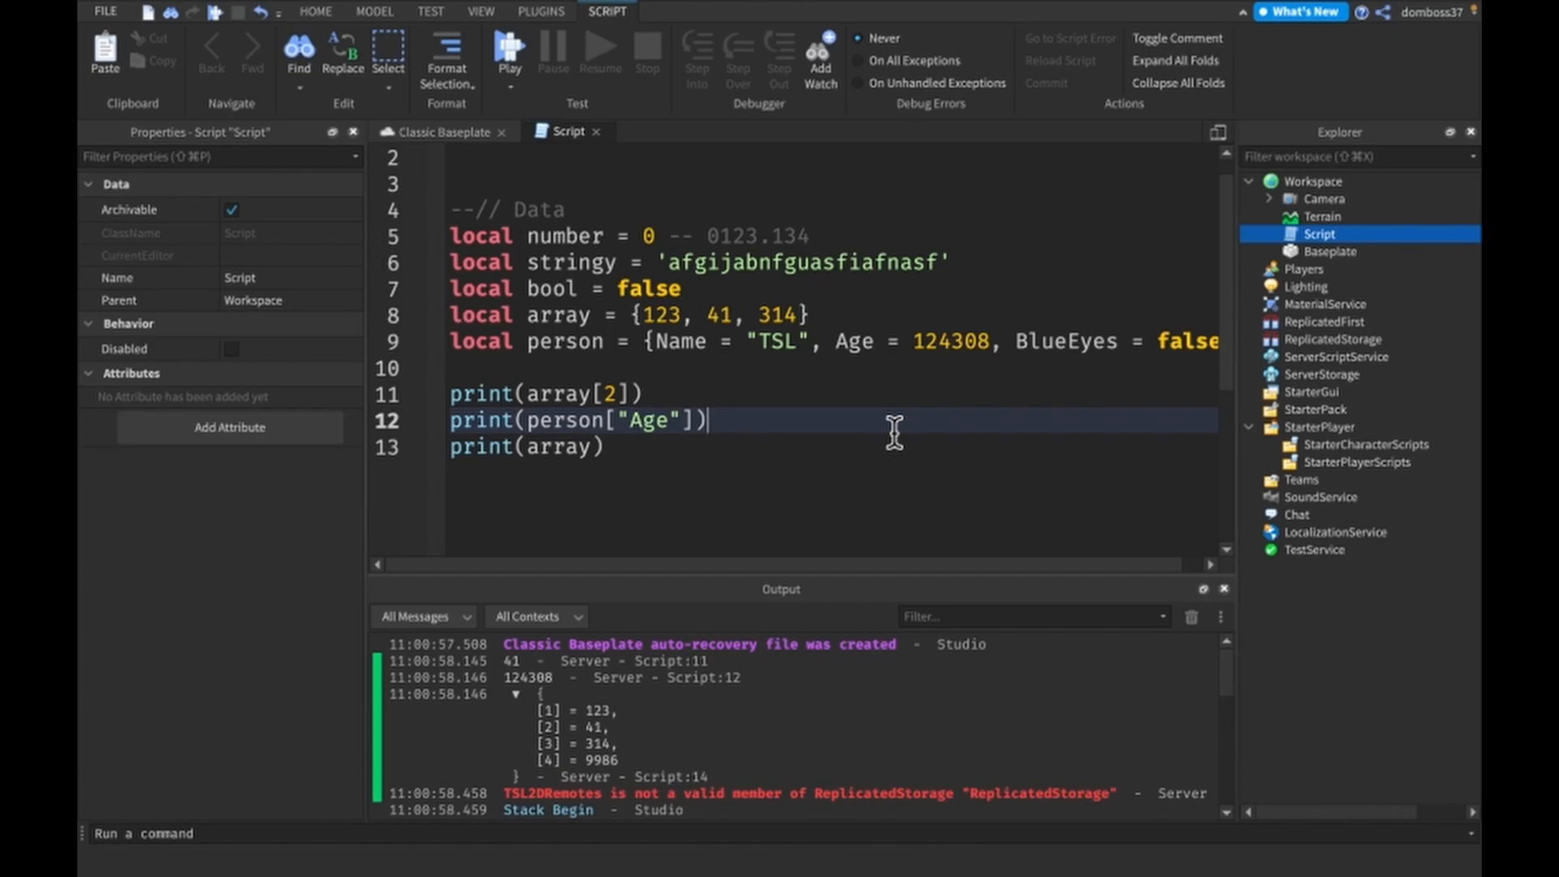
mouse_move(656, 460)
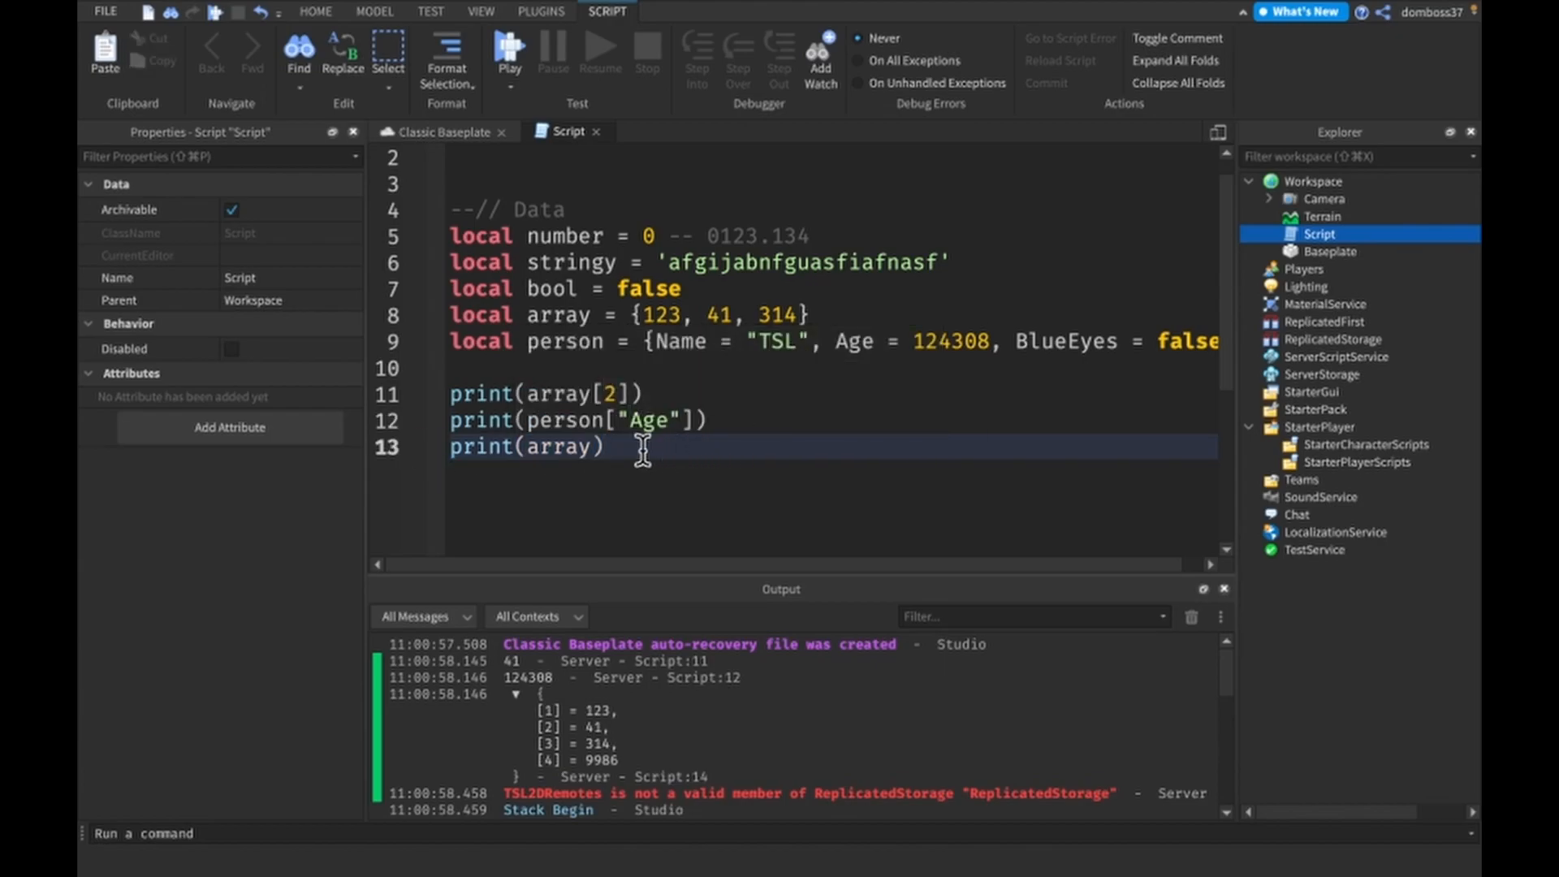
double_click(545, 447)
type("#")
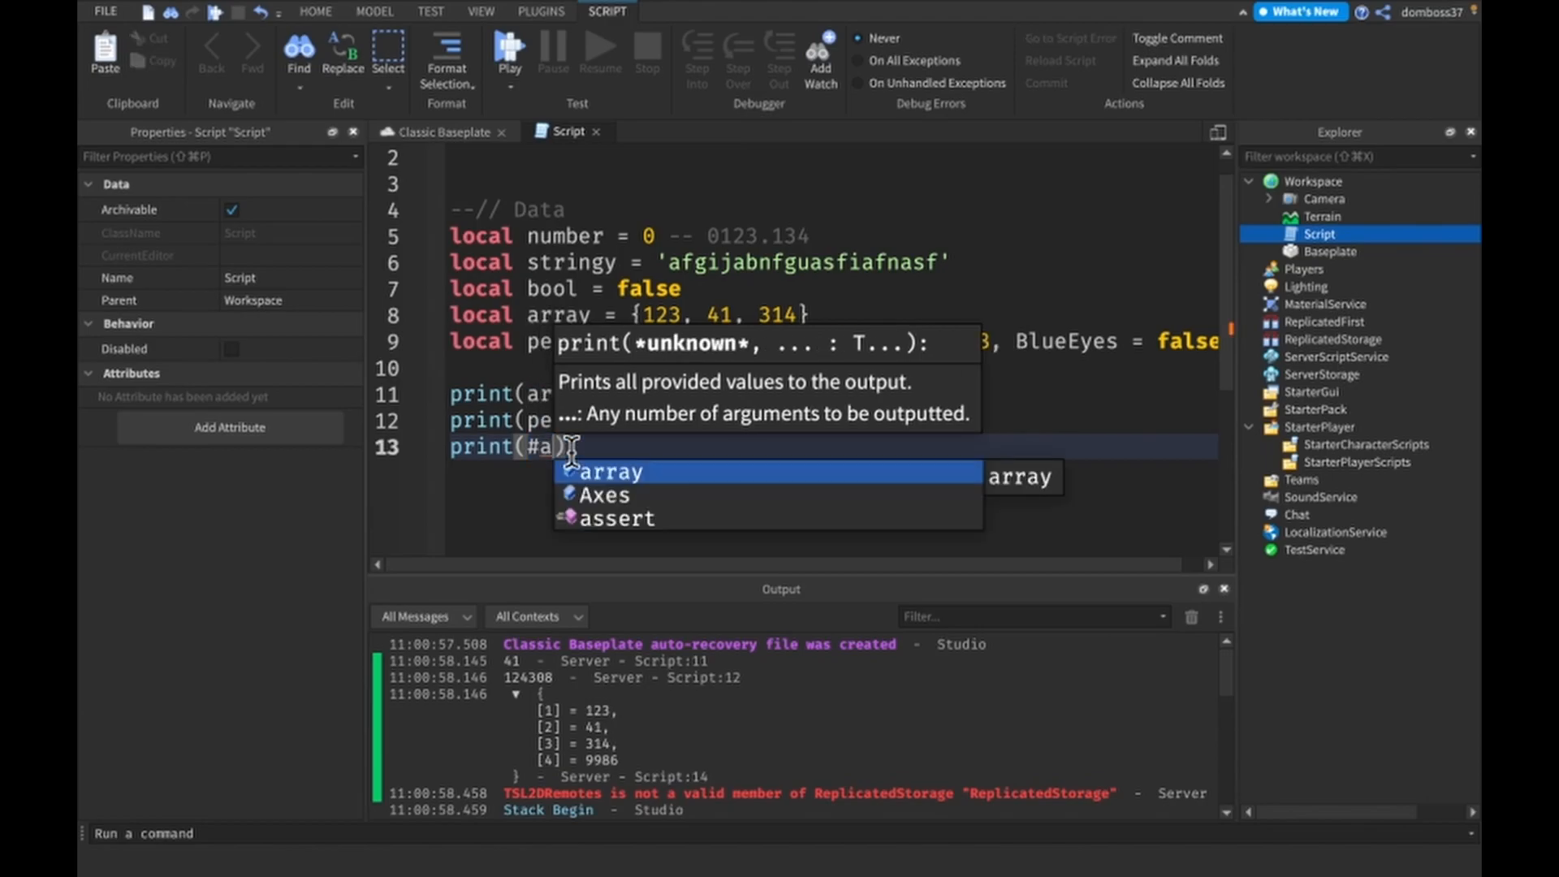
Step: Playtest the script, confirm Output shows 3, then stop
left_click(508, 52)
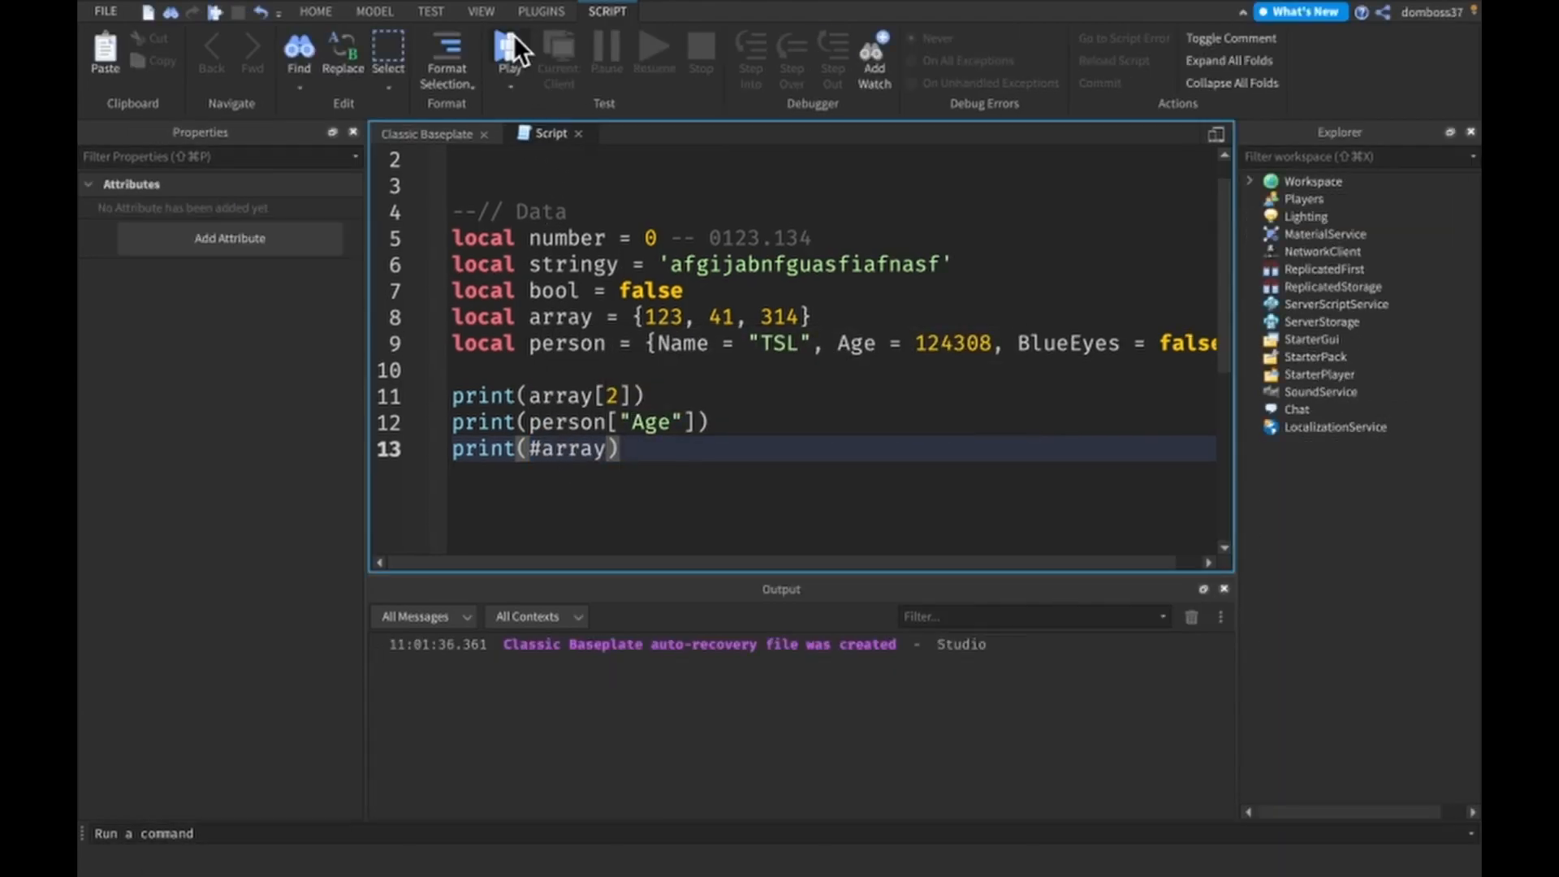
left_click(509, 49)
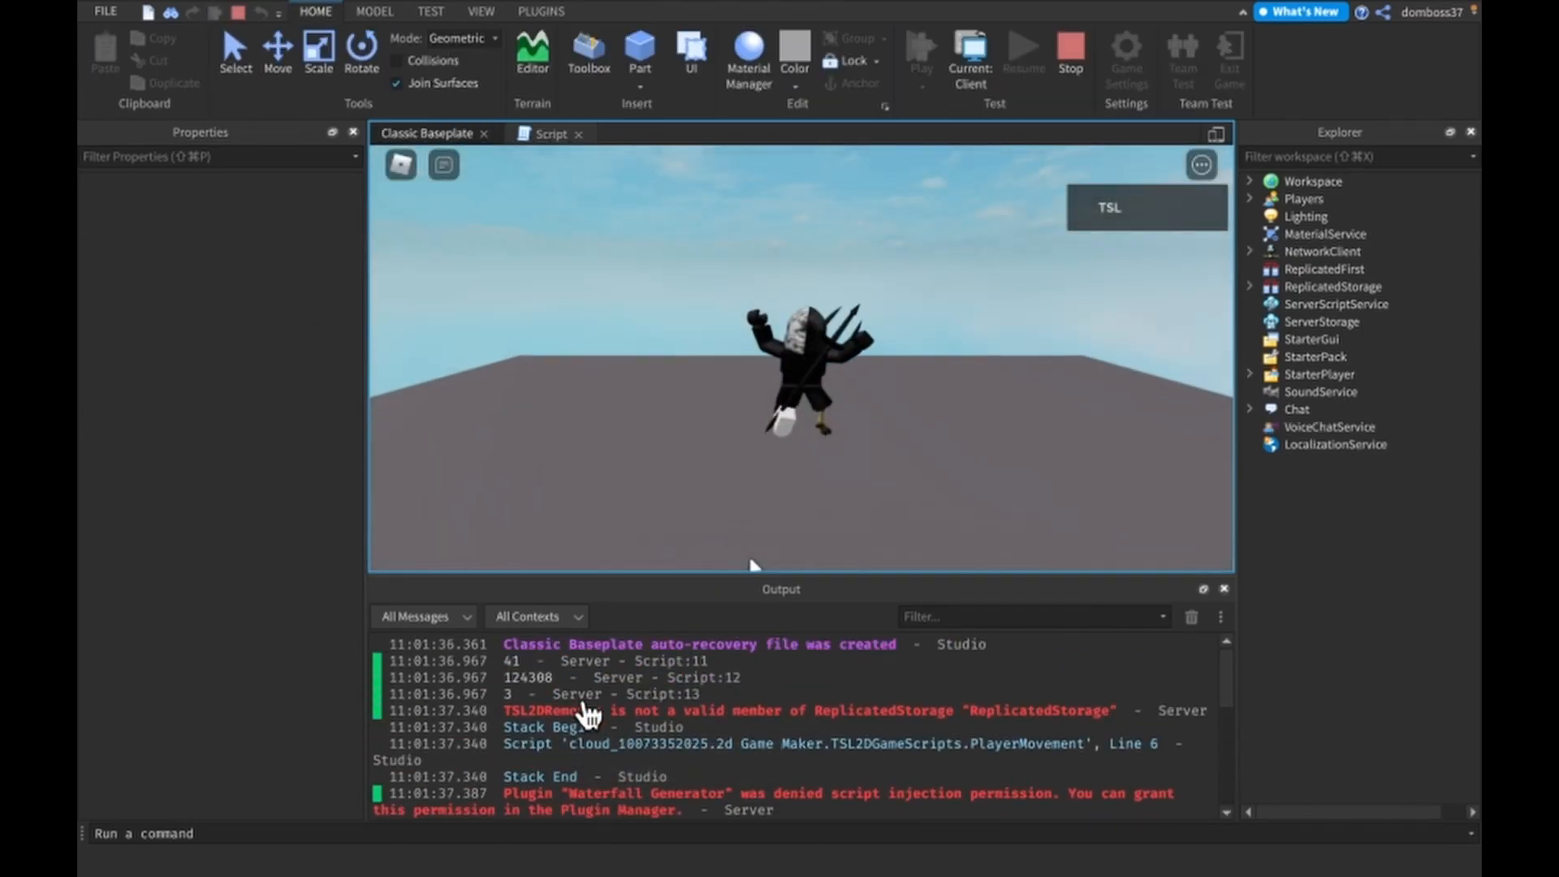
left_click(1069, 52)
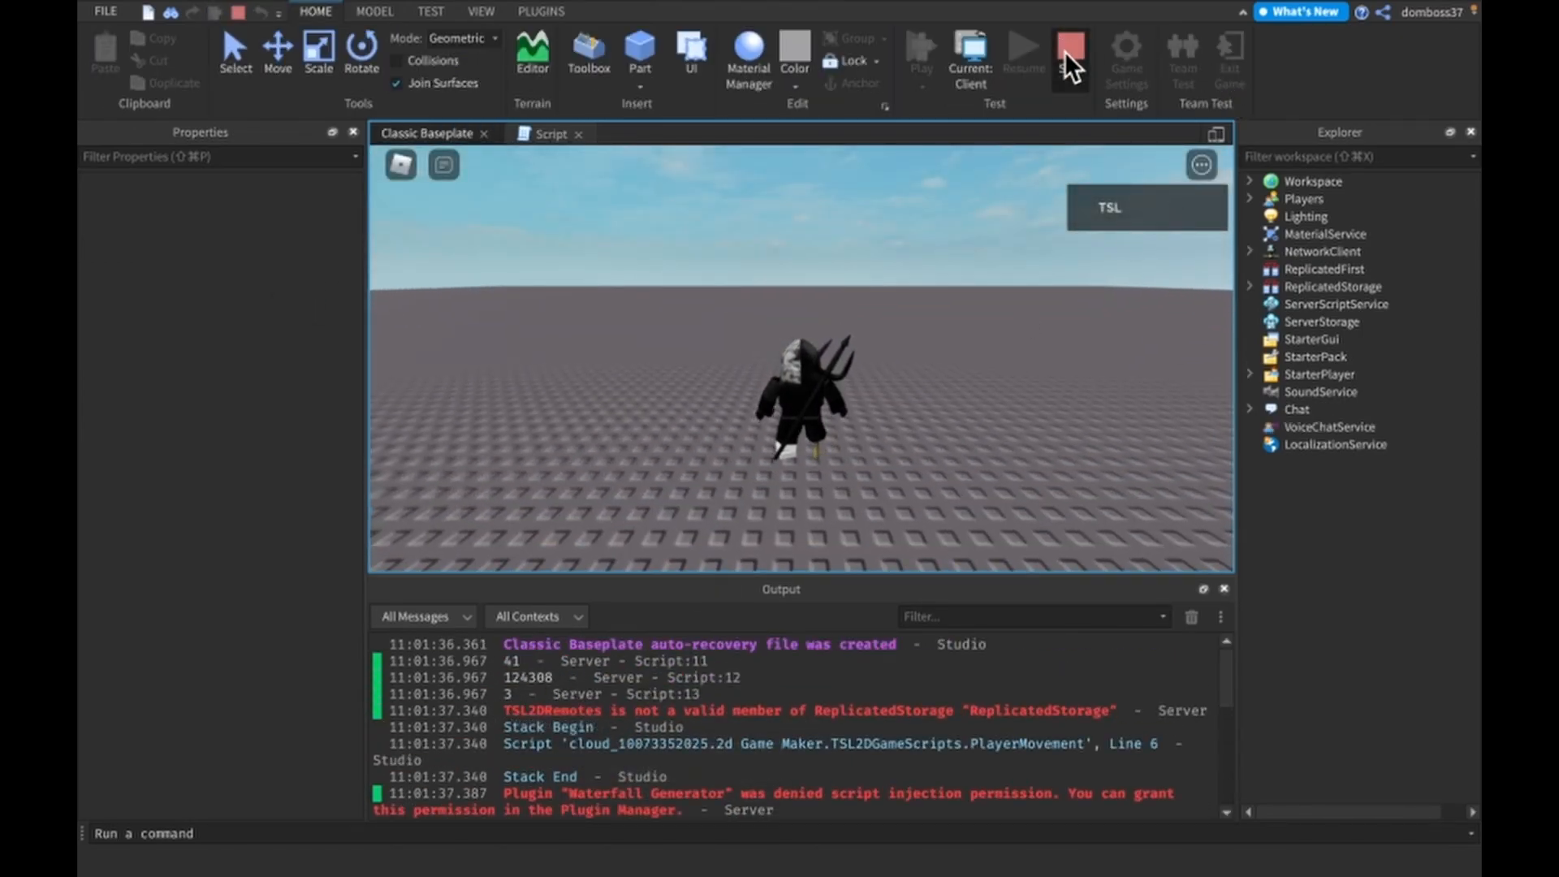
left_click(553, 132)
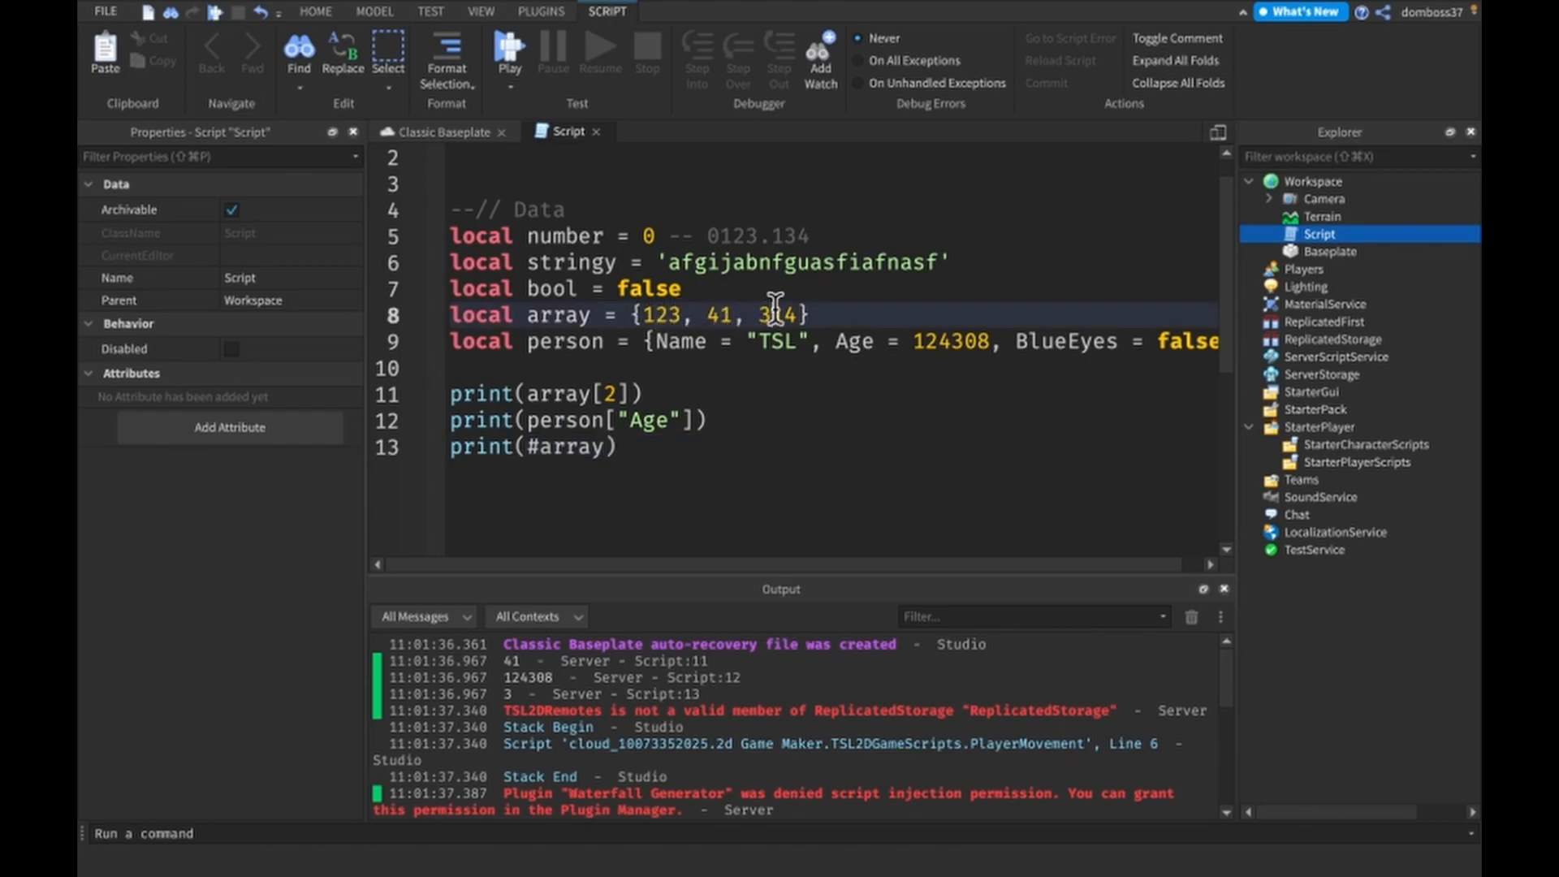
Step: Add print(#person) on a new line and playtest to see 0 in Output
type("print(#person")
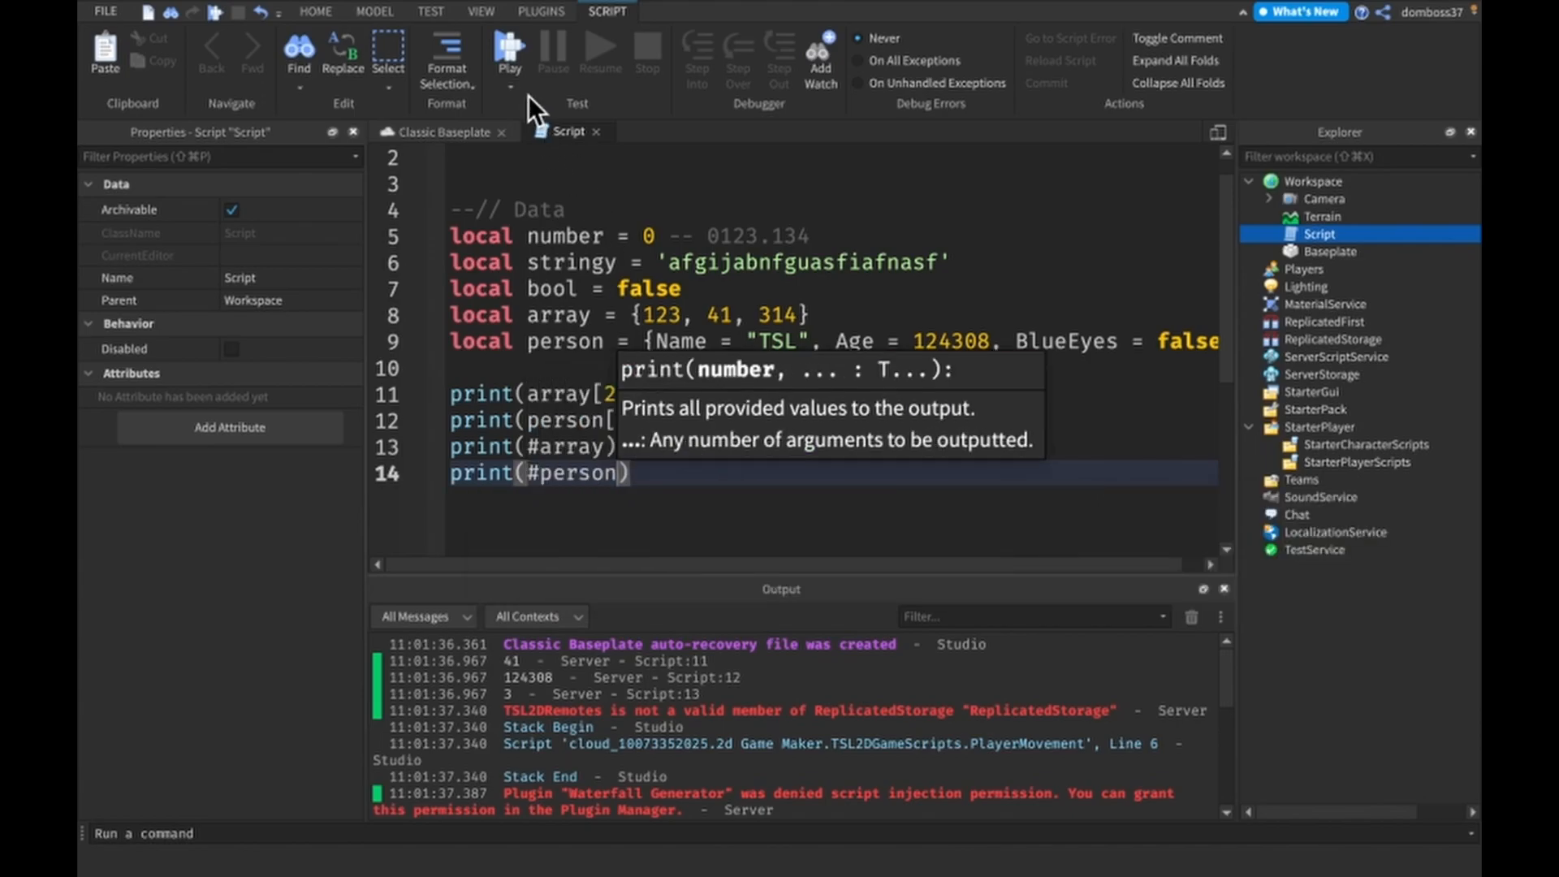
left_click(509, 50)
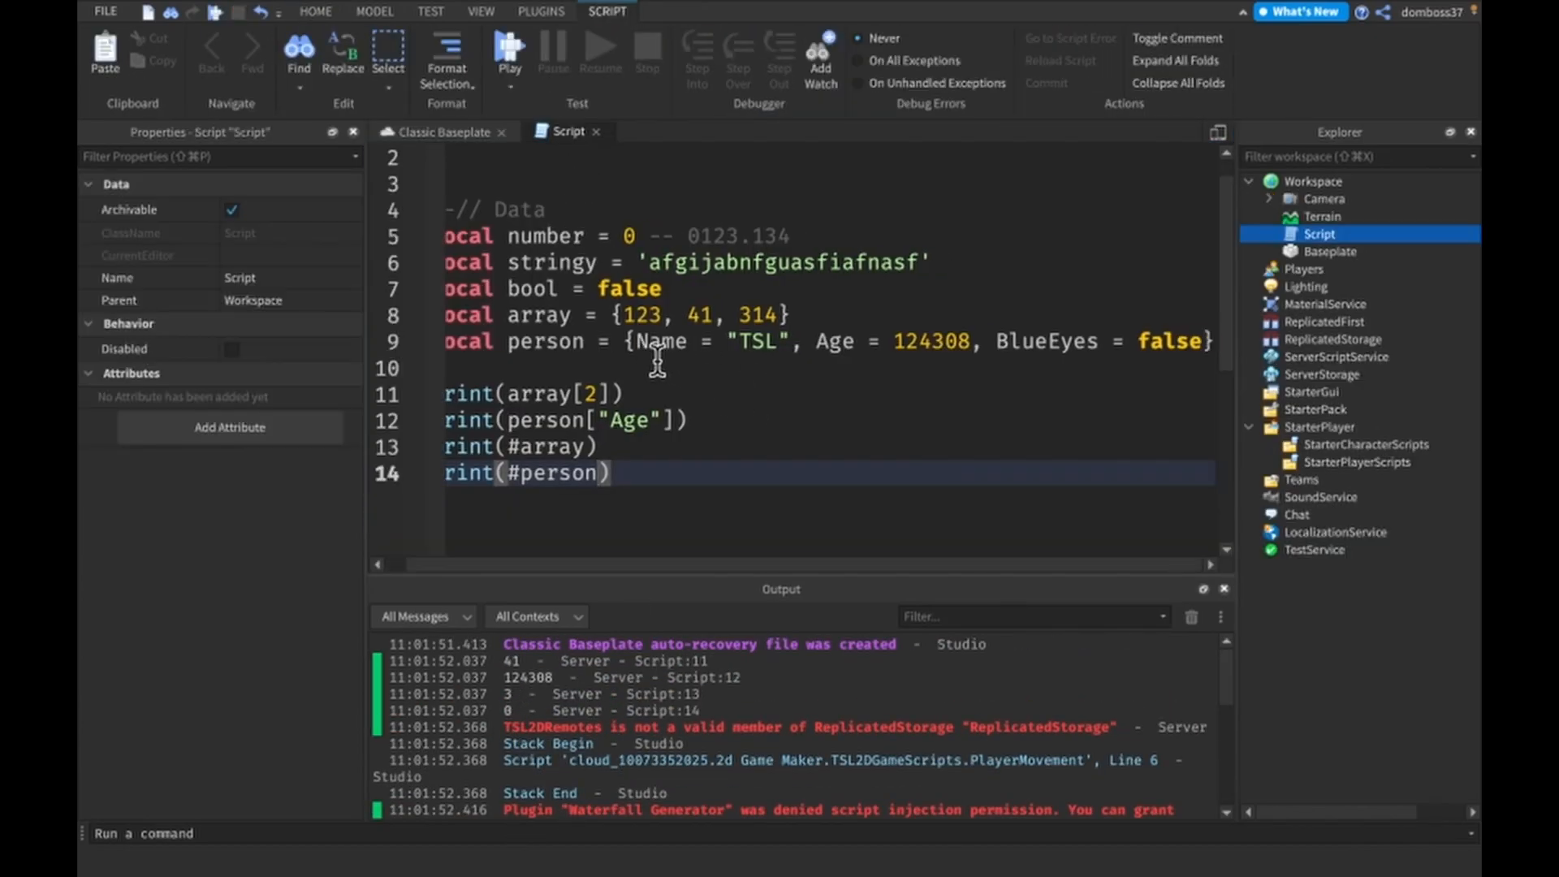
type("local varName = \"\"")
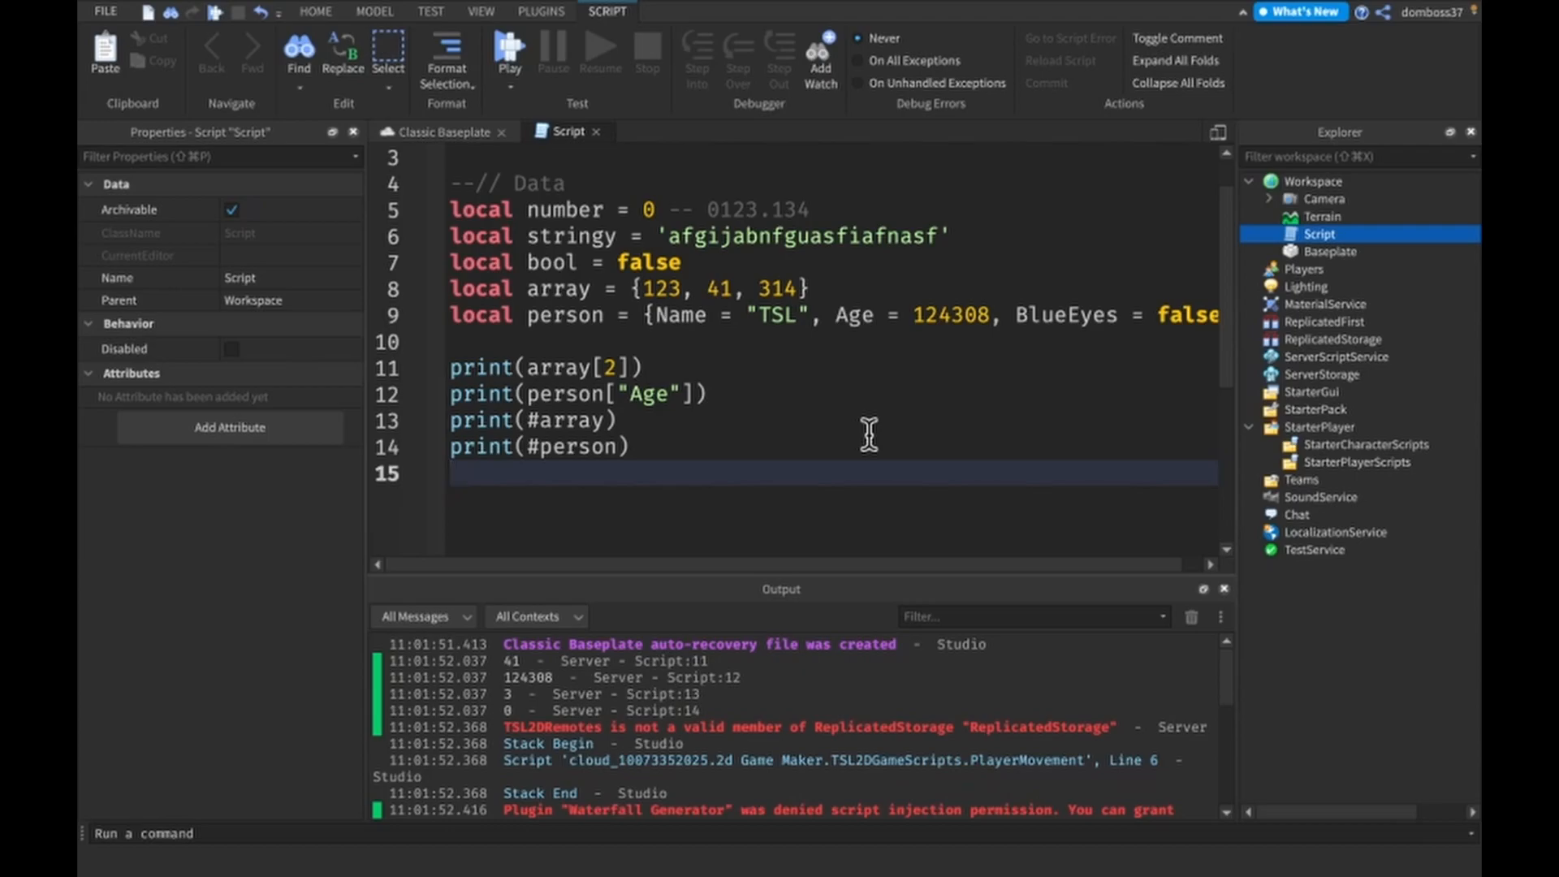
Step: Add the line person["Subs"] = 1300 to the script
type("person")
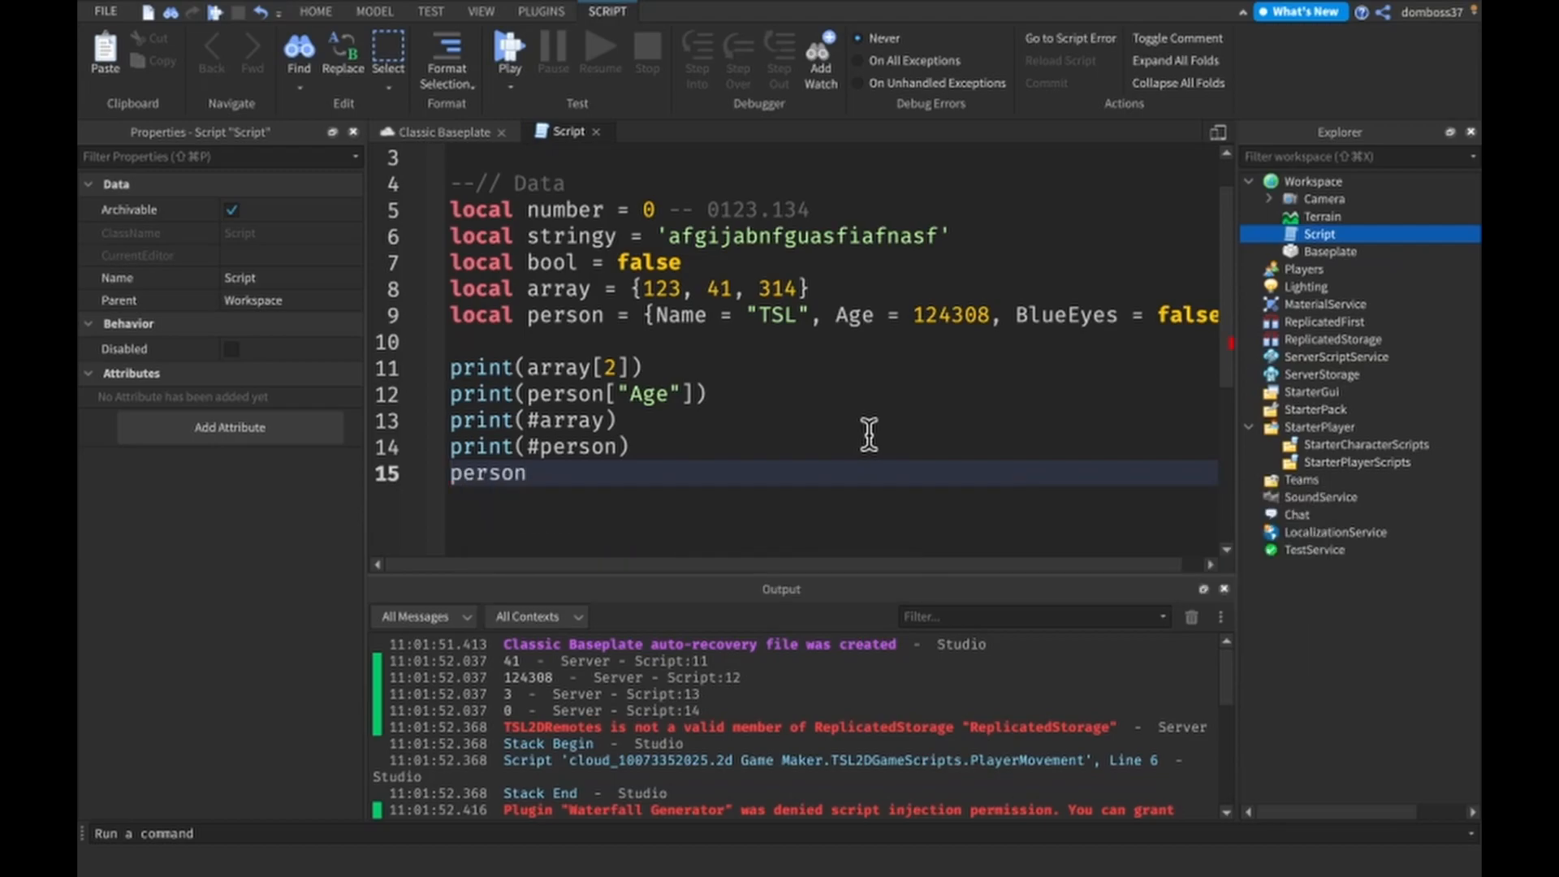
type("[]")
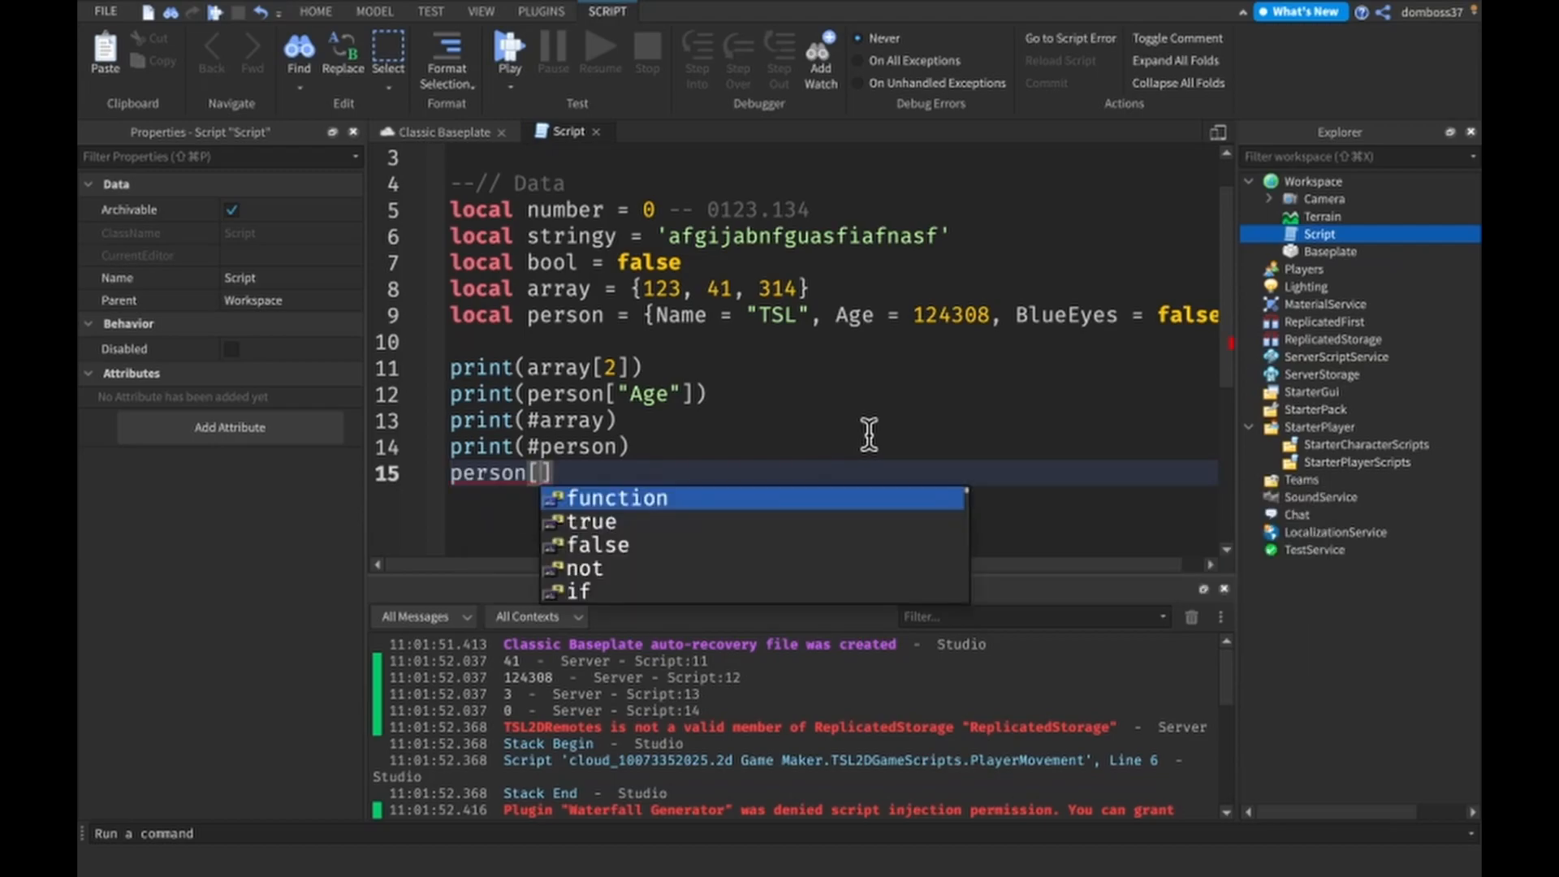
type("\"")
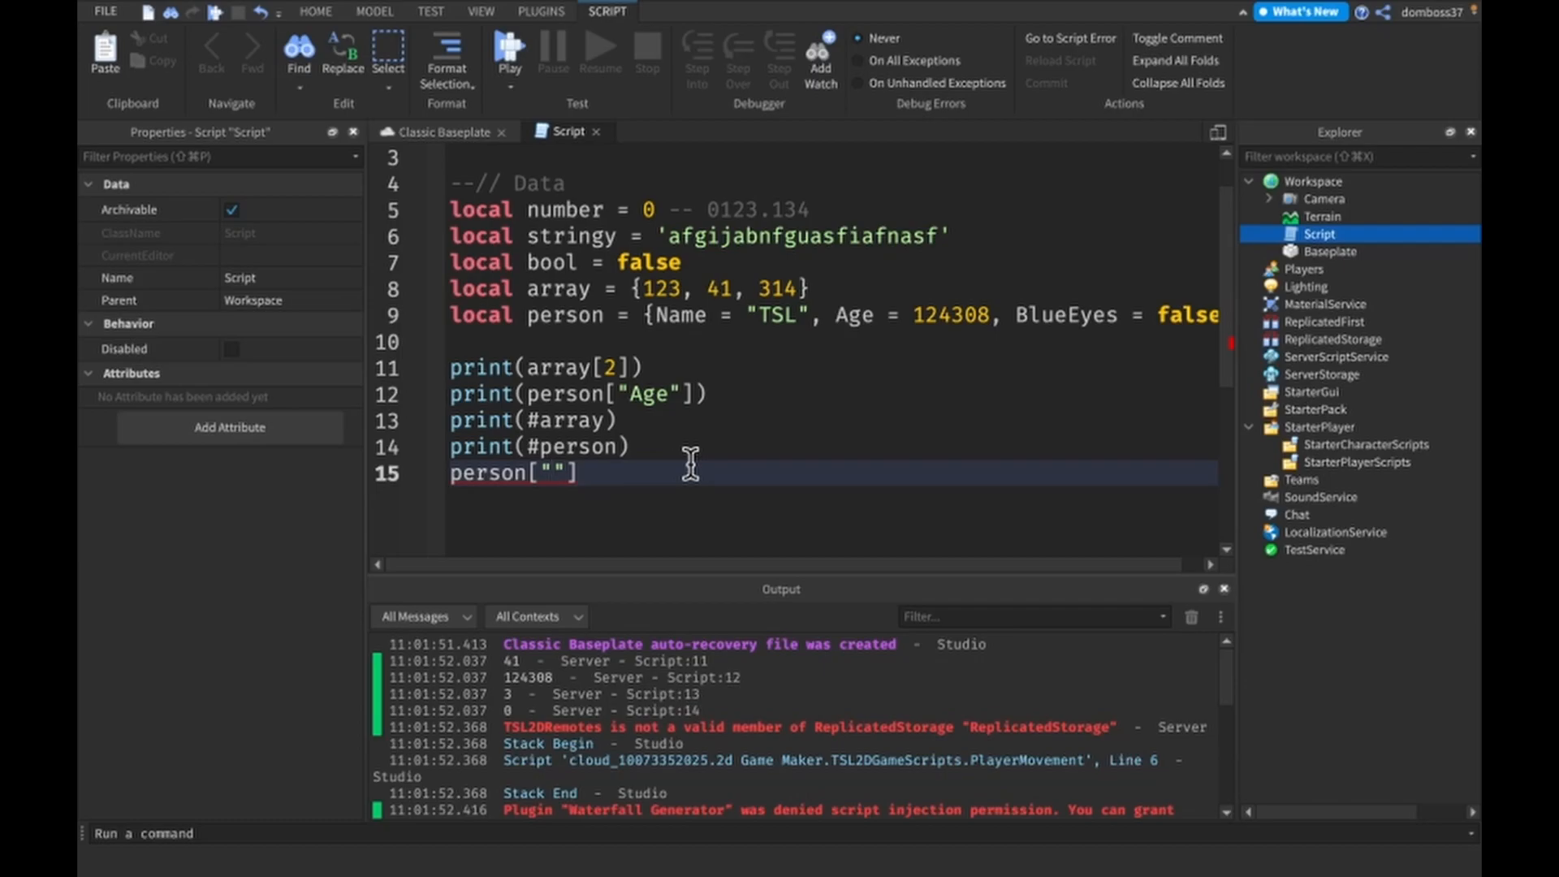
mouse_move(693, 465)
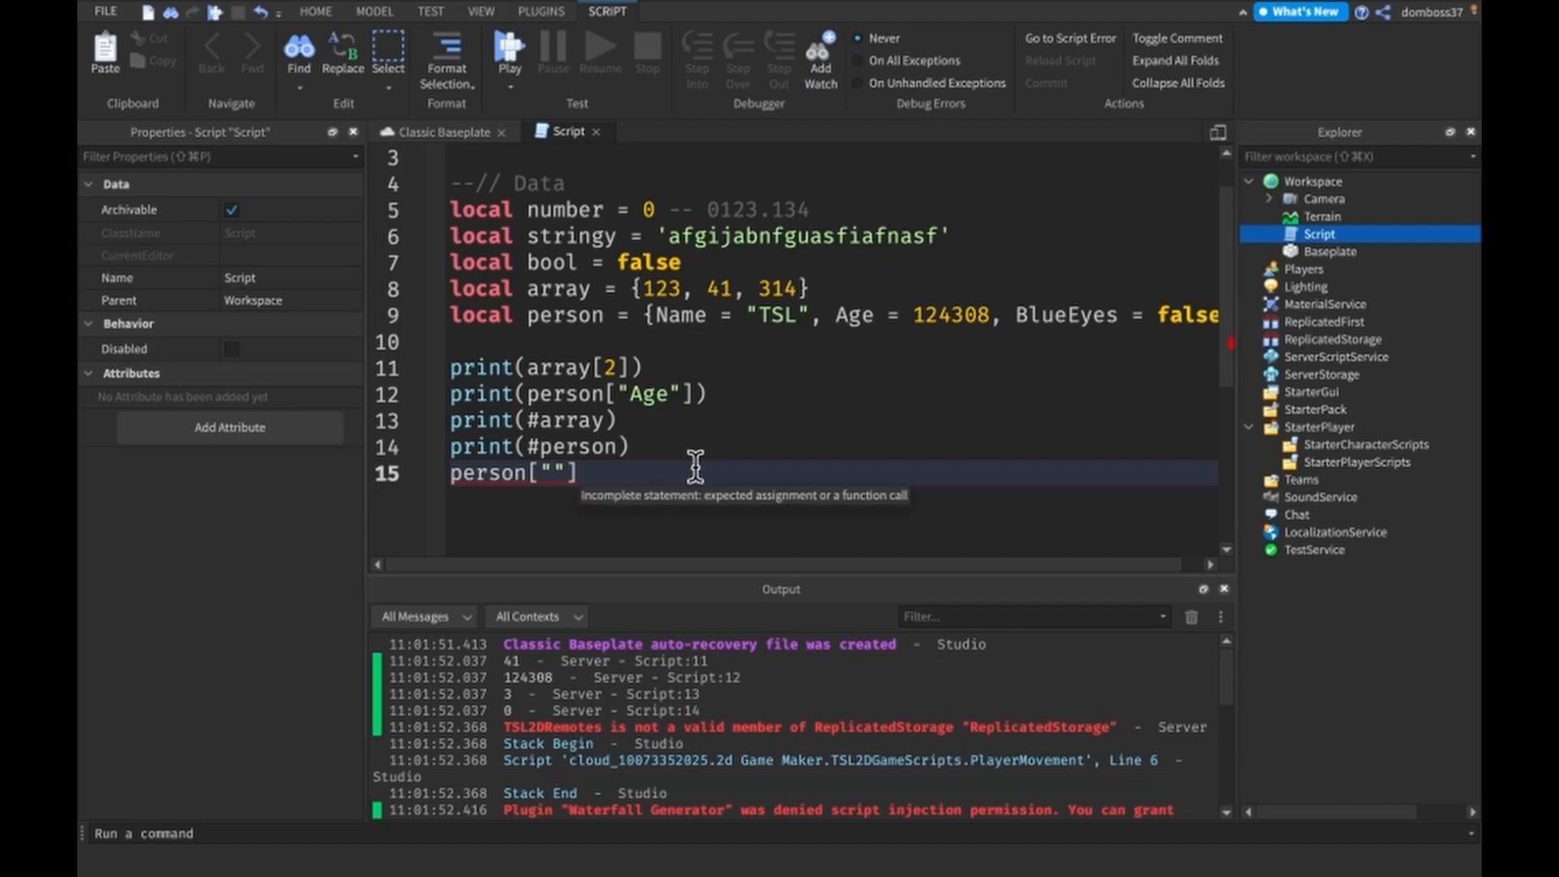
type("Subs")
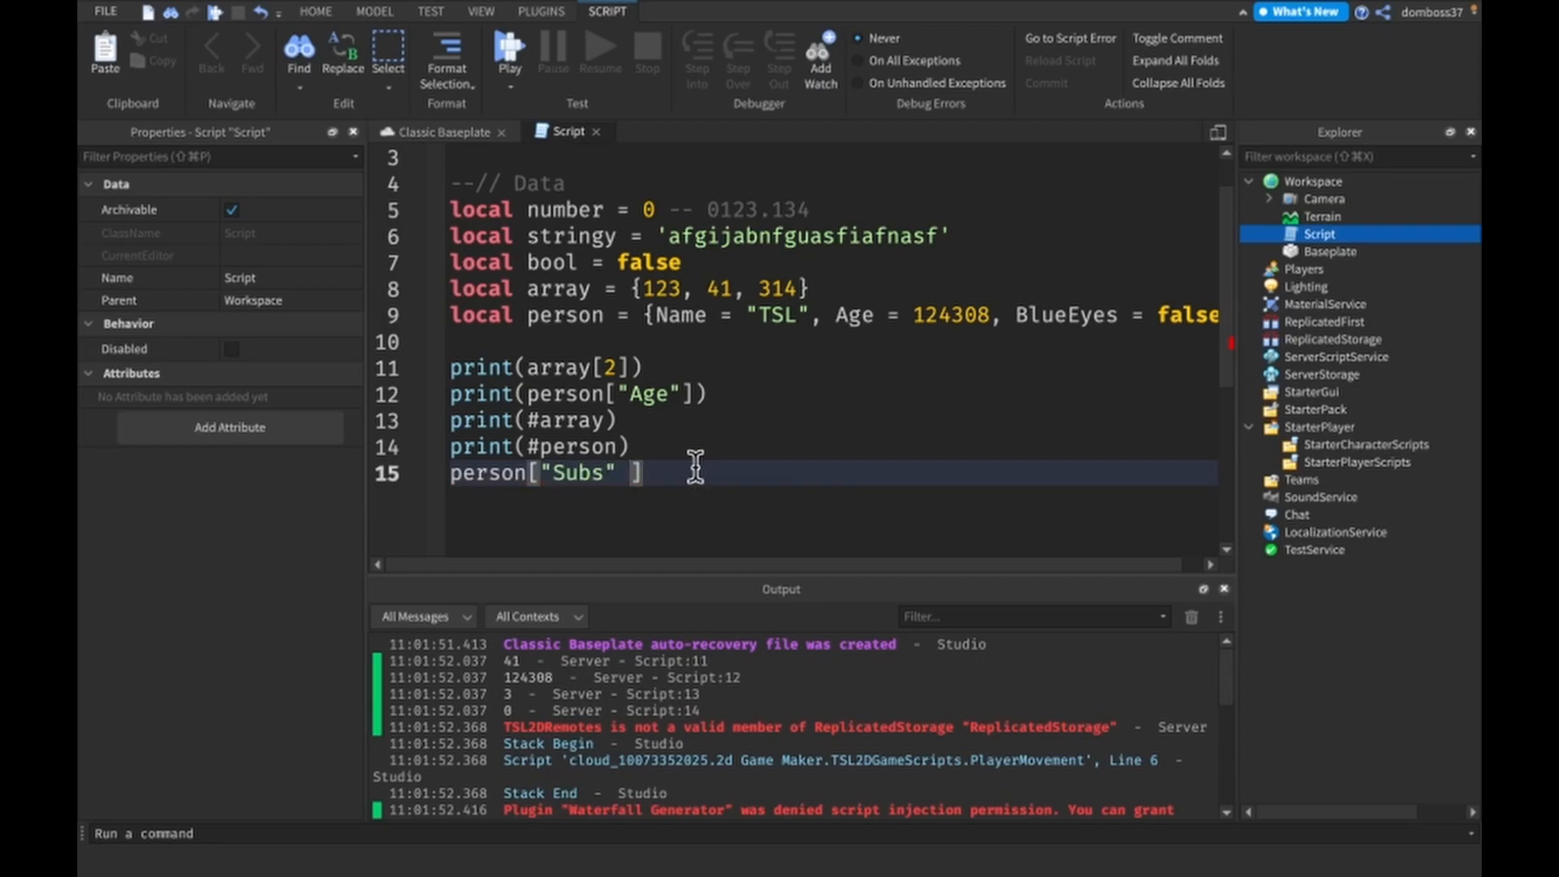
type("= 1.")
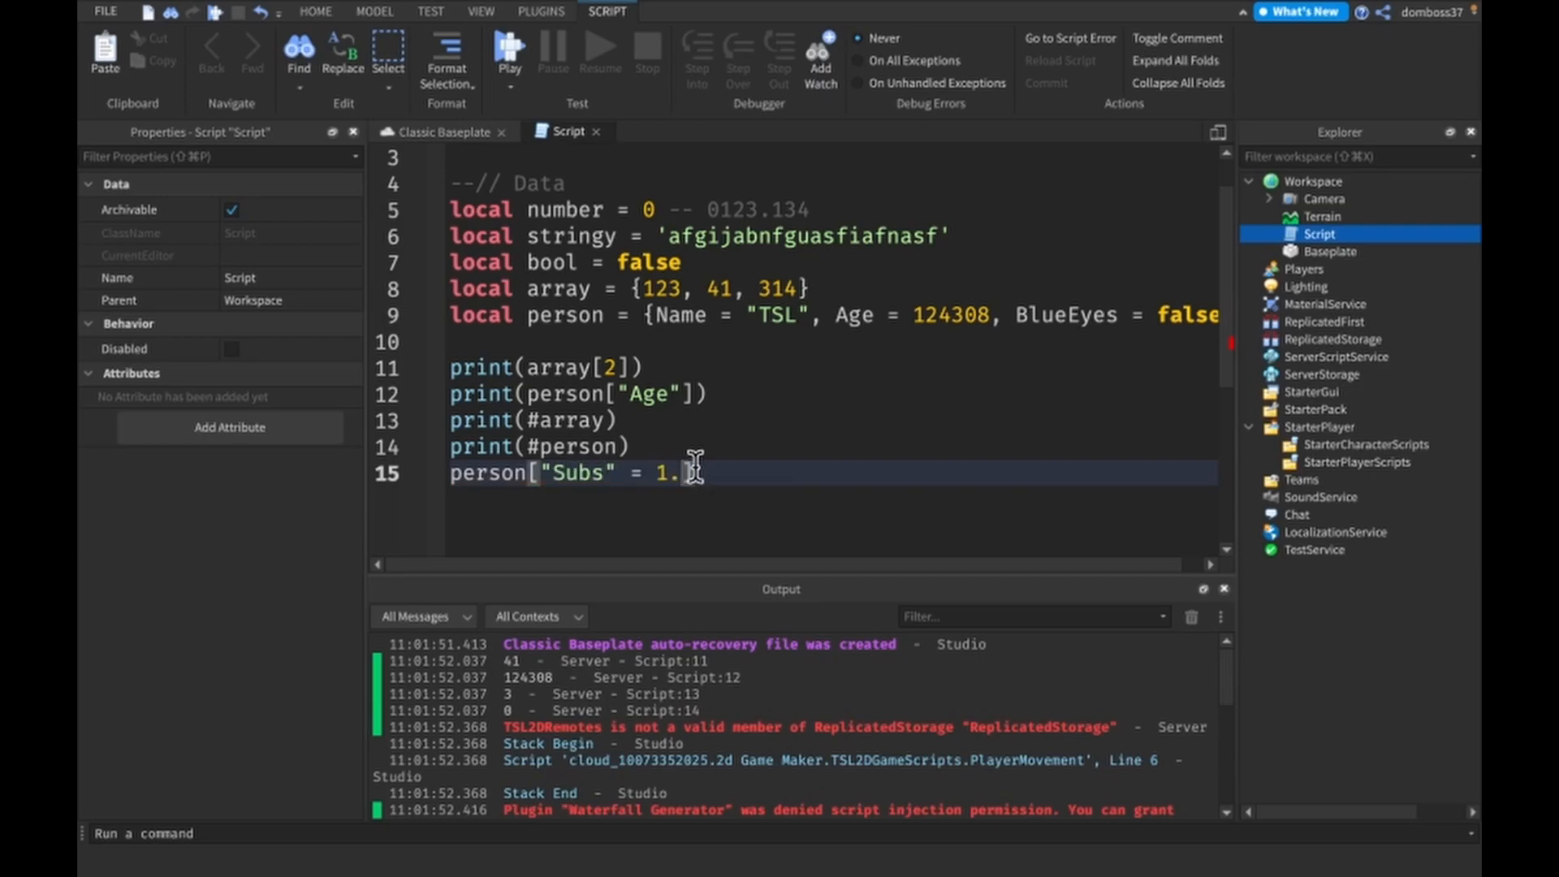
type("3]")
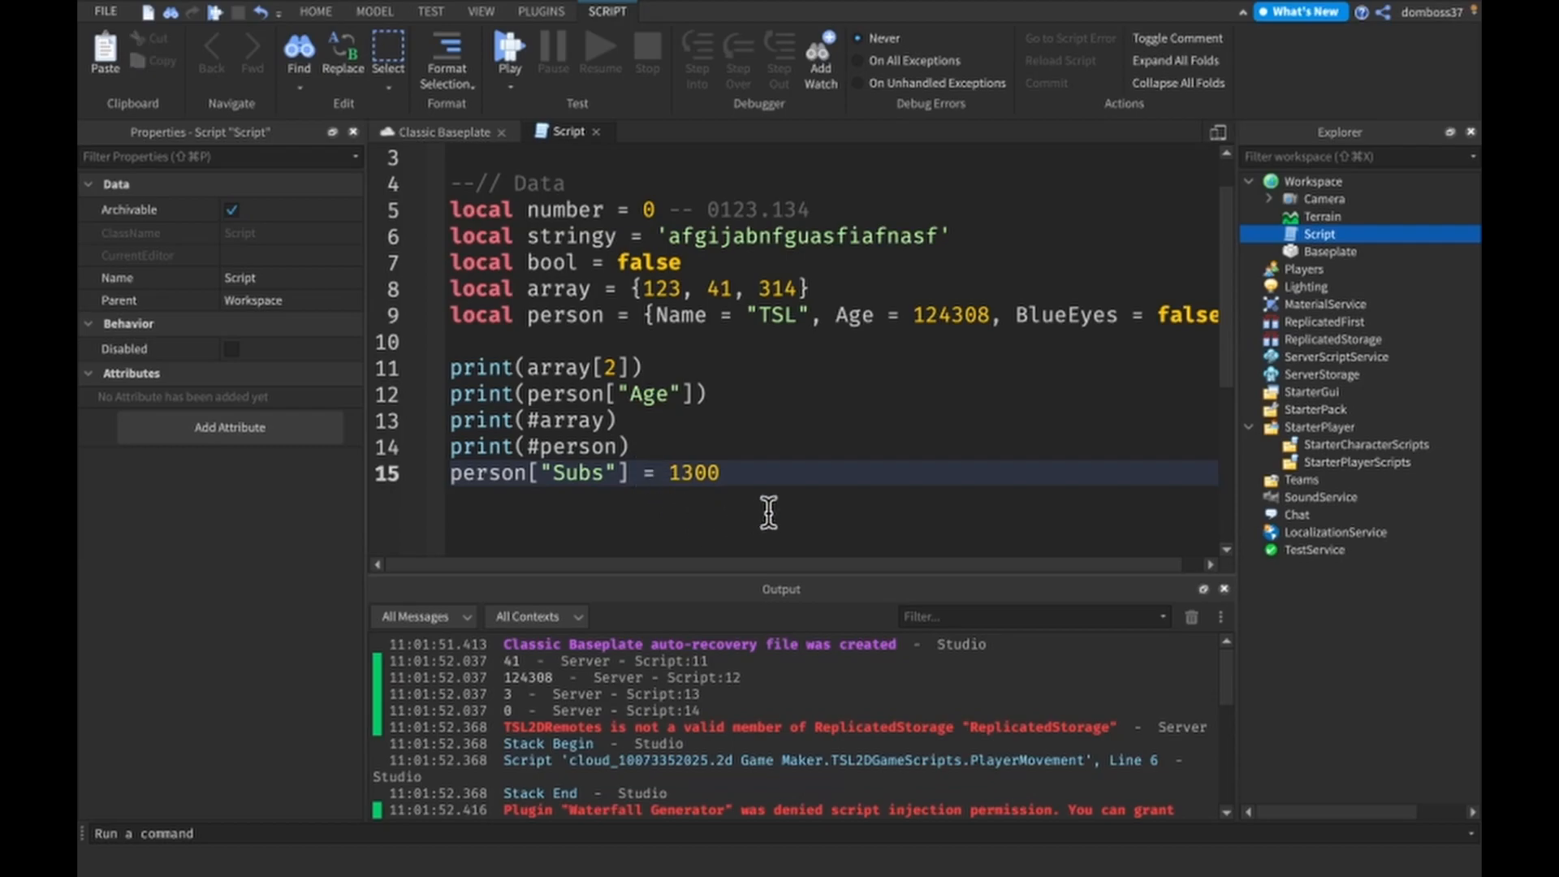
Step: Change print(#person) to print(person), playtest showing Subs = 1300, then stop
double_click(688, 474)
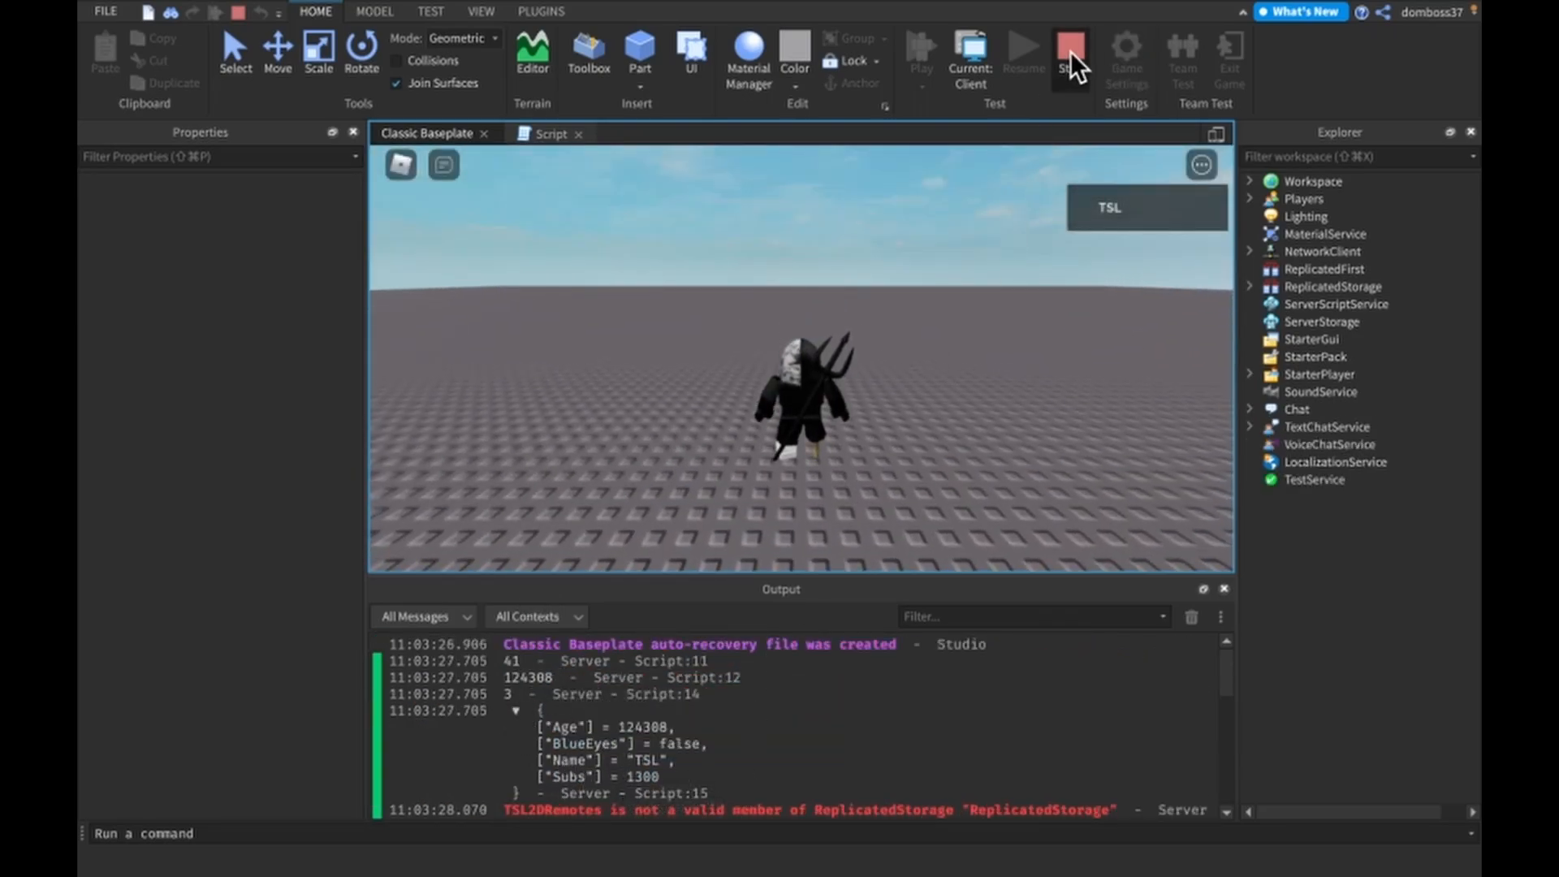
left_click(1071, 52)
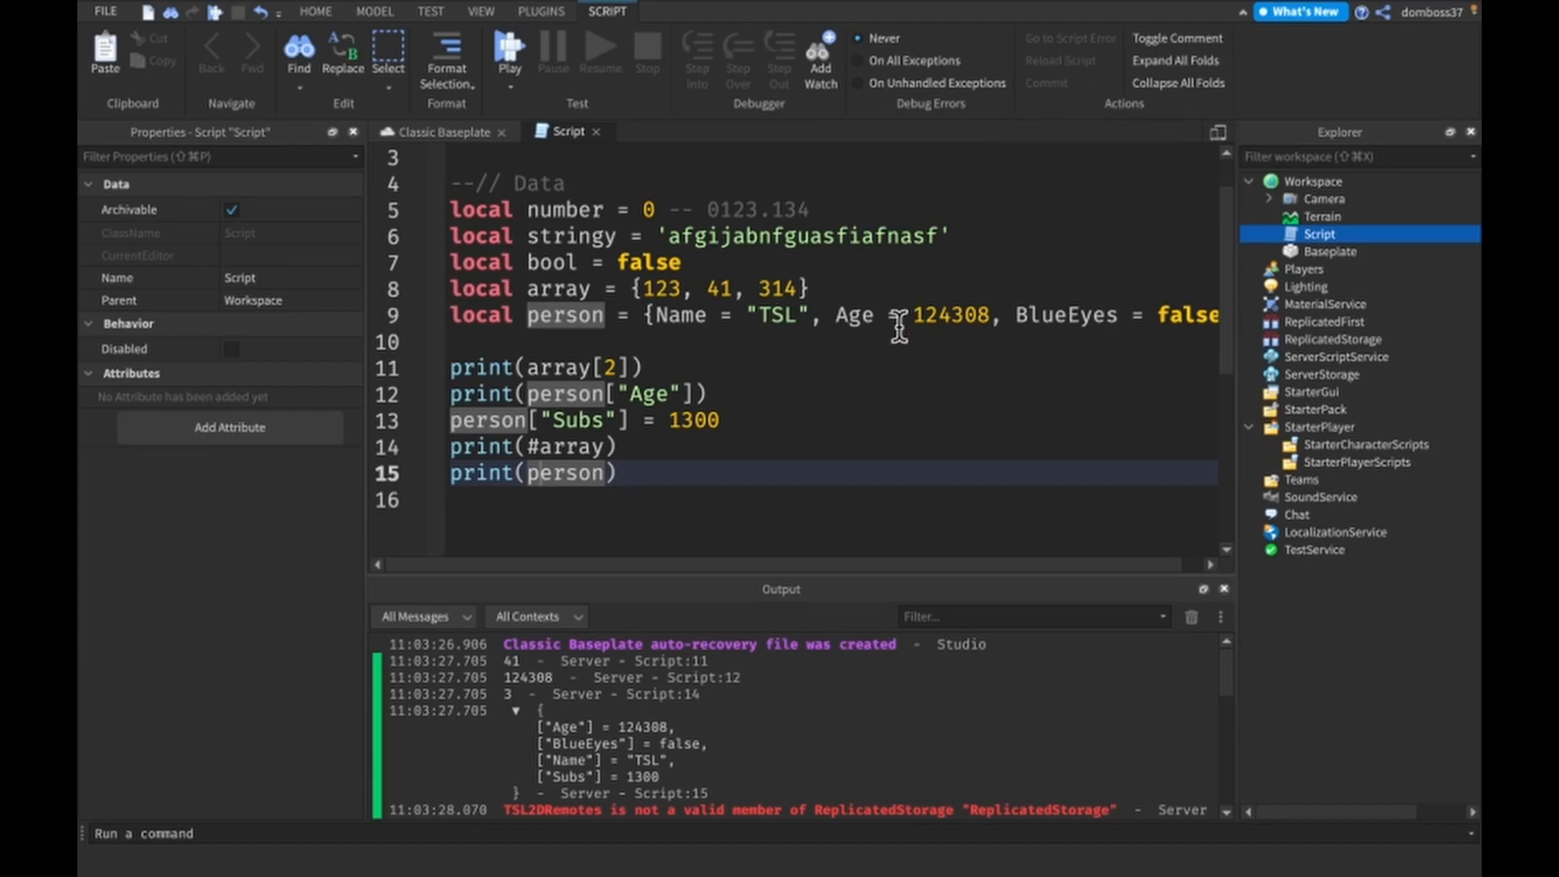
scroll("down", 3)
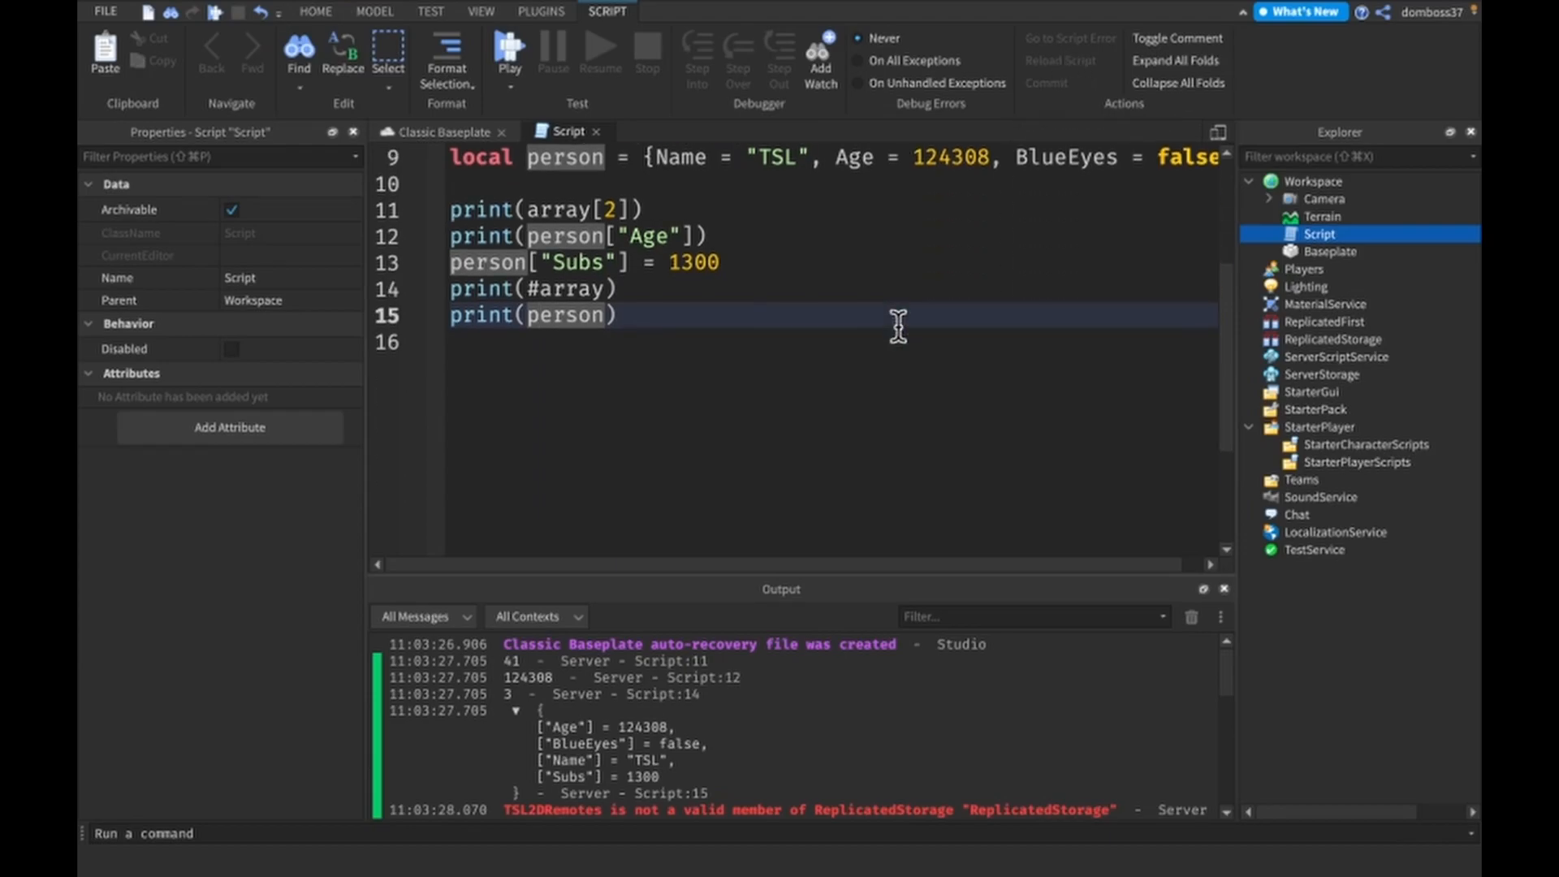